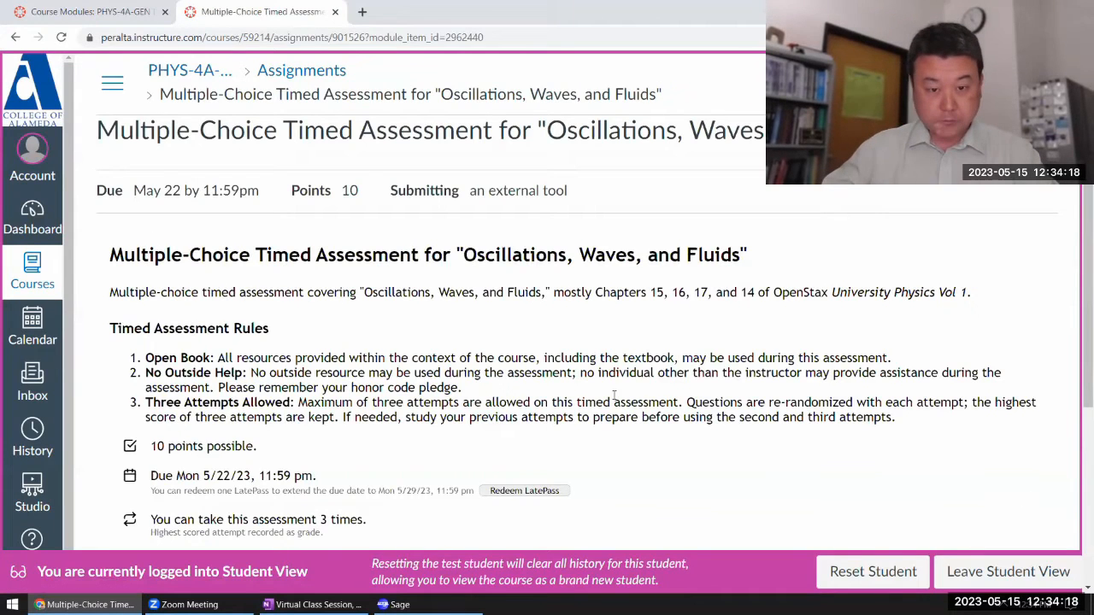
- Snap the Canvas quiz rules page to the left half and bring ChatGPT up on the right
{"action": "scroll", "scroll_direction": "down", "scroll_amount": 3}
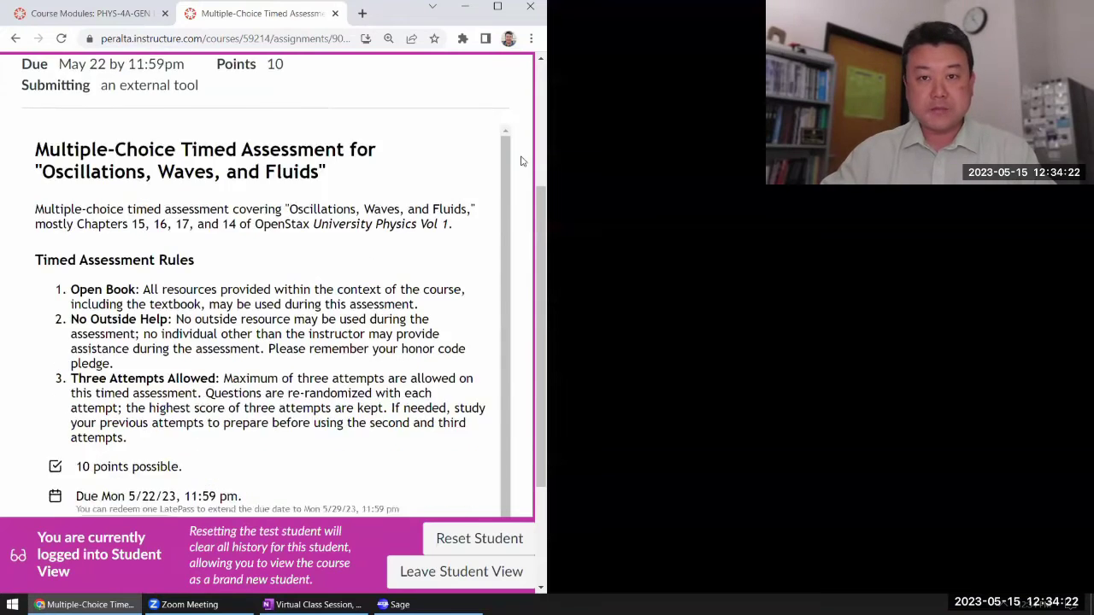
{"action": "left_click", "coordinate": [388, 38]}
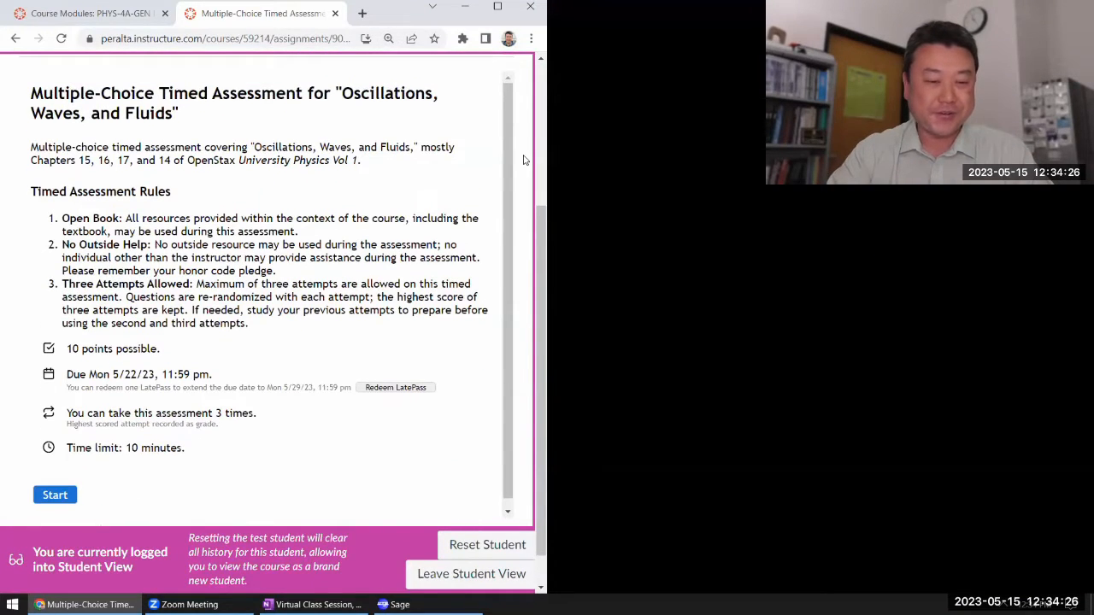
{"action": "mouse_move", "coordinate": [410, 6]}
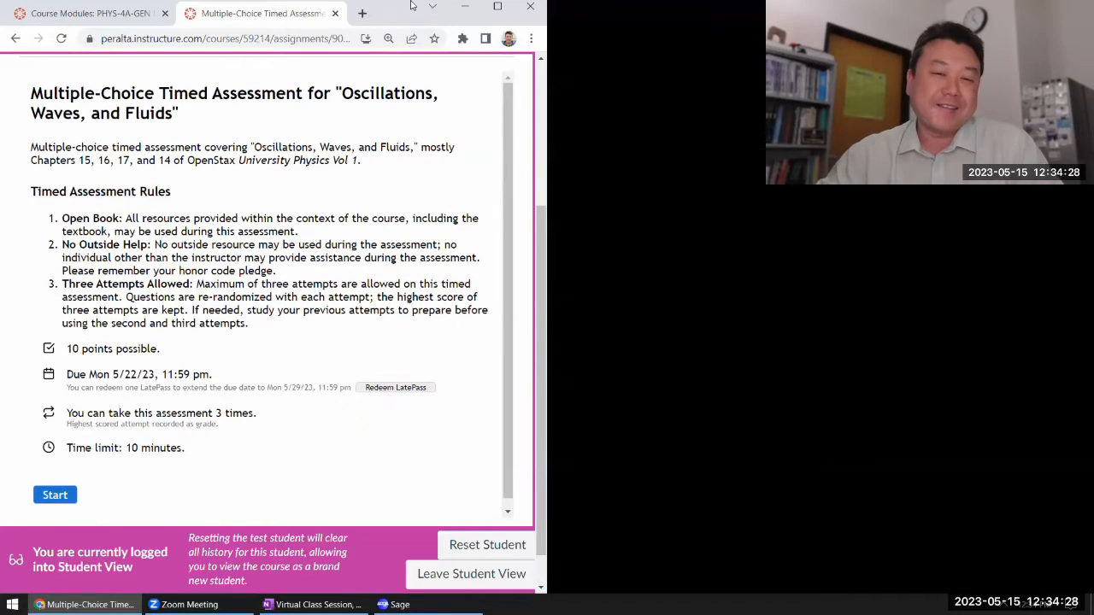
{"action": "left_click", "coordinate": [363, 14]}
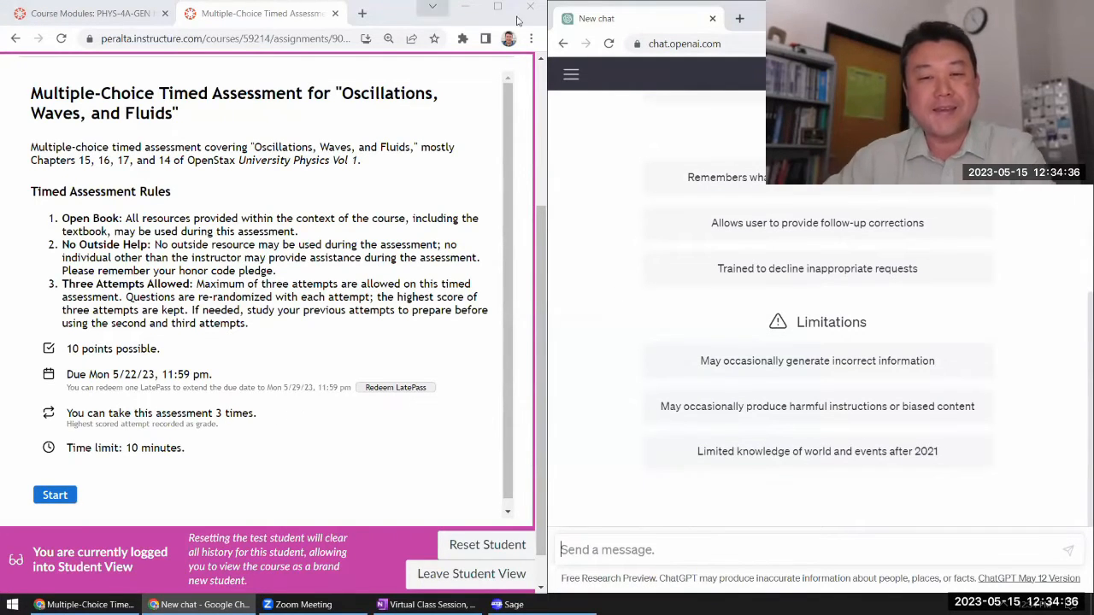
- Show the ChatGPT chat history and open the earlier Physics 4A conversation
{"action": "left_click", "coordinate": [571, 75]}
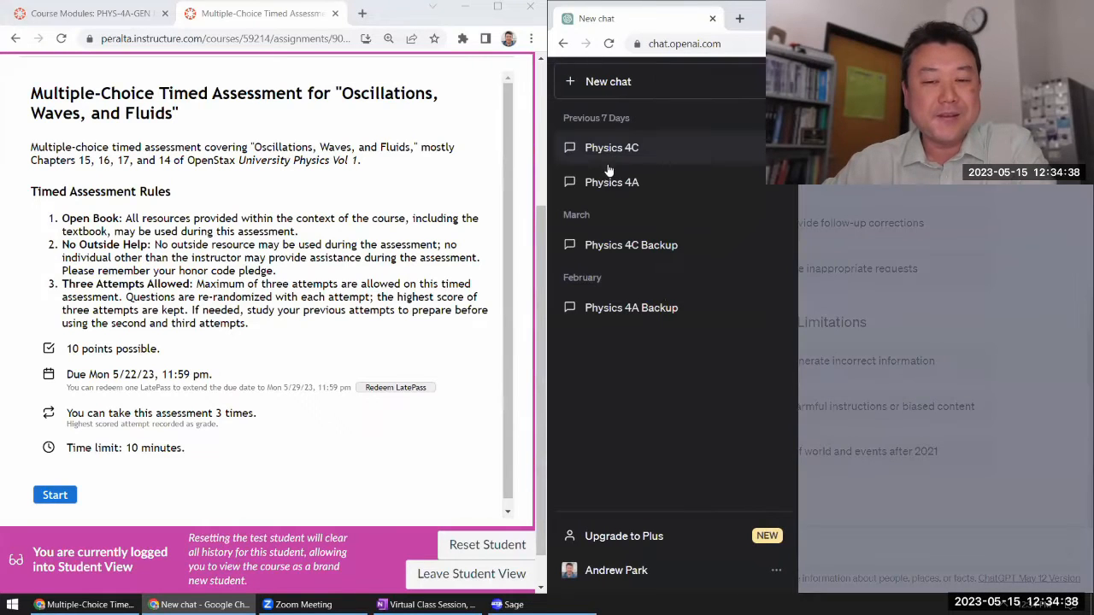
{"action": "left_click", "coordinate": [608, 82]}
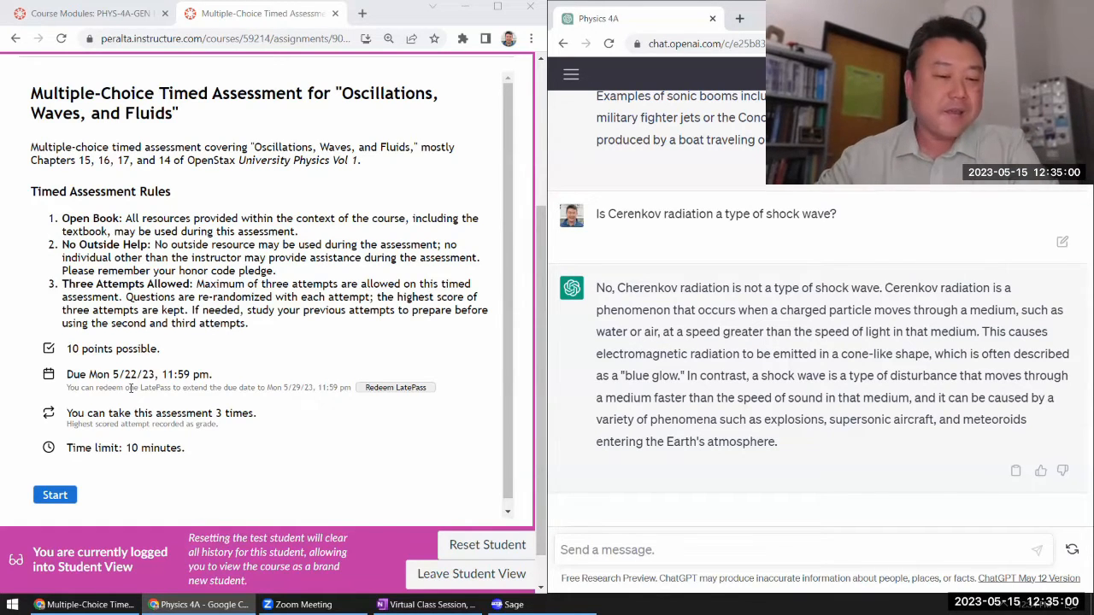
{"action": "double_click", "coordinate": [137, 447]}
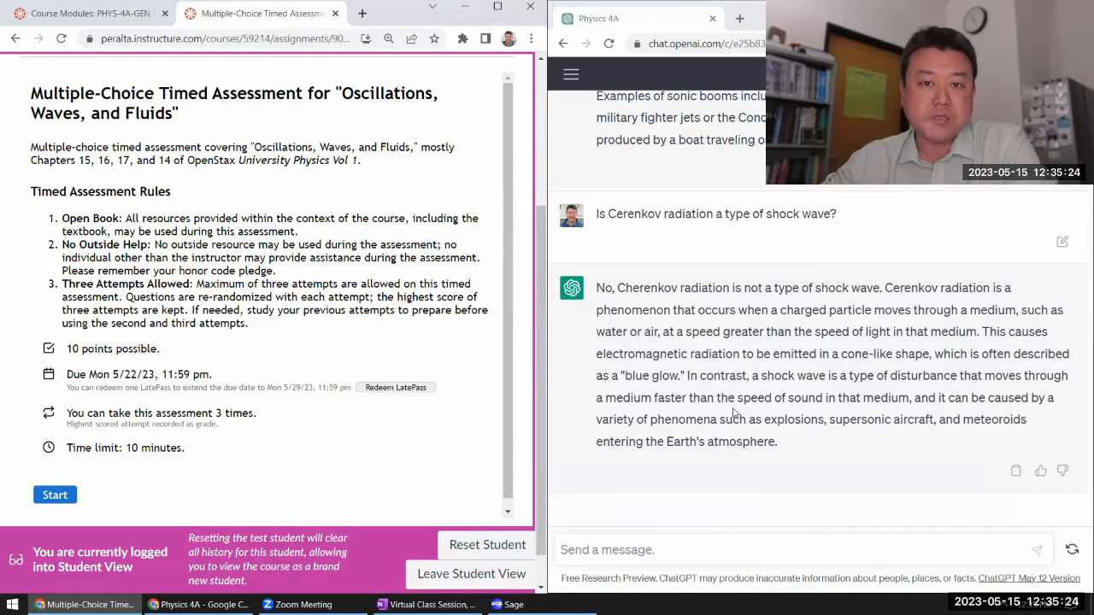
{"action": "double_click", "coordinate": [133, 447]}
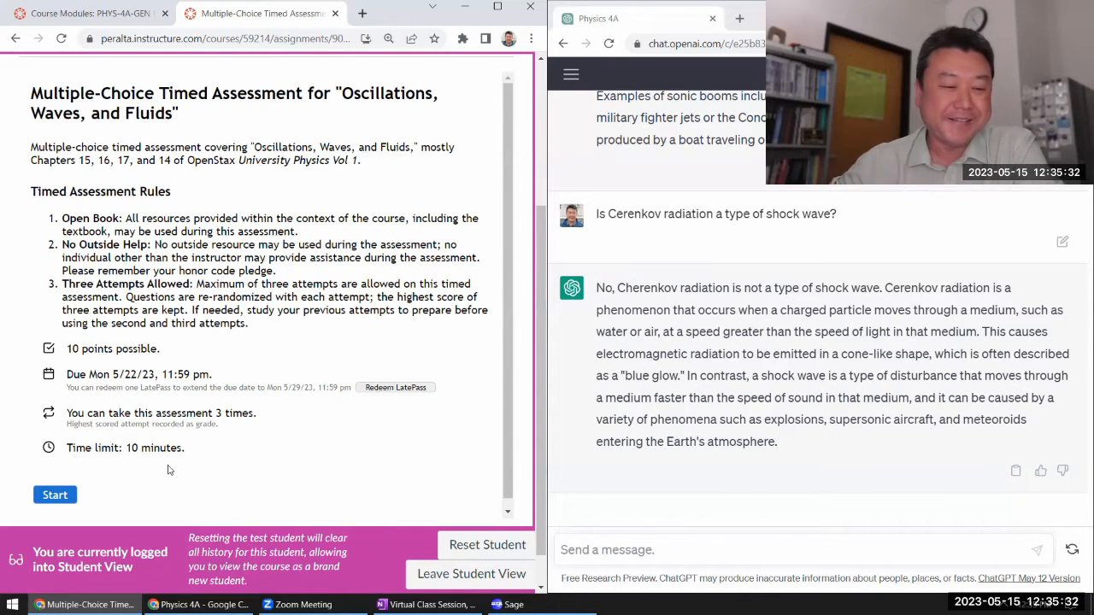
{"action": "mouse_move", "coordinate": [54, 495]}
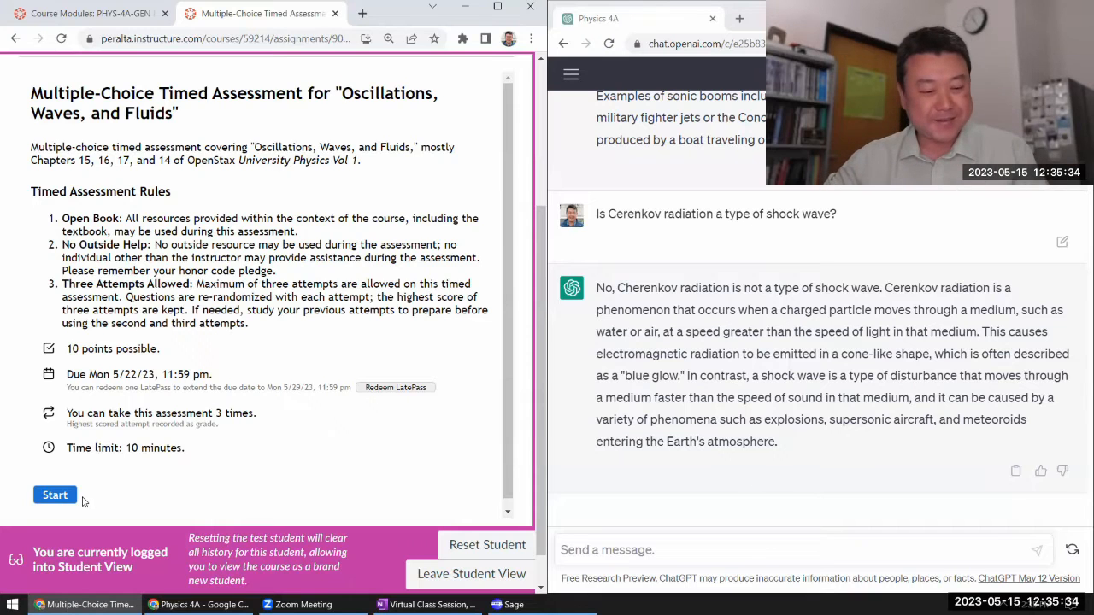
{"action": "mouse_move", "coordinate": [273, 331]}
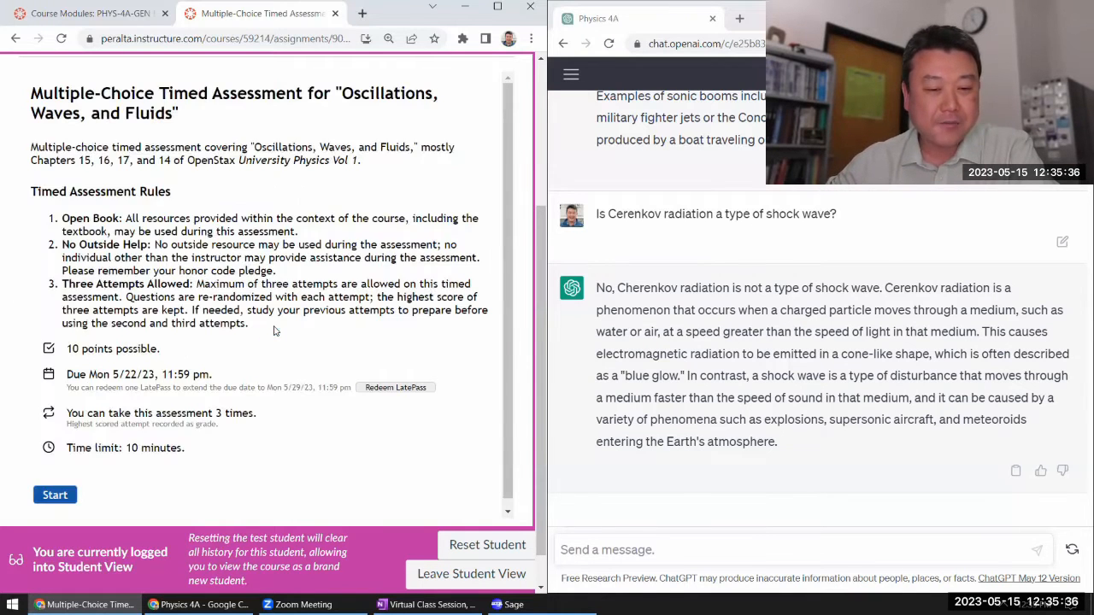
- Start the timed attempt, send questions 1 and 2 to ChatGPT, and mark 1.1 s for the pendulum period
{"action": "left_click", "coordinate": [55, 496]}
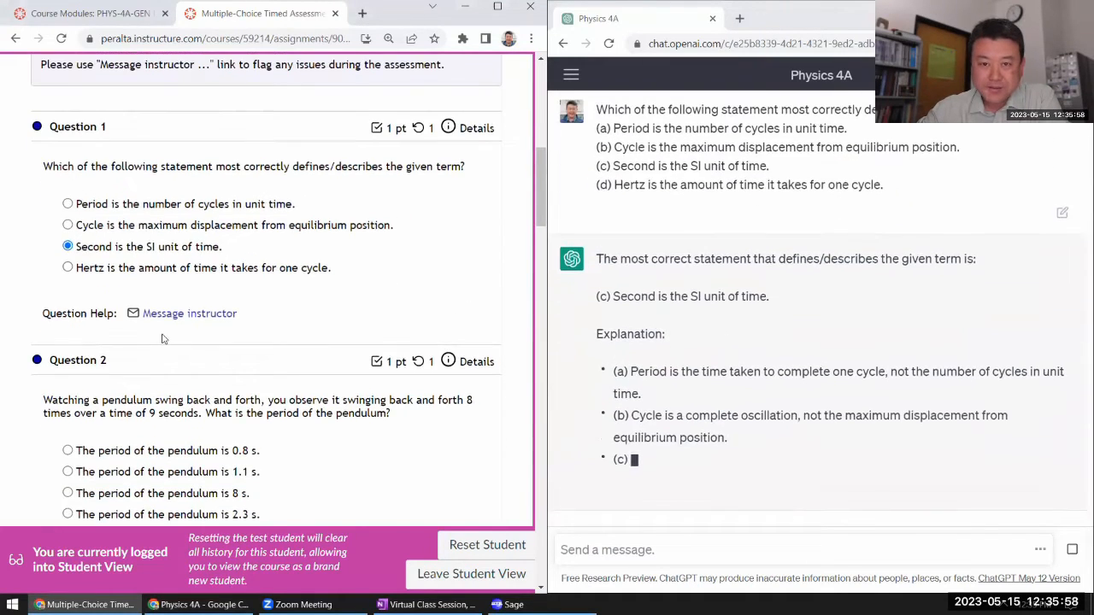
{"action": "scroll", "scroll_direction": "down", "scroll_amount": 3}
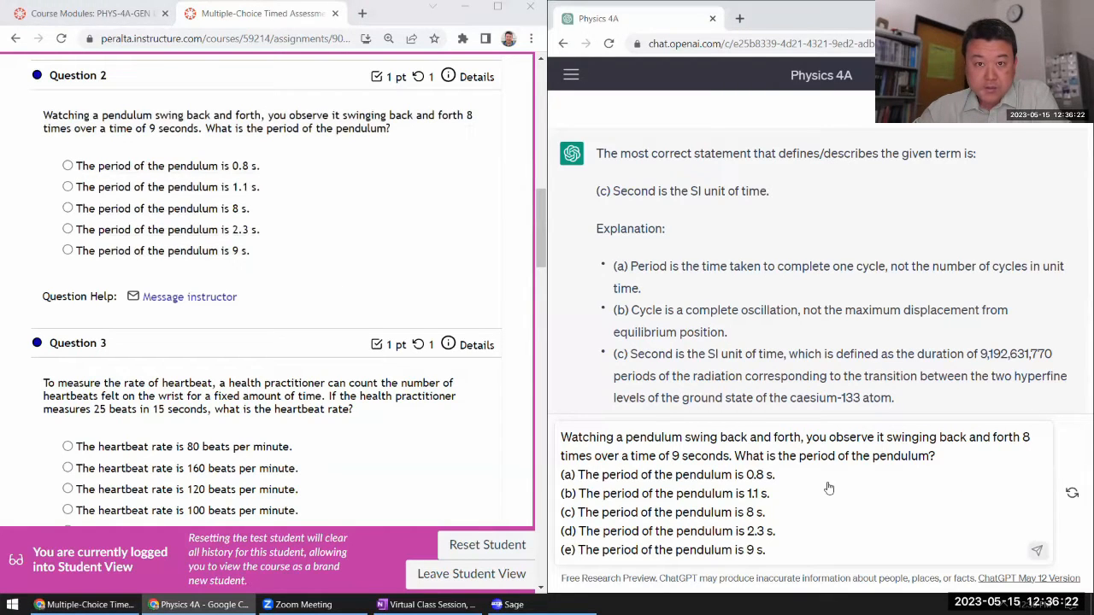
{"action": "left_click", "coordinate": [1036, 550]}
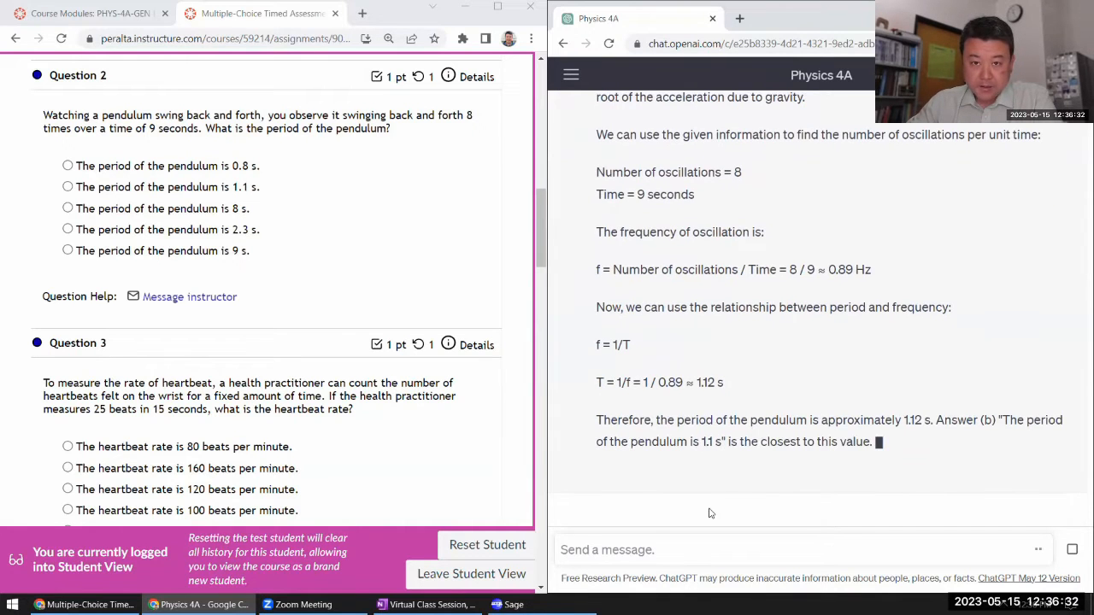
{"action": "left_click", "coordinate": [69, 186]}
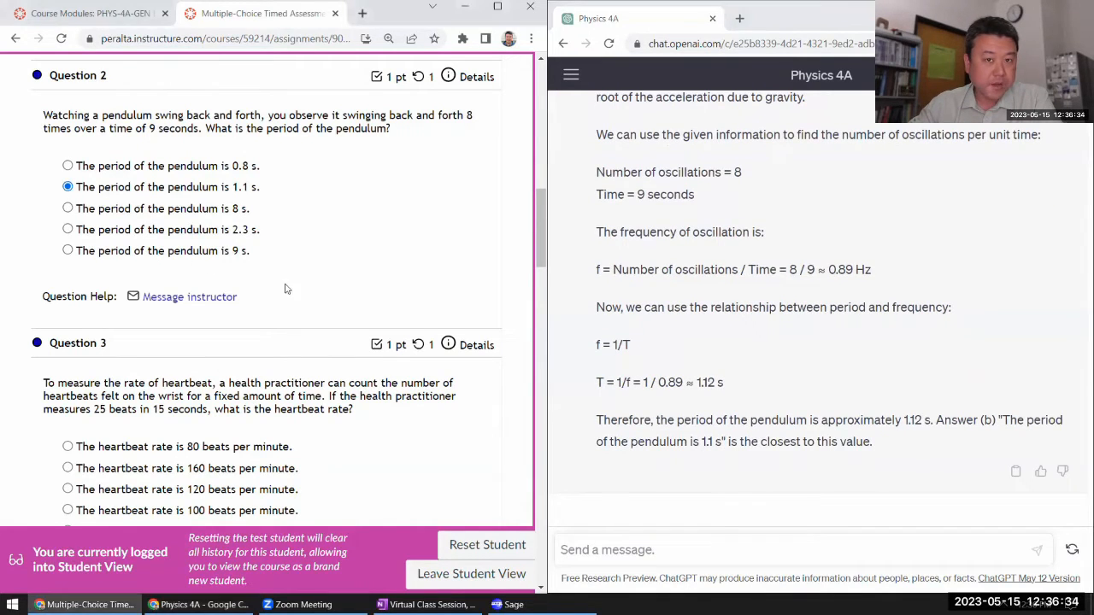
- Send the heartbeat-rate question to ChatGPT and mark 100 beats per minute in the quiz
{"action": "scroll", "scroll_direction": "down", "scroll_amount": 3}
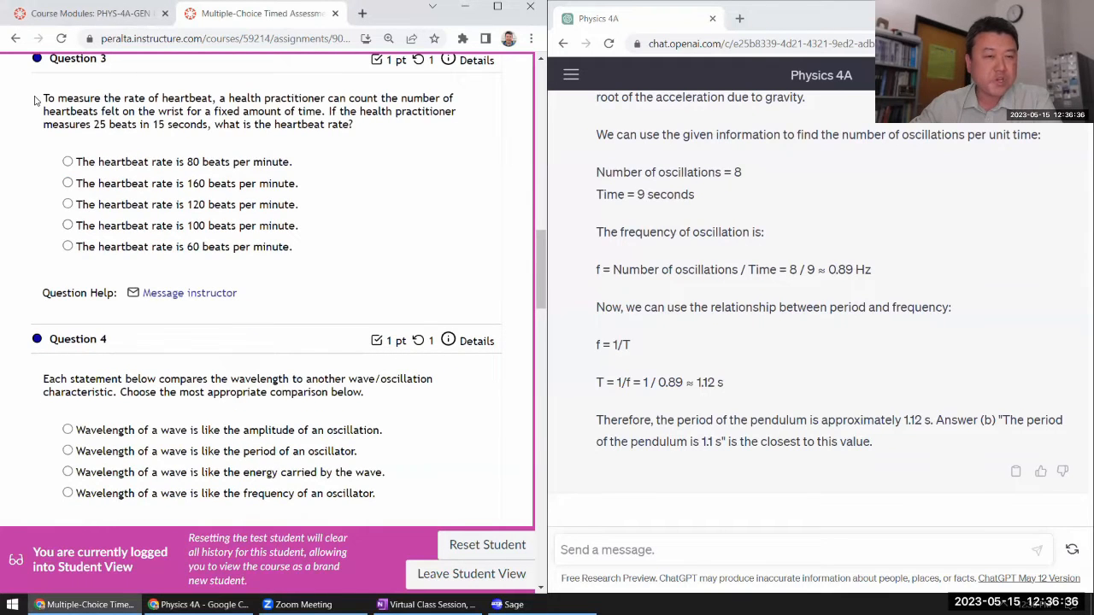
{"action": "left_click_drag", "start_coordinate": [44, 97], "coordinate": [292, 246]}
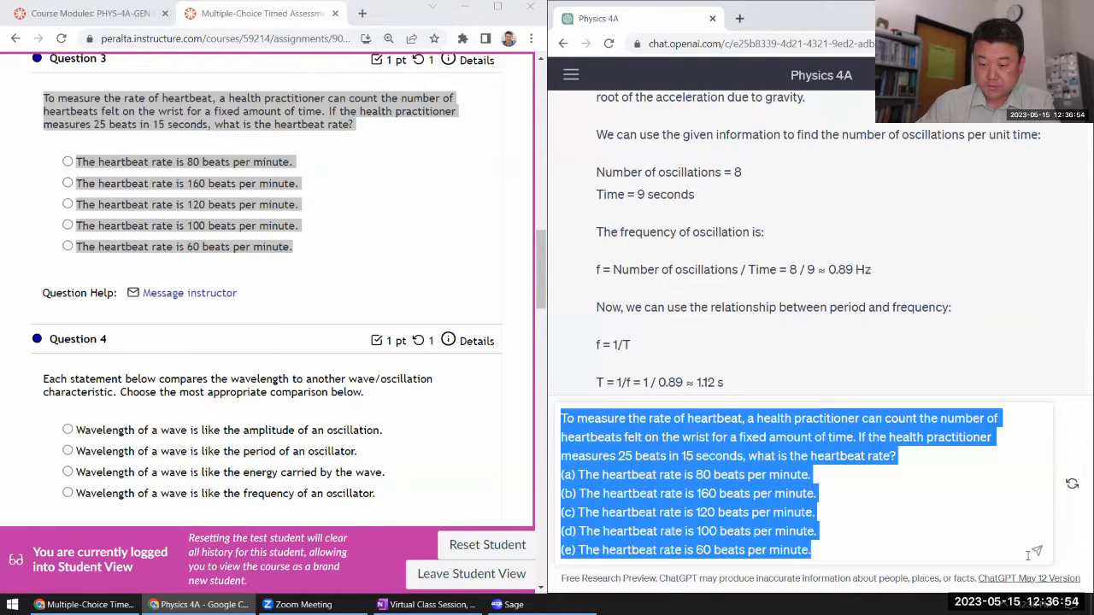
{"action": "left_click", "coordinate": [1034, 550]}
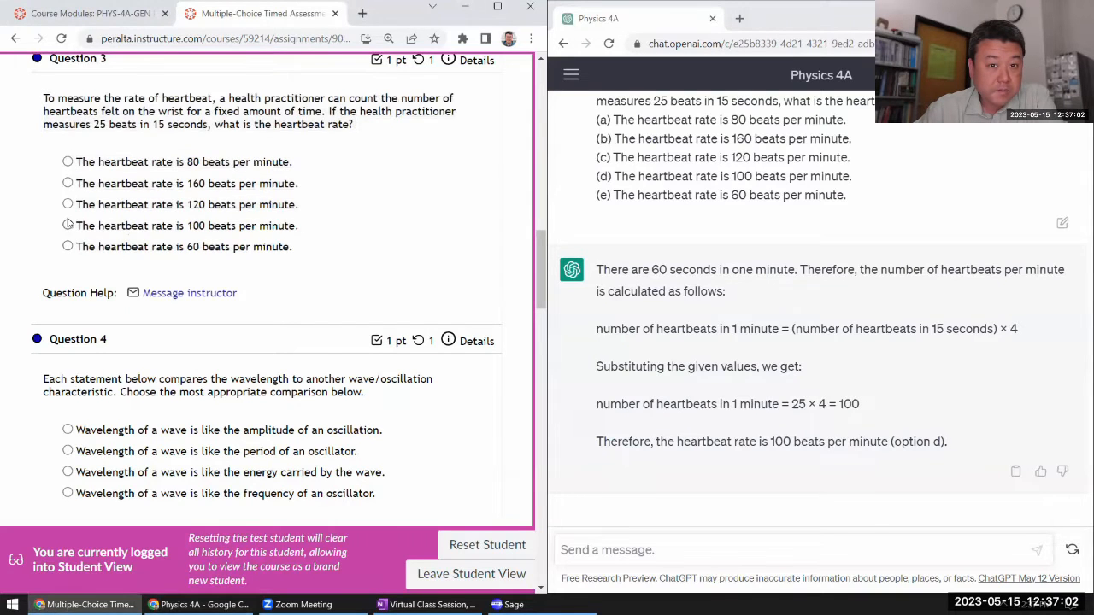
{"action": "left_click", "coordinate": [69, 226]}
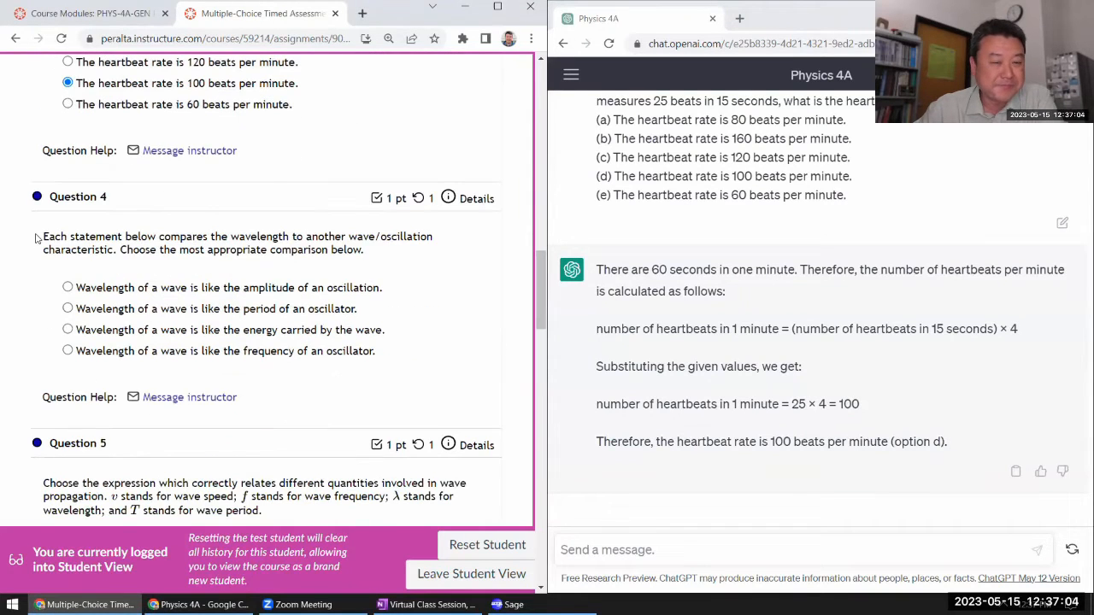
- Send the wavelength-comparison and wave-expression questions with typed lambda choices (lambda = v/T, f = v lambda, v = f lambda)
{"action": "left_click_drag", "start_coordinate": [44, 236], "coordinate": [374, 352]}
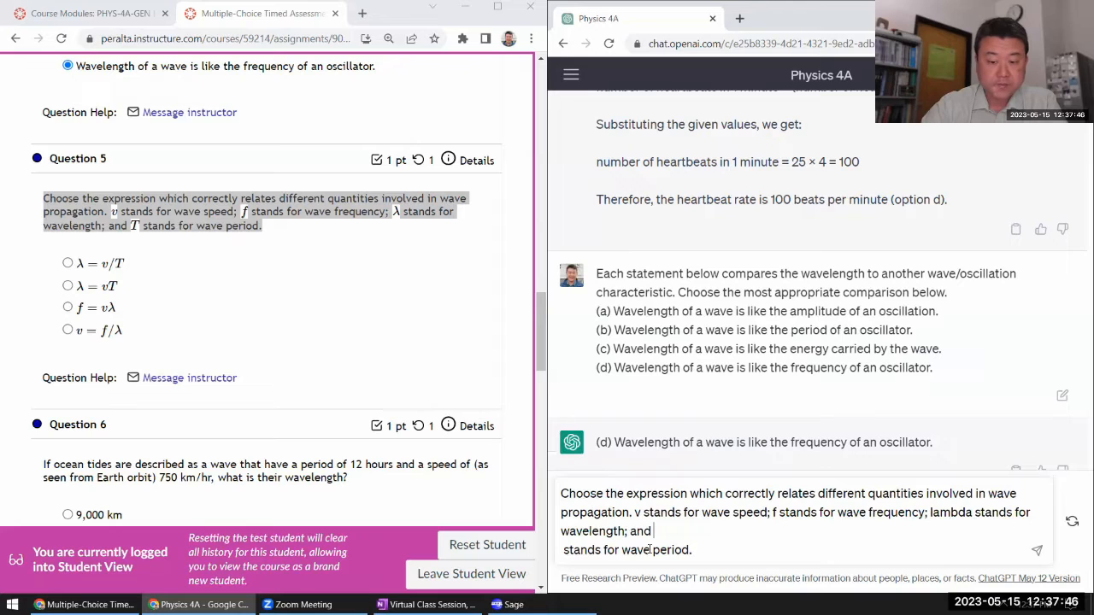
{"action": "type", "text": "T stands for wave period."}
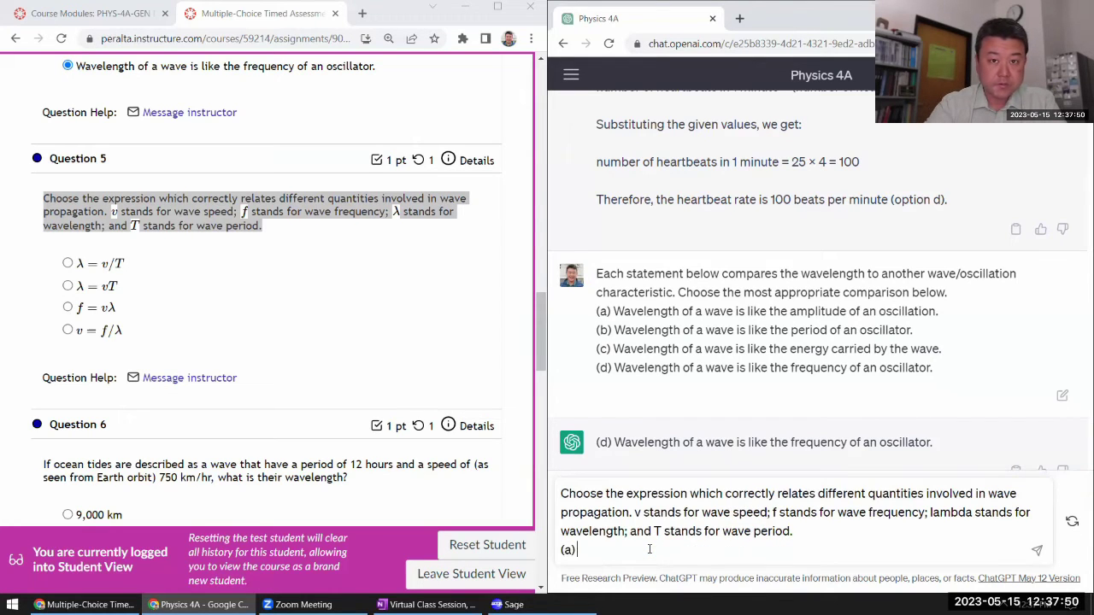
{"action": "type", "text": "lambda = v/T"}
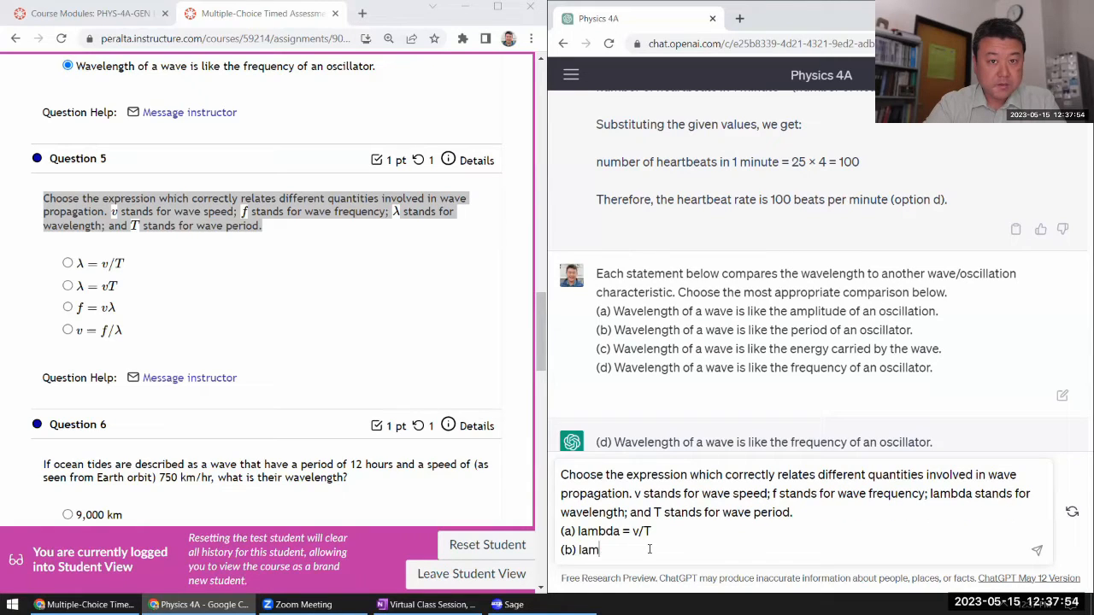
{"action": "type", "text": "bda = vT"}
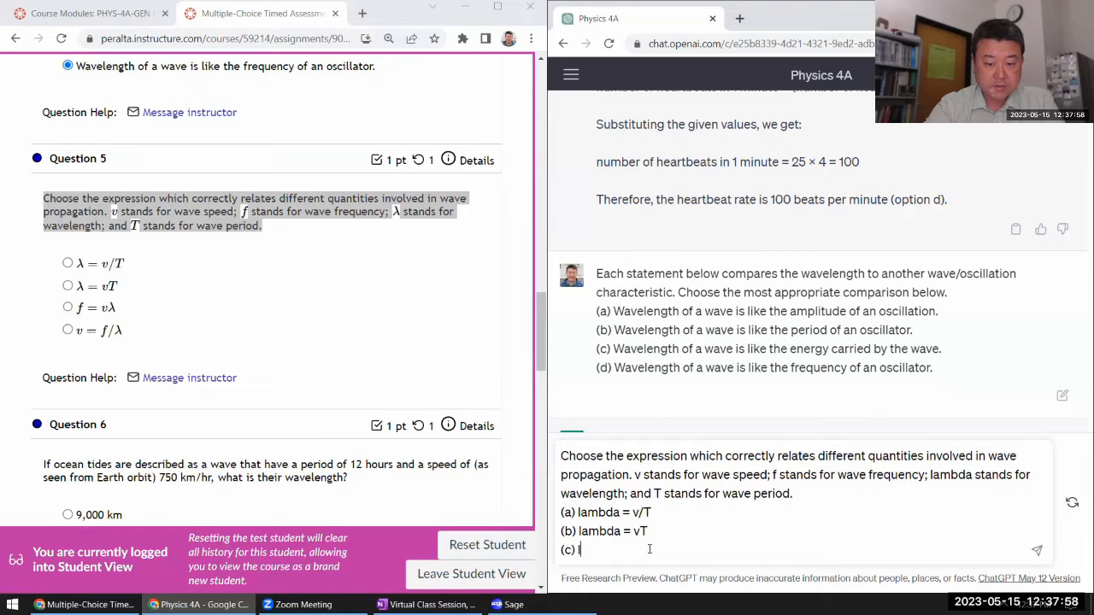
{"action": "type", "text": "lambda ="}
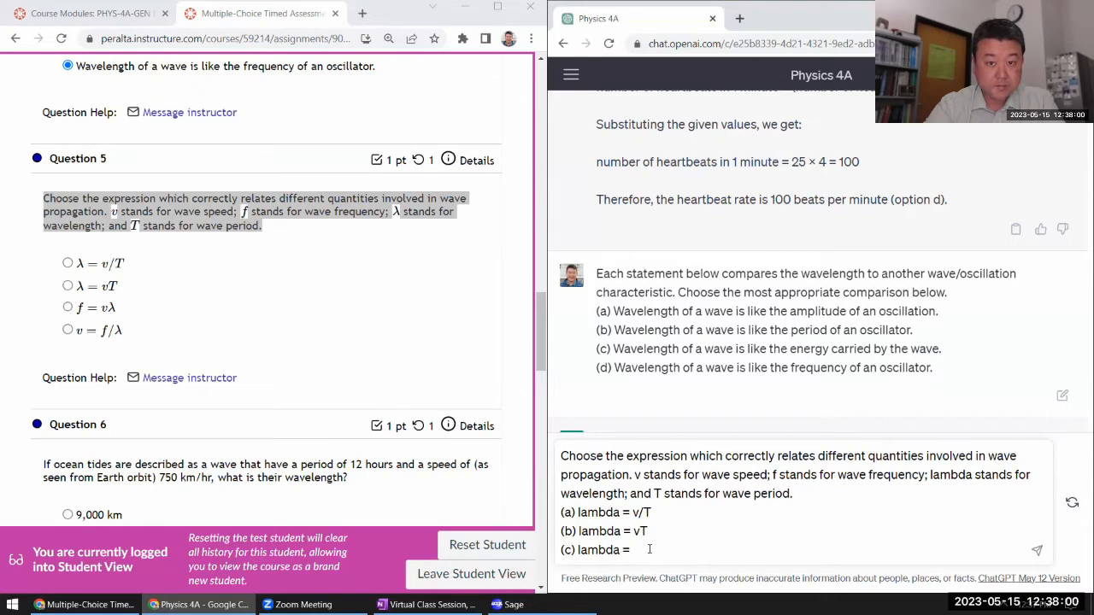
{"action": "type", "text": "f ="}
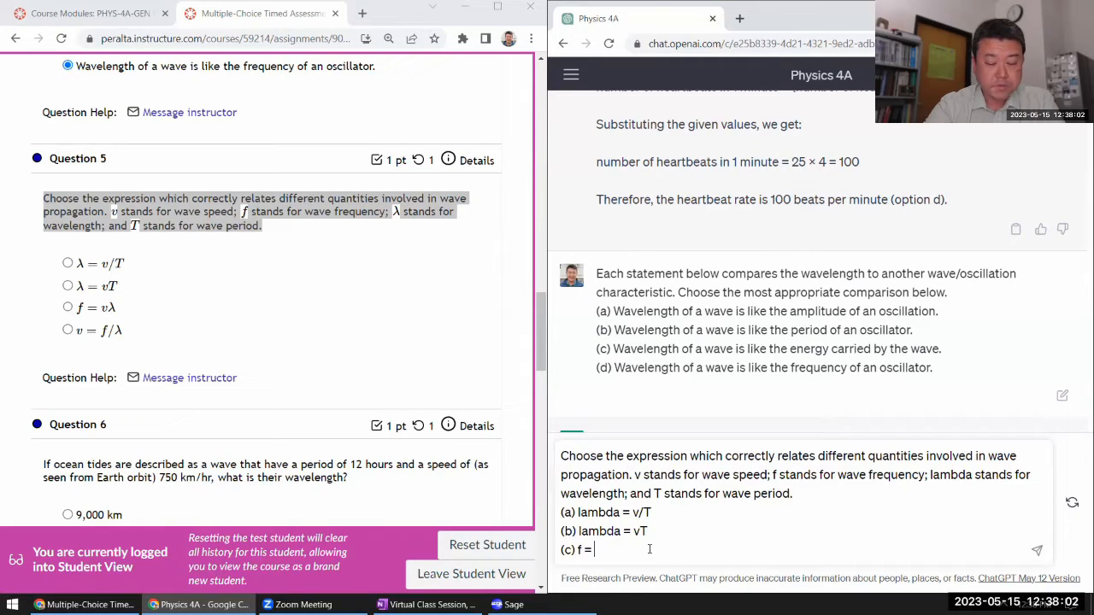
{"action": "type", "text": "vlam"}
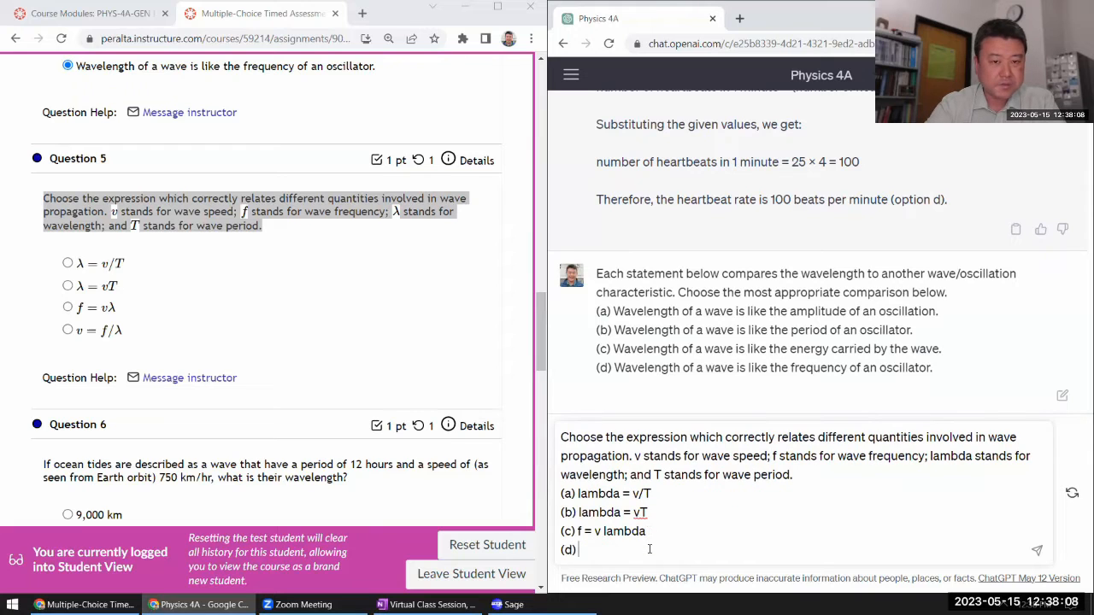
{"action": "type", "text": "v = f/"}
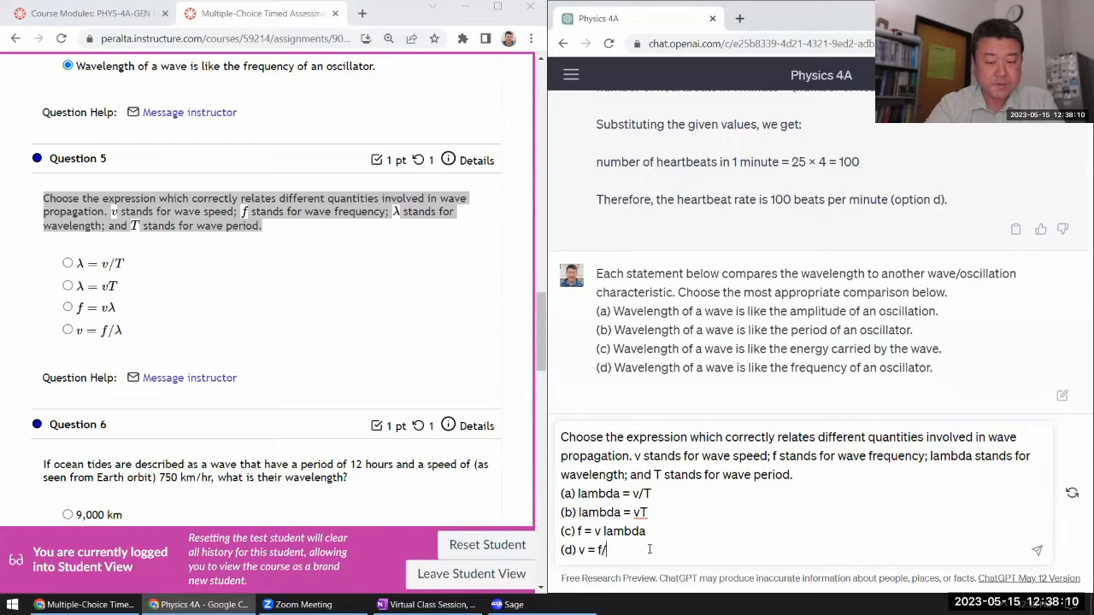
{"action": "type", "text": "lambda"}
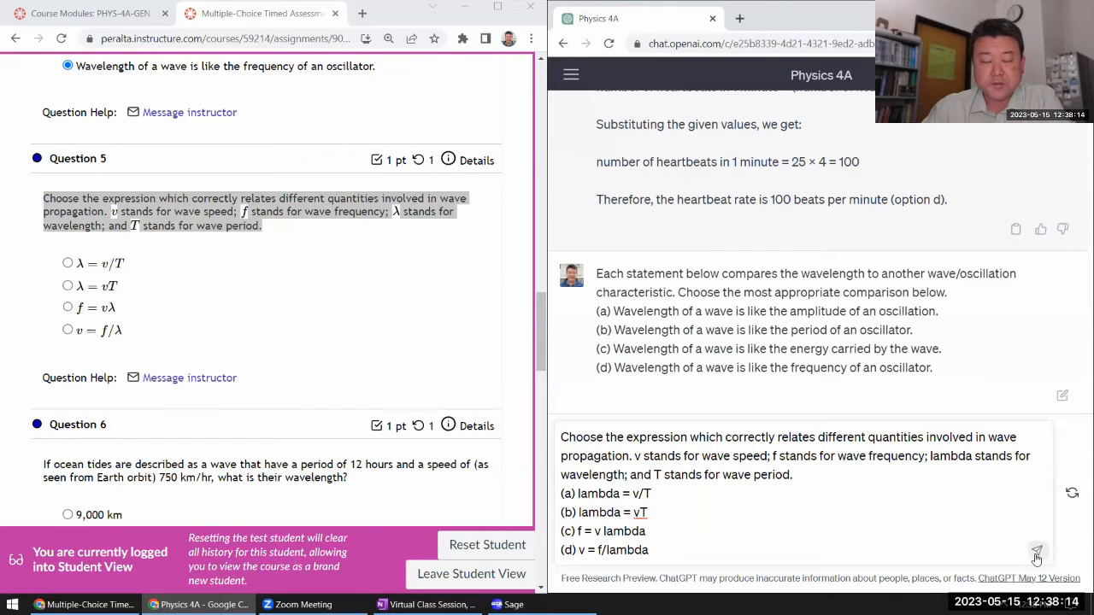
{"action": "left_click", "coordinate": [1035, 551]}
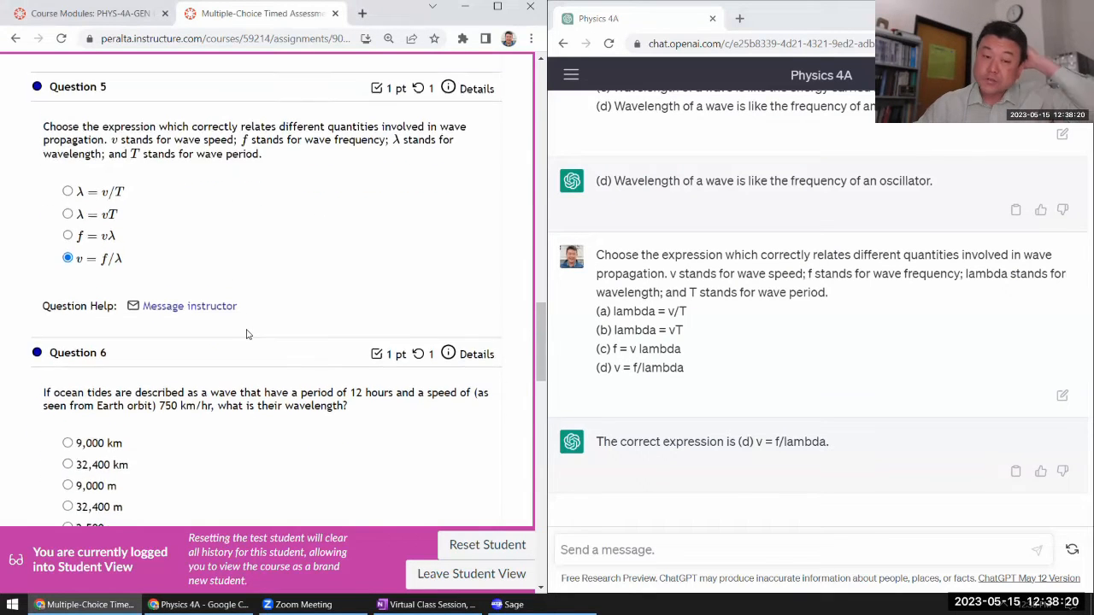
- Copy the hypersonic-aircraft and lightning questions into ChatGPT and mark the matching quiz choice
{"action": "scroll", "scroll_direction": "down", "scroll_amount": 3}
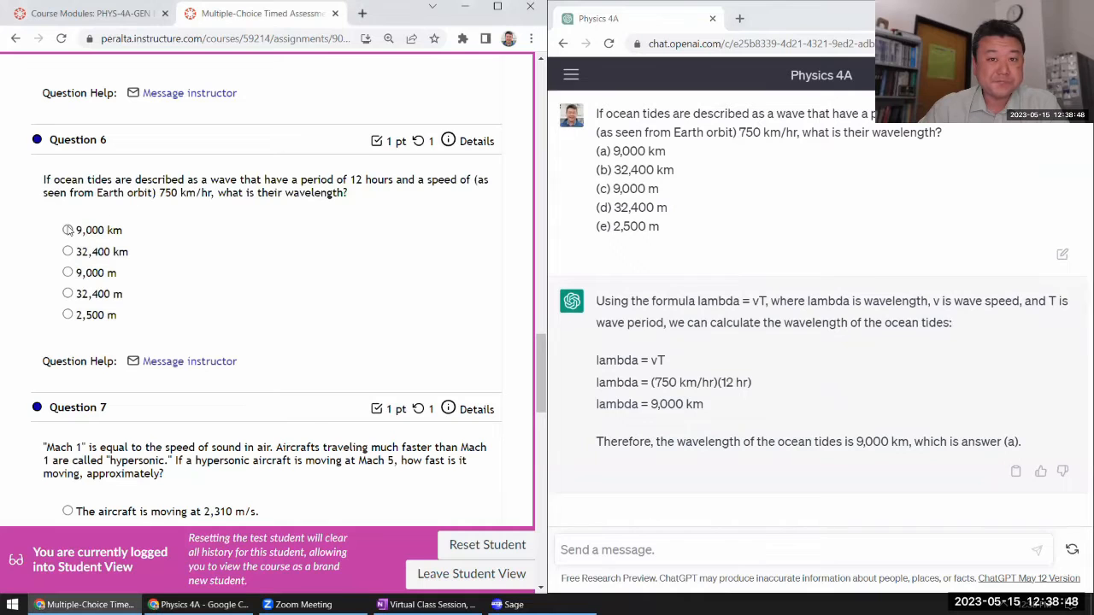
{"action": "scroll", "scroll_direction": "down", "scroll_amount": 3}
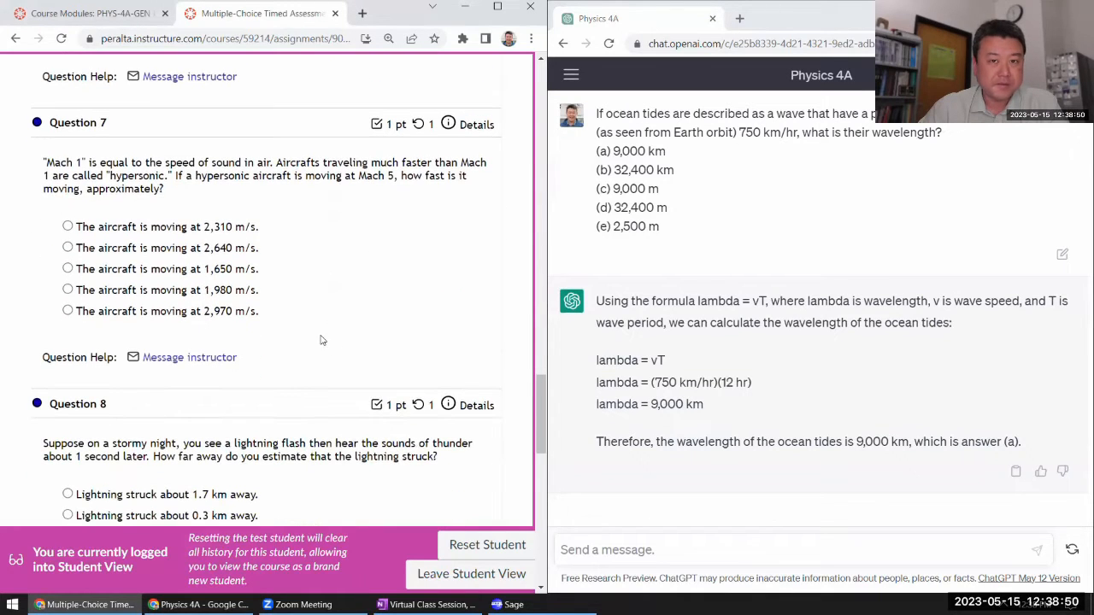
{"action": "left_click_drag", "start_coordinate": [43, 161], "coordinate": [260, 311]}
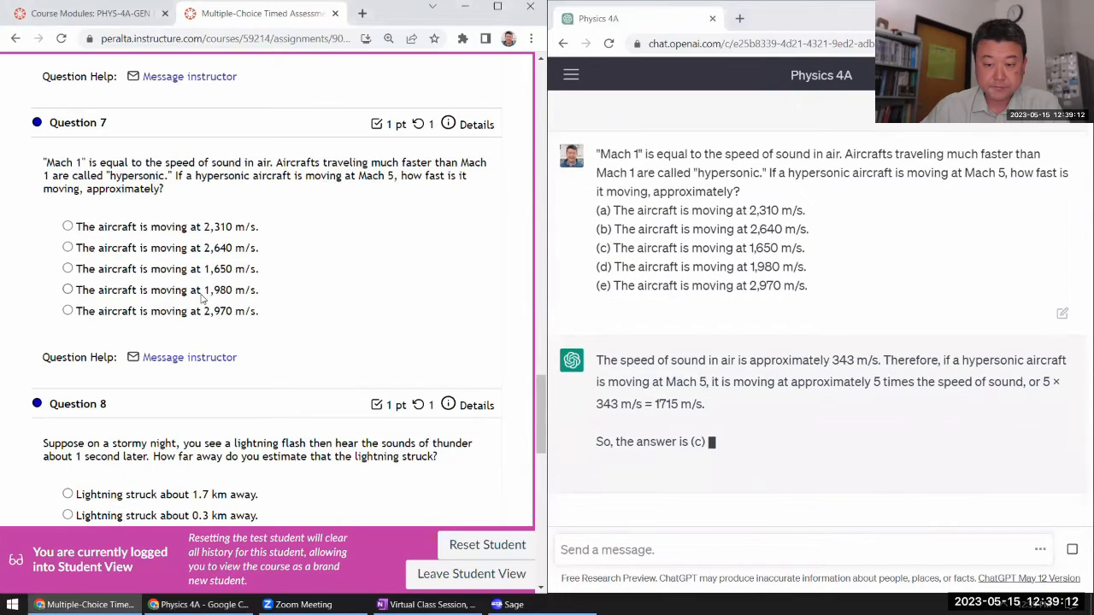
{"action": "left_click", "coordinate": [69, 268]}
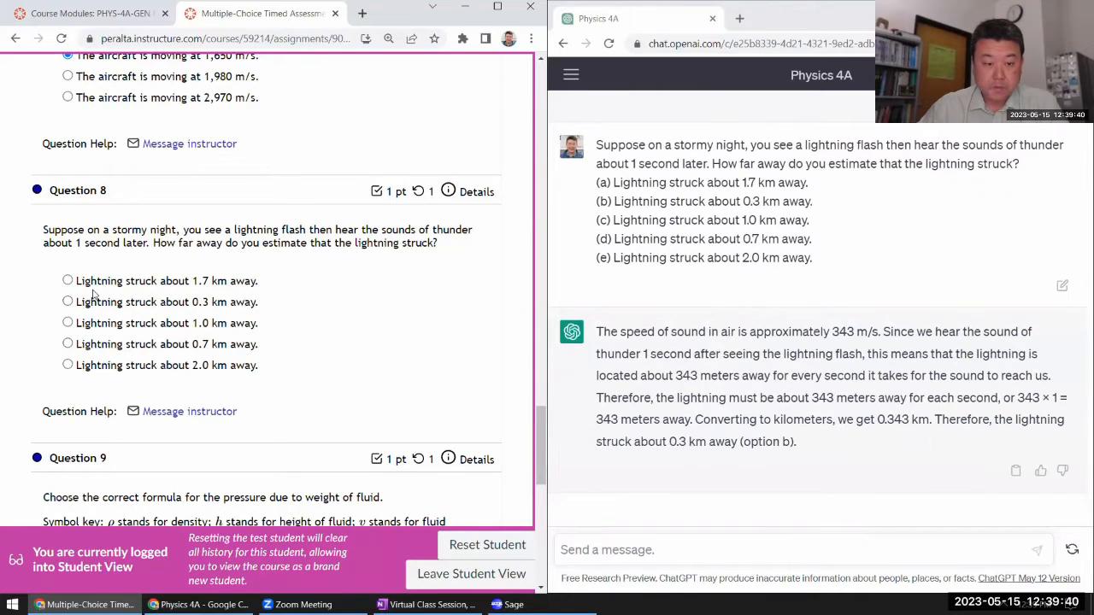
- Ask ChatGPT question 9 with its formula choices including P = rho g h and rho v^2
{"action": "scroll", "scroll_direction": "down", "scroll_amount": 3}
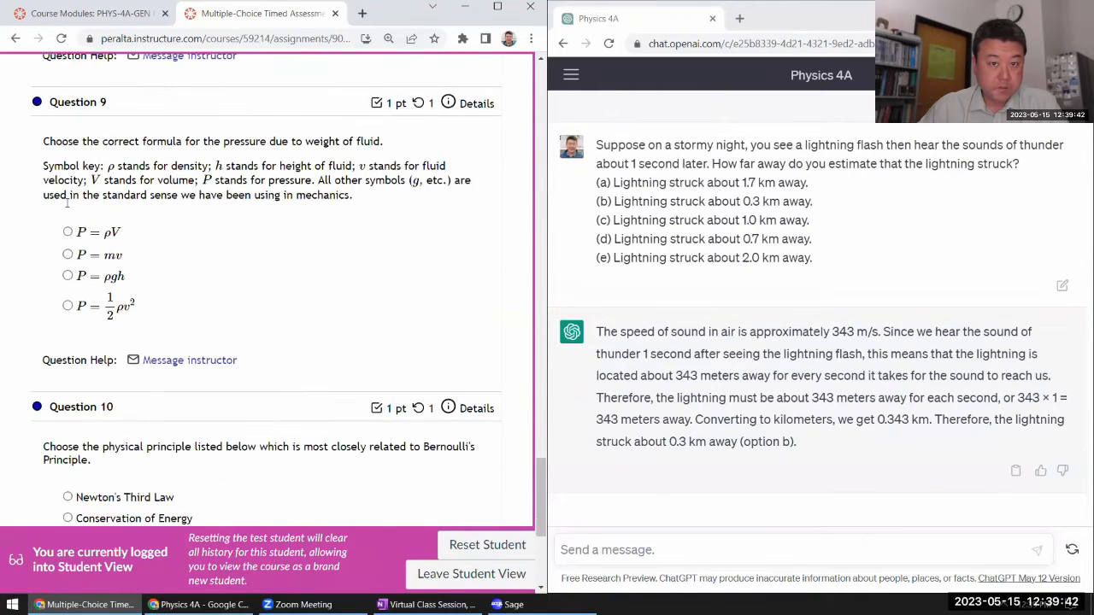
{"action": "left_click_drag", "start_coordinate": [43, 140], "coordinate": [352, 195]}
{"action": "type", "text": "(a) P"}
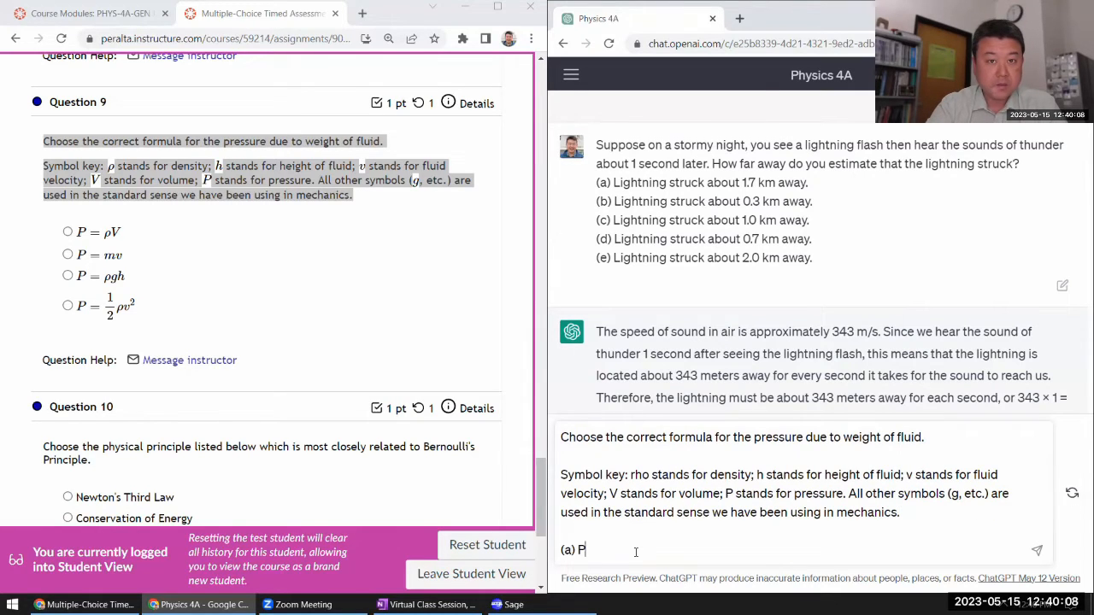
{"action": "type", "text": "=rho V"}
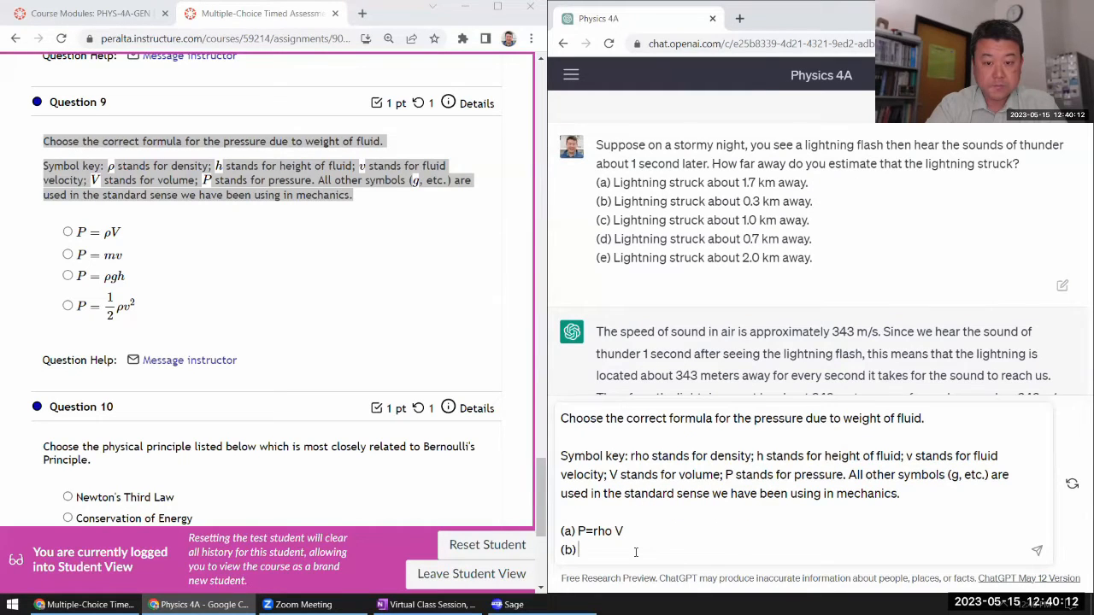
{"action": "type", "text": "P=mv"}
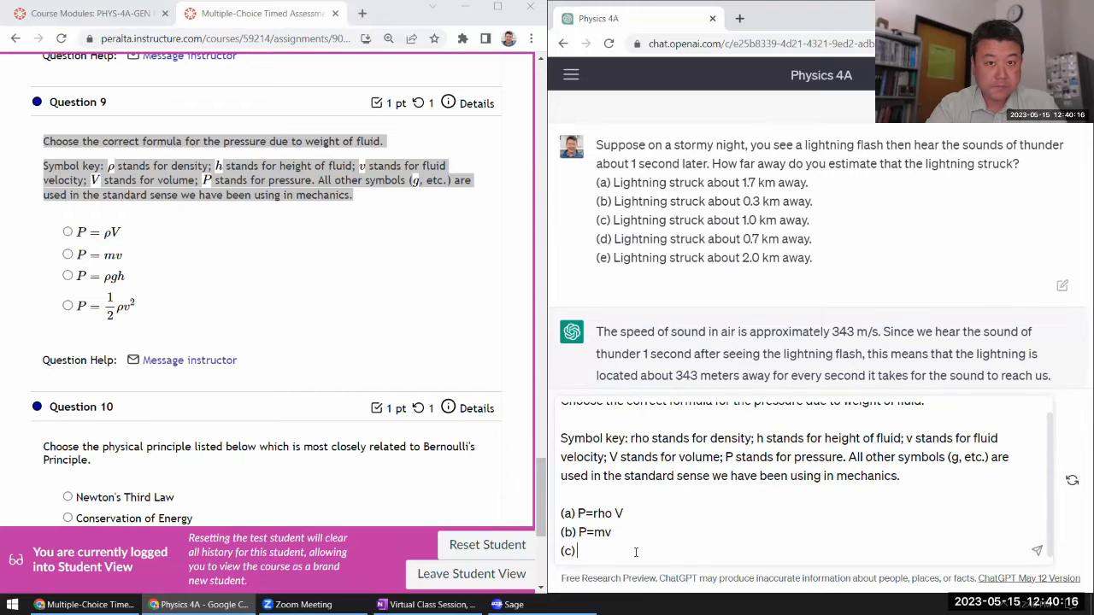
{"action": "type", "text": "P = rho g h"}
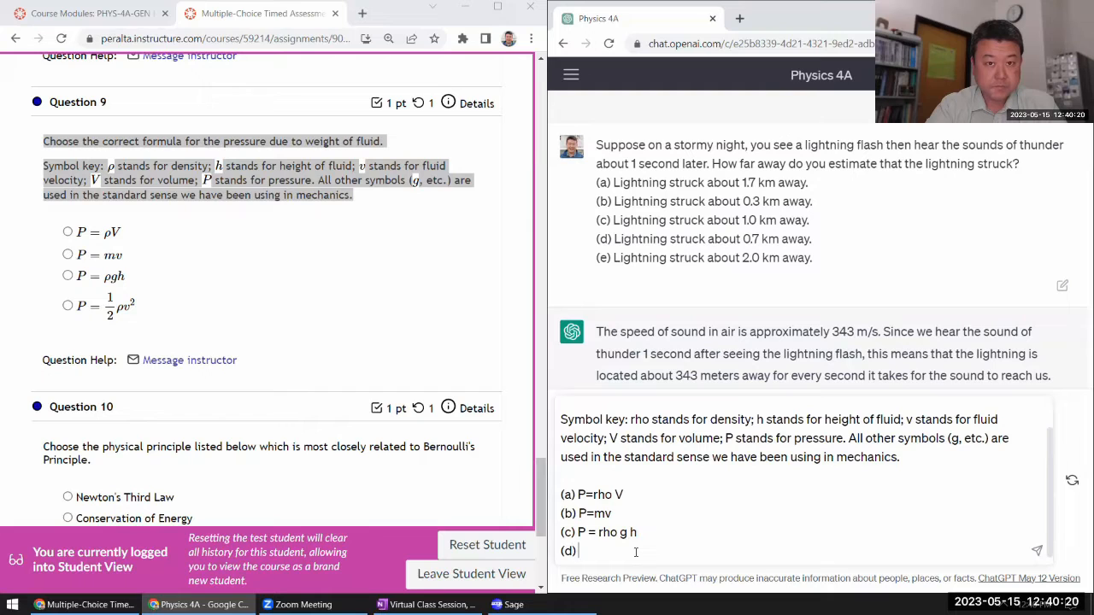
{"action": "type", "text": "P = 1/2"}
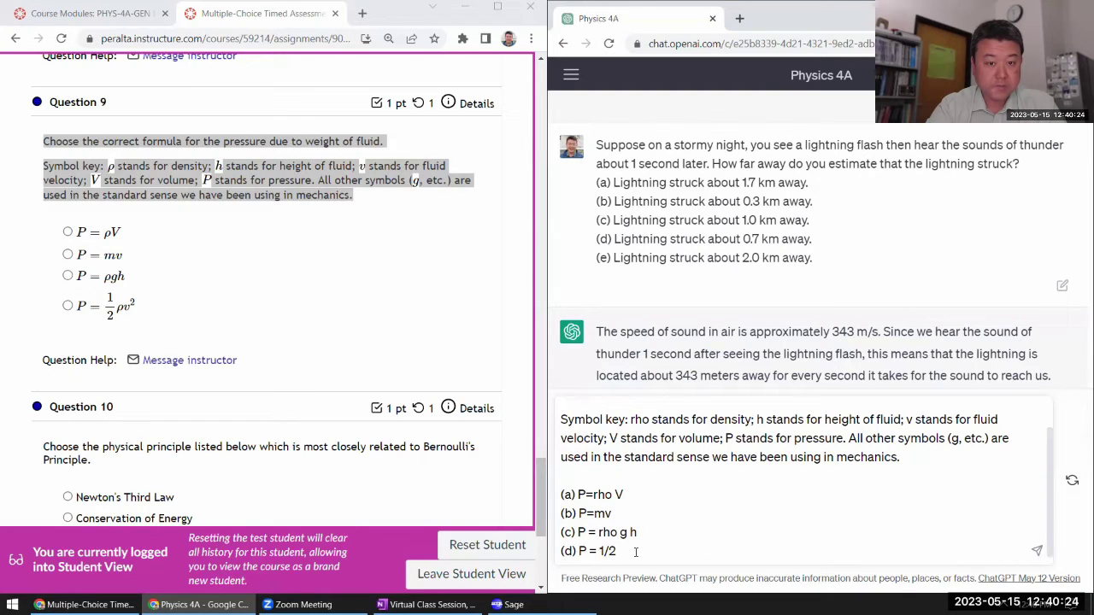
{"action": "type", "text": "rho v^2"}
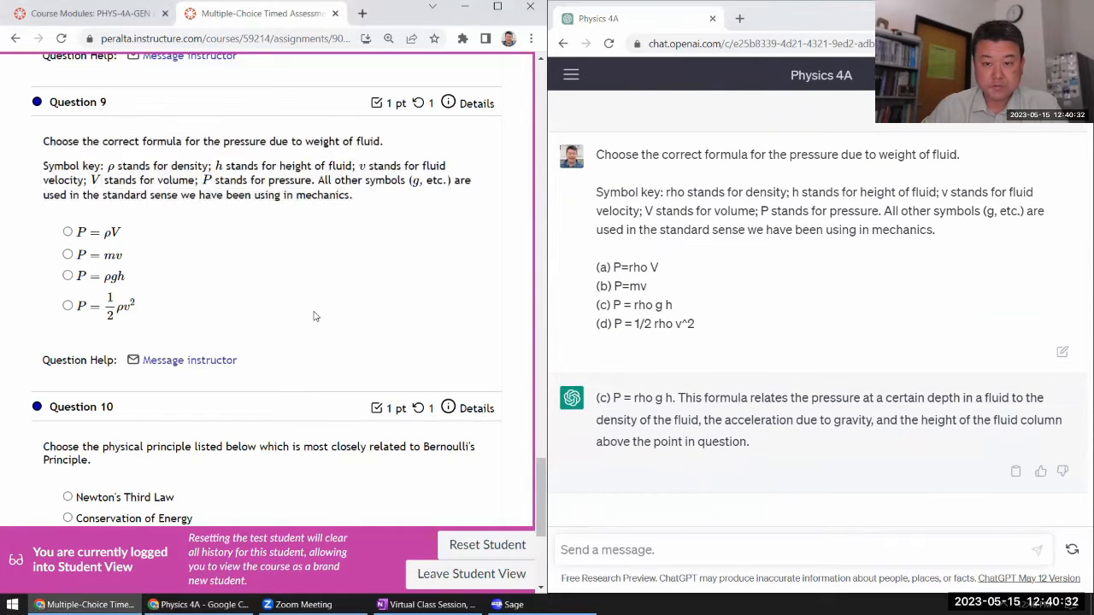
- Ask ChatGPT the Bernoulli's principle question and mark Conservation of Energy for question 10
{"action": "scroll", "scroll_direction": "down", "scroll_amount": 3}
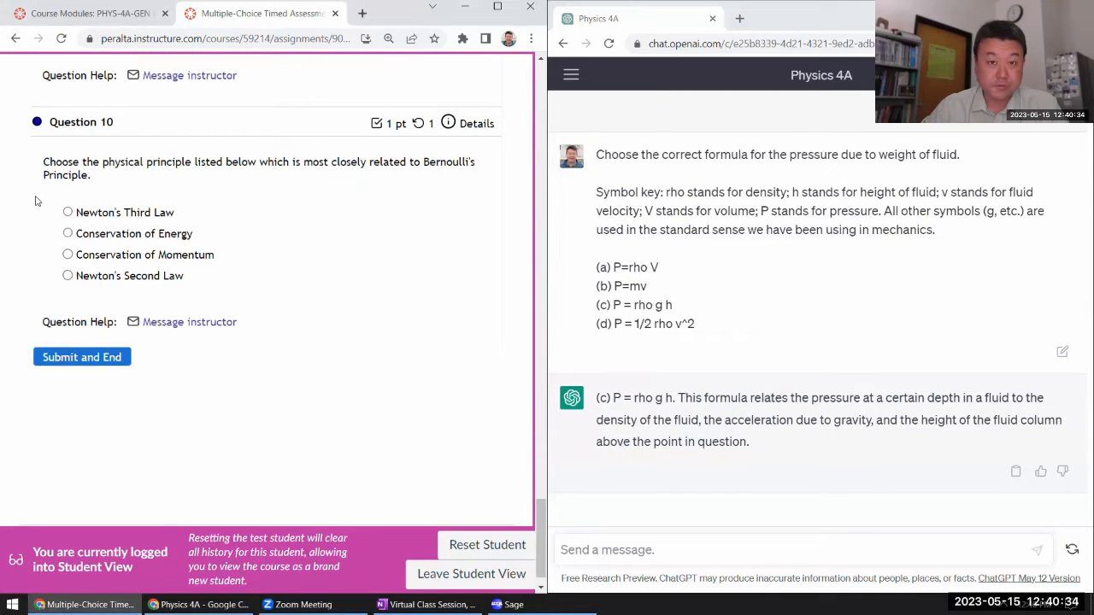
{"action": "left_click_drag", "start_coordinate": [42, 160], "coordinate": [185, 276]}
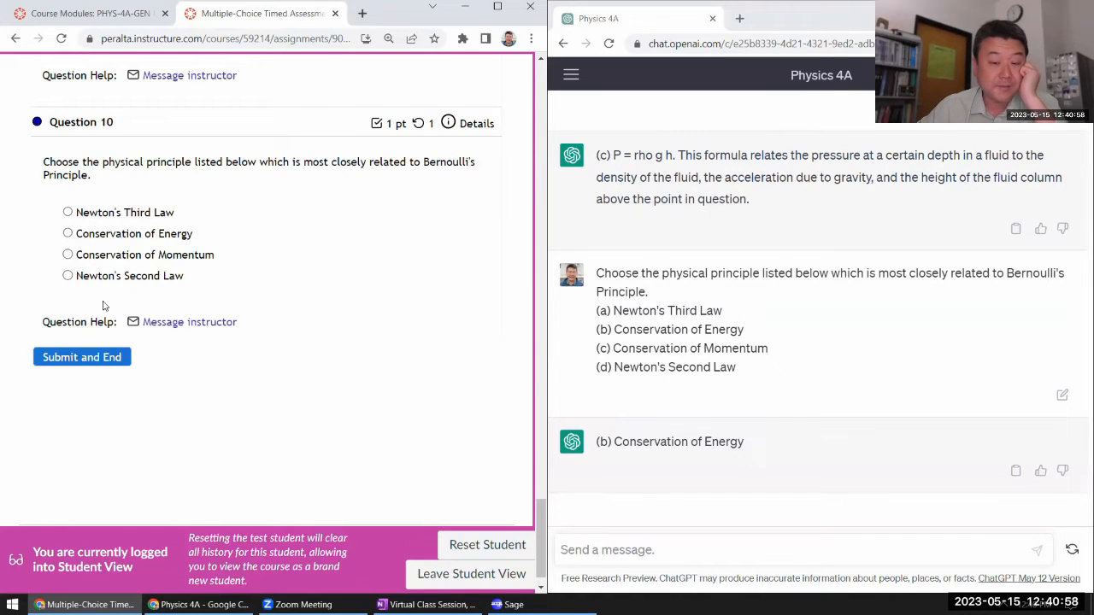
{"action": "left_click", "coordinate": [69, 232]}
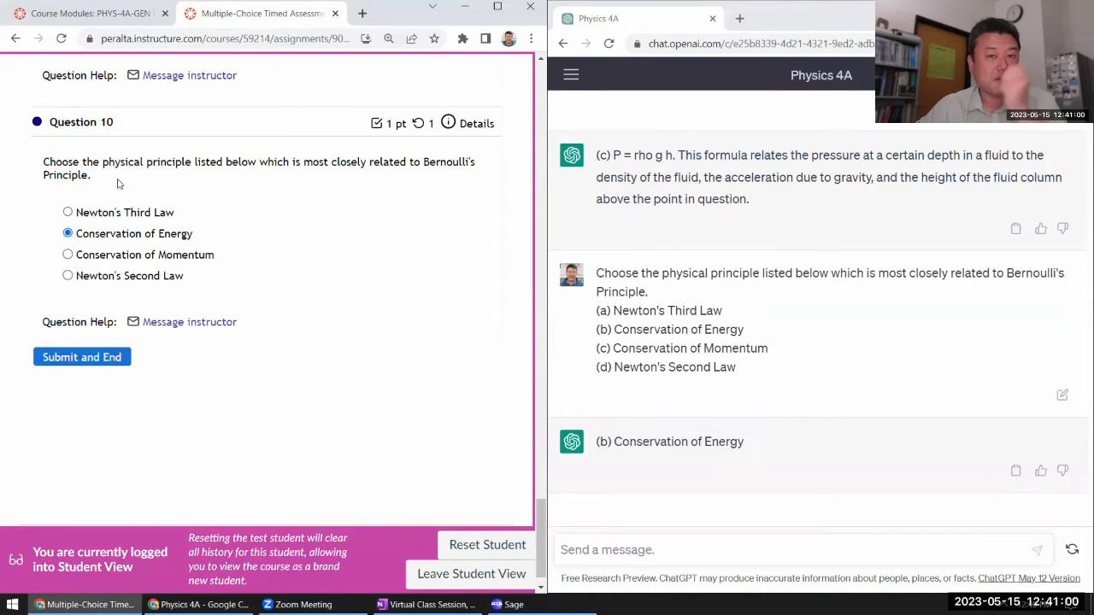
- Save the quiz progress from the top of the attempt
{"action": "scroll", "scroll_direction": "up", "scroll_amount": 3}
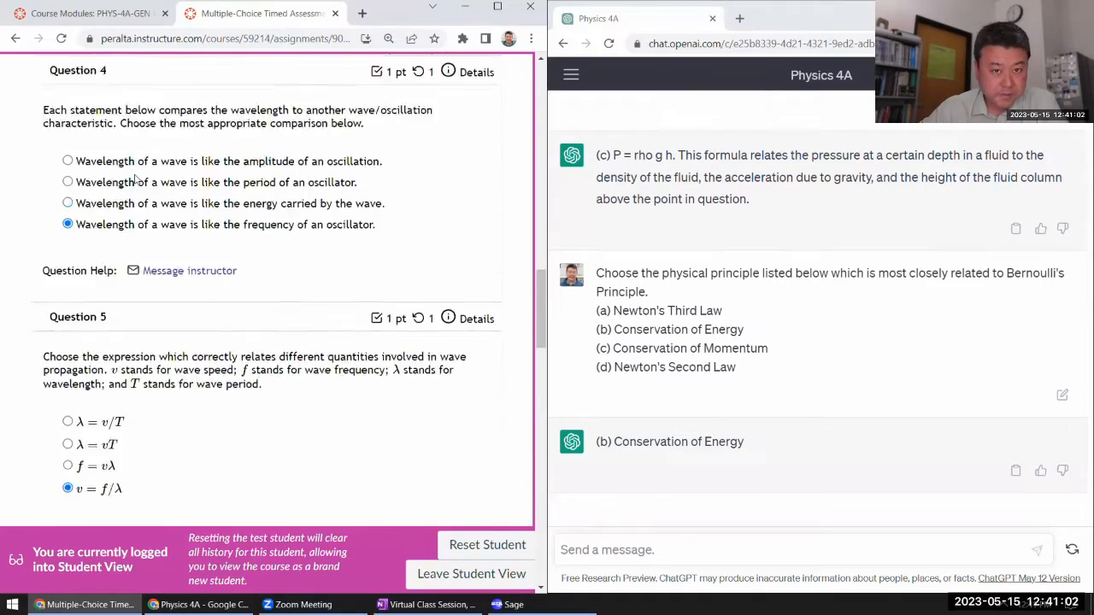
{"action": "scroll", "scroll_direction": "up", "scroll_amount": 3}
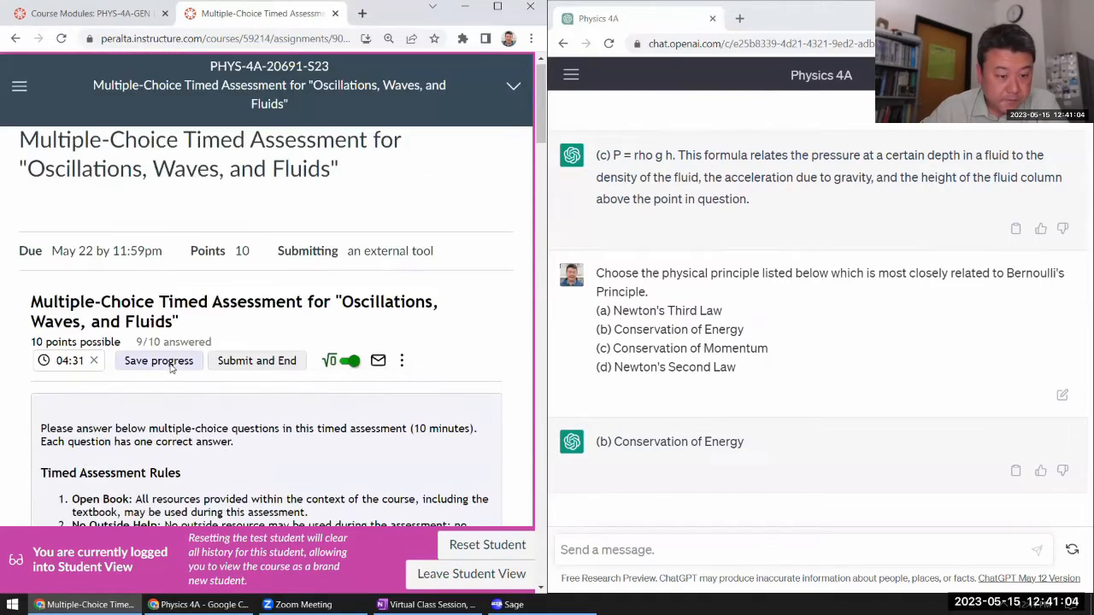
{"action": "left_click", "coordinate": [157, 359]}
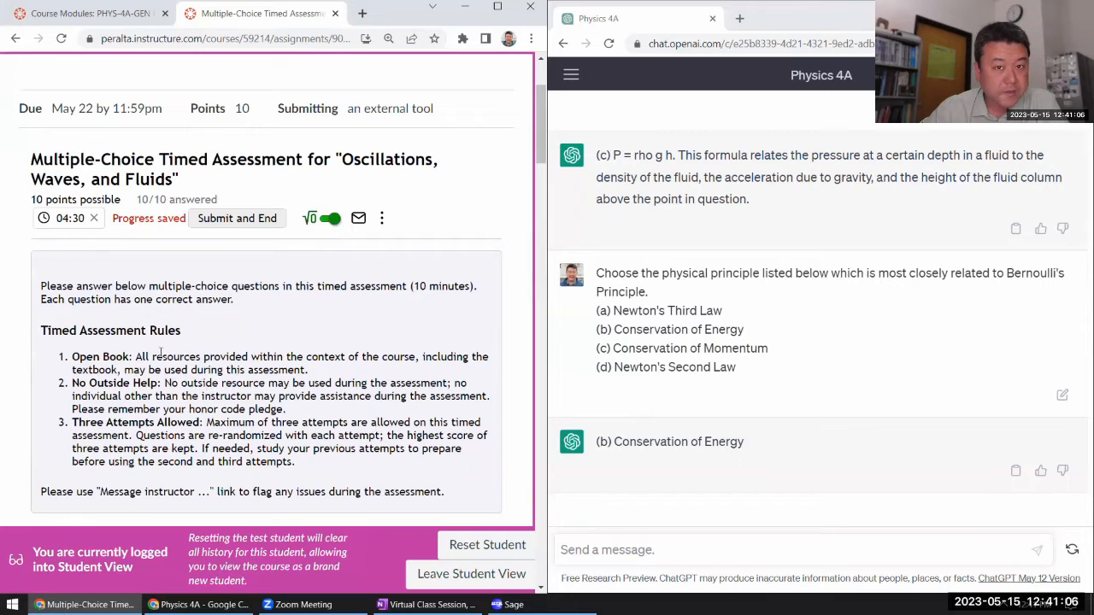
- Review every question and mark the remaining unanswered one so the header reads 10/10 answered
{"action": "scroll", "scroll_direction": "down", "scroll_amount": 3}
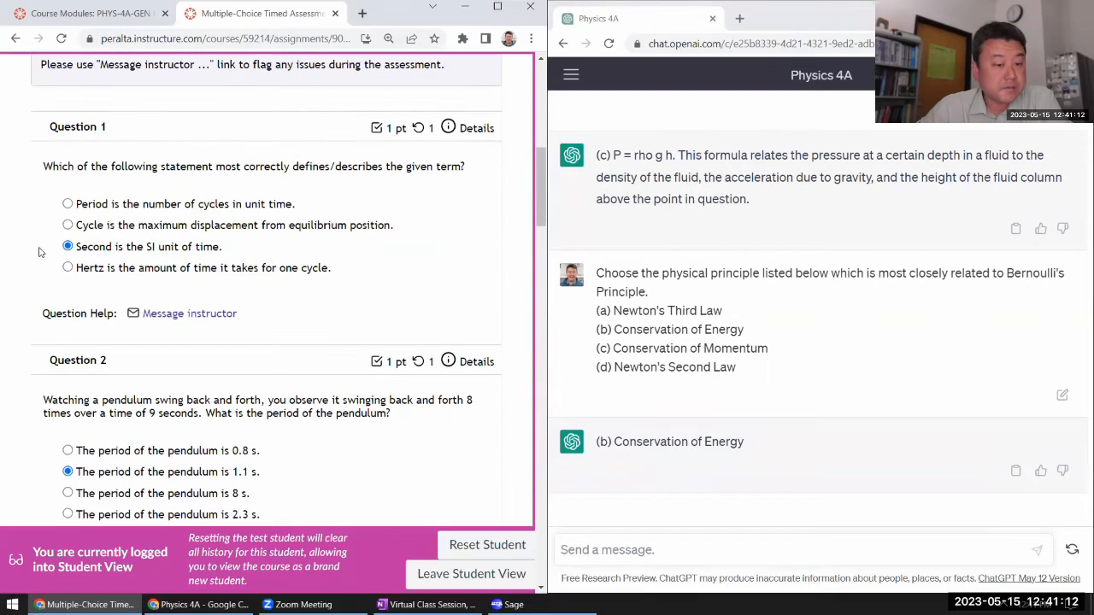
{"action": "mouse_move", "coordinate": [211, 228]}
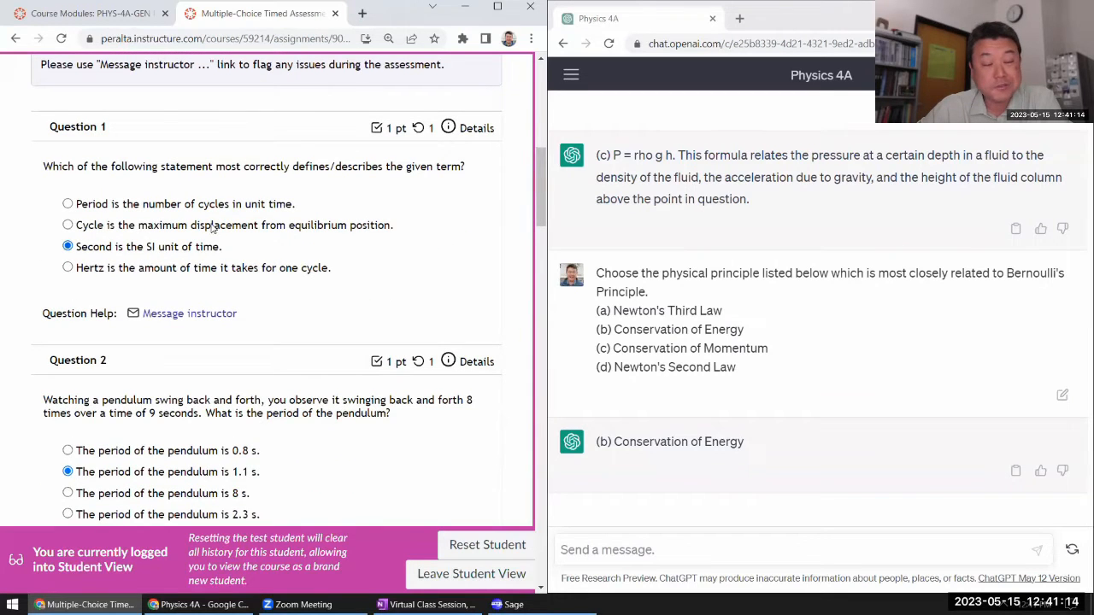
{"action": "scroll", "scroll_direction": "down", "scroll_amount": 3}
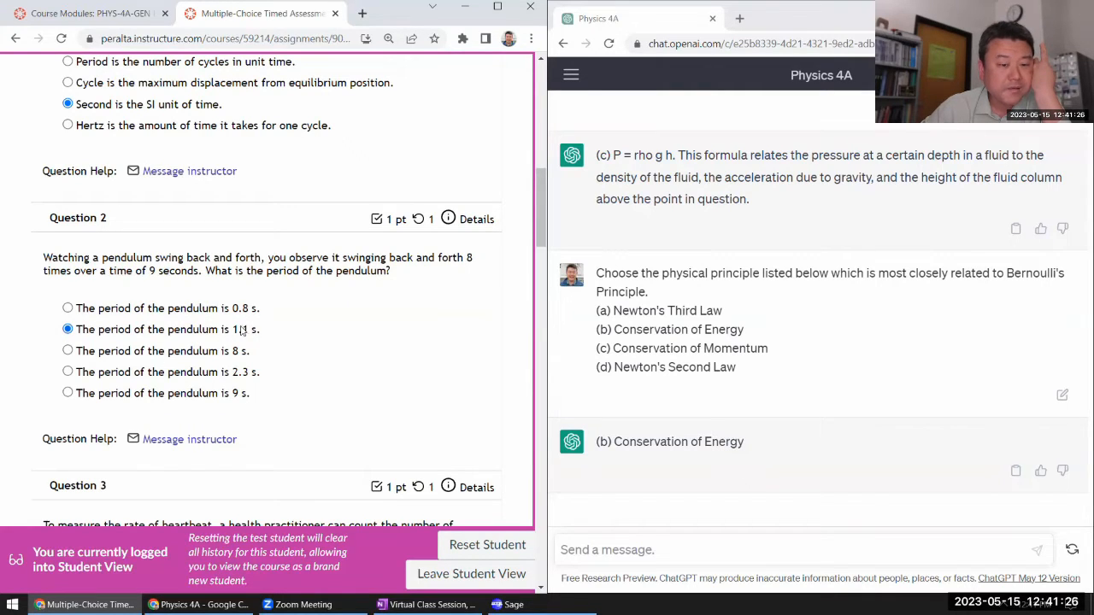
{"action": "mouse_move", "coordinate": [231, 334]}
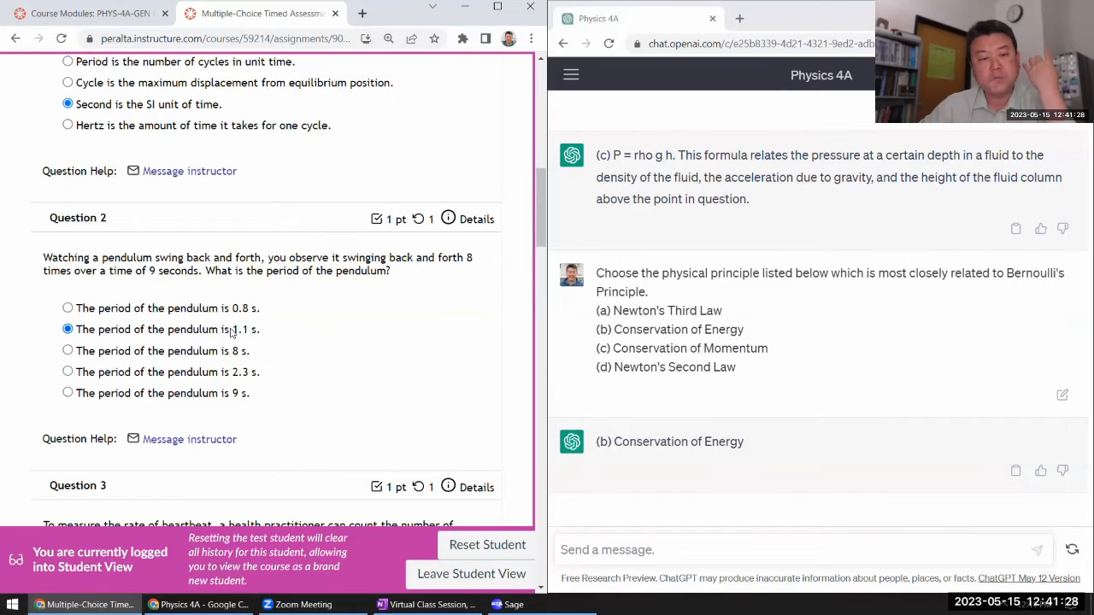
{"action": "scroll", "scroll_direction": "down", "scroll_amount": 3}
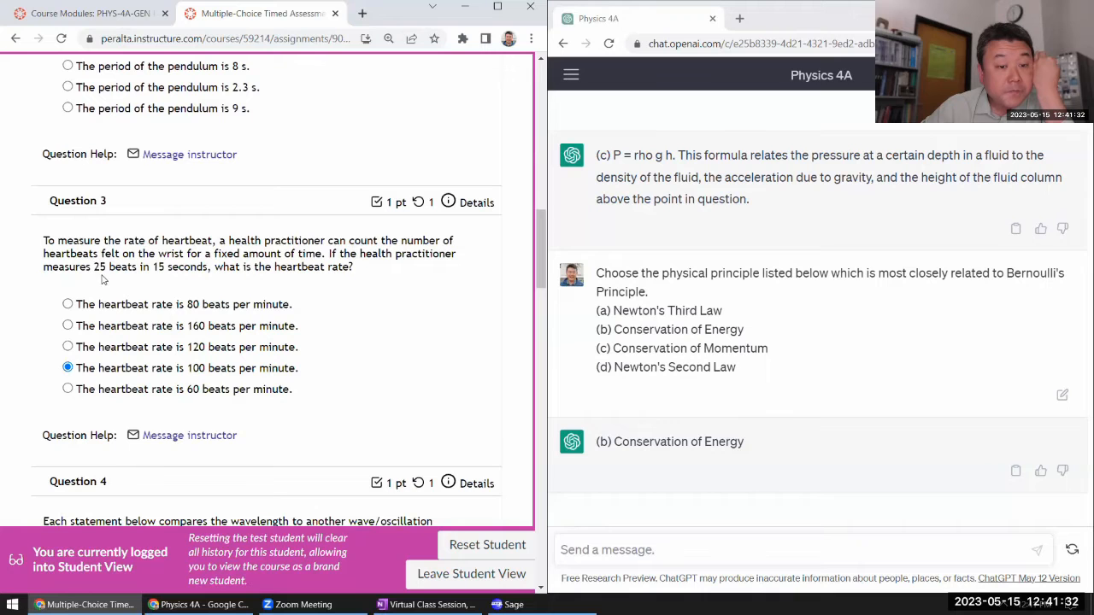
{"action": "mouse_move", "coordinate": [330, 352]}
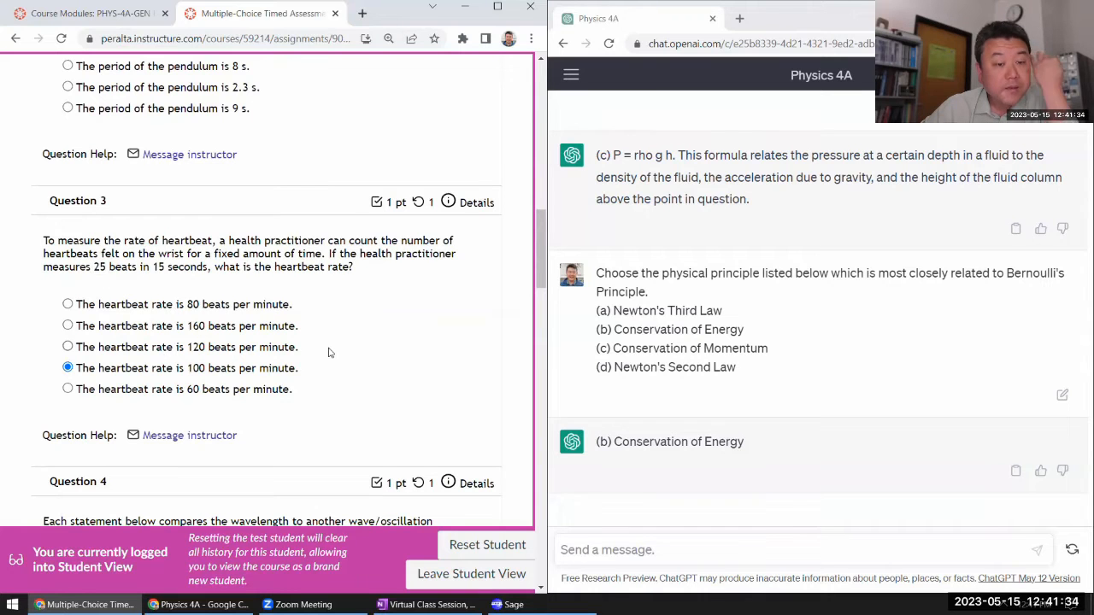
{"action": "scroll", "scroll_direction": "down", "scroll_amount": 3}
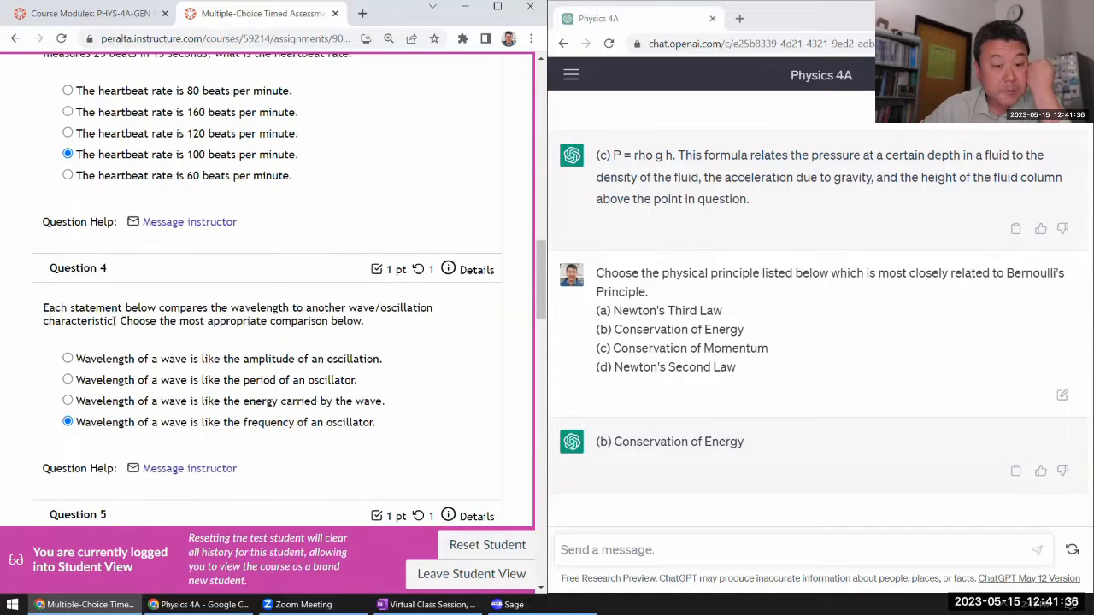
{"action": "scroll", "scroll_direction": "down", "scroll_amount": 3}
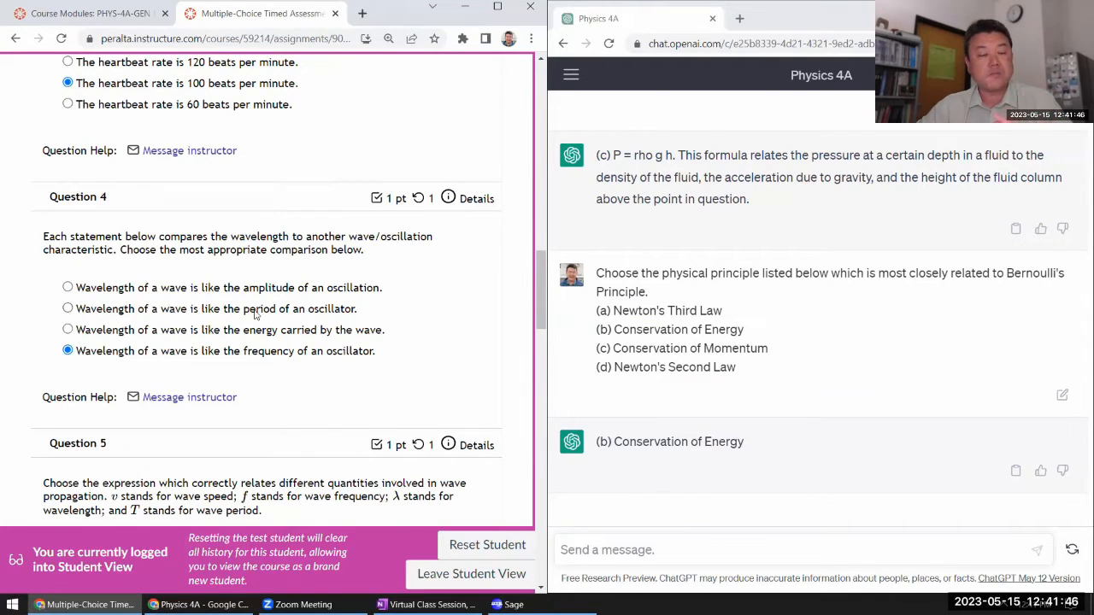
{"action": "scroll", "scroll_direction": "down", "scroll_amount": 3}
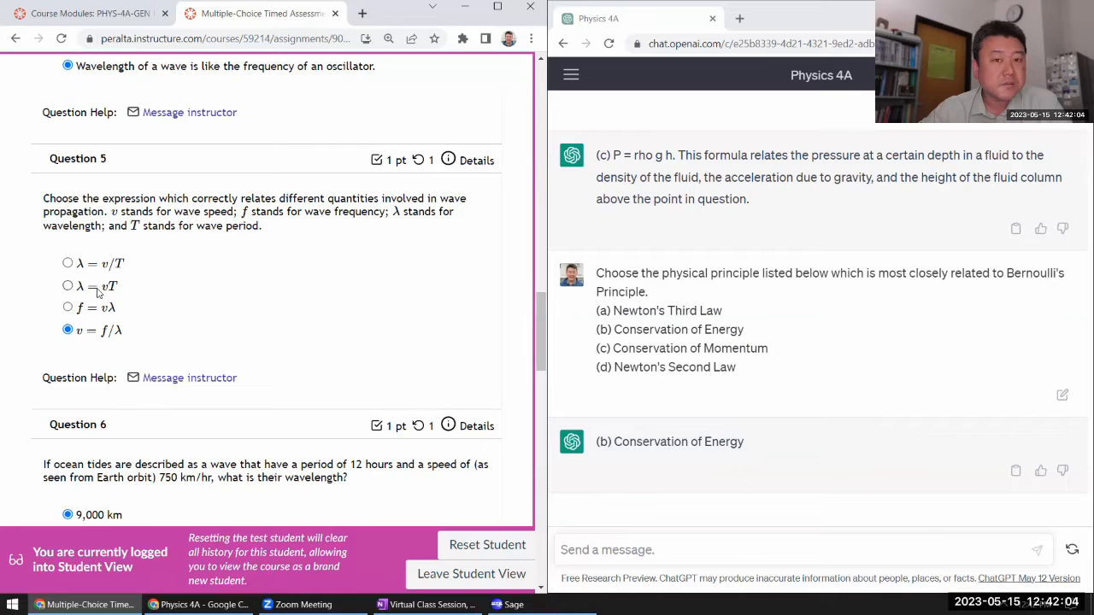
{"action": "scroll", "scroll_direction": "down", "scroll_amount": 3}
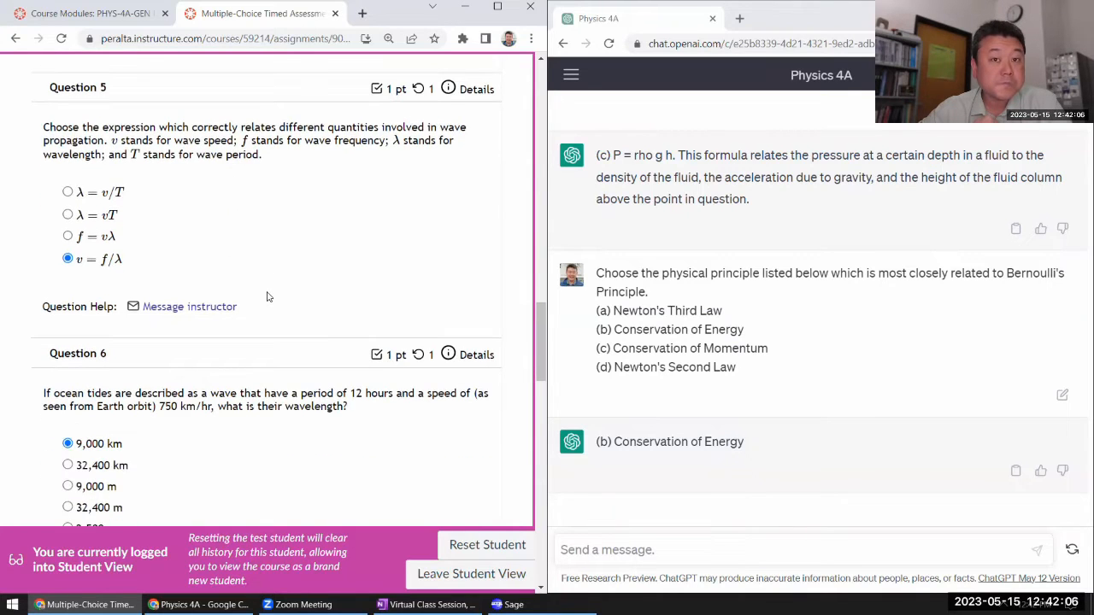
{"action": "scroll", "scroll_direction": "down", "scroll_amount": 3}
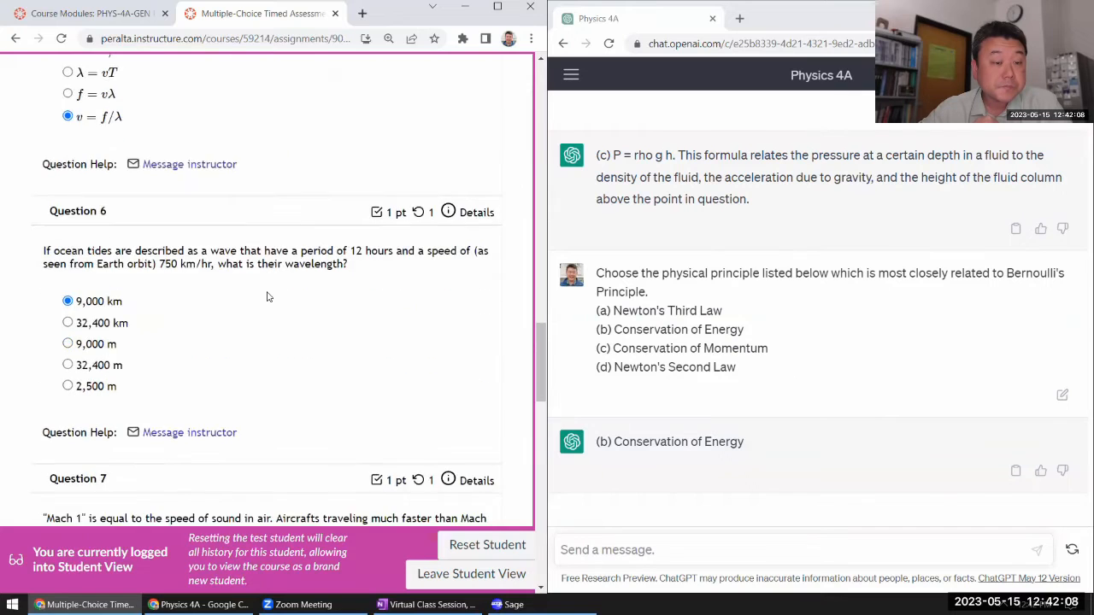
{"action": "scroll", "scroll_direction": "down", "scroll_amount": 3}
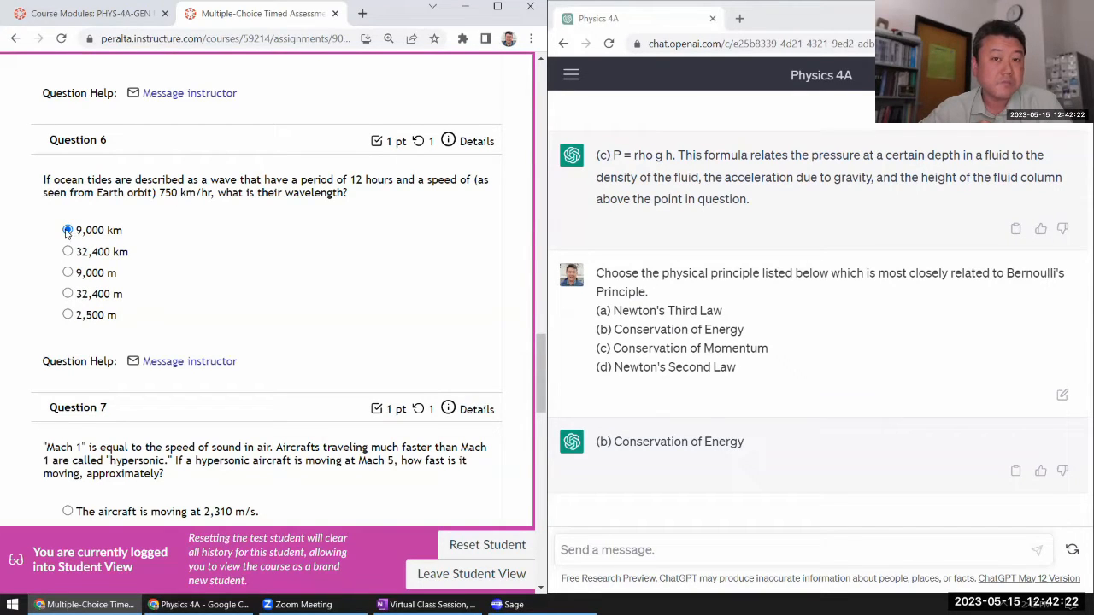
{"action": "left_click", "coordinate": [68, 229]}
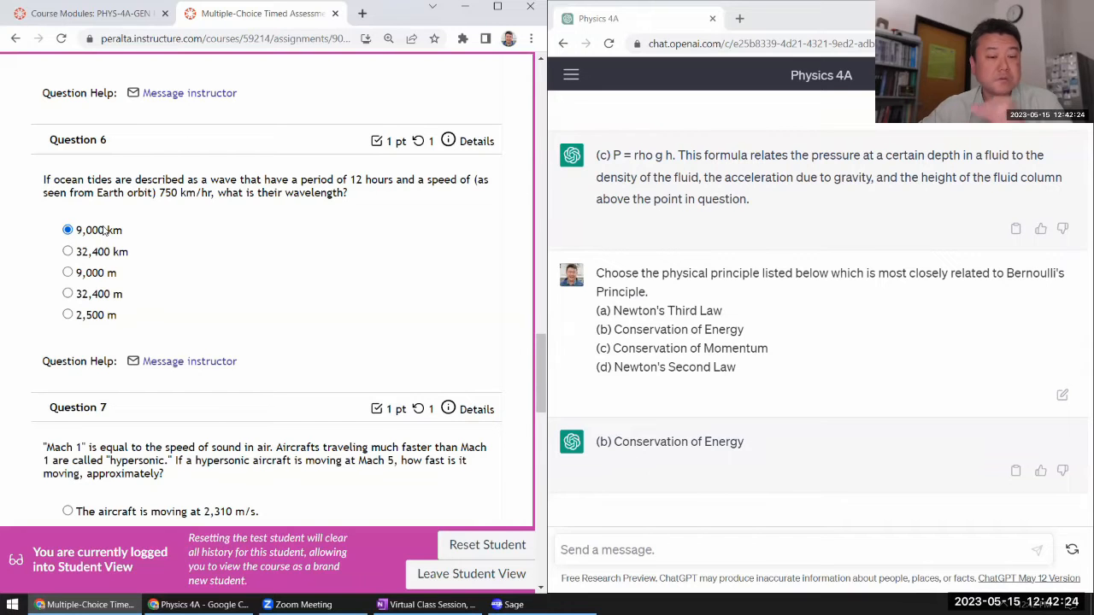
{"action": "scroll", "scroll_direction": "down", "scroll_amount": 3}
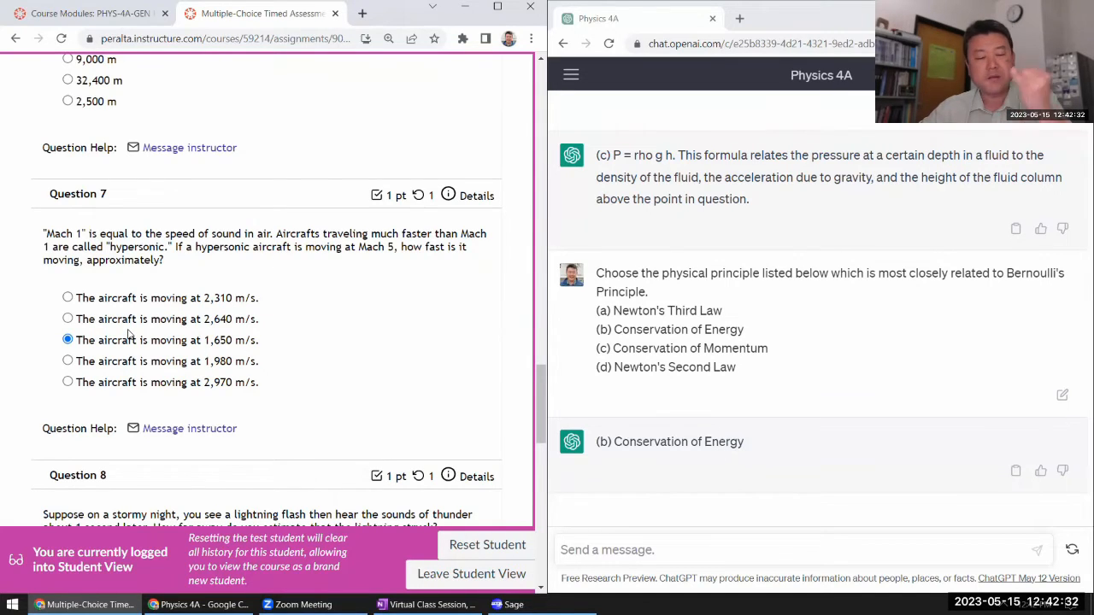
{"action": "scroll", "scroll_direction": "down", "scroll_amount": 3}
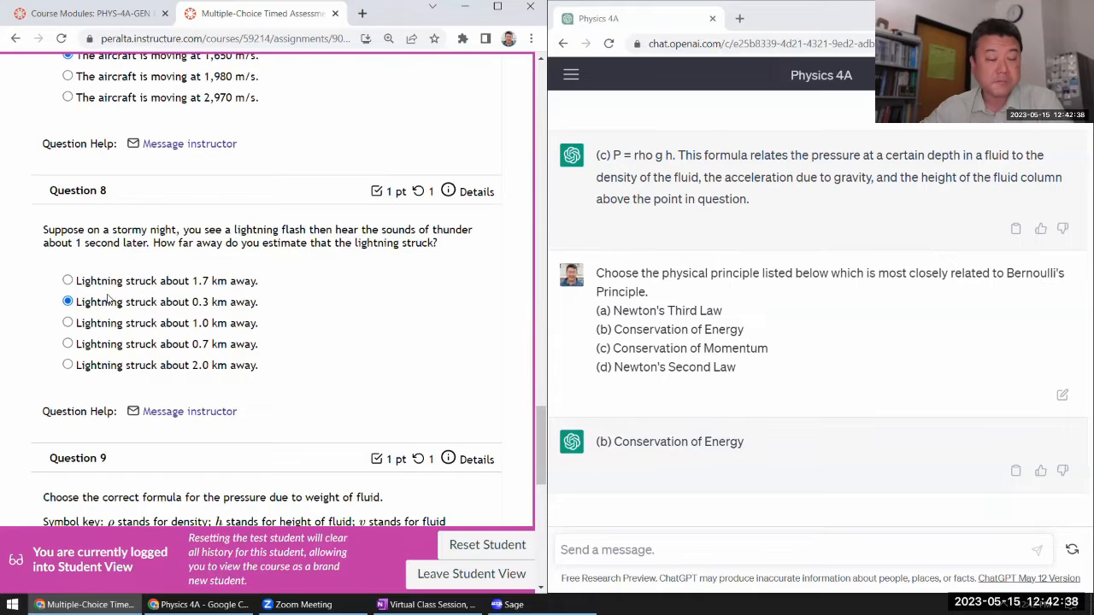
{"action": "scroll", "scroll_direction": "down", "scroll_amount": 3}
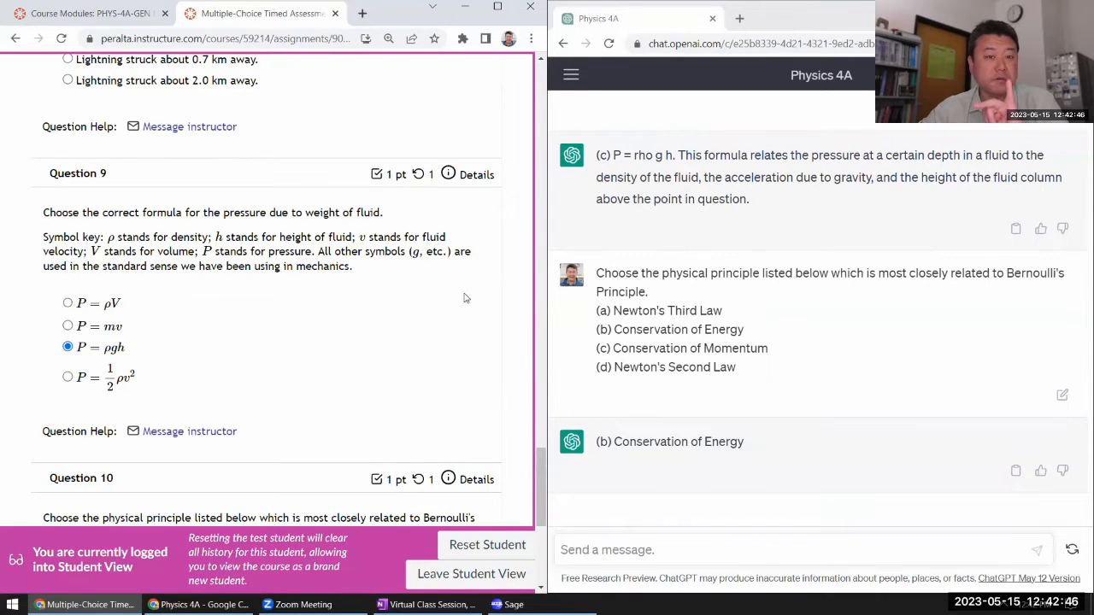
{"action": "scroll", "scroll_direction": "down", "scroll_amount": 3}
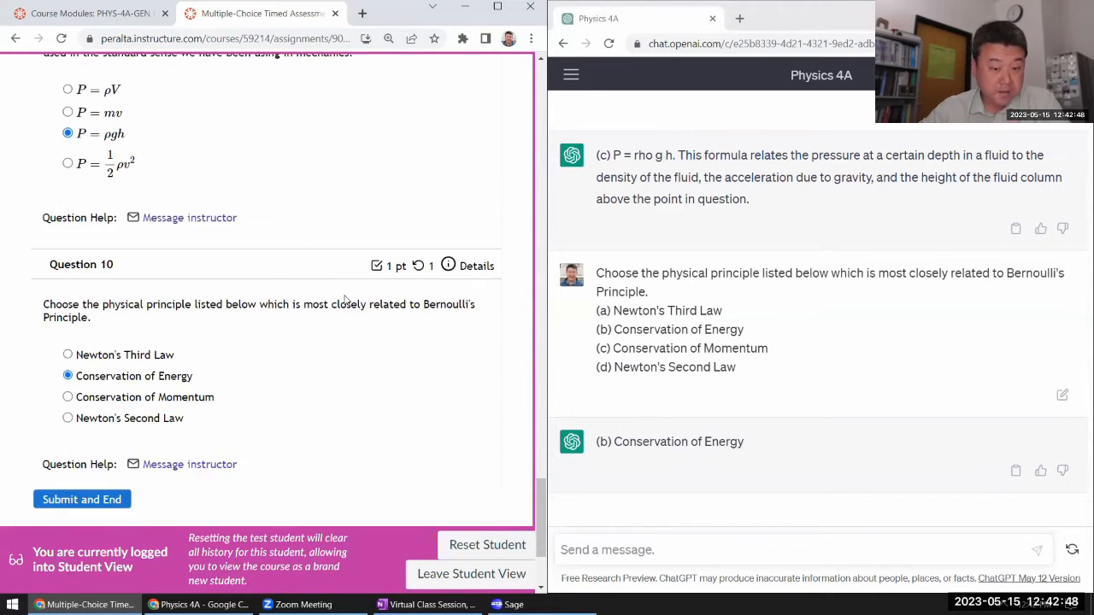
{"action": "scroll", "scroll_direction": "up", "scroll_amount": 3}
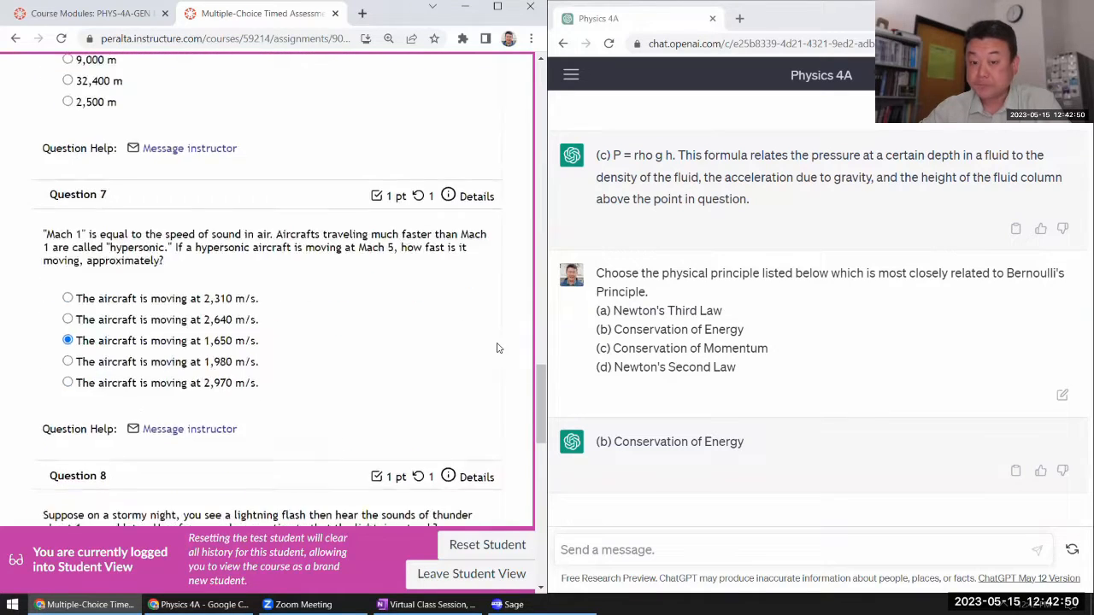
{"action": "scroll", "scroll_direction": "up", "scroll_amount": 3}
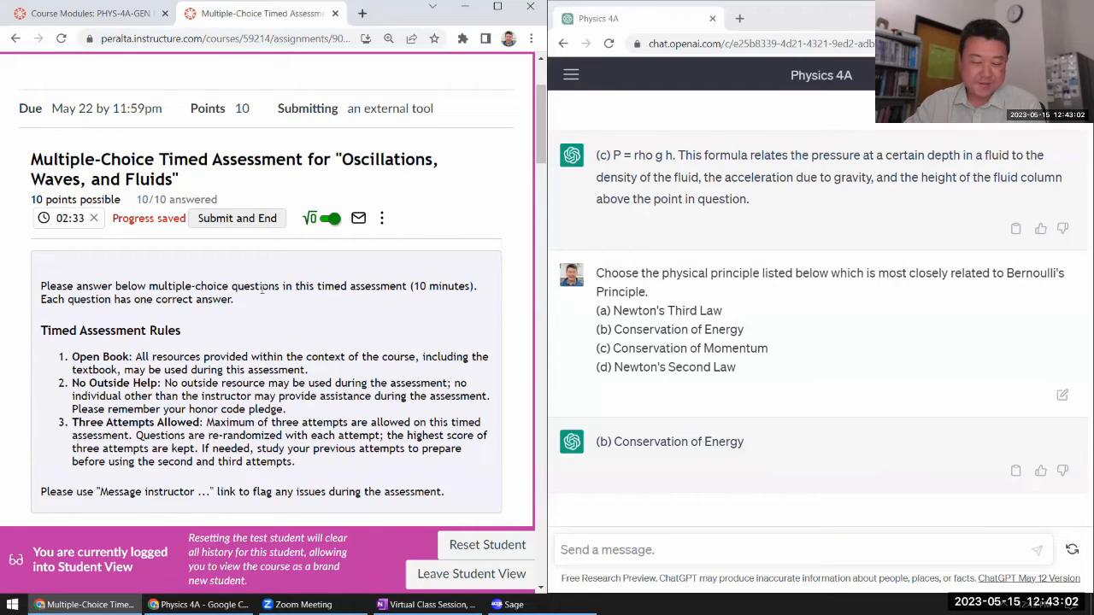
- Submit and end the attempt, confirming the cannot-change-answers warning
{"action": "left_click", "coordinate": [235, 218]}
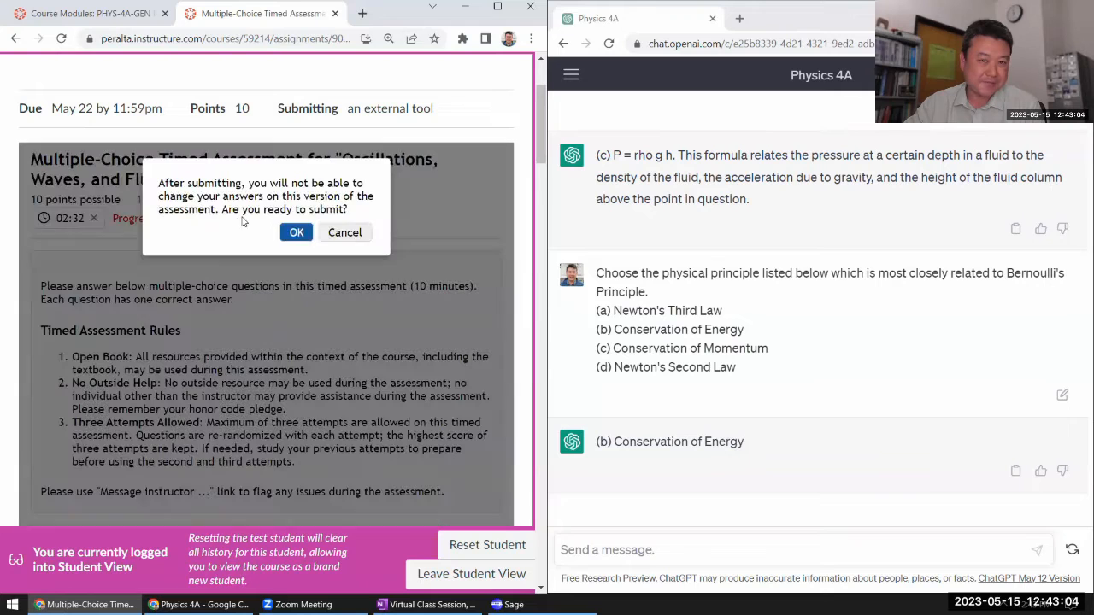
{"action": "left_click", "coordinate": [296, 232]}
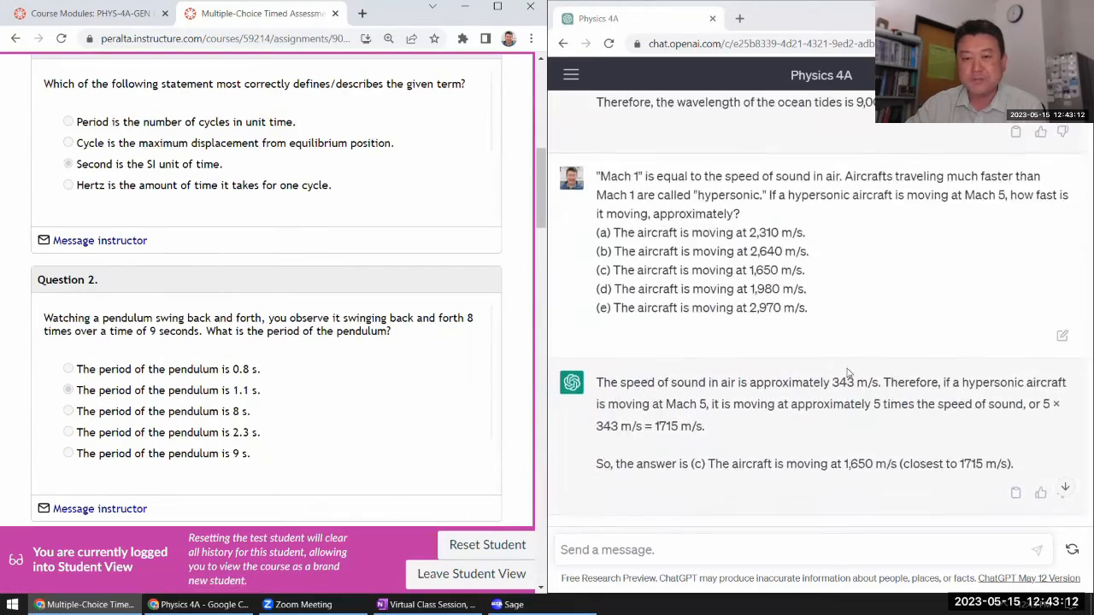
{"action": "scroll", "scroll_direction": "down", "scroll_amount": 3}
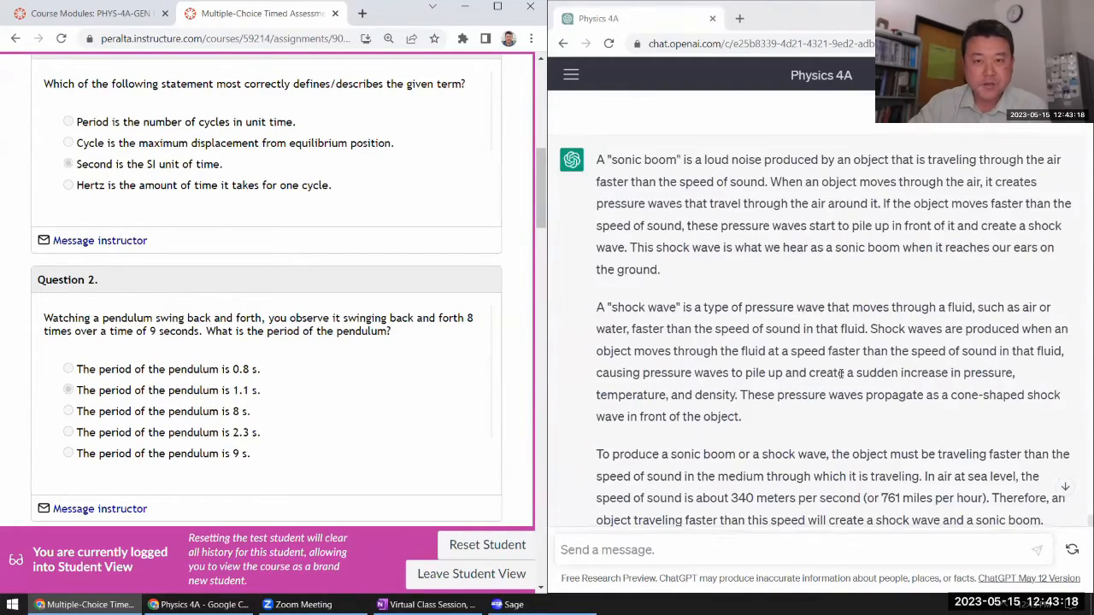
{"action": "scroll", "scroll_direction": "down", "scroll_amount": 3}
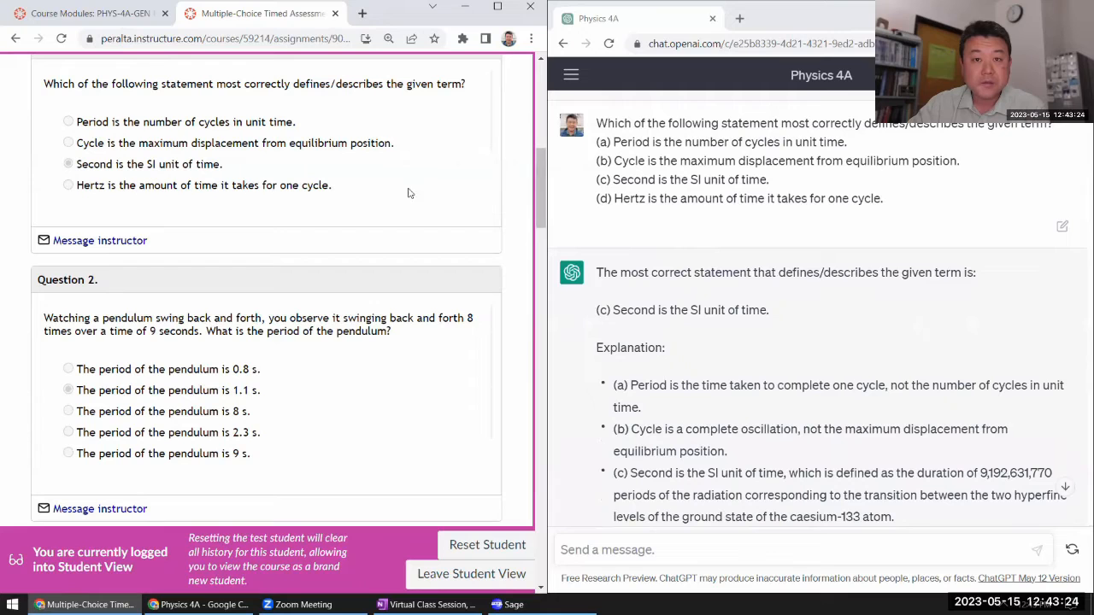
{"action": "scroll", "scroll_direction": "up", "scroll_amount": 3}
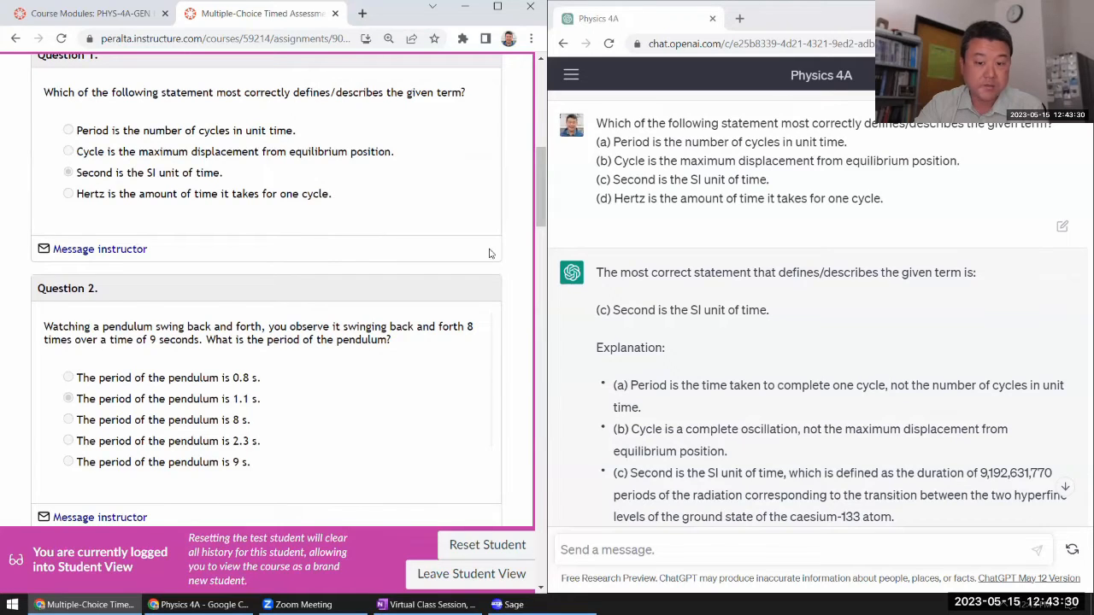
{"action": "scroll", "scroll_direction": "down", "scroll_amount": 3}
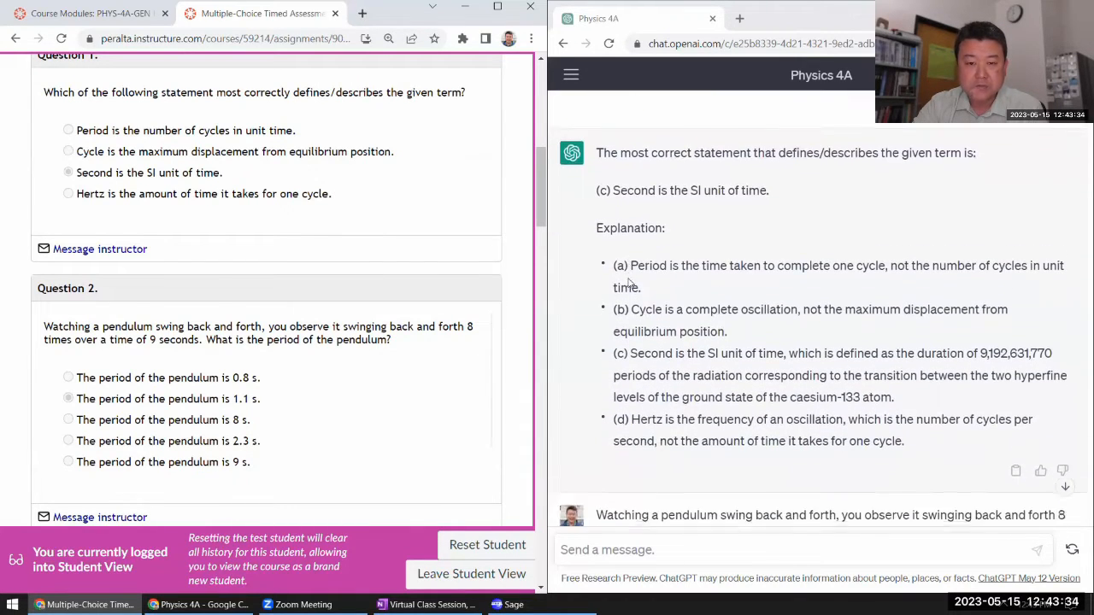
{"action": "scroll", "scroll_direction": "down", "scroll_amount": 3}
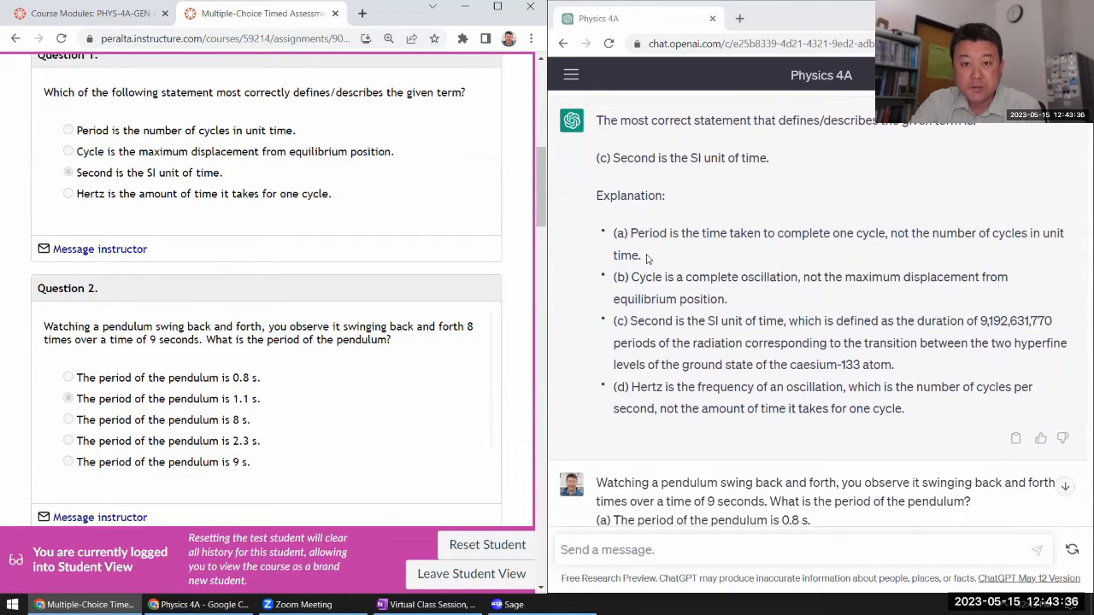
{"action": "scroll", "scroll_direction": "down", "scroll_amount": 3}
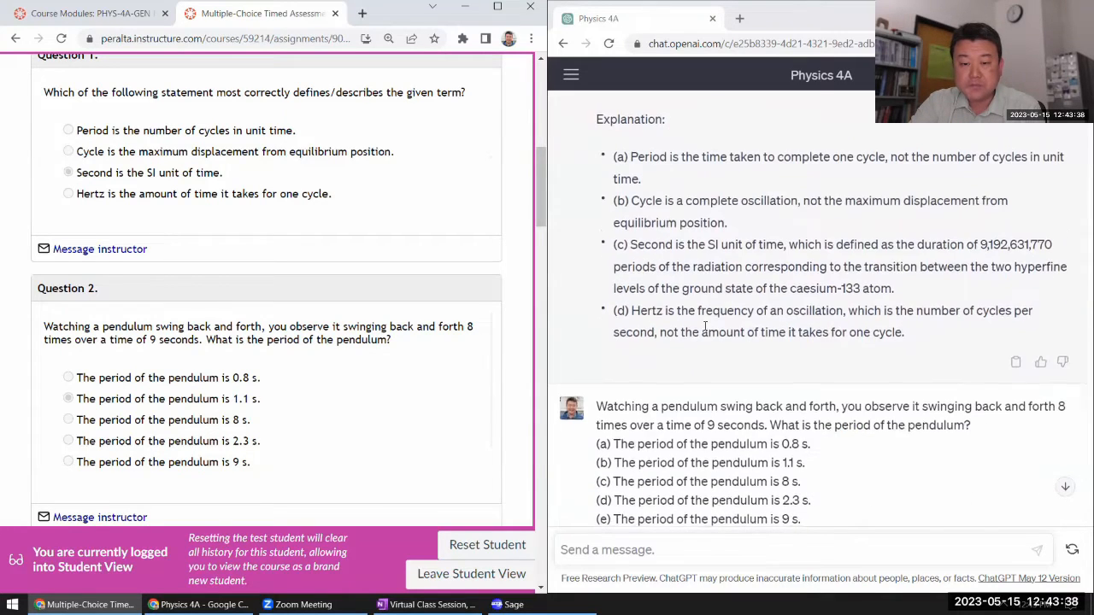
{"action": "scroll", "scroll_direction": "down", "scroll_amount": 3}
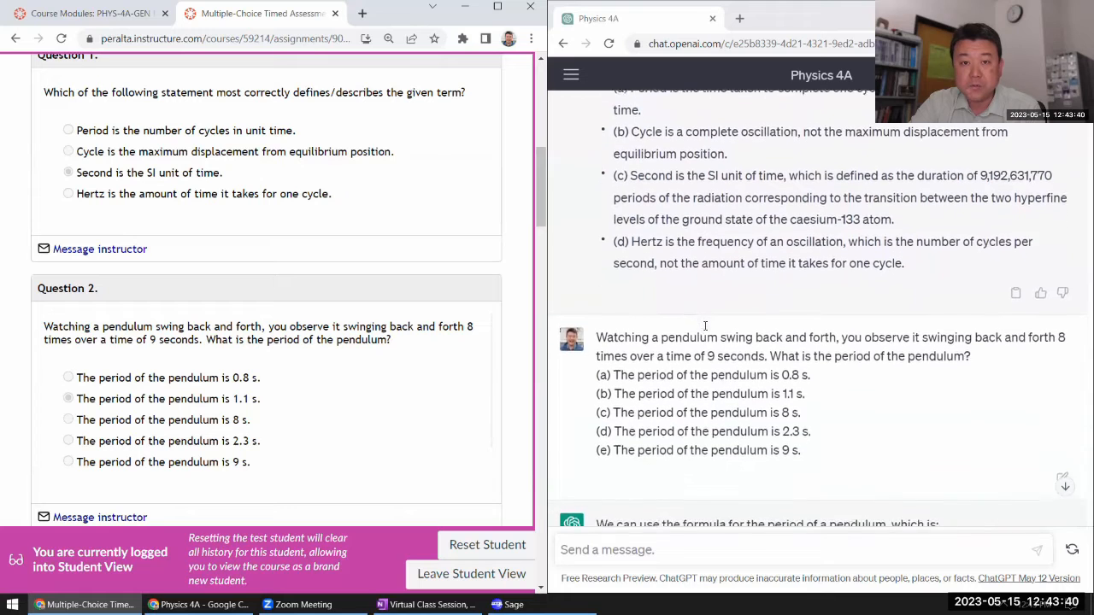
{"action": "scroll", "scroll_direction": "down", "scroll_amount": 3}
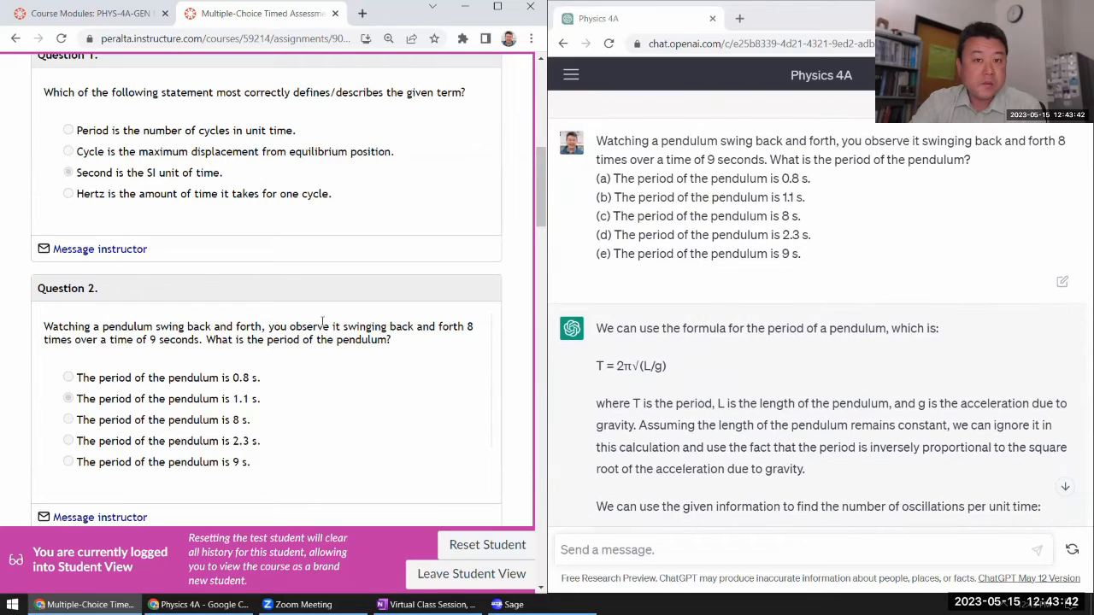
{"action": "scroll", "scroll_direction": "down", "scroll_amount": 3}
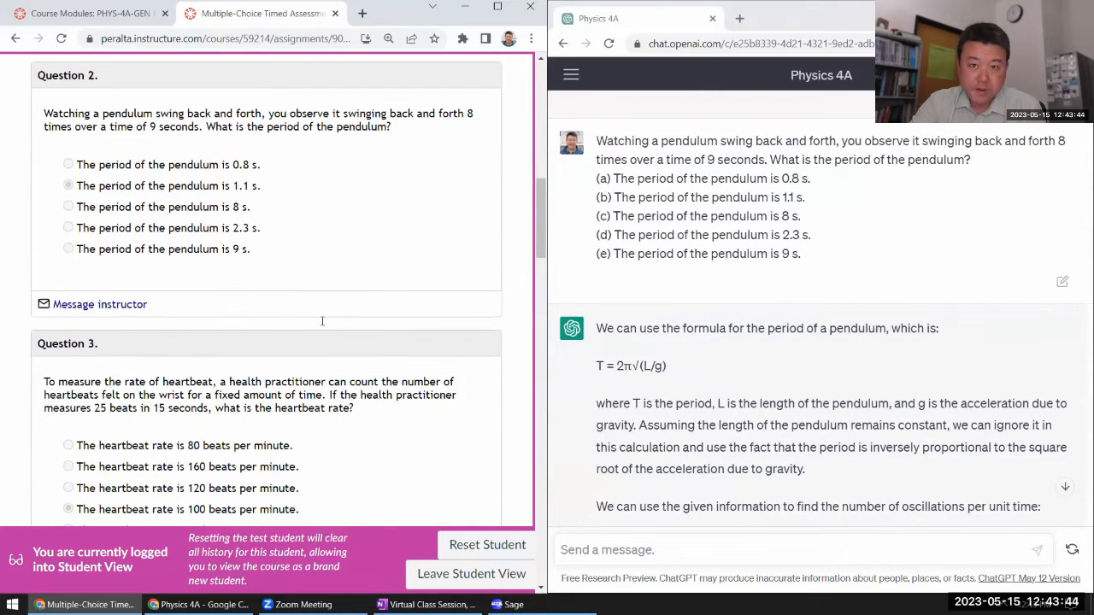
{"action": "scroll", "scroll_direction": "down", "scroll_amount": 3}
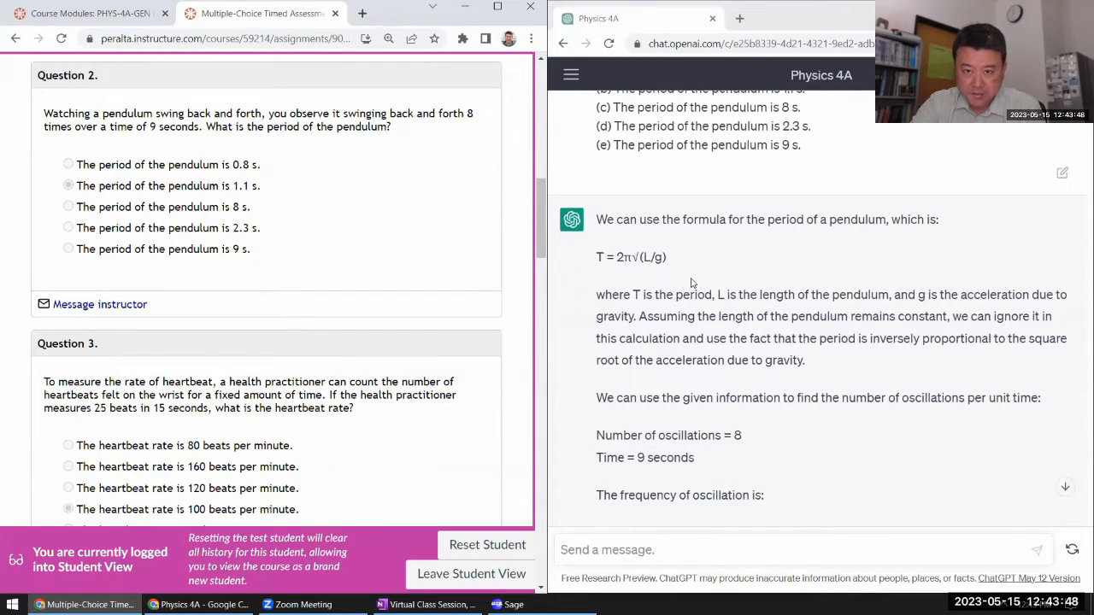
{"action": "scroll", "scroll_direction": "down", "scroll_amount": 3}
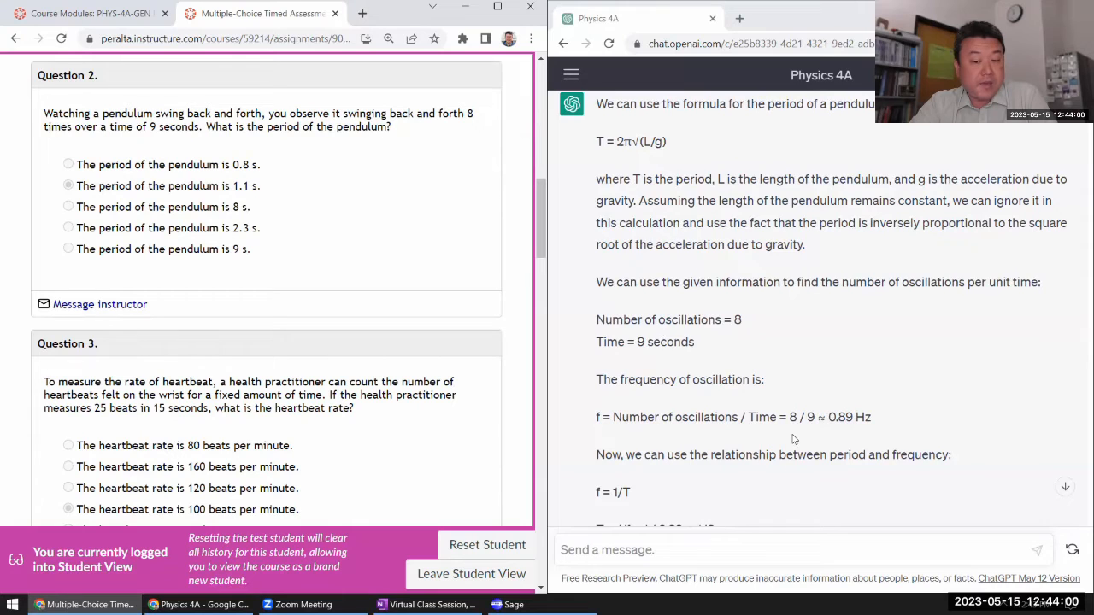
{"action": "scroll", "scroll_direction": "down", "scroll_amount": 3}
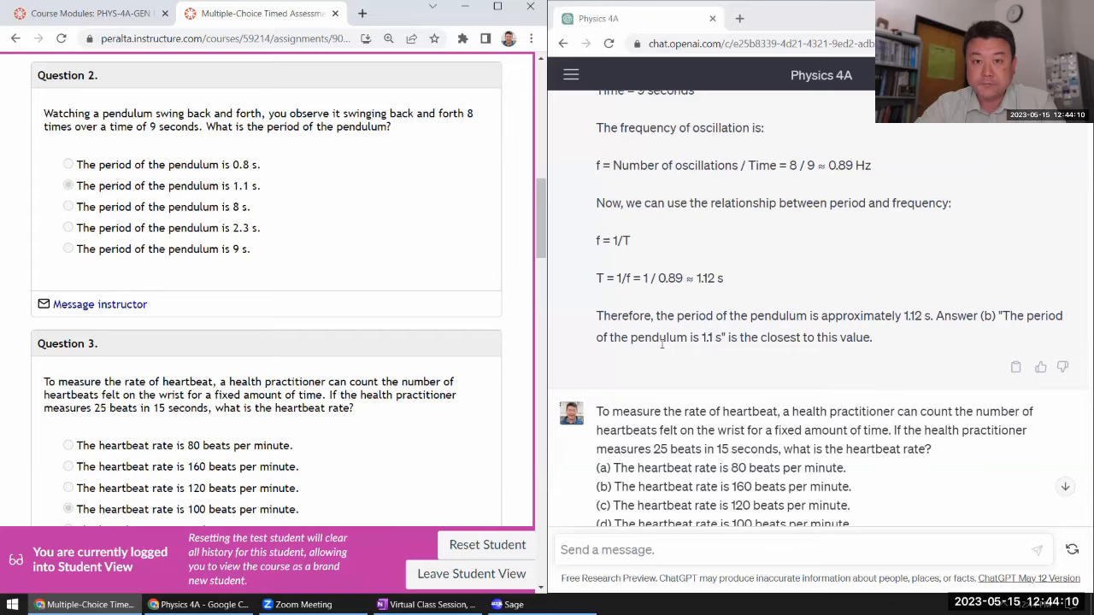
{"action": "scroll", "scroll_direction": "down", "scroll_amount": 3}
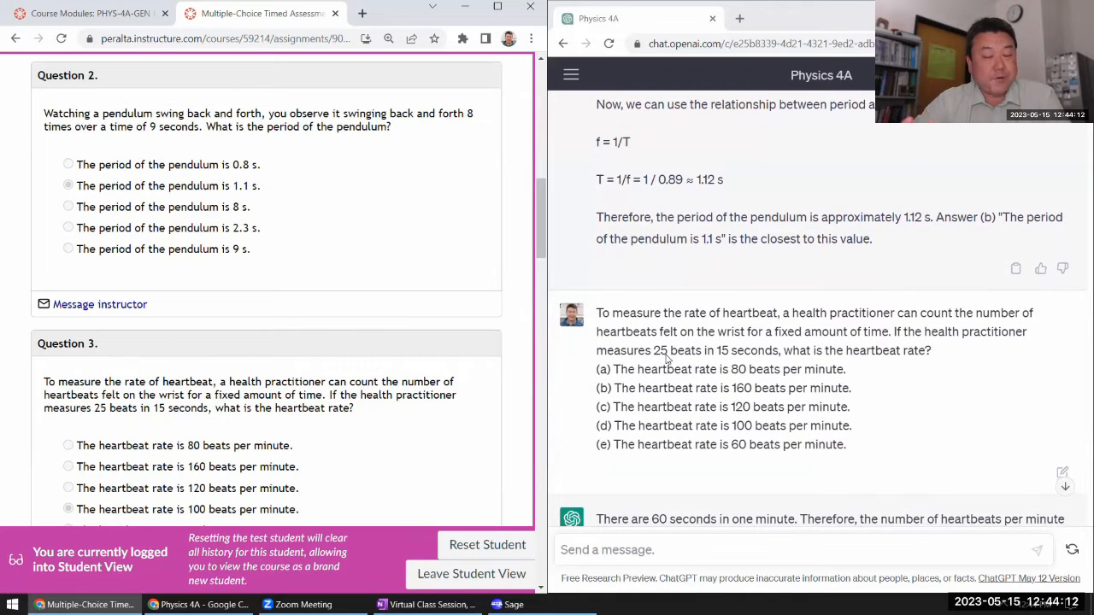
{"action": "scroll", "scroll_direction": "down", "scroll_amount": 3}
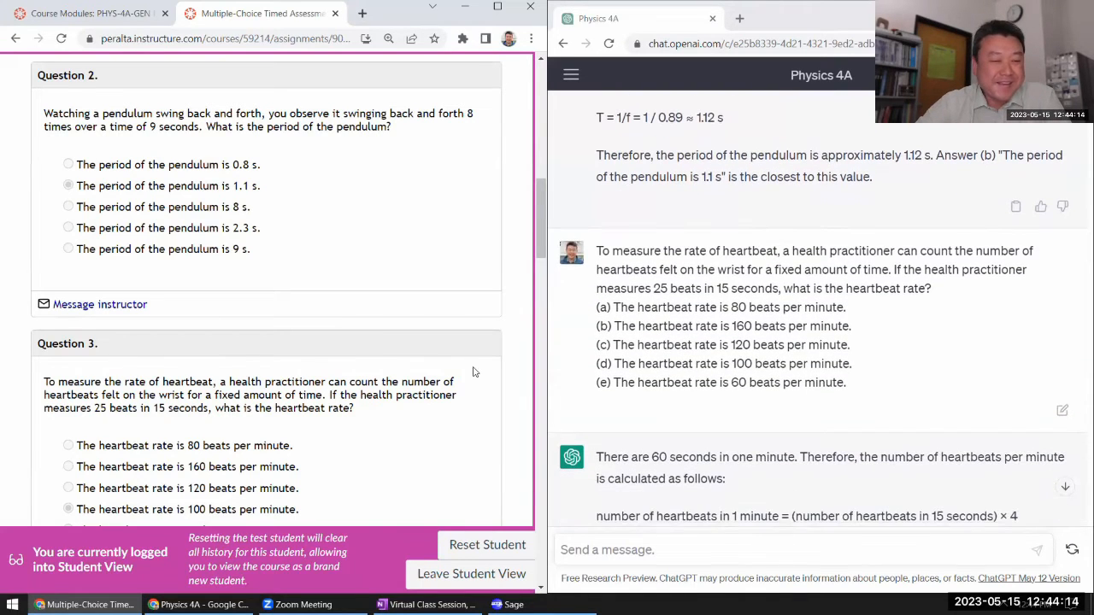
{"action": "scroll", "scroll_direction": "down", "scroll_amount": 3}
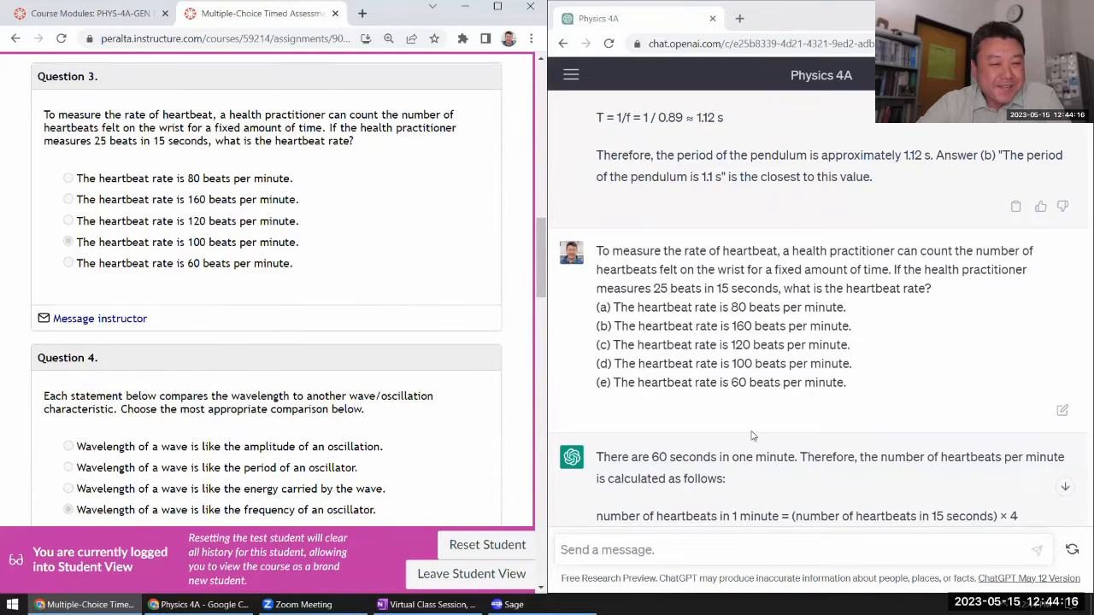
{"action": "scroll", "scroll_direction": "down", "scroll_amount": 3}
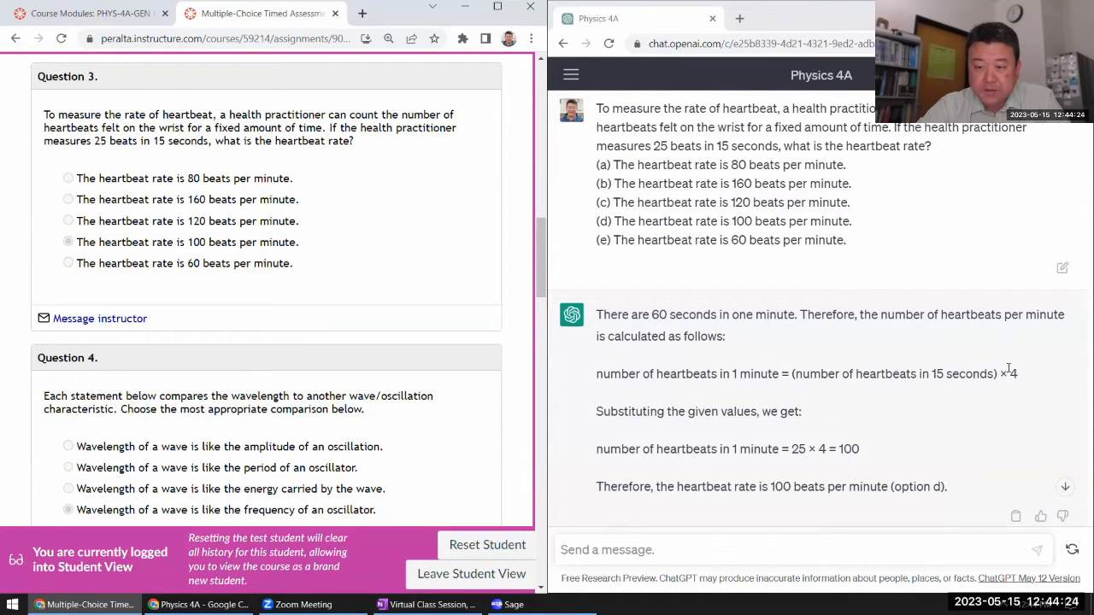
{"action": "scroll", "scroll_direction": "down", "scroll_amount": 3}
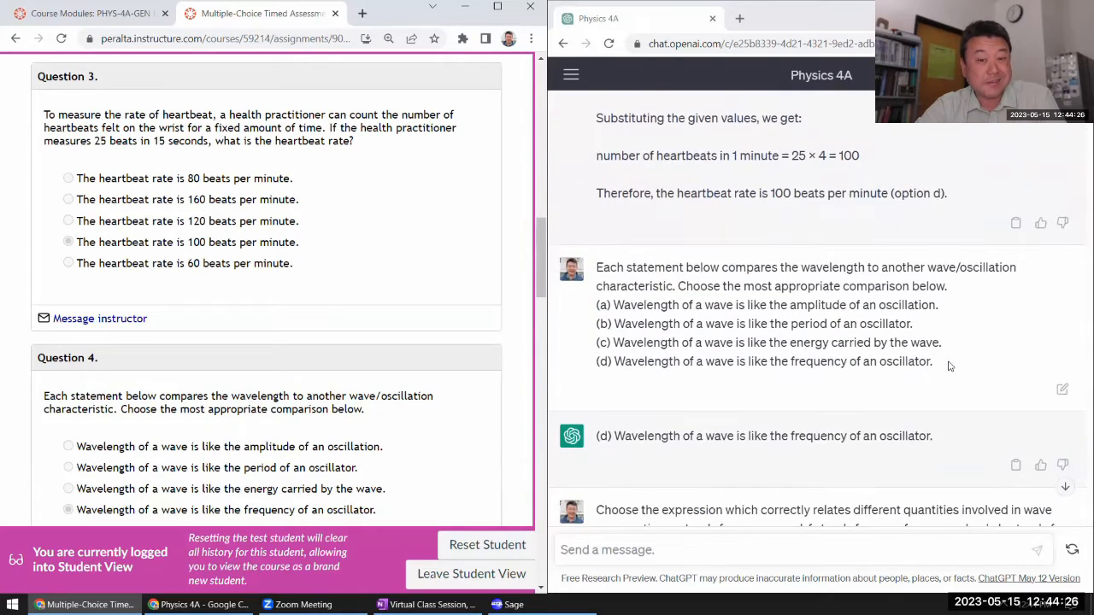
{"action": "scroll", "scroll_direction": "down", "scroll_amount": 3}
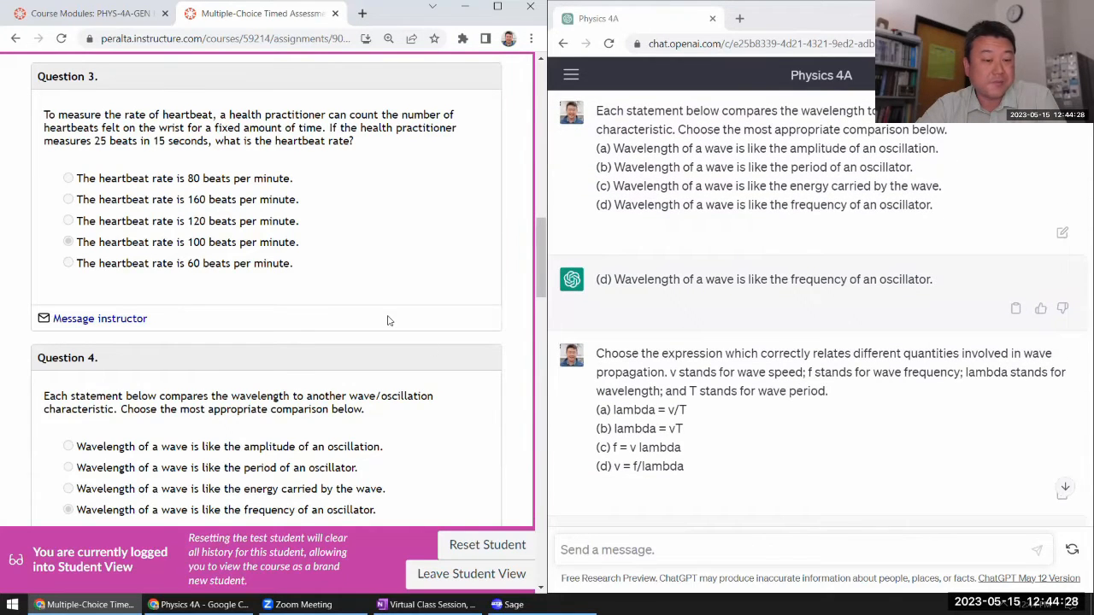
{"action": "scroll", "scroll_direction": "down", "scroll_amount": 3}
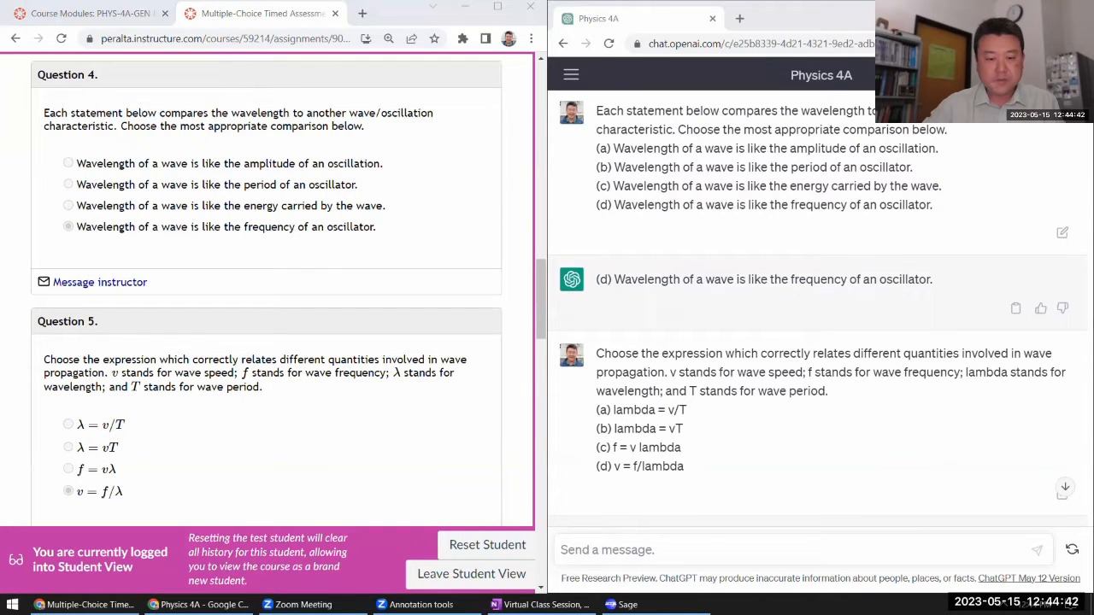
- With Zoom's pen, sketch a wave under question 4 with amplitude and position axes and a red wavelength arrow
{"action": "left_click", "coordinate": [420, 605]}
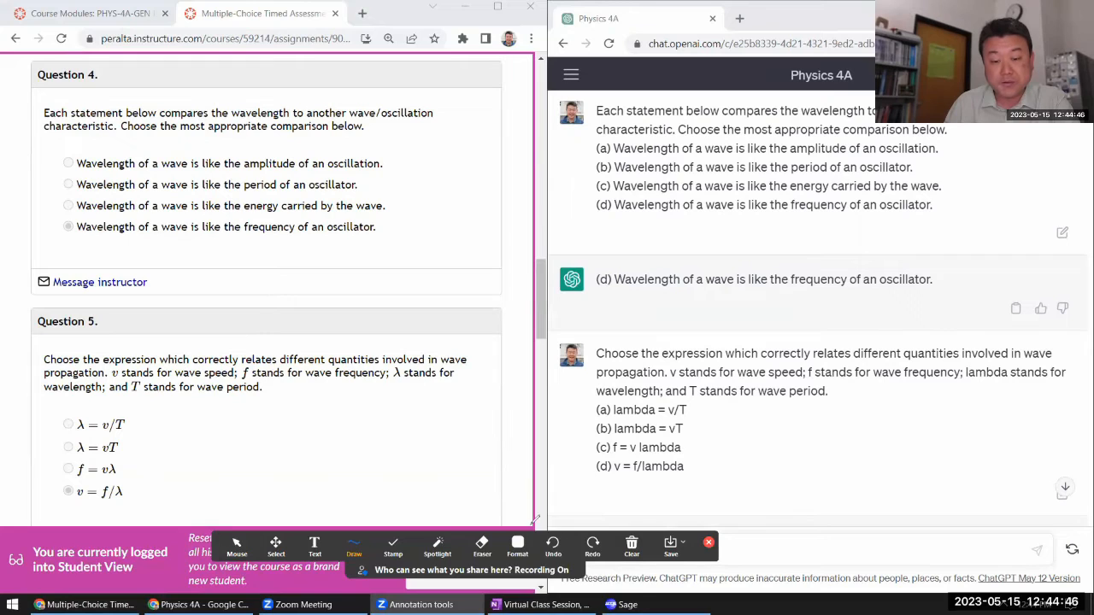
{"action": "left_click", "coordinate": [516, 547]}
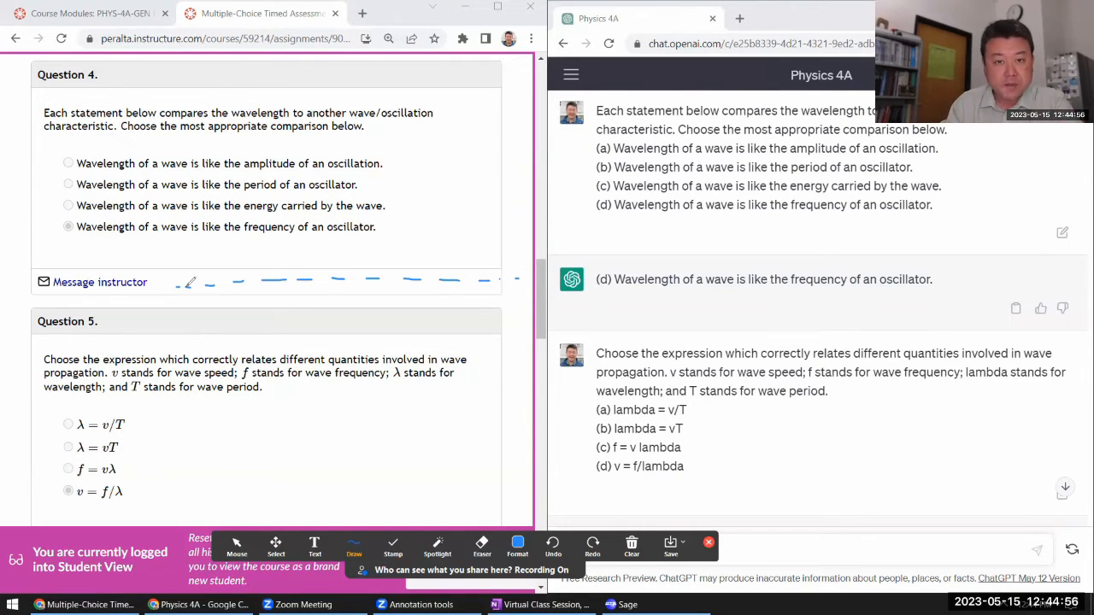
{"action": "left_click_drag", "start_coordinate": [184, 287], "coordinate": [287, 294]}
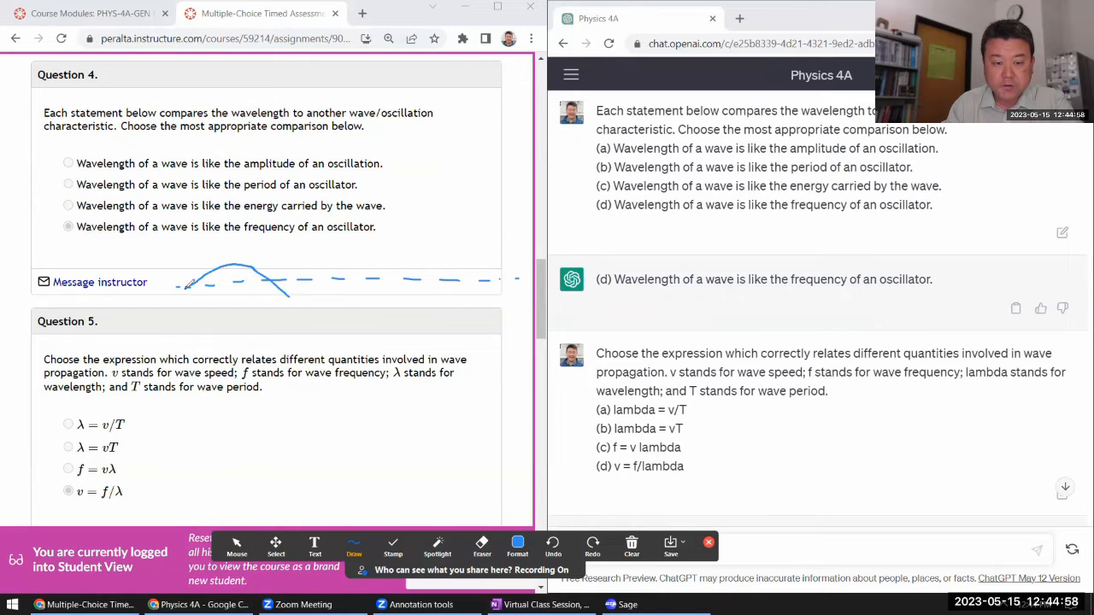
{"action": "left_click_drag", "start_coordinate": [299, 299], "coordinate": [419, 256]}
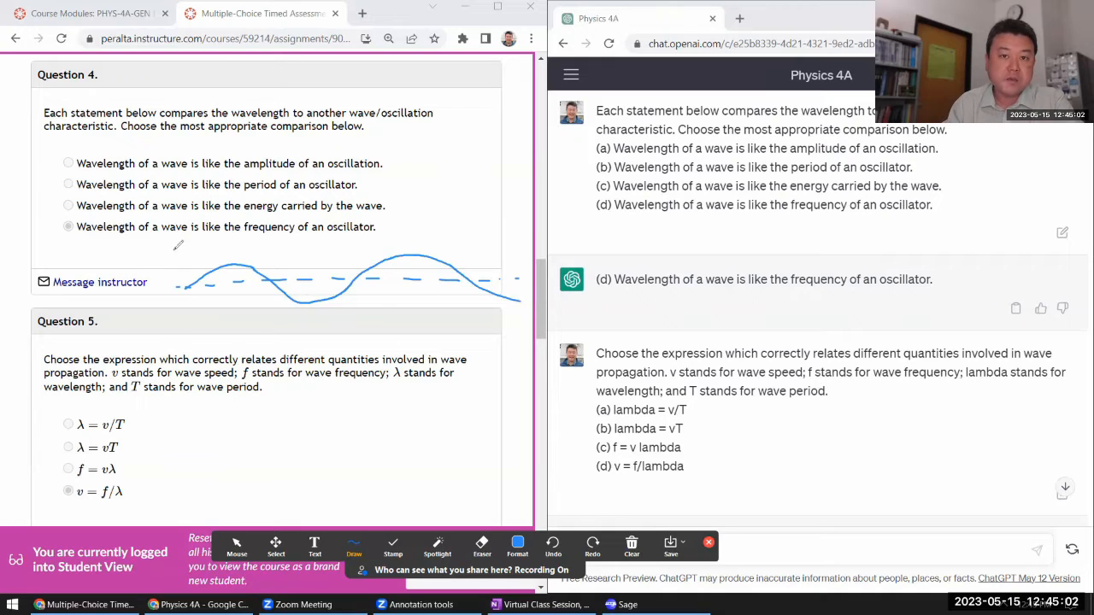
{"action": "left_click_drag", "start_coordinate": [174, 236], "coordinate": [181, 333]}
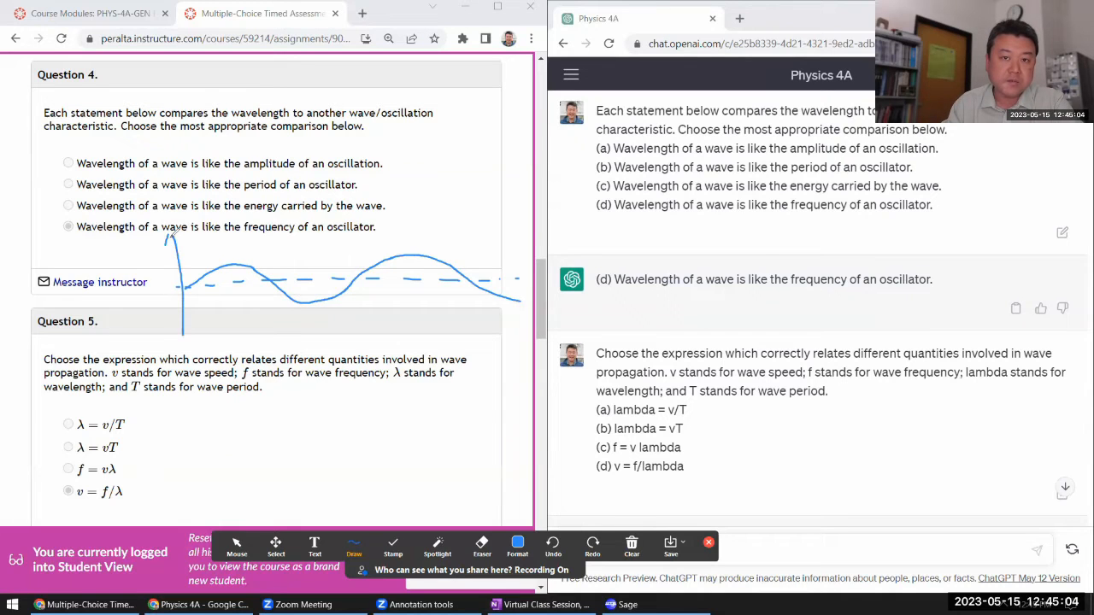
{"action": "left_click_drag", "start_coordinate": [103, 247], "coordinate": [140, 248]}
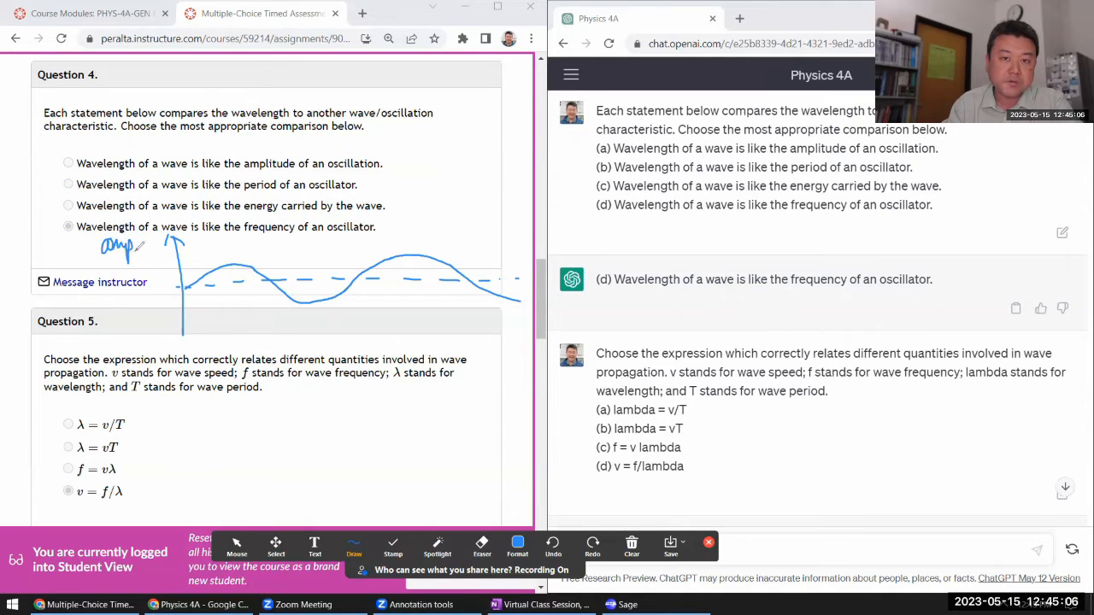
{"action": "left_click_drag", "start_coordinate": [137, 243], "coordinate": [184, 242]}
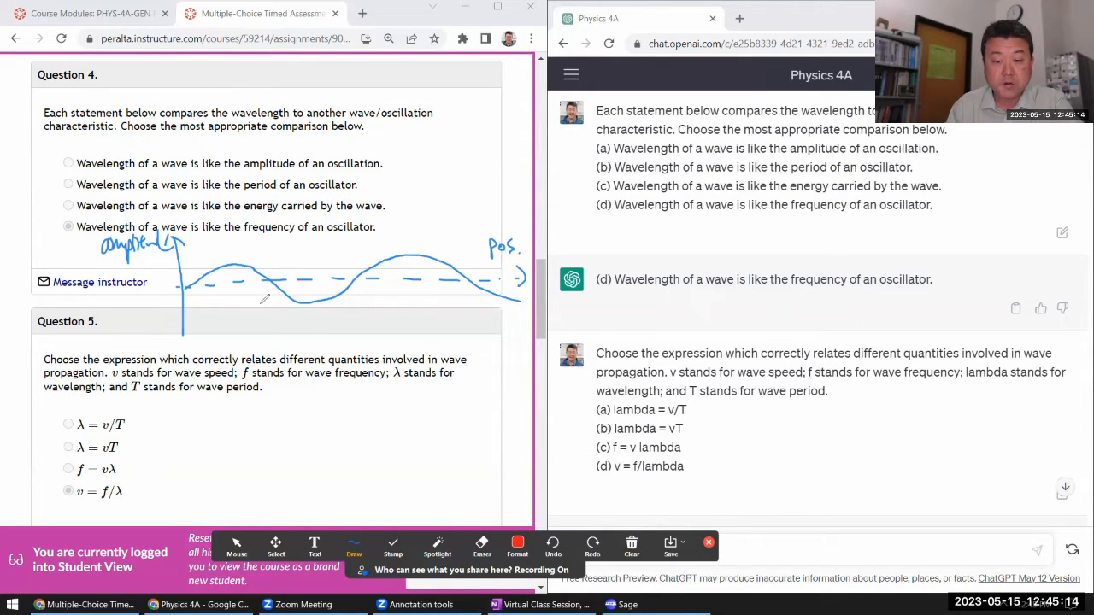
{"action": "left_click_drag", "start_coordinate": [229, 271], "coordinate": [410, 253]}
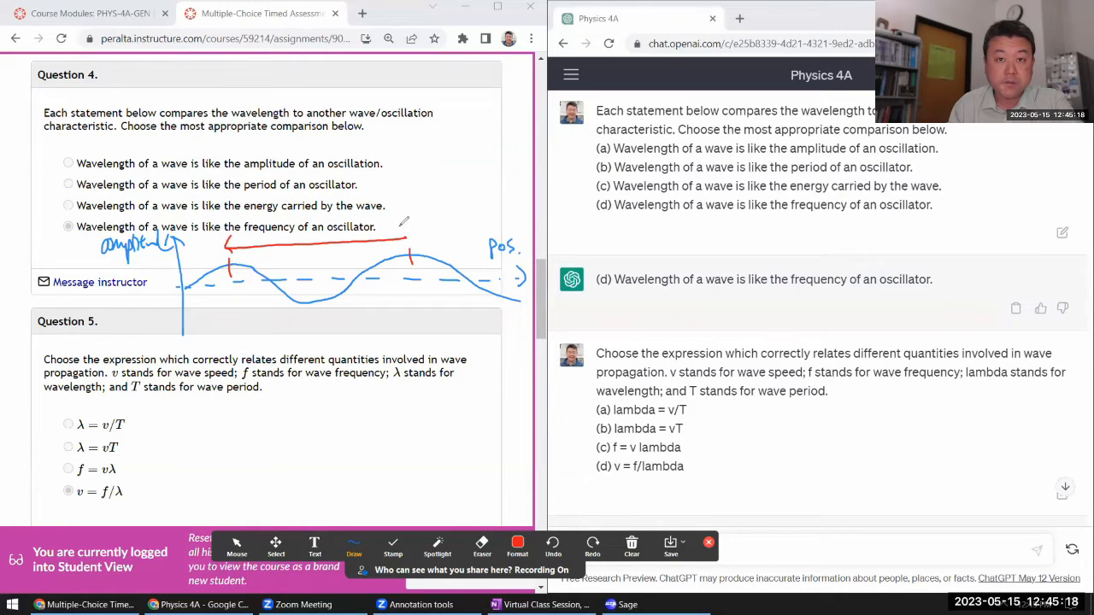
{"action": "left_click_drag", "start_coordinate": [270, 257], "coordinate": [311, 253]}
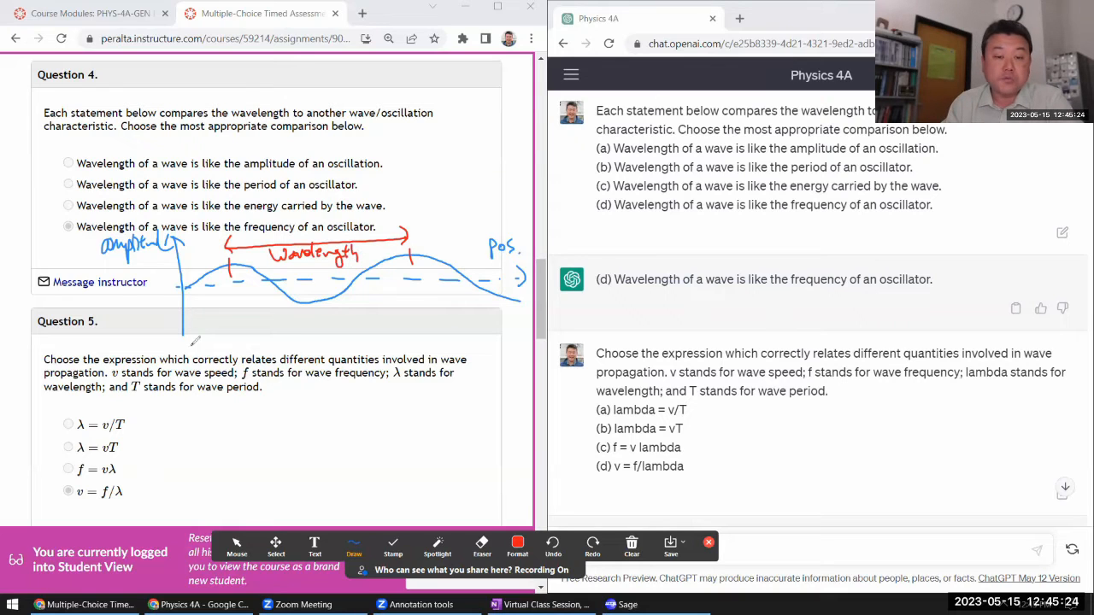
{"action": "left_click_drag", "start_coordinate": [171, 342], "coordinate": [533, 328]}
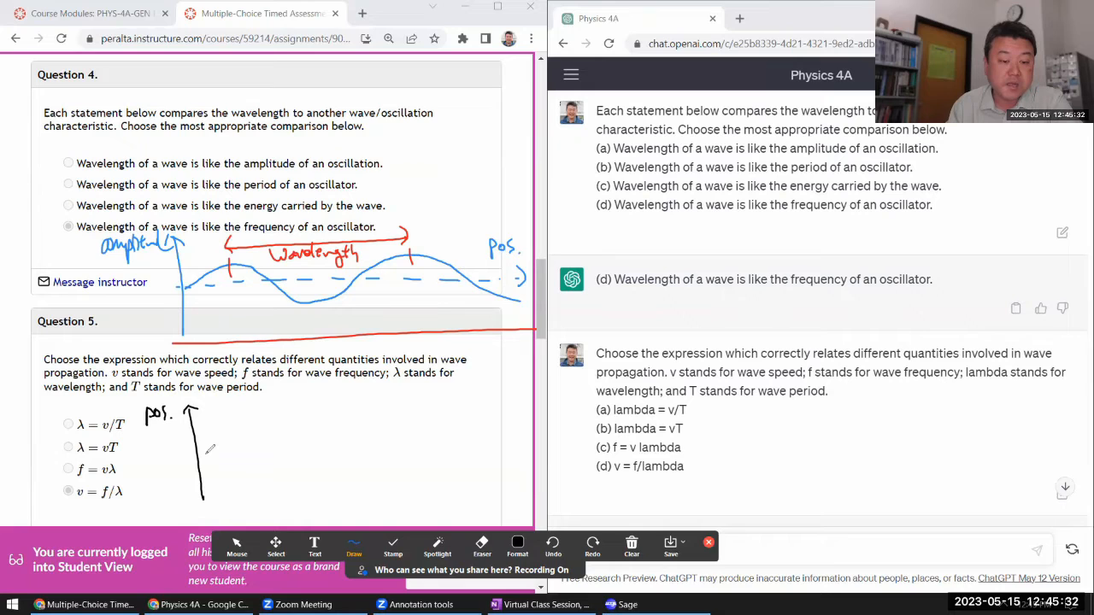
- Draw a position-versus-time sine sketch and label its period and ω
{"action": "left_click_drag", "start_coordinate": [202, 453], "coordinate": [516, 448]}
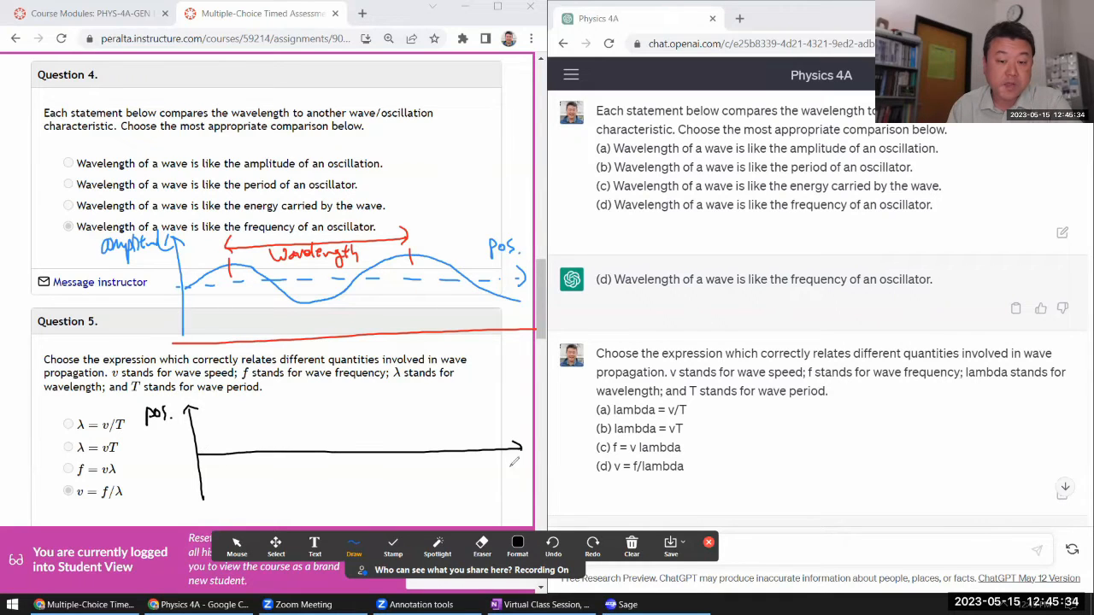
{"action": "left_click_drag", "start_coordinate": [513, 468], "coordinate": [527, 471]}
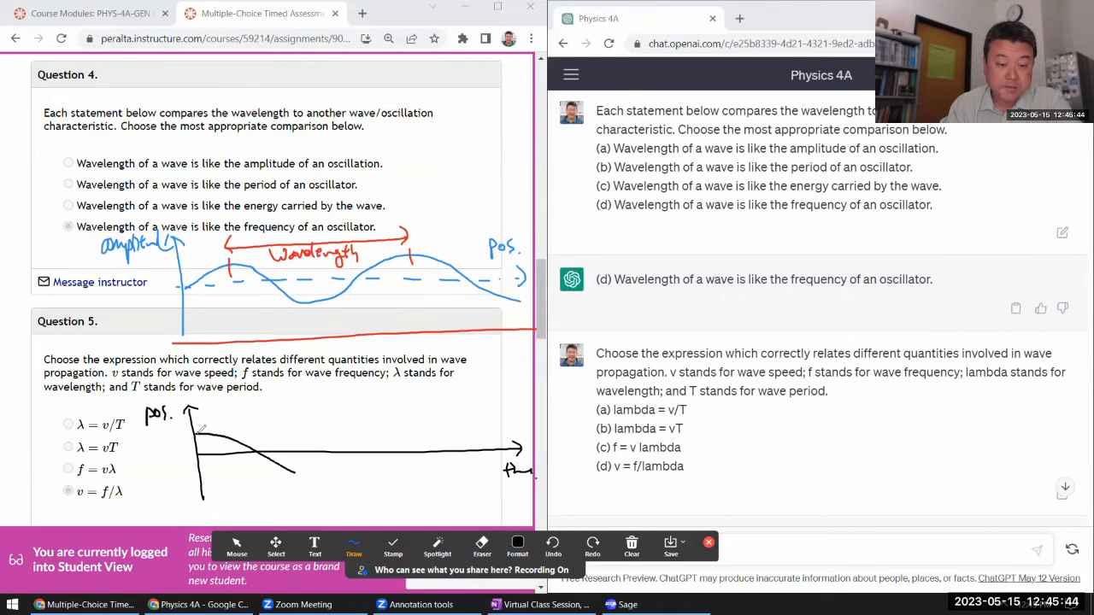
{"action": "left_click_drag", "start_coordinate": [197, 436], "coordinate": [504, 415]}
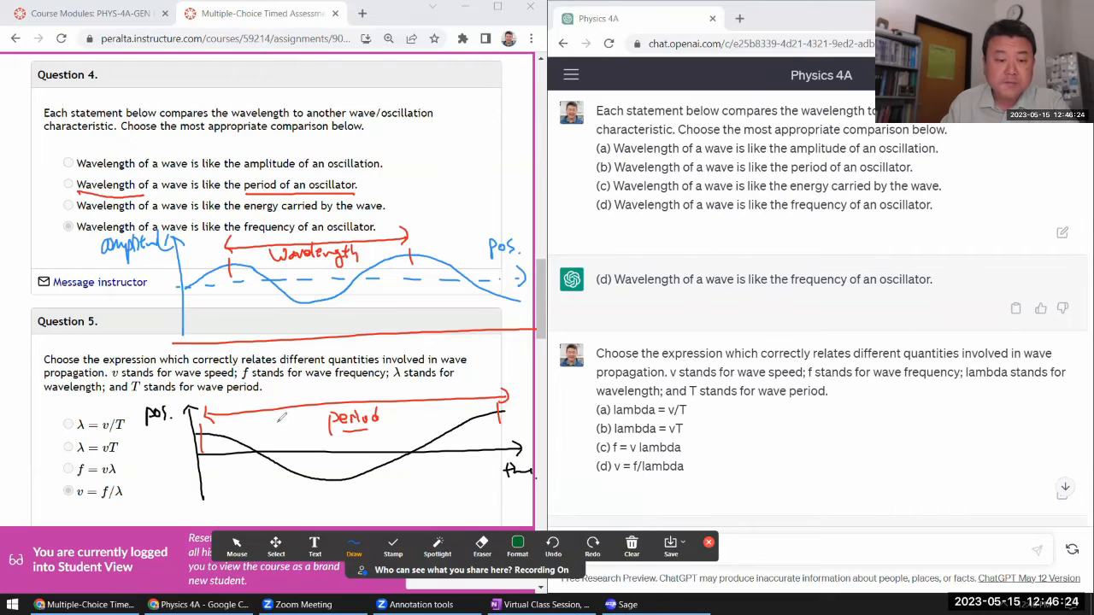
{"action": "left_click_drag", "start_coordinate": [270, 430], "coordinate": [287, 418]}
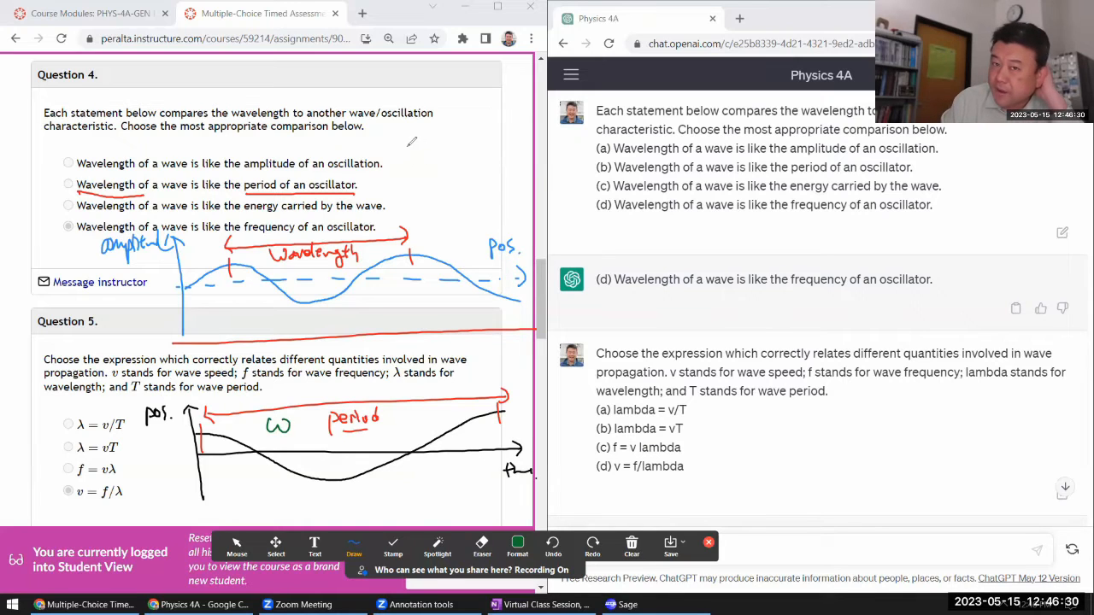
- Write k = 2π/λ beside question 4 and ω = 2πf = 2π/period below the sketch
{"action": "left_click_drag", "start_coordinate": [410, 167], "coordinate": [436, 168]}
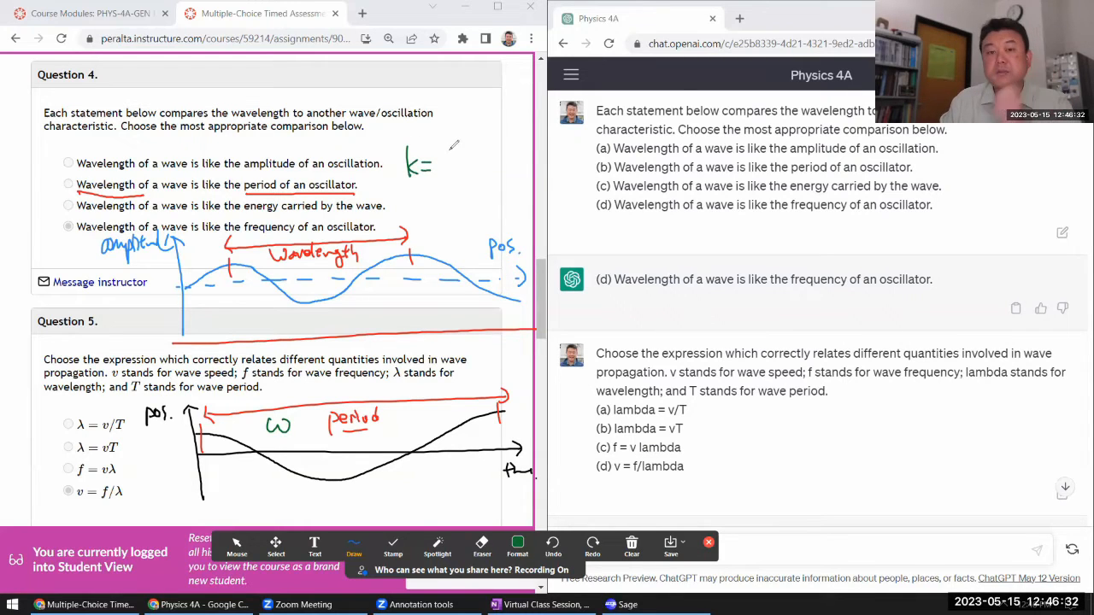
{"action": "left_click_drag", "start_coordinate": [436, 157], "coordinate": [461, 171]}
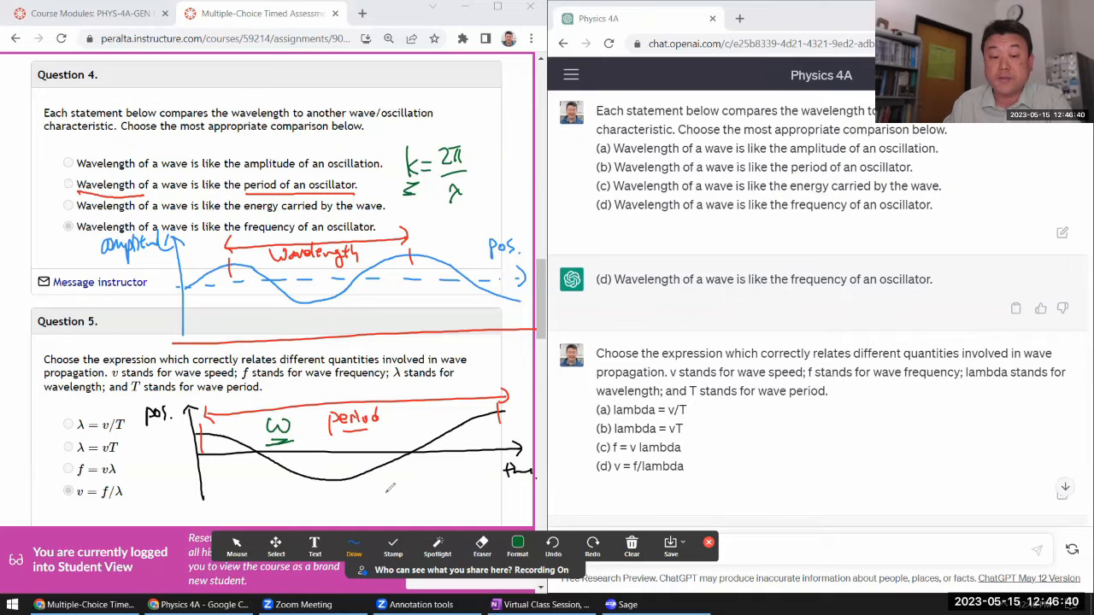
{"action": "left_click_drag", "start_coordinate": [351, 492], "coordinate": [328, 499]}
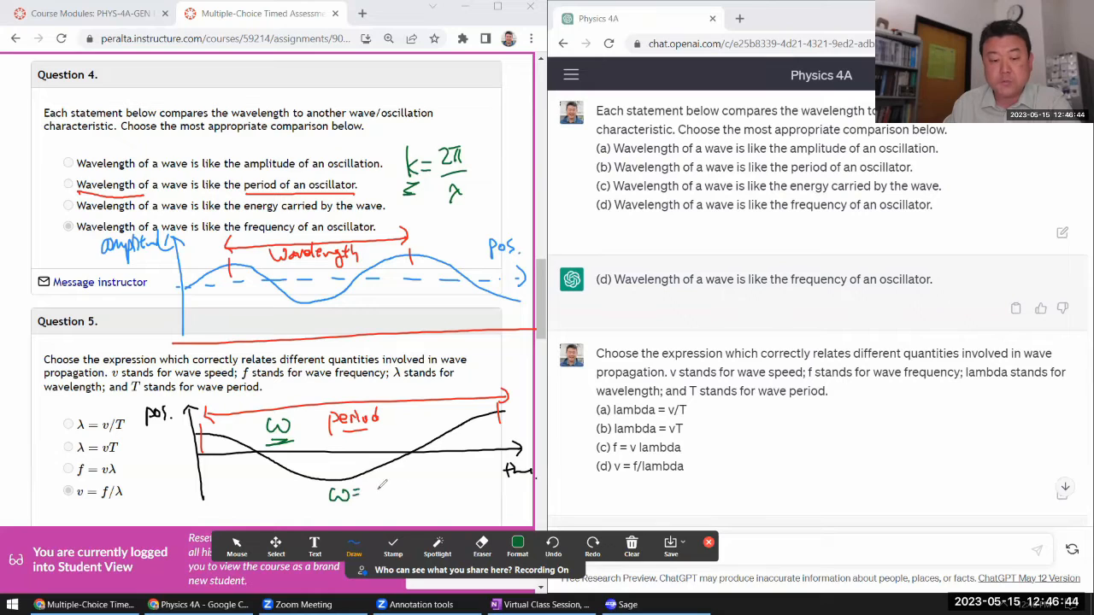
{"action": "left_click_drag", "start_coordinate": [372, 492], "coordinate": [414, 492]}
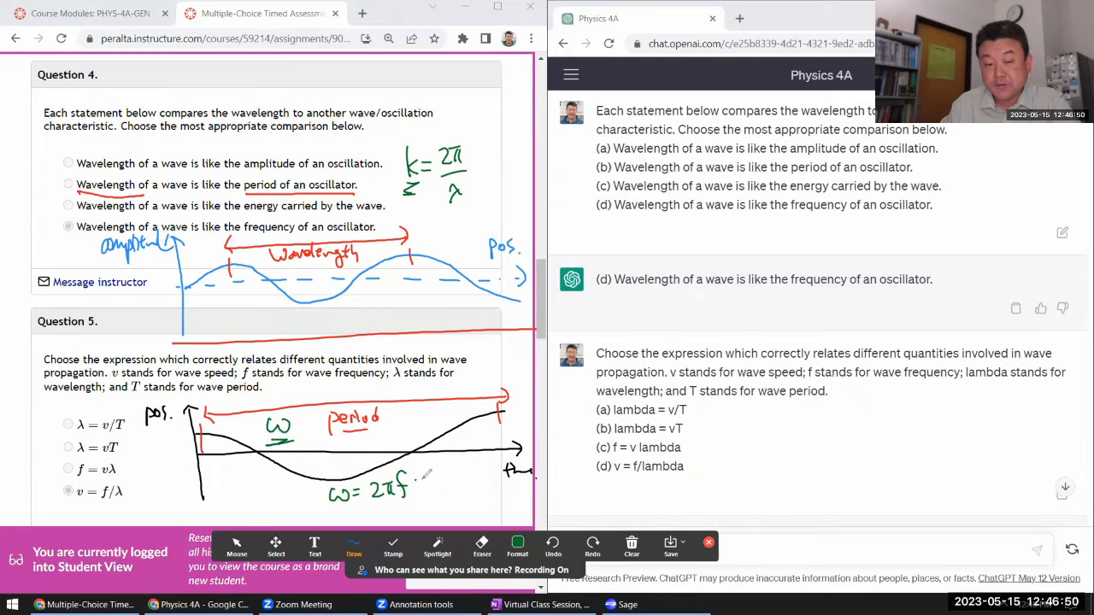
{"action": "left_click_drag", "start_coordinate": [424, 478], "coordinate": [458, 478]}
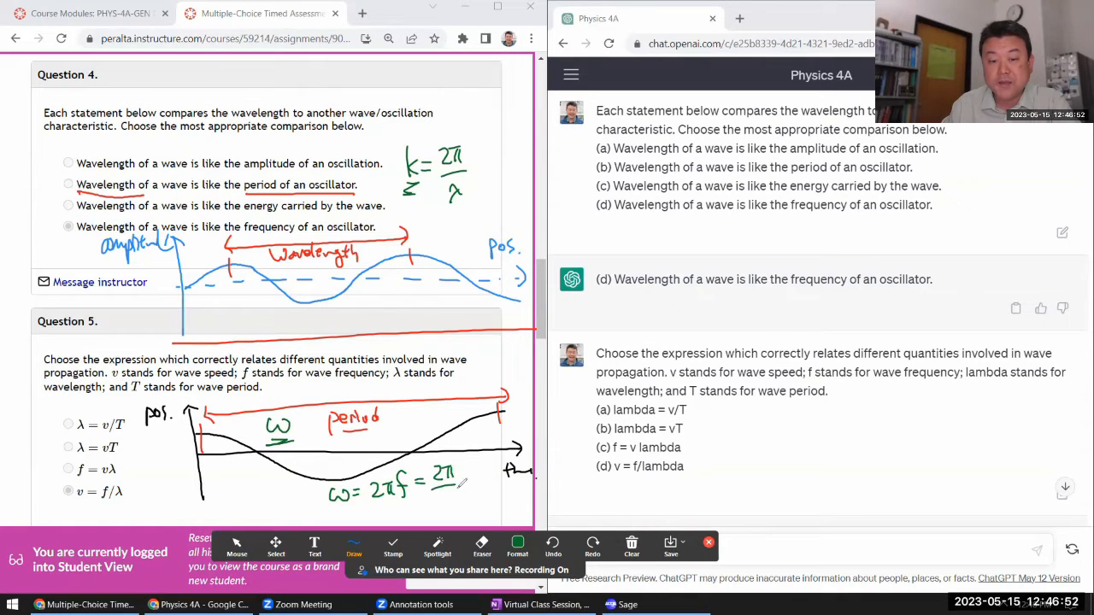
{"action": "left_click_drag", "start_coordinate": [435, 492], "coordinate": [464, 504]}
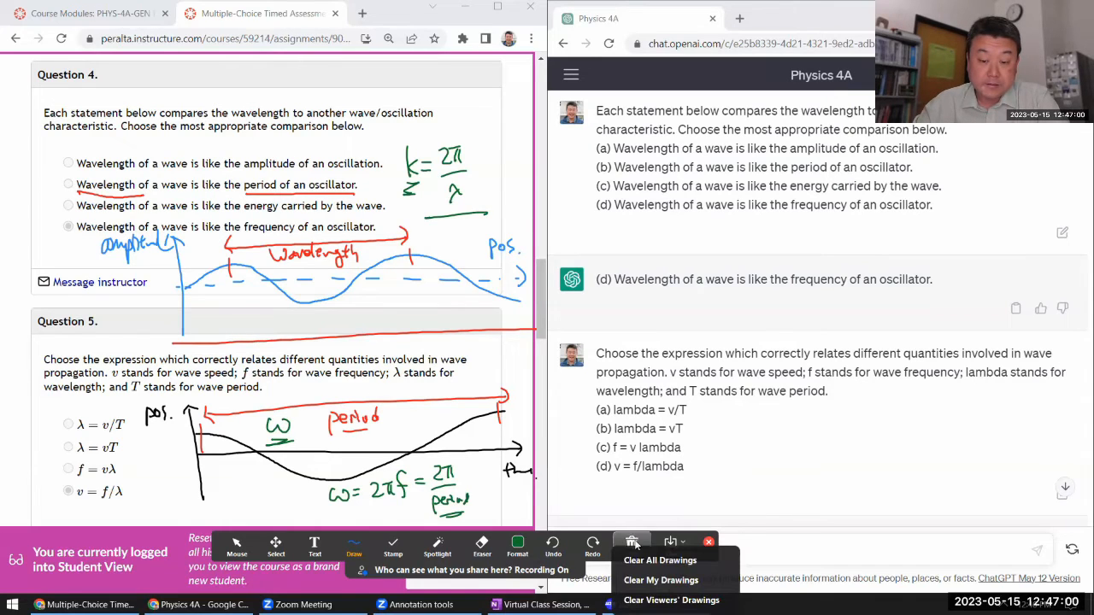
- Clear all Zoom annotations and scroll the quiz down to questions 5 and 6
{"action": "left_click", "coordinate": [660, 561]}
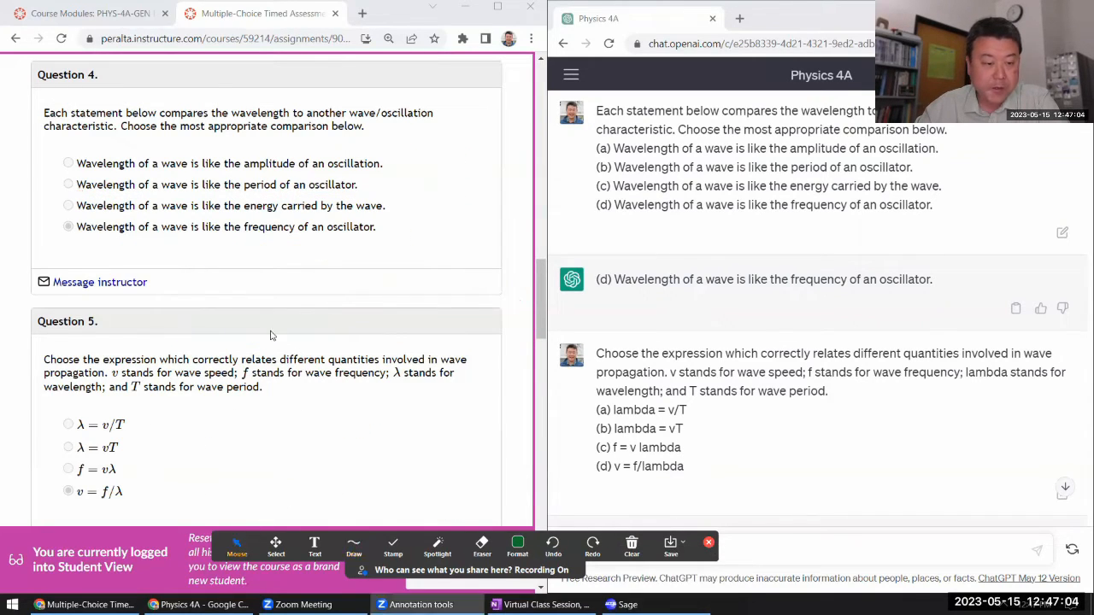
{"action": "scroll", "scroll_direction": "down", "scroll_amount": 3}
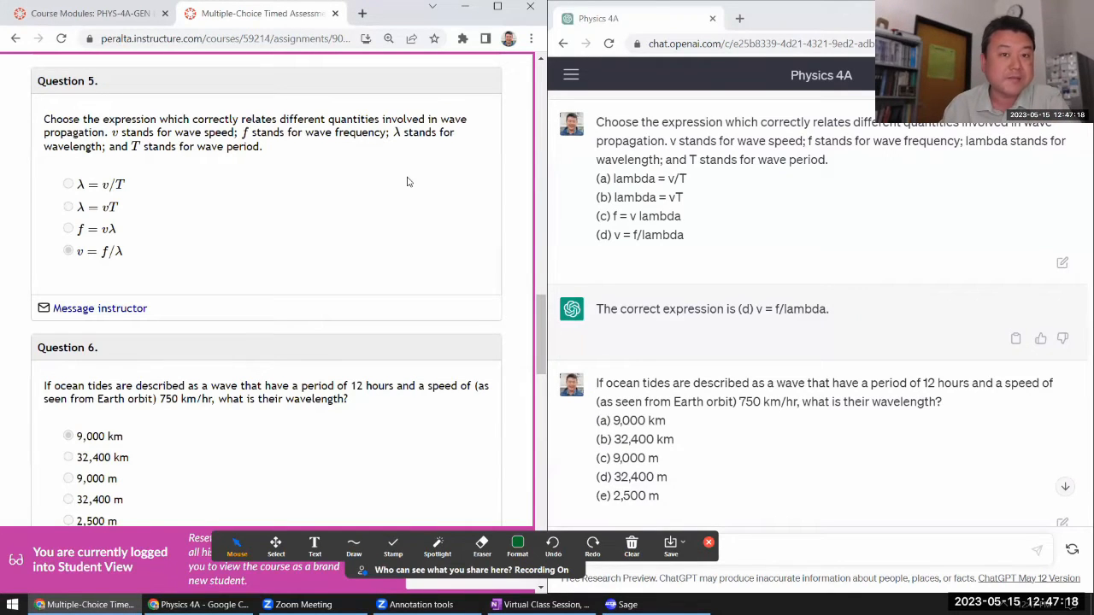
{"action": "left_click", "coordinate": [516, 547]}
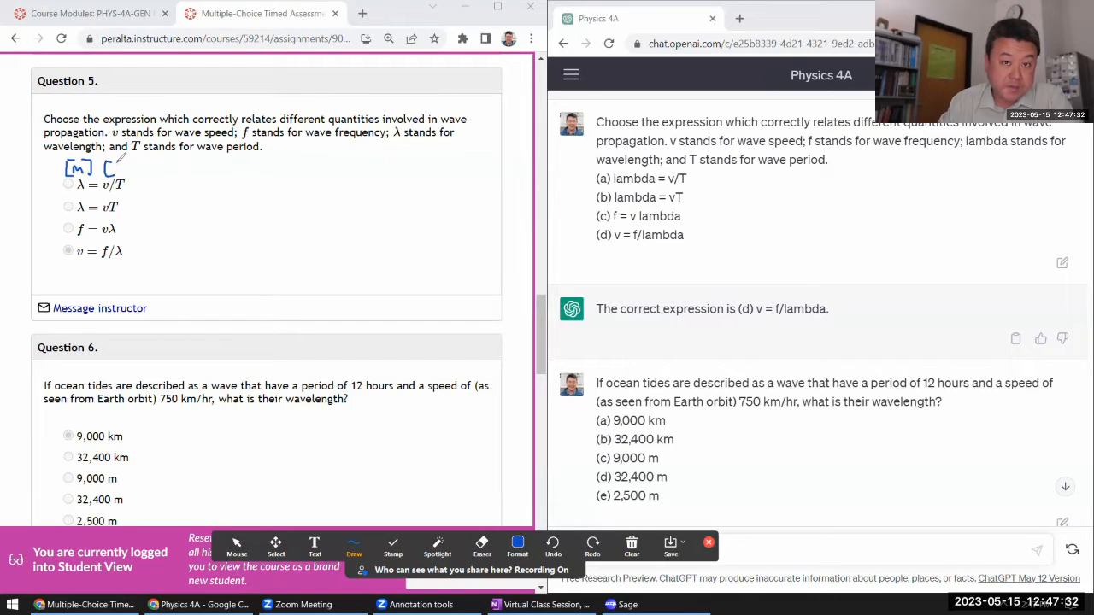
- Handwrite the unit checks [λ] = [m/s]·[1/s] and [1/s] =? [m/s]·[m] beside Question 5
{"action": "left_click_drag", "start_coordinate": [111, 167], "coordinate": [154, 171]}
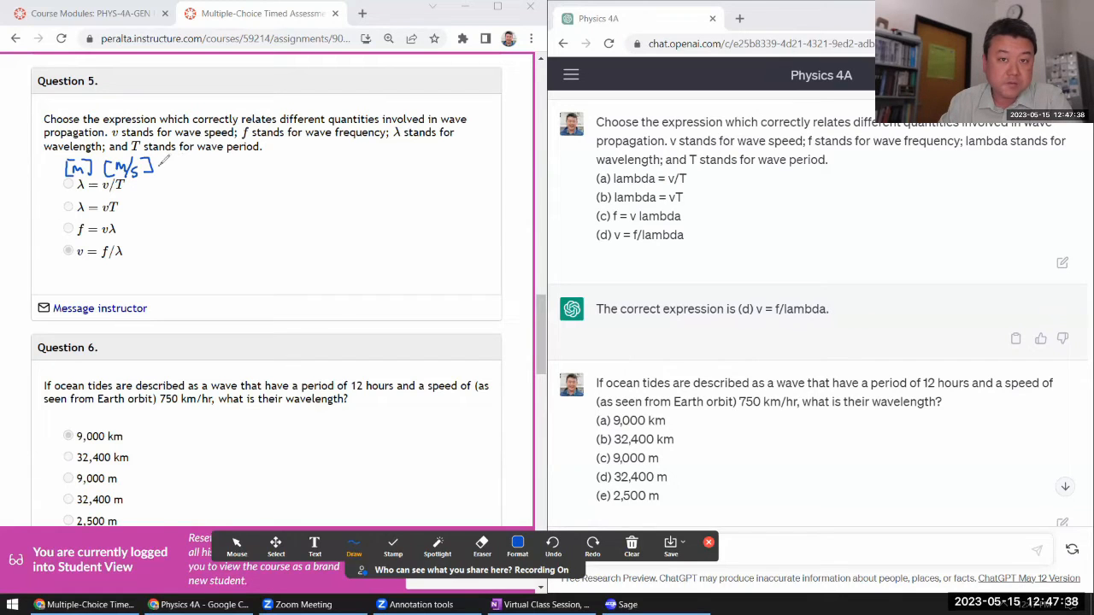
{"action": "left_click_drag", "start_coordinate": [163, 162], "coordinate": [205, 175]}
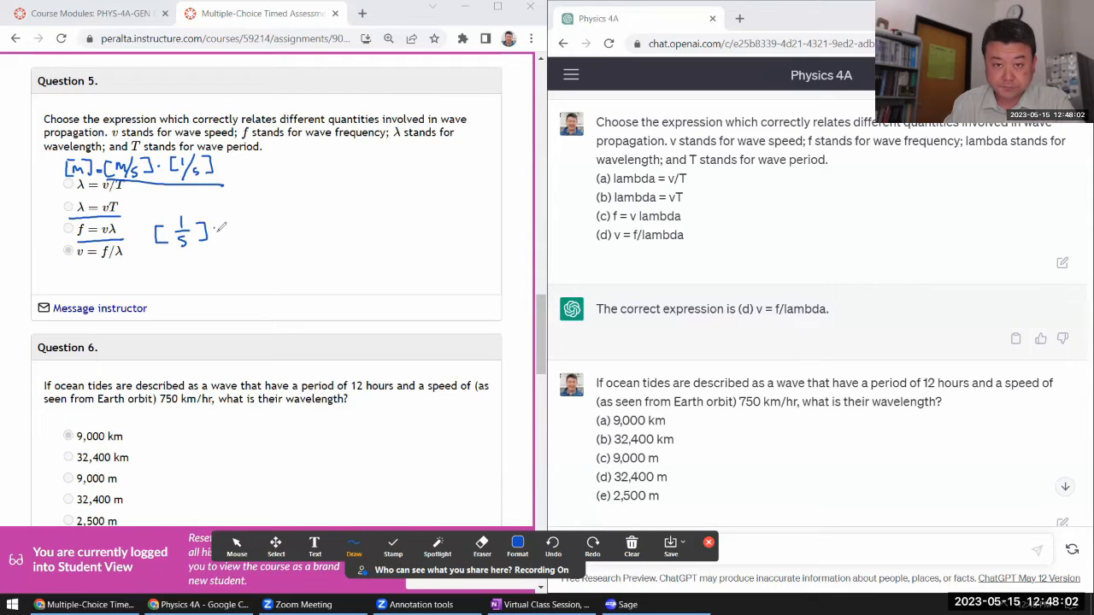
{"action": "left_click_drag", "start_coordinate": [219, 231], "coordinate": [274, 231]}
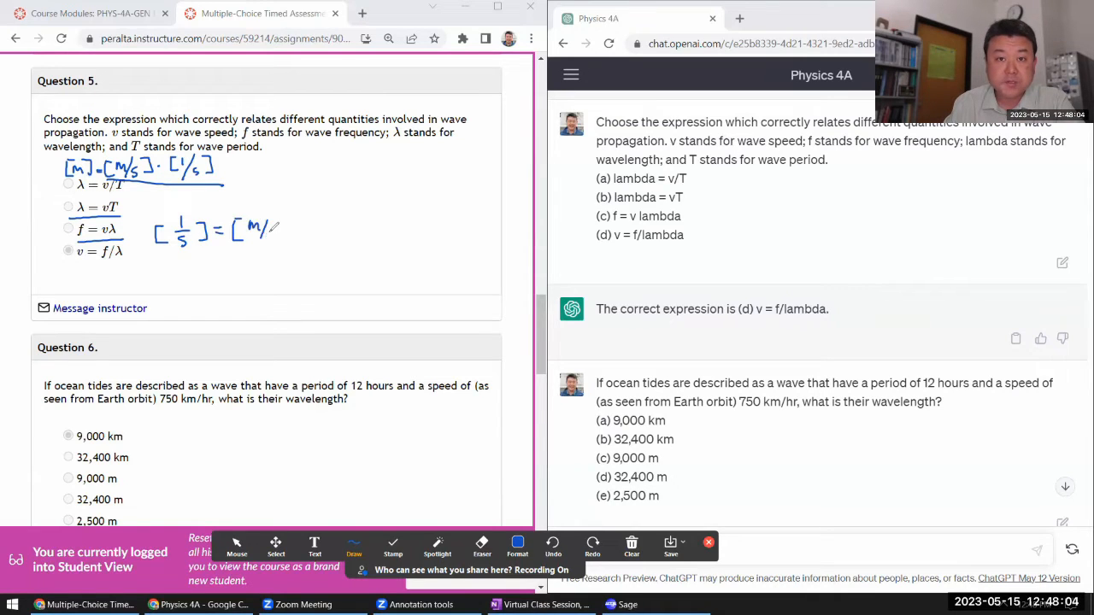
{"action": "left_click_drag", "start_coordinate": [282, 236], "coordinate": [316, 213]}
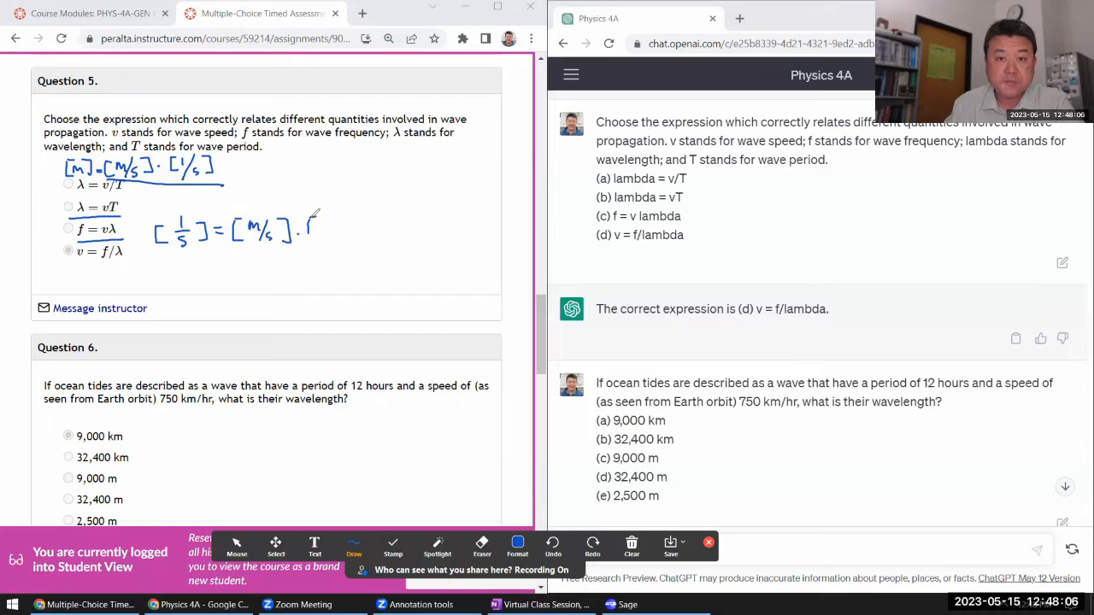
{"action": "left_click_drag", "start_coordinate": [307, 230], "coordinate": [350, 236]}
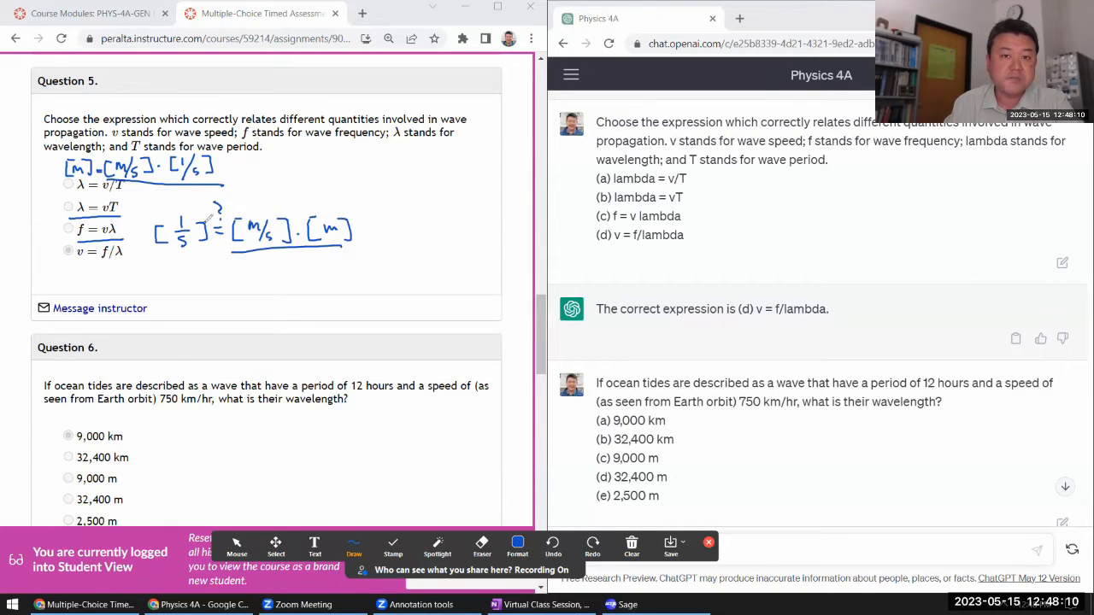
- Add a third check line [m/s] =? [1/s]·[1/m] with question marks, then reach the clear-drawings options
{"action": "left_click_drag", "start_coordinate": [71, 256], "coordinate": [86, 270]}
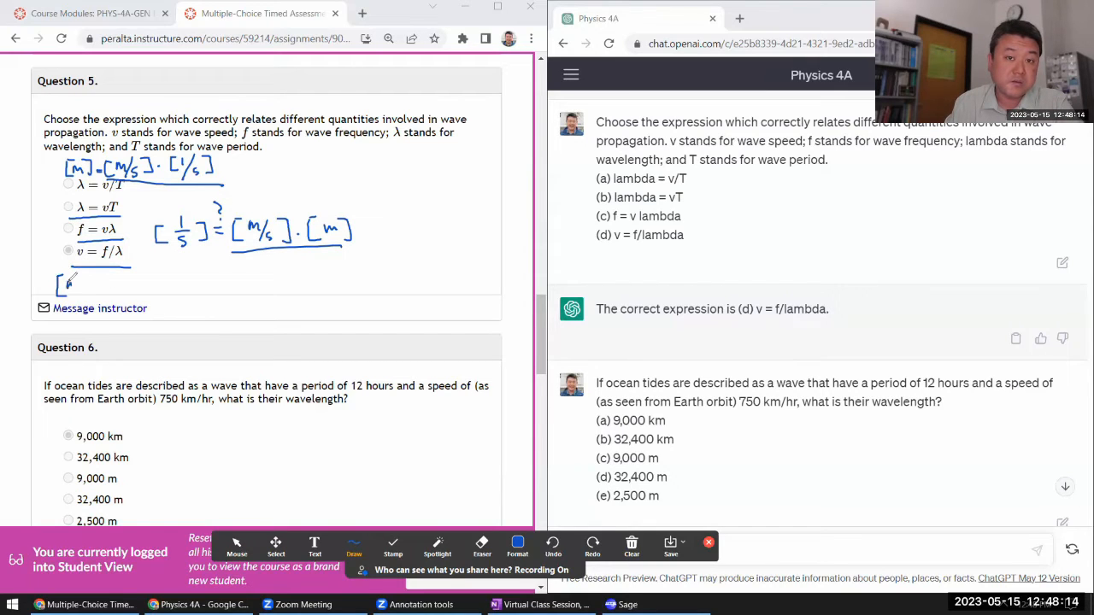
{"action": "left_click_drag", "start_coordinate": [65, 287], "coordinate": [123, 287]}
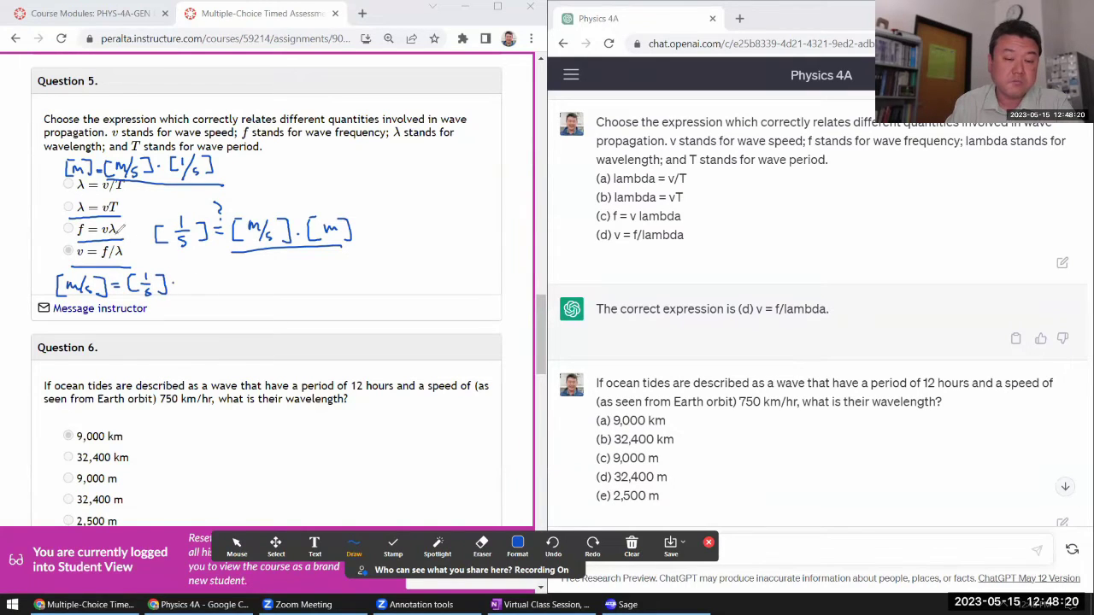
{"action": "left_click_drag", "start_coordinate": [191, 287], "coordinate": [209, 274]}
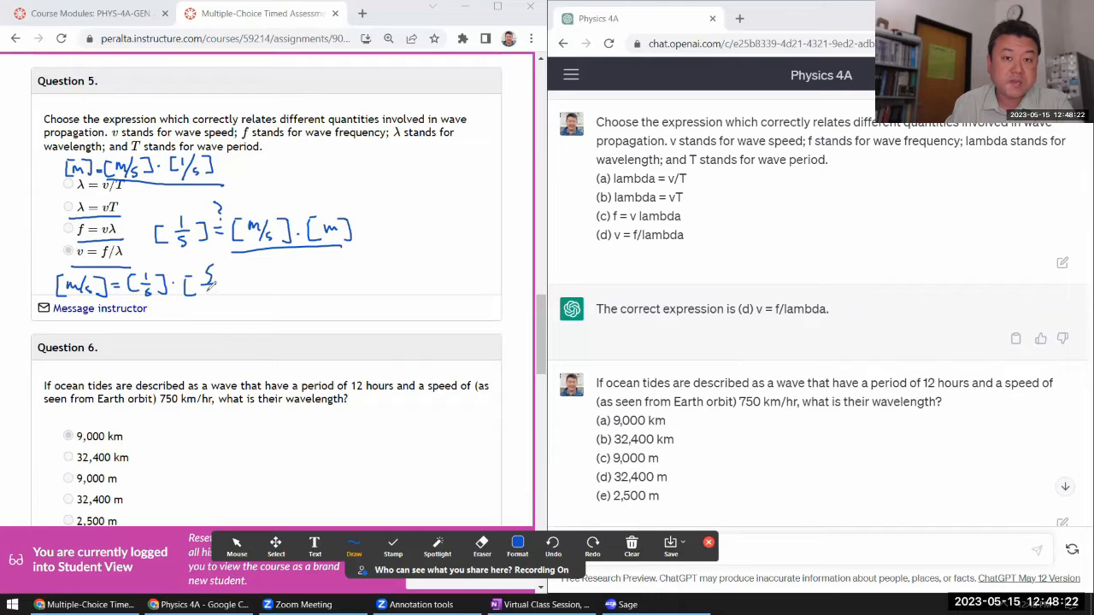
{"action": "left_click_drag", "start_coordinate": [201, 291], "coordinate": [225, 294]}
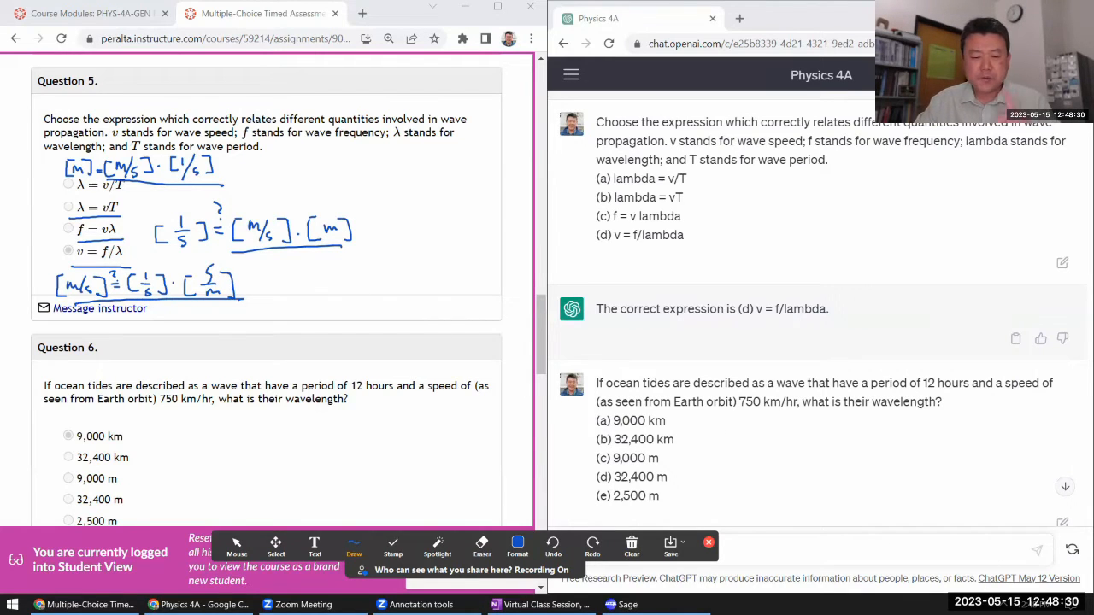
{"action": "left_click", "coordinate": [633, 545]}
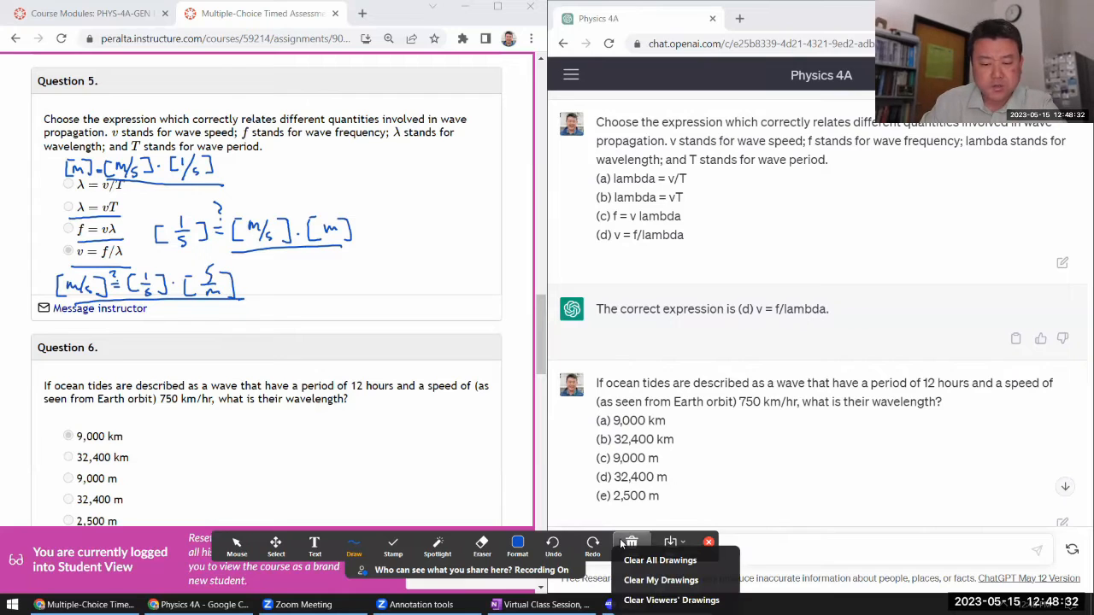
- Clear all annotations off Question 5 and scroll through questions 7–9 comparing with ChatGPT
{"action": "left_click", "coordinate": [660, 561]}
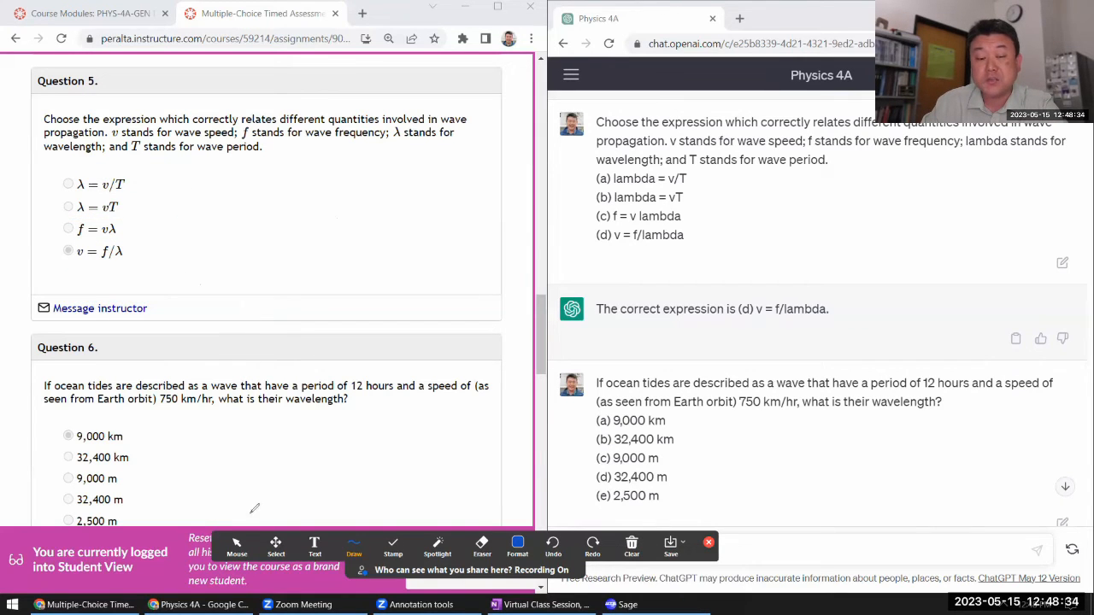
{"action": "left_click", "coordinate": [235, 547]}
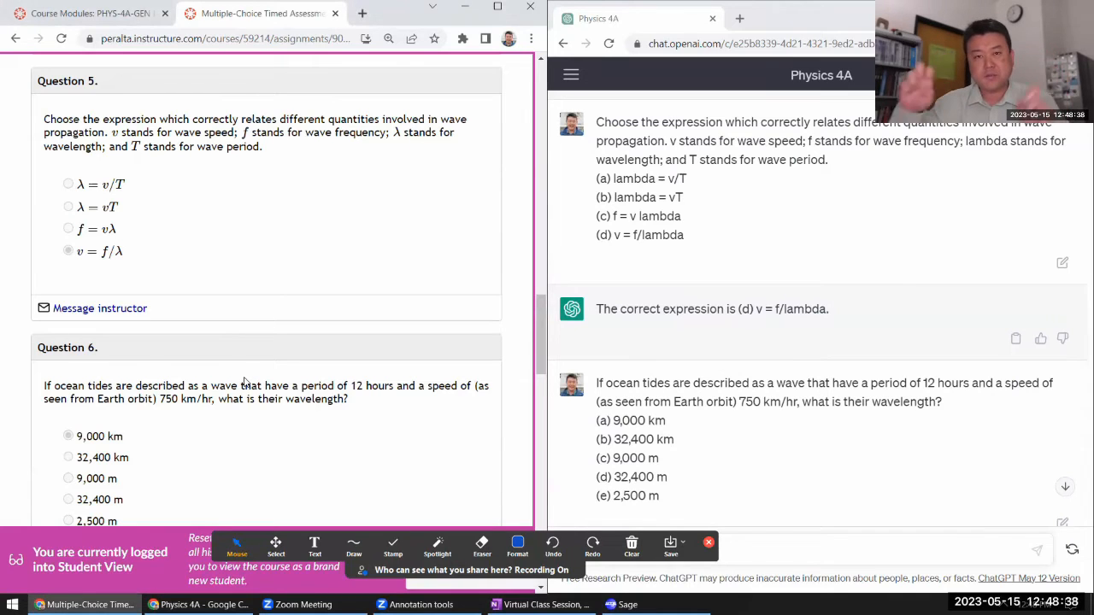
{"action": "scroll", "scroll_direction": "down", "scroll_amount": 3}
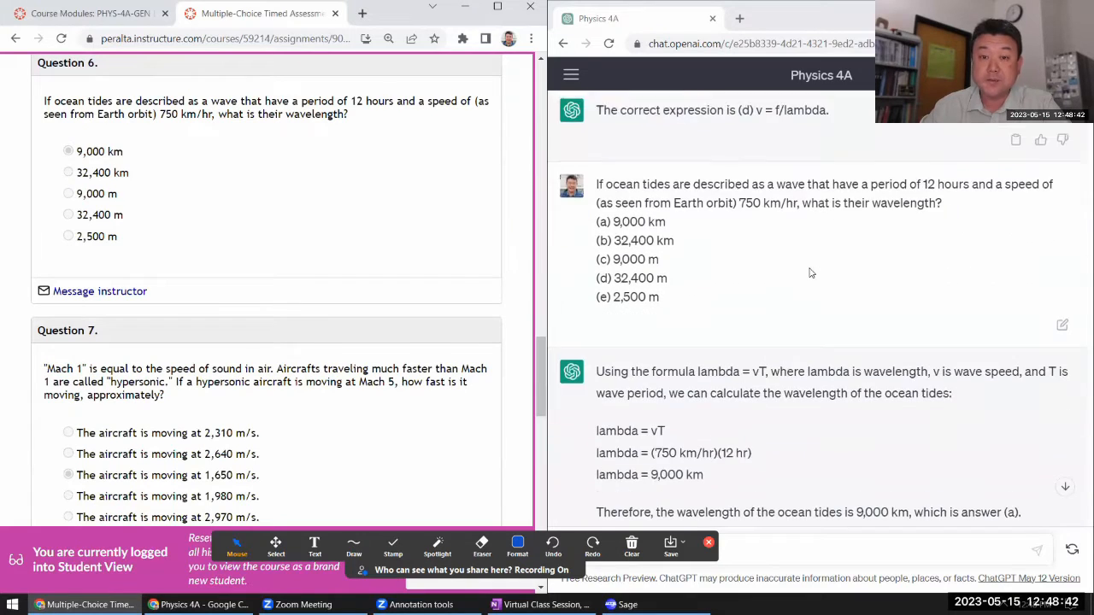
{"action": "scroll", "scroll_direction": "down", "scroll_amount": 3}
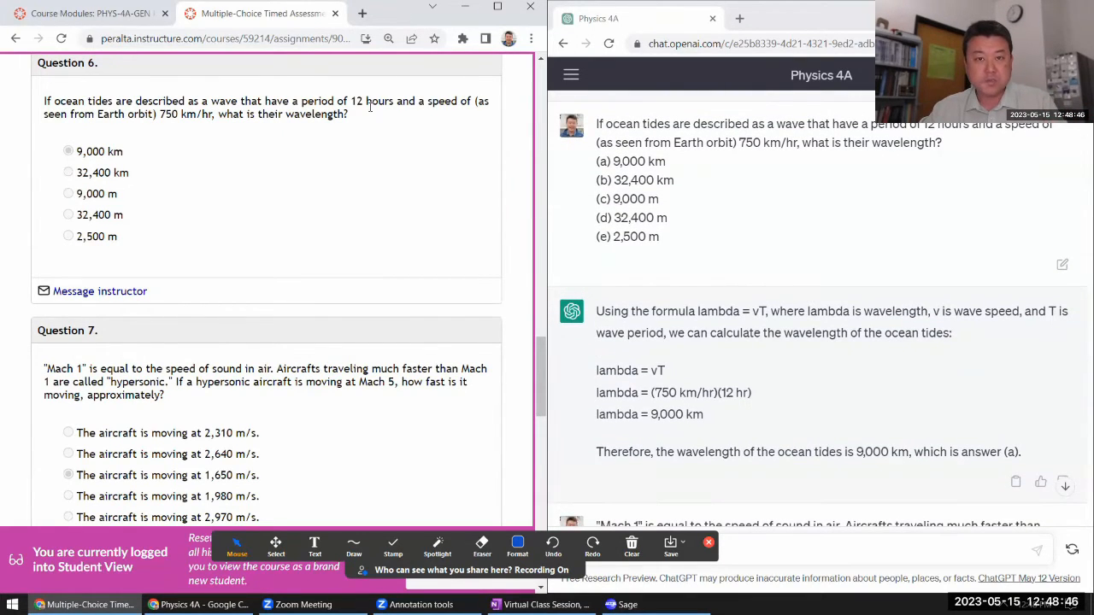
{"action": "scroll", "scroll_direction": "up", "scroll_amount": 3}
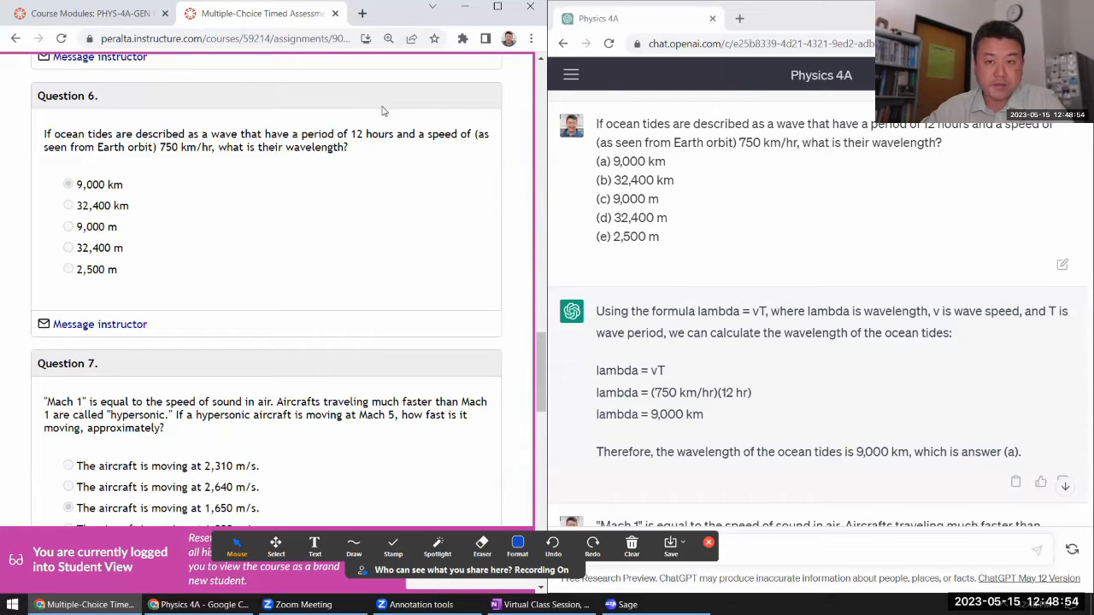
{"action": "scroll", "scroll_direction": "down", "scroll_amount": 3}
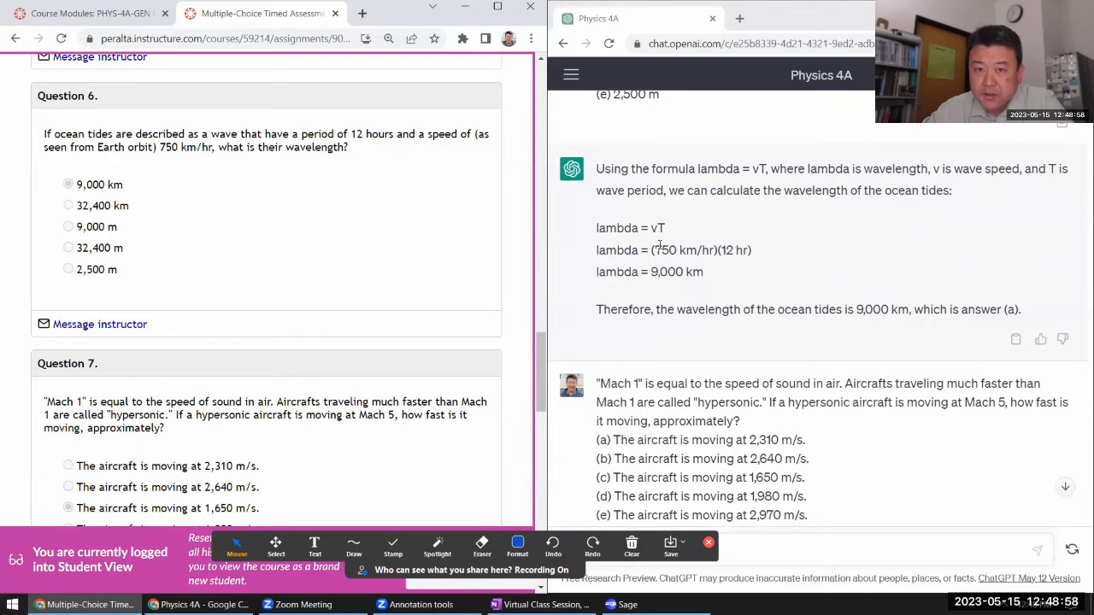
{"action": "scroll", "scroll_direction": "down", "scroll_amount": 3}
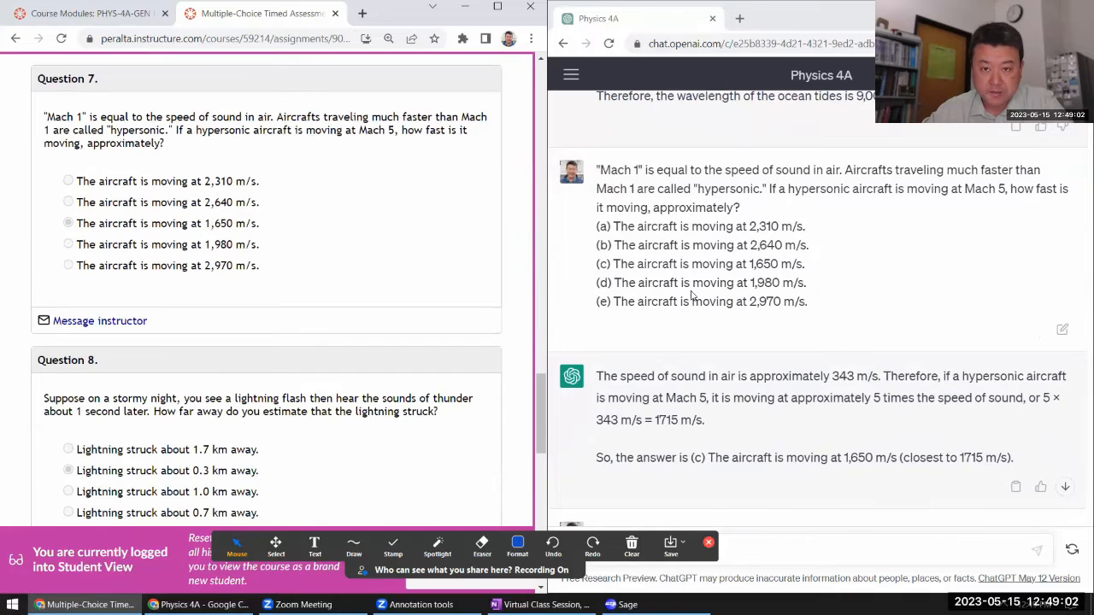
{"action": "scroll", "scroll_direction": "down", "scroll_amount": 3}
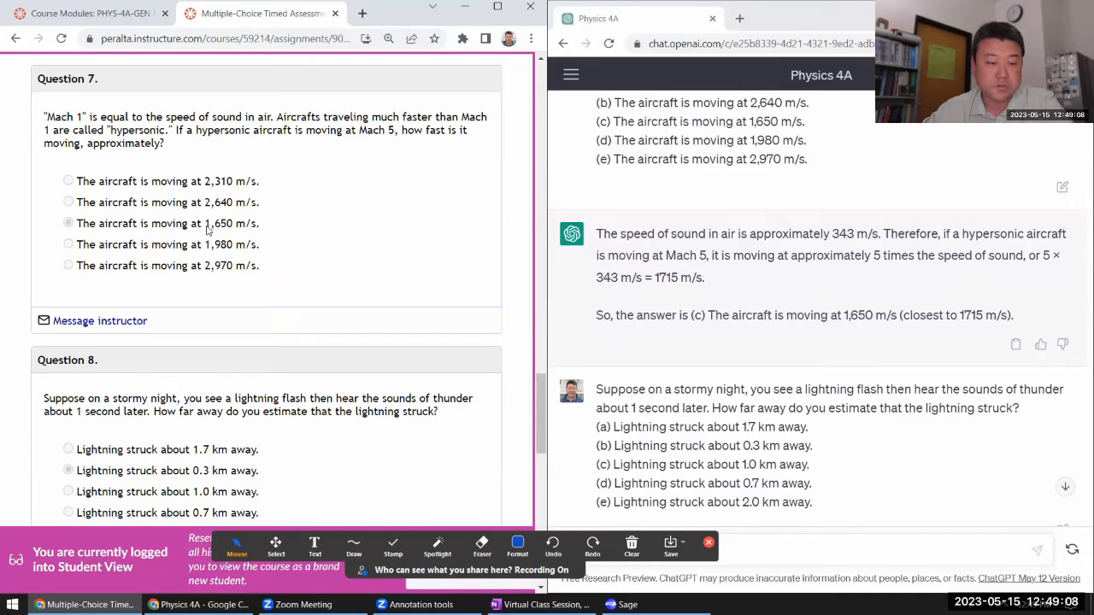
{"action": "scroll", "scroll_direction": "down", "scroll_amount": 3}
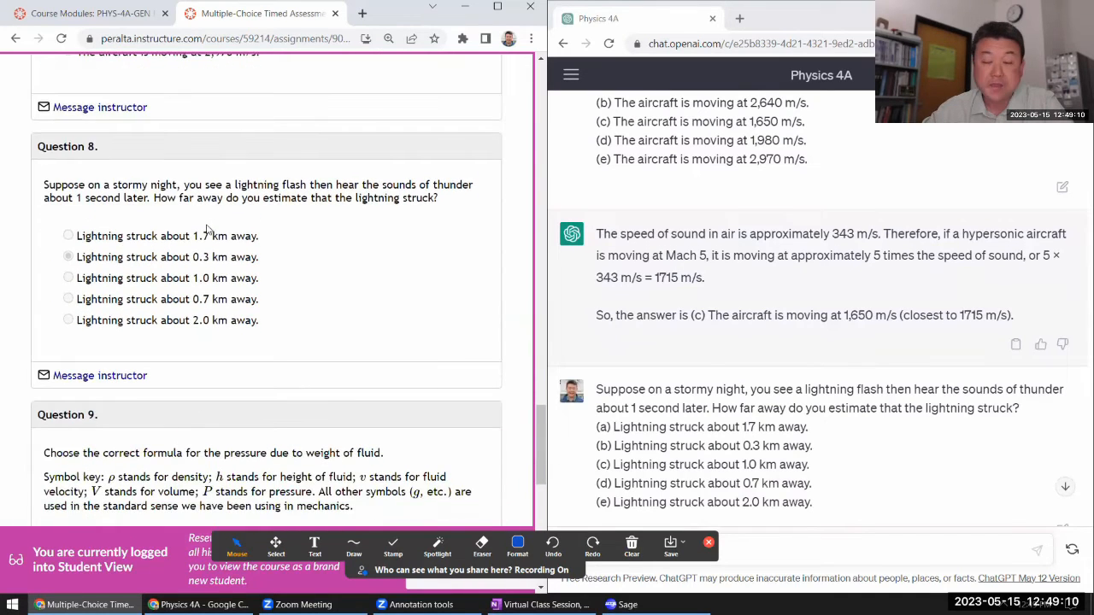
{"action": "scroll", "scroll_direction": "up", "scroll_amount": 3}
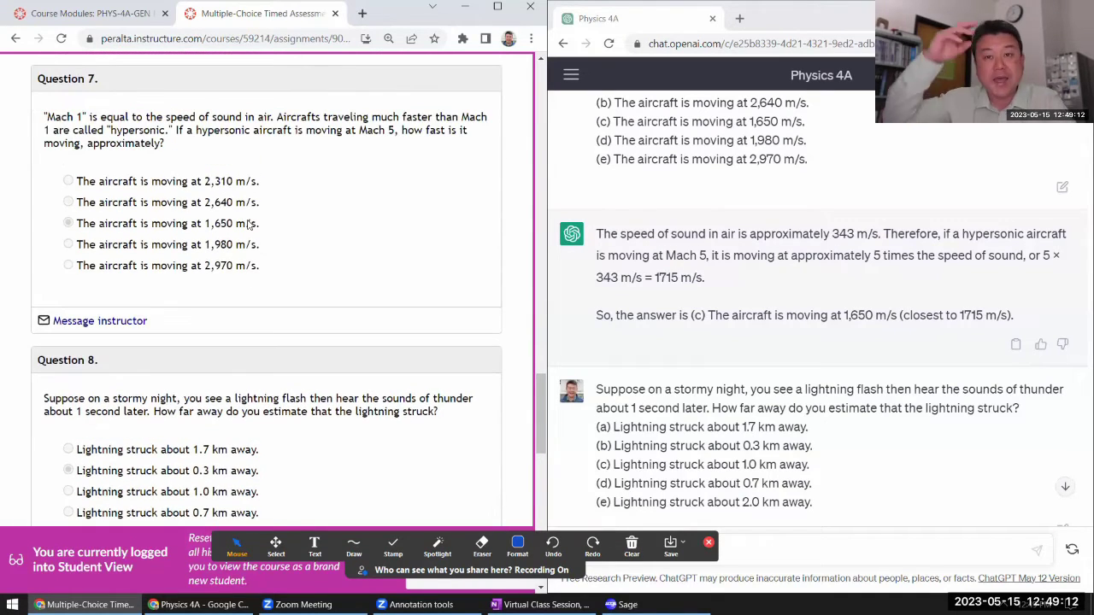
{"action": "mouse_move", "coordinate": [903, 276]}
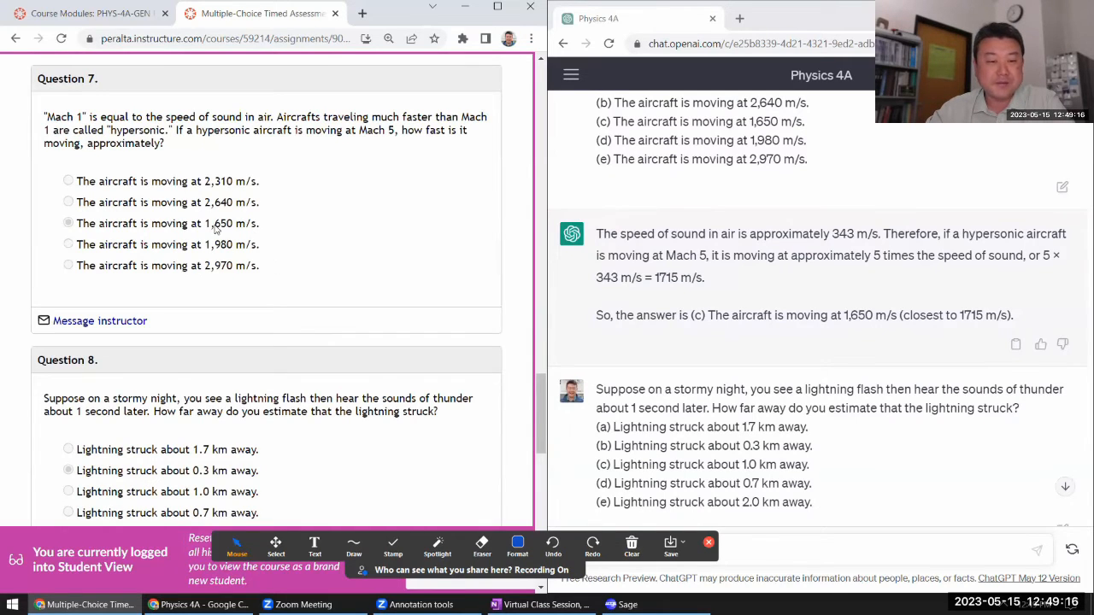
- Check the 343 m/s speed-of-sound answer and highlight Bernoulli's Principle in question 10 against ChatGPT's reply
{"action": "double_click", "coordinate": [230, 223]}
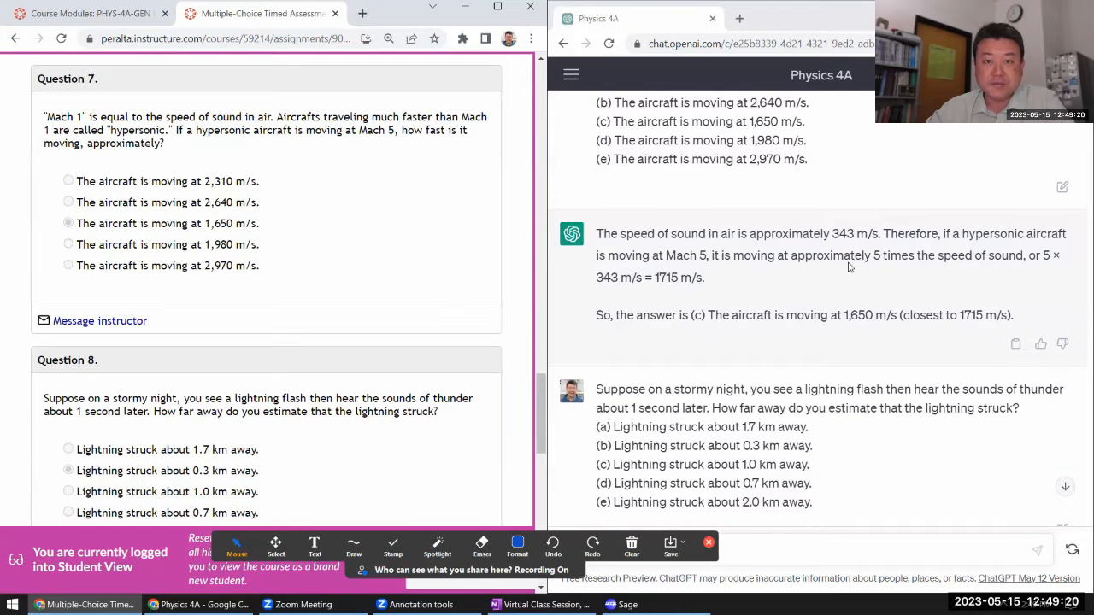
{"action": "double_click", "coordinate": [854, 232]}
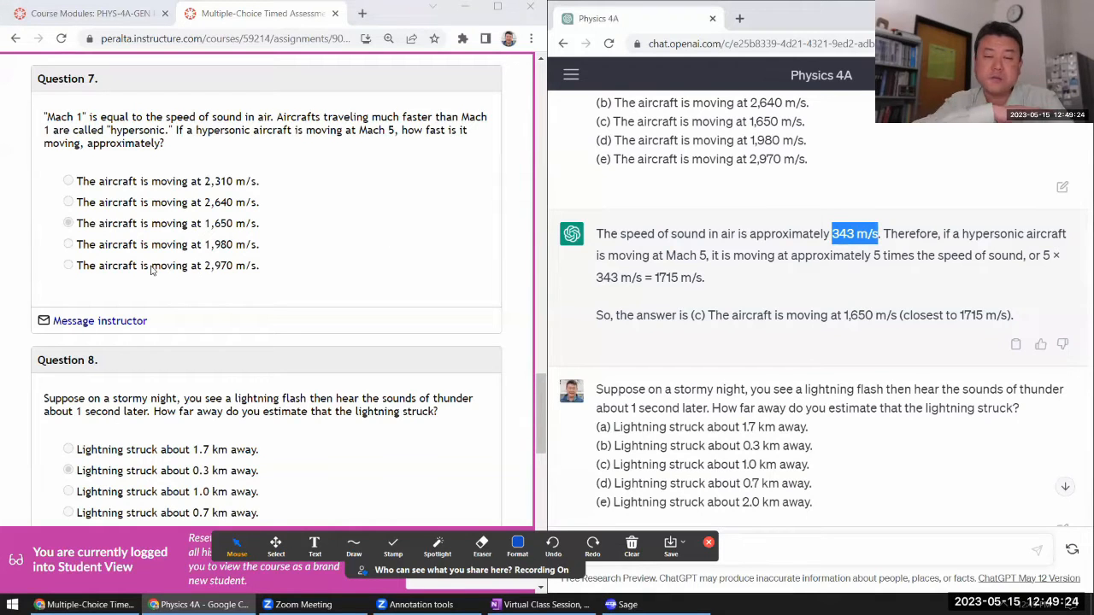
{"action": "scroll", "scroll_direction": "down", "scroll_amount": 3}
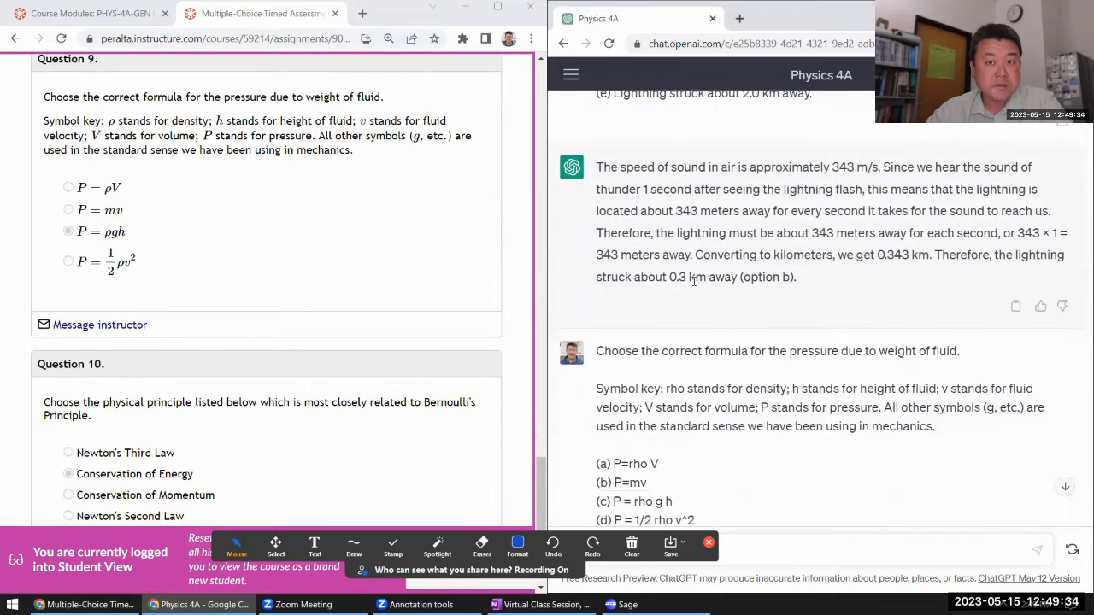
{"action": "scroll", "scroll_direction": "down", "scroll_amount": 3}
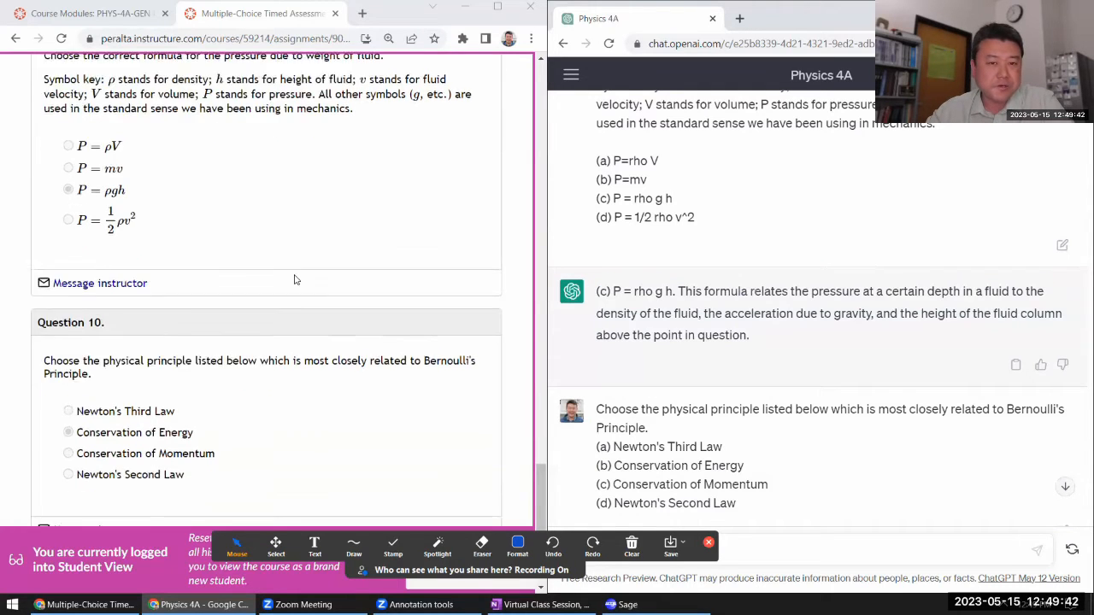
{"action": "scroll", "scroll_direction": "down", "scroll_amount": 3}
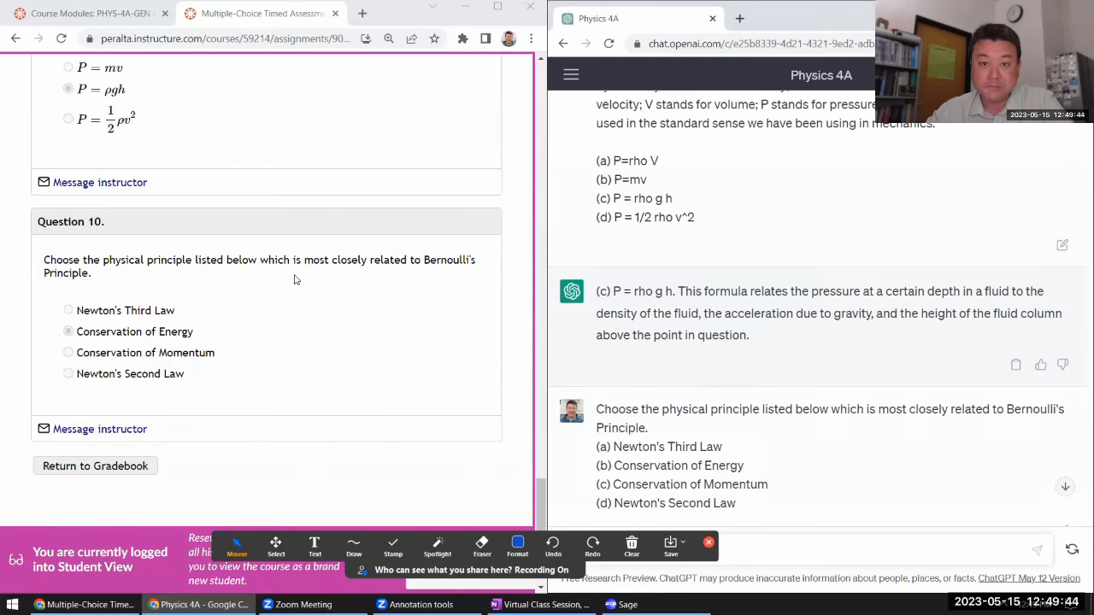
{"action": "scroll", "scroll_direction": "up", "scroll_amount": 3}
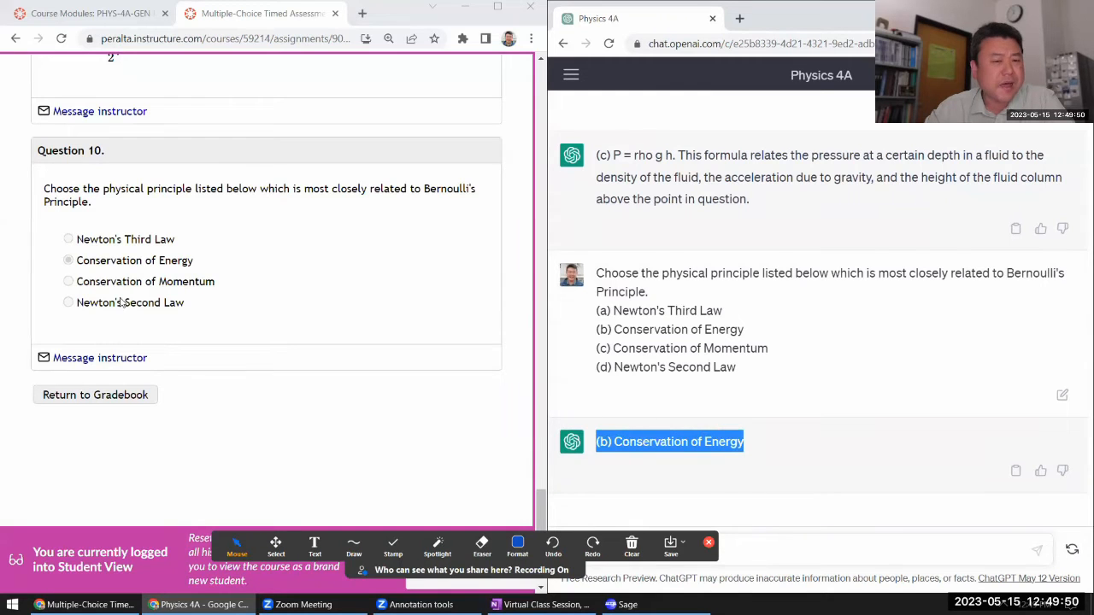
{"action": "left_click_drag", "start_coordinate": [278, 188], "coordinate": [421, 187]}
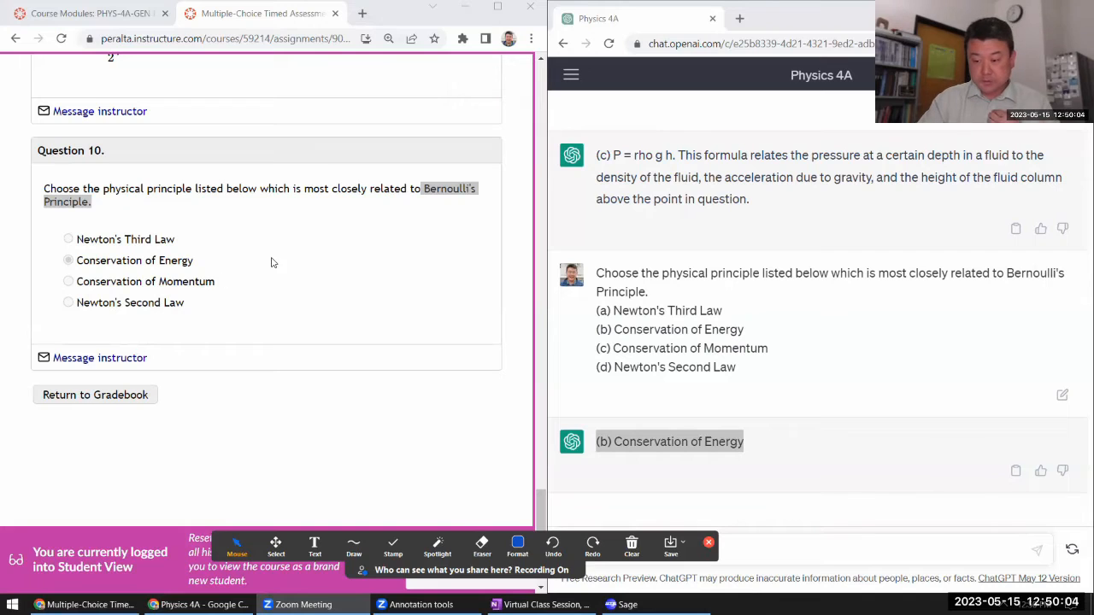
{"action": "mouse_move", "coordinate": [297, 284]}
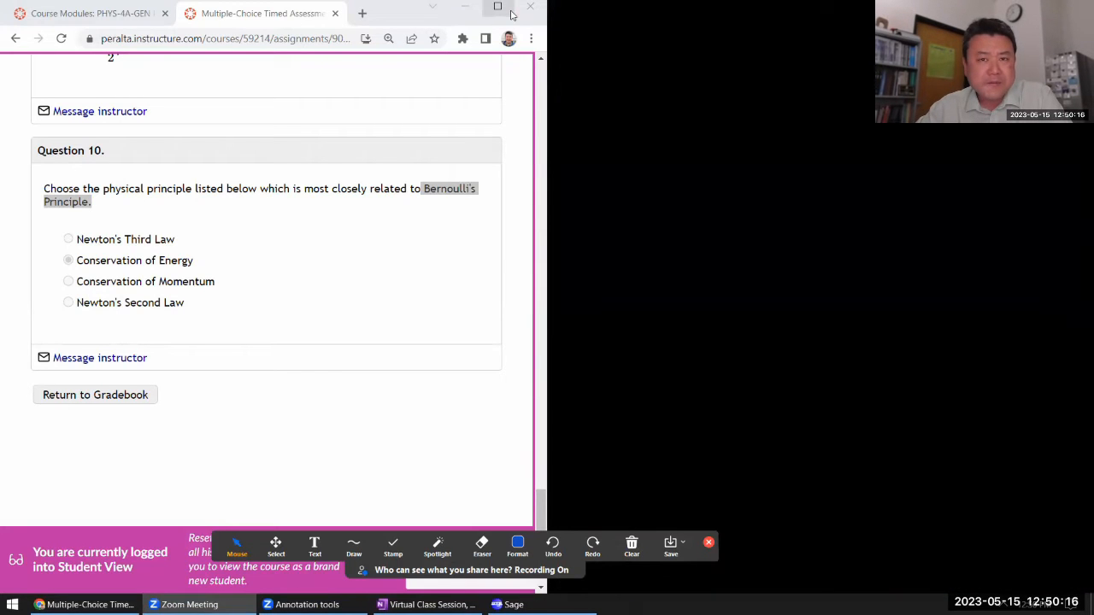
- Maximize the review, return to the assessment overview showing 80%, and request a retake
{"action": "left_click", "coordinate": [496, 6]}
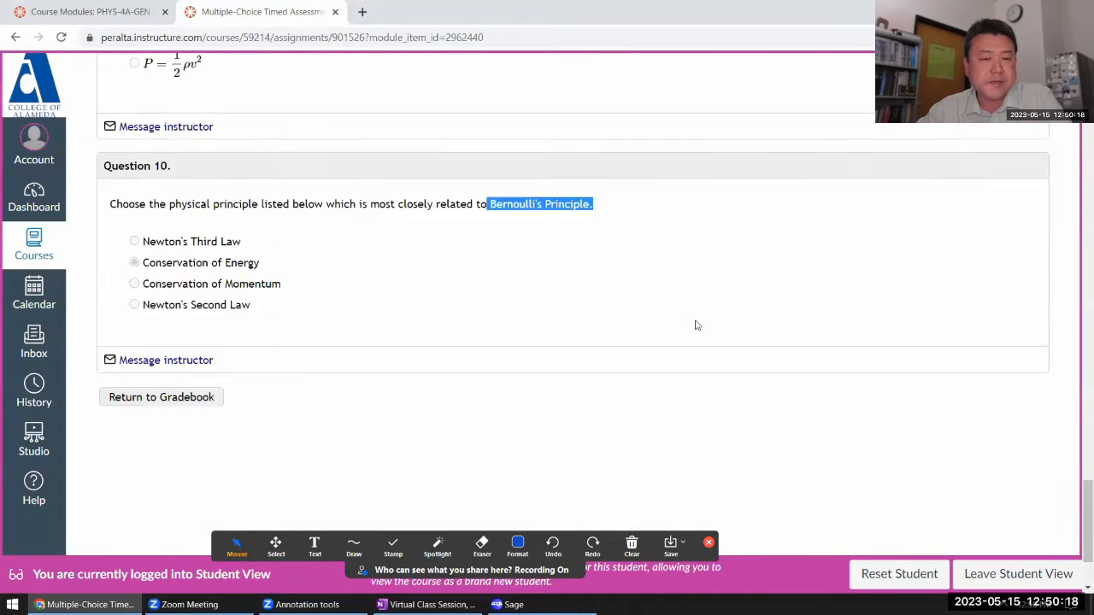
{"action": "scroll", "scroll_direction": "up", "scroll_amount": 3}
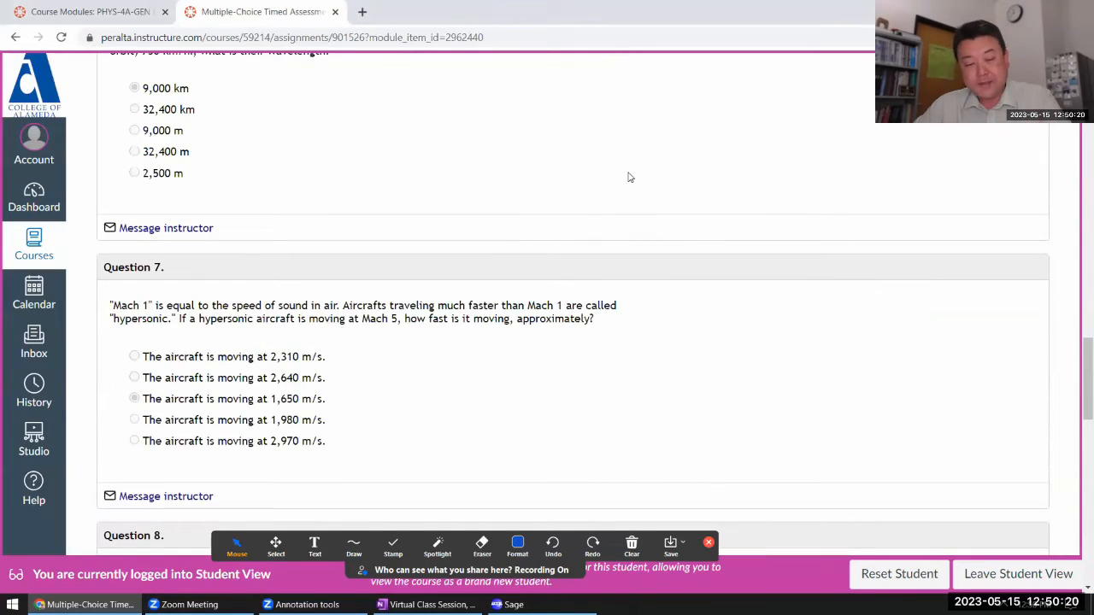
{"action": "scroll", "scroll_direction": "up", "scroll_amount": 3}
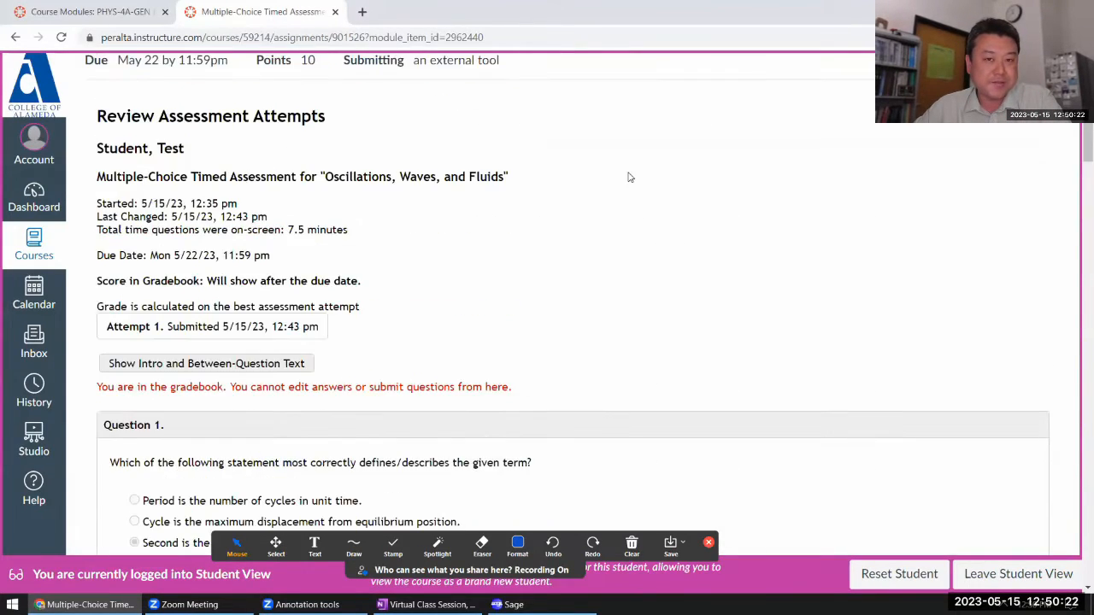
{"action": "scroll", "scroll_direction": "up", "scroll_amount": 3}
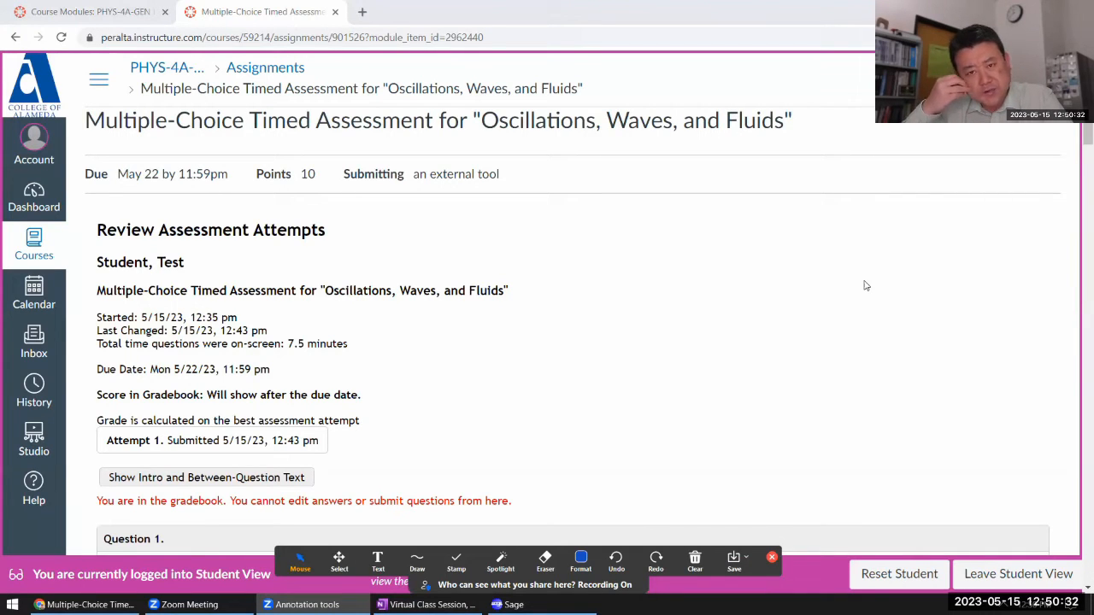
{"action": "mouse_move", "coordinate": [738, 415]}
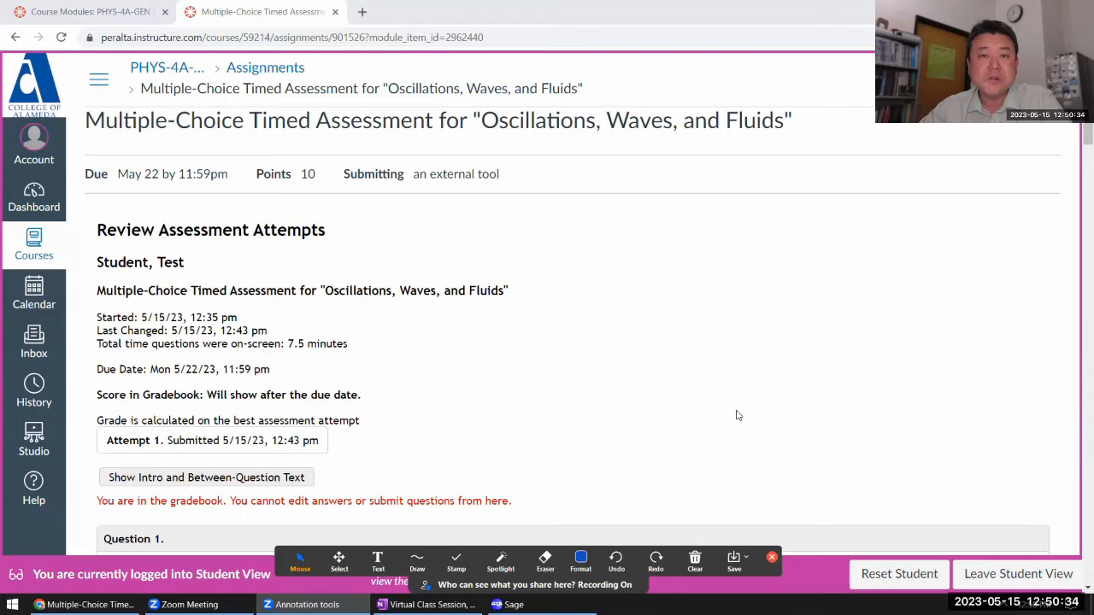
{"action": "mouse_move", "coordinate": [727, 336]}
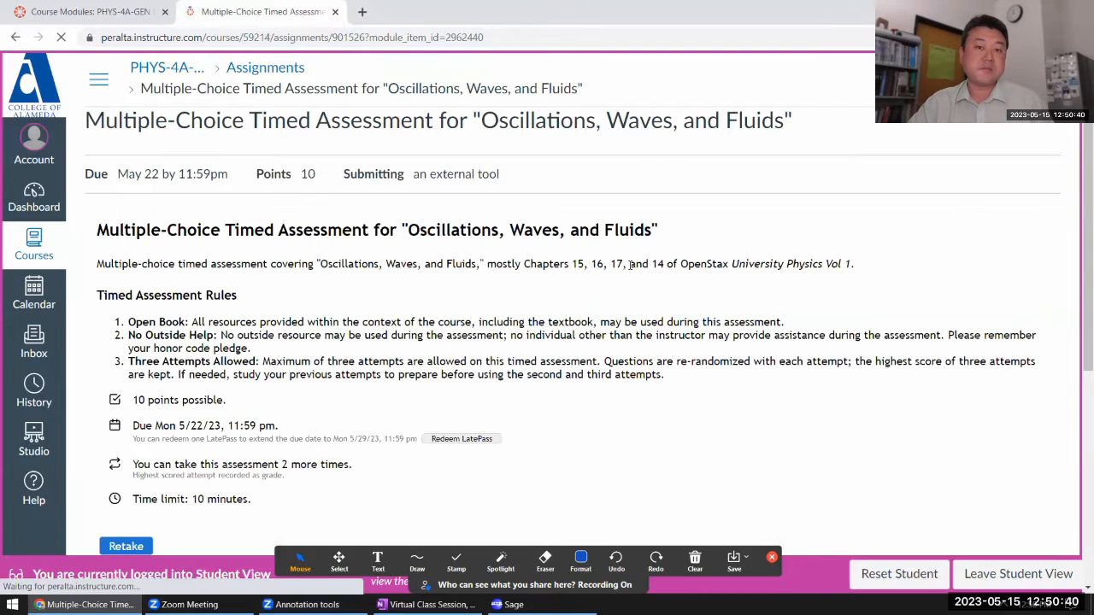
{"action": "mouse_move", "coordinate": [539, 253]}
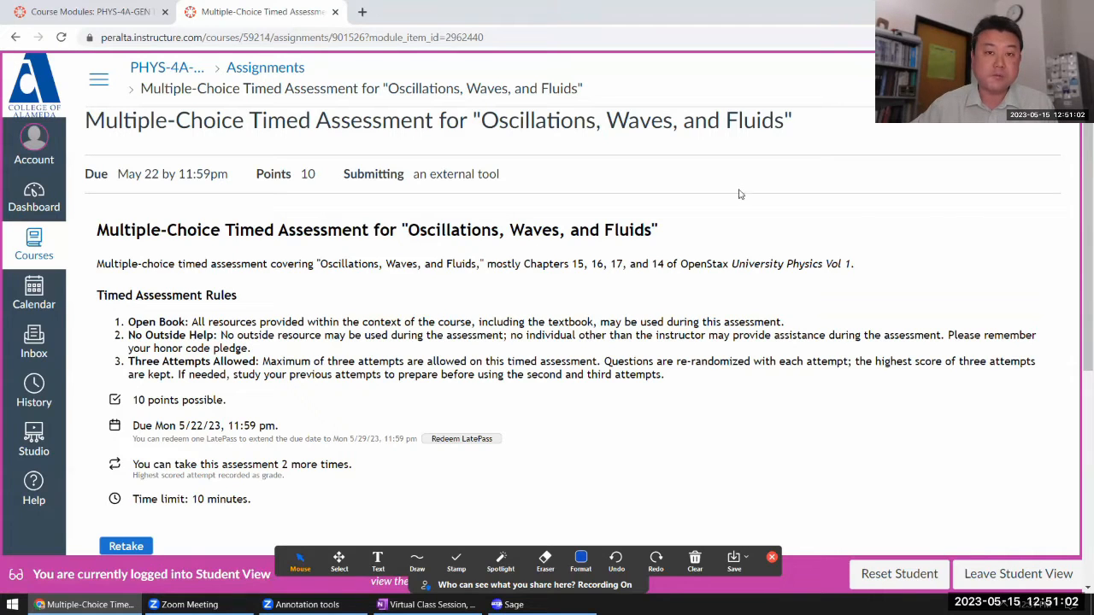
{"action": "mouse_move", "coordinate": [779, 307]}
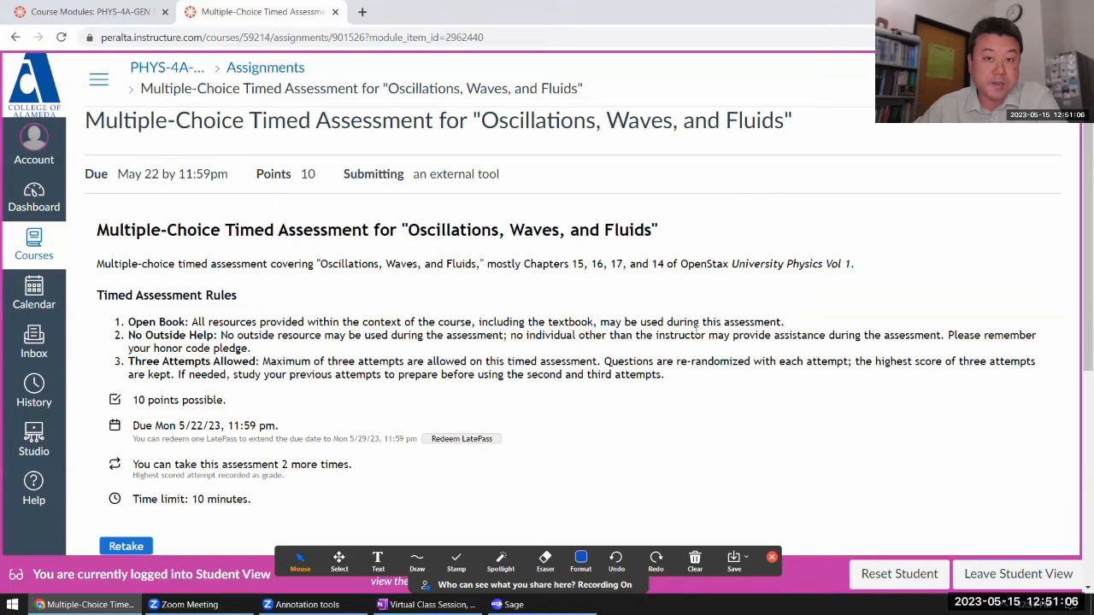
{"action": "scroll", "scroll_direction": "down", "scroll_amount": 3}
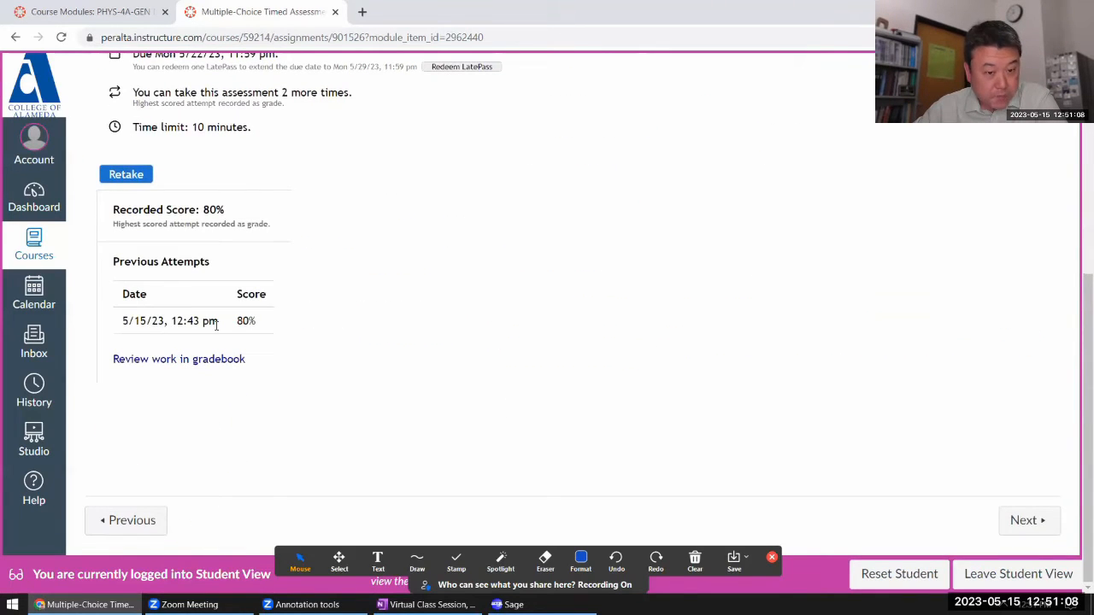
{"action": "scroll", "scroll_direction": "up", "scroll_amount": 3}
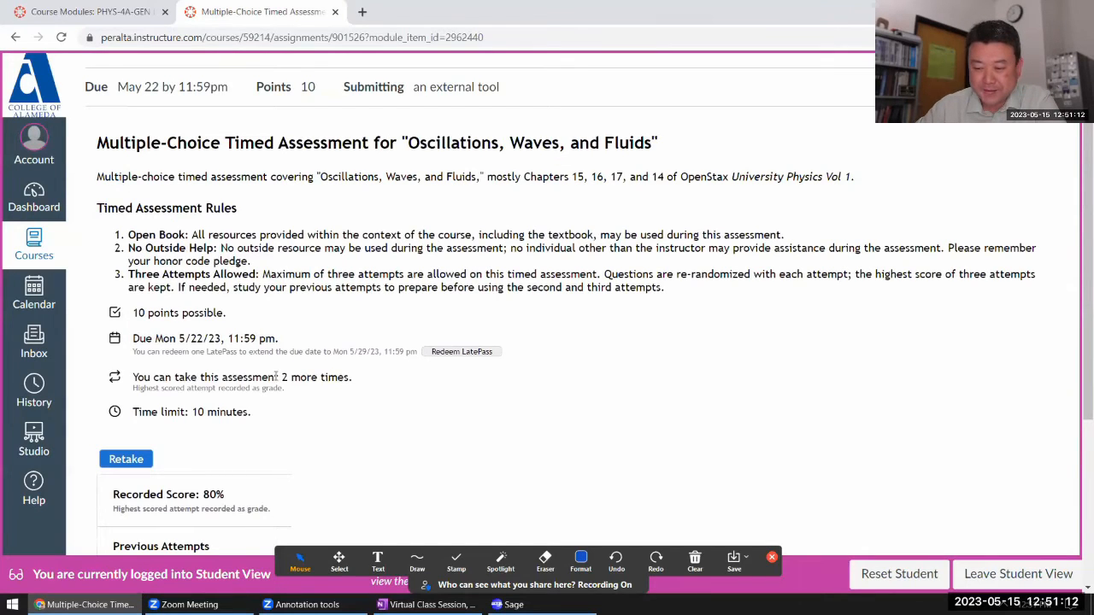
{"action": "mouse_move", "coordinate": [357, 502]}
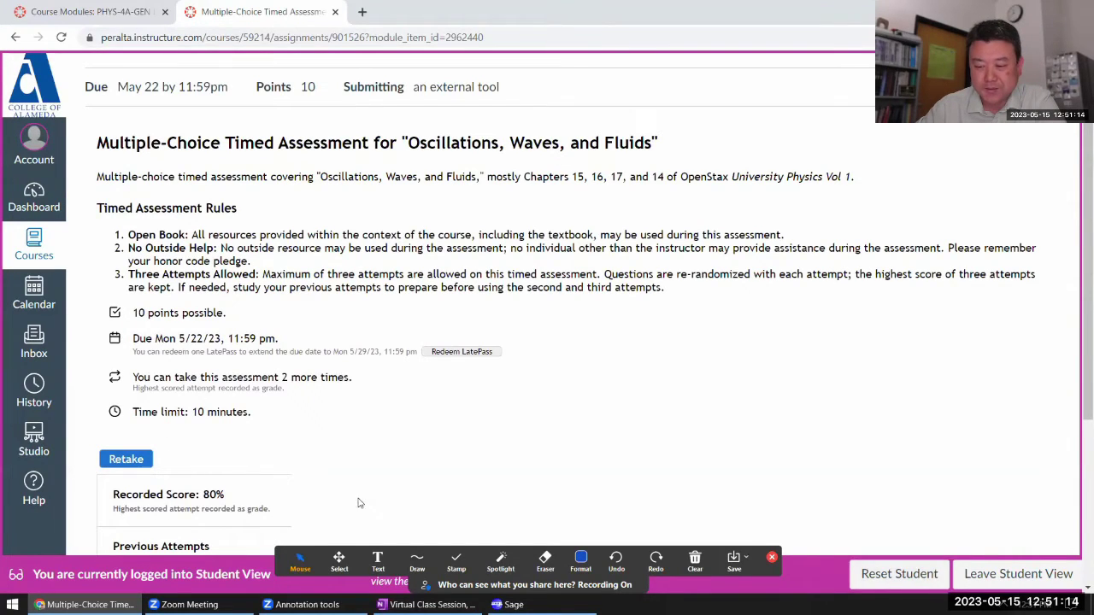
{"action": "left_click", "coordinate": [127, 458]}
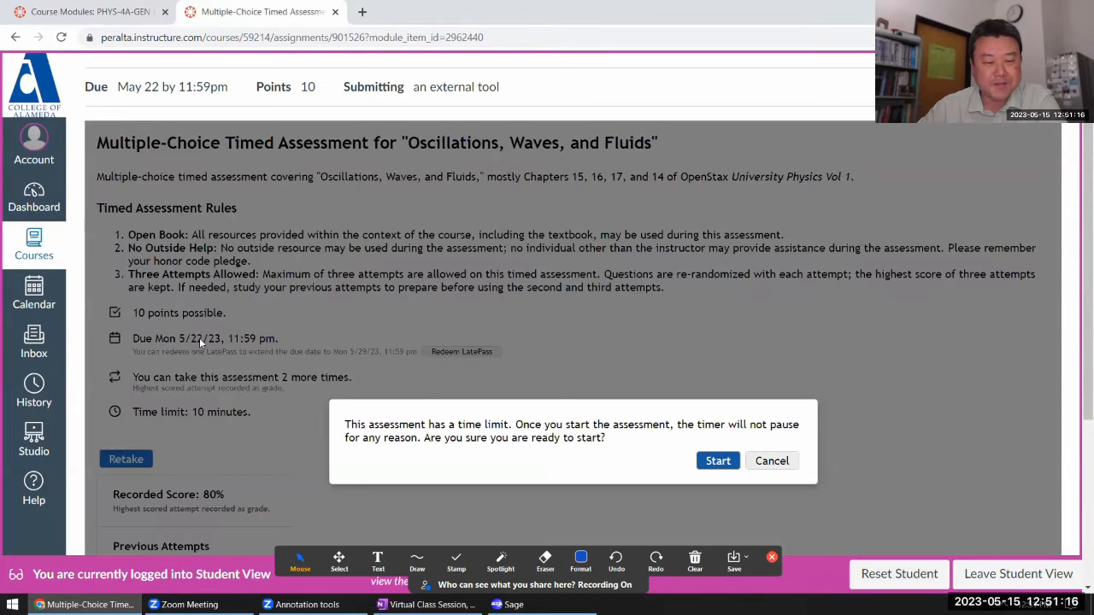
- Confirm starting the timed second attempt and bring Question 1 on the 3500 rpm crank shaft into view beside a new browser window
{"action": "left_click", "coordinate": [718, 461]}
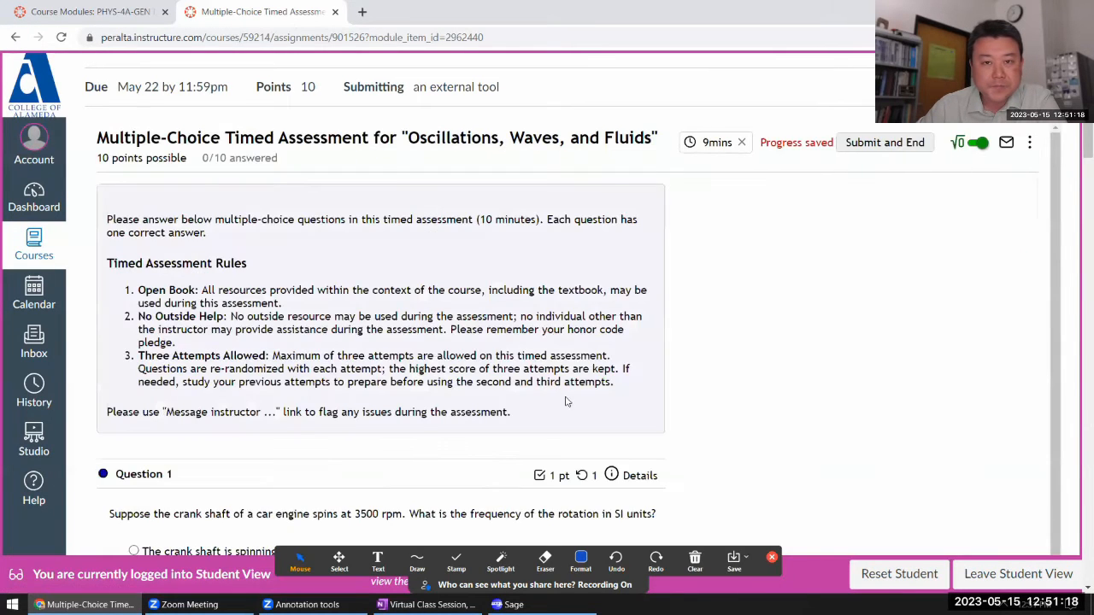
{"action": "scroll", "scroll_direction": "down", "scroll_amount": 3}
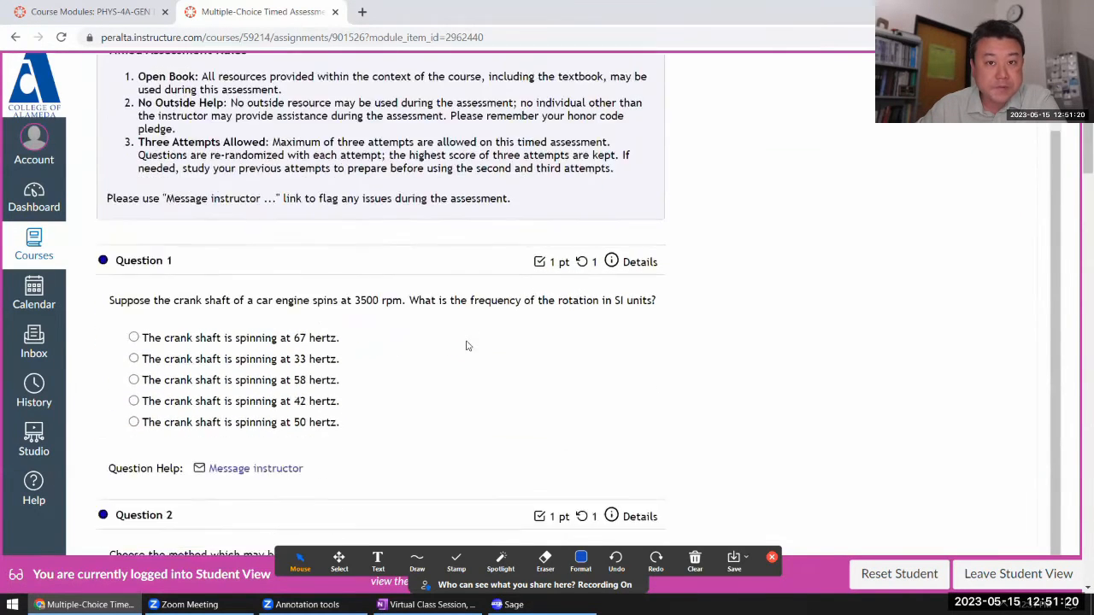
{"action": "scroll", "scroll_direction": "down", "scroll_amount": 3}
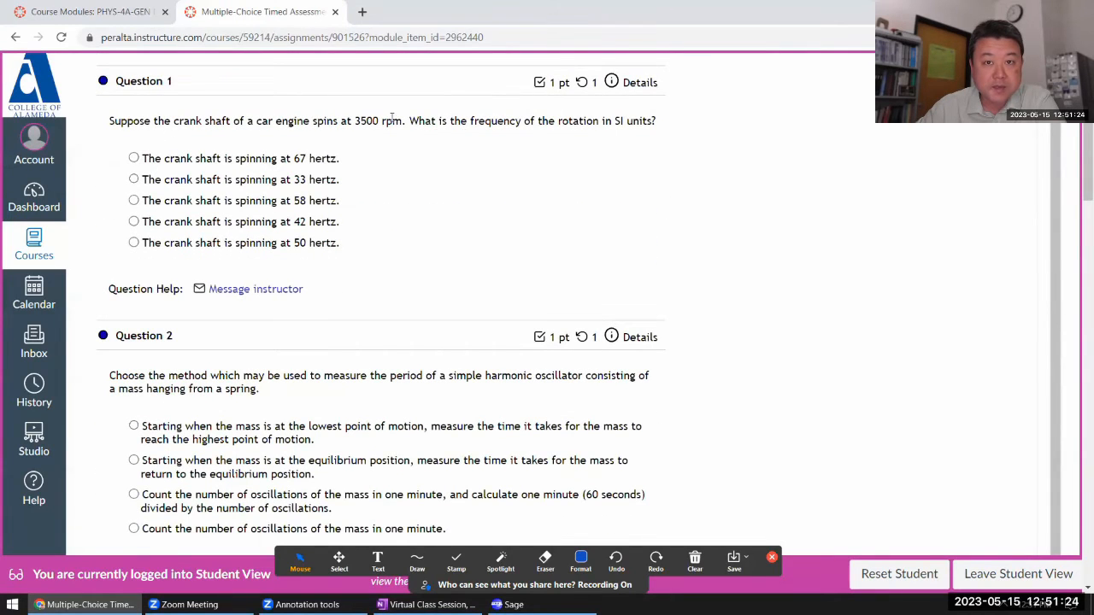
{"action": "mouse_move", "coordinate": [658, 130]}
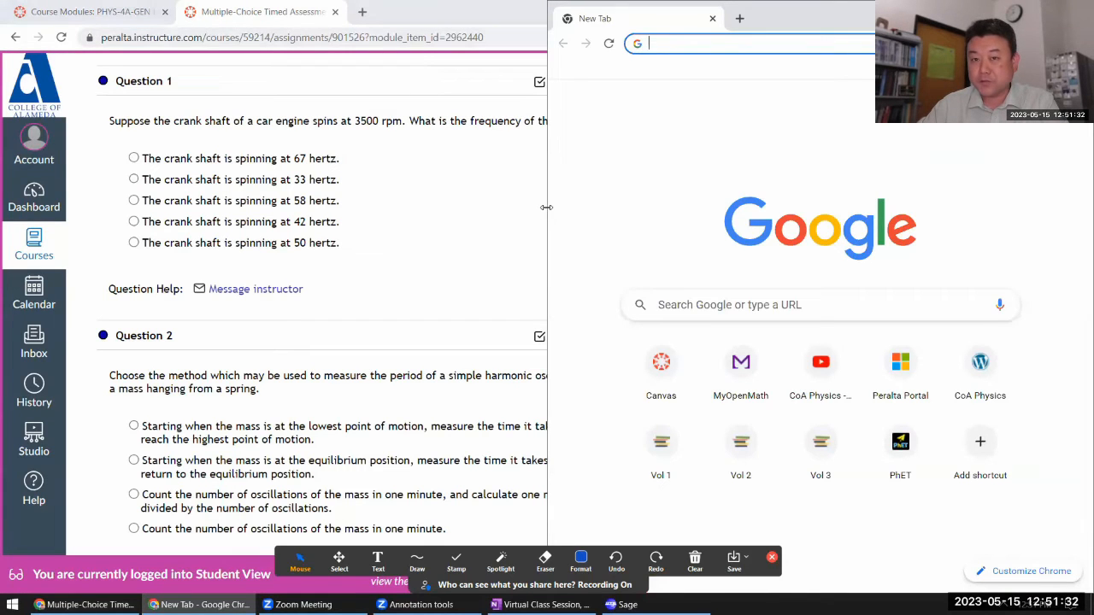
{"action": "left_click_drag", "start_coordinate": [547, 207], "coordinate": [663, 222]}
{"action": "type", "text": "wolframalpha.com"}
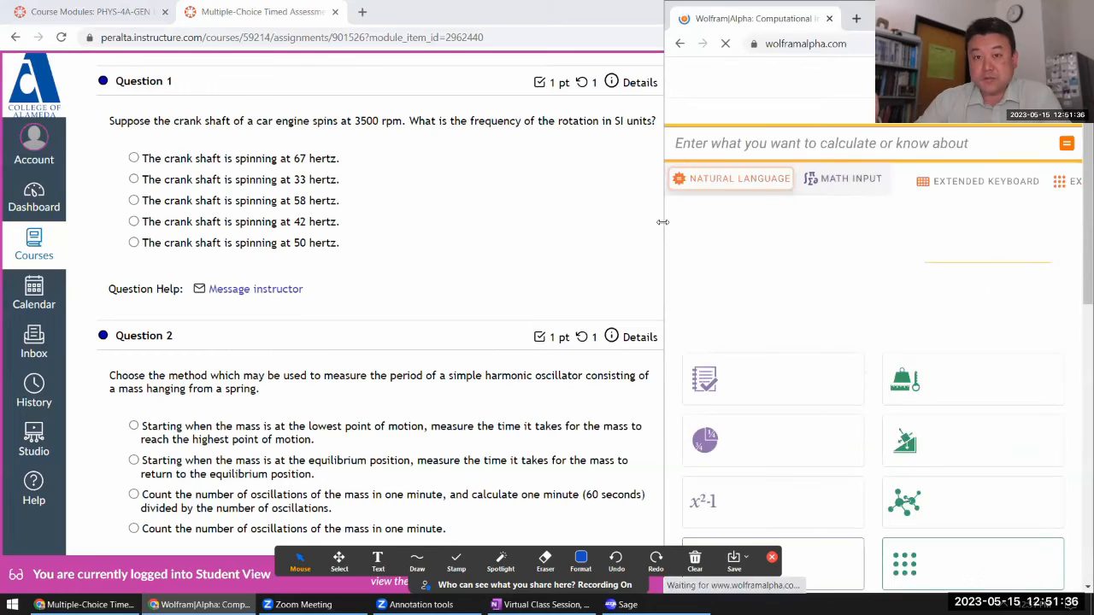
- Query Wolfram Alpha for 3500 rpm in hertz and review the result
{"action": "type", "text": "3500 rpm"}
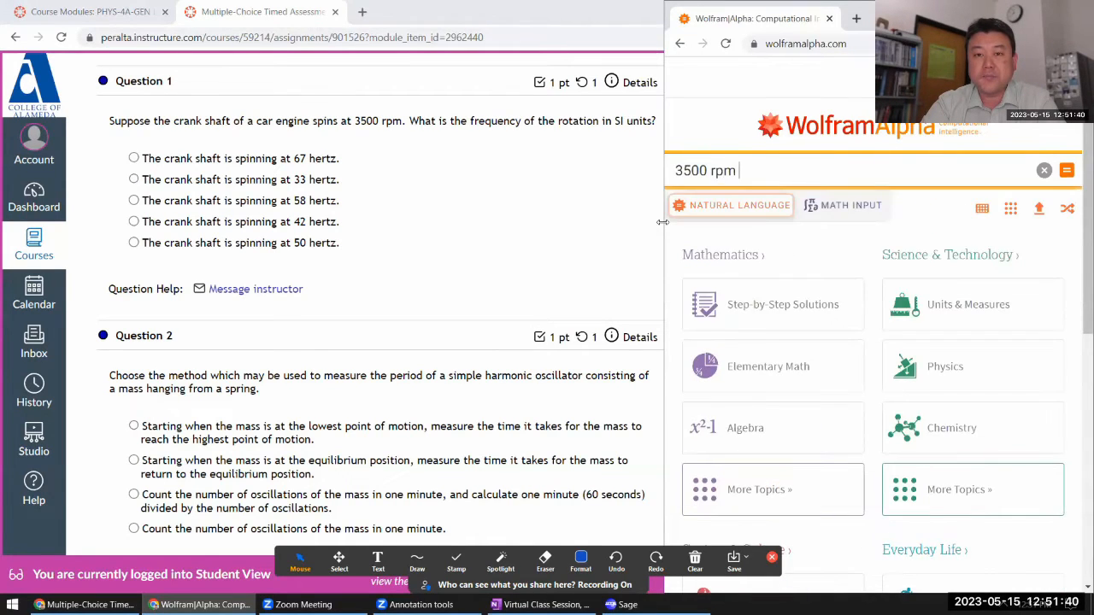
{"action": "type", "text": "in hertz"}
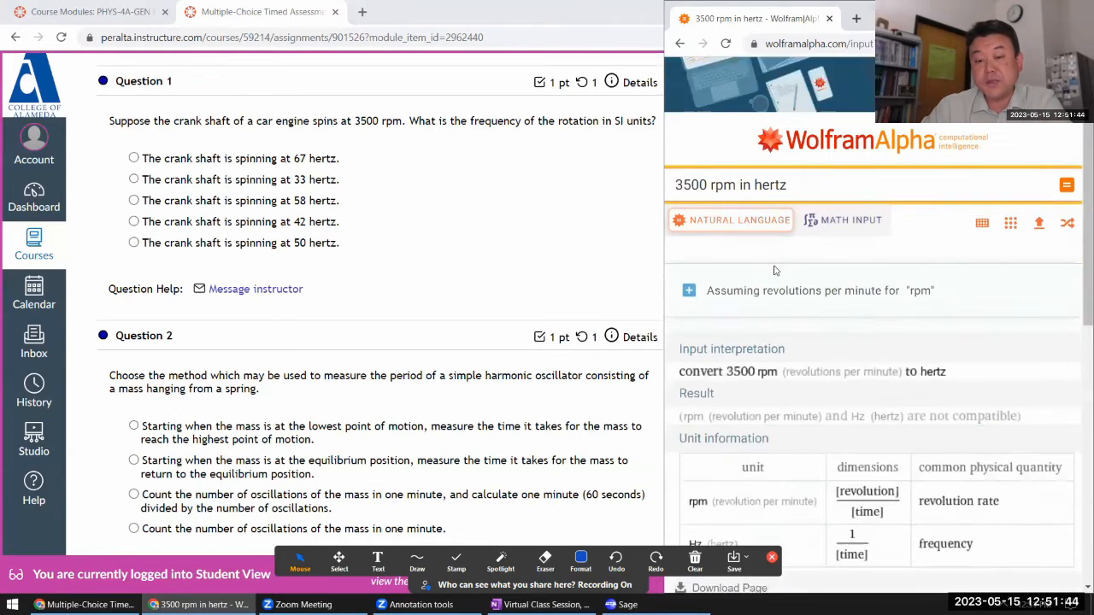
{"action": "scroll", "scroll_direction": "down", "scroll_amount": 3}
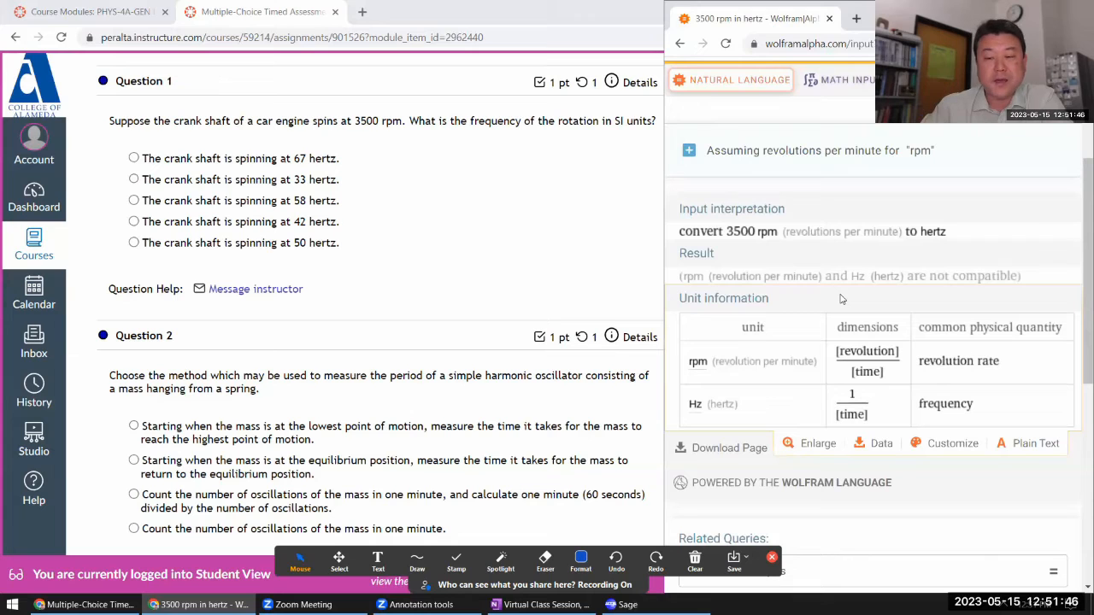
{"action": "scroll", "scroll_direction": "down", "scroll_amount": 3}
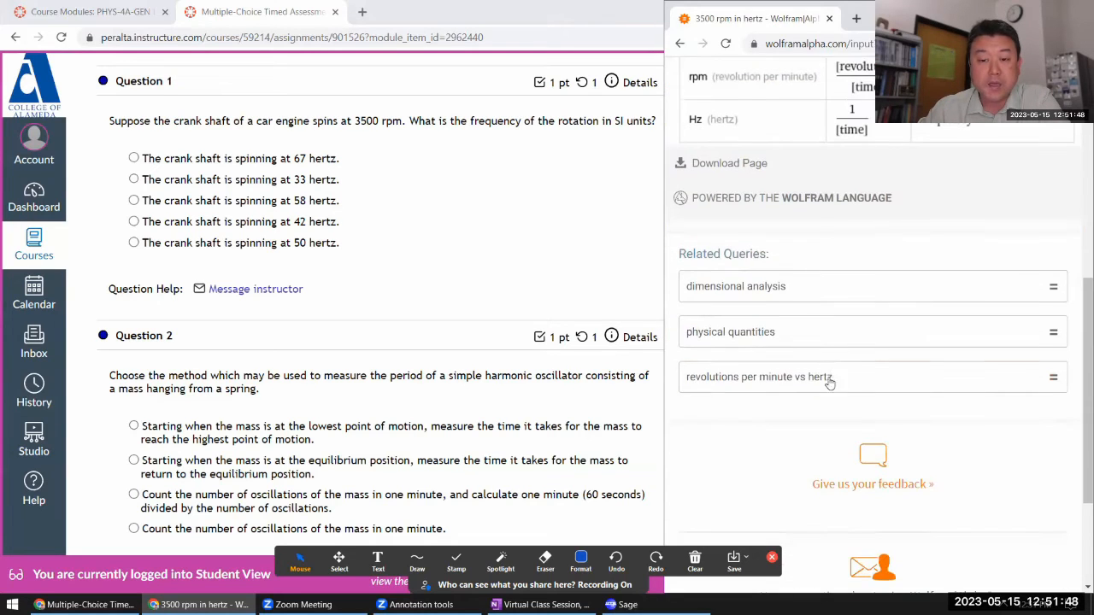
{"action": "scroll", "scroll_direction": "up", "scroll_amount": 3}
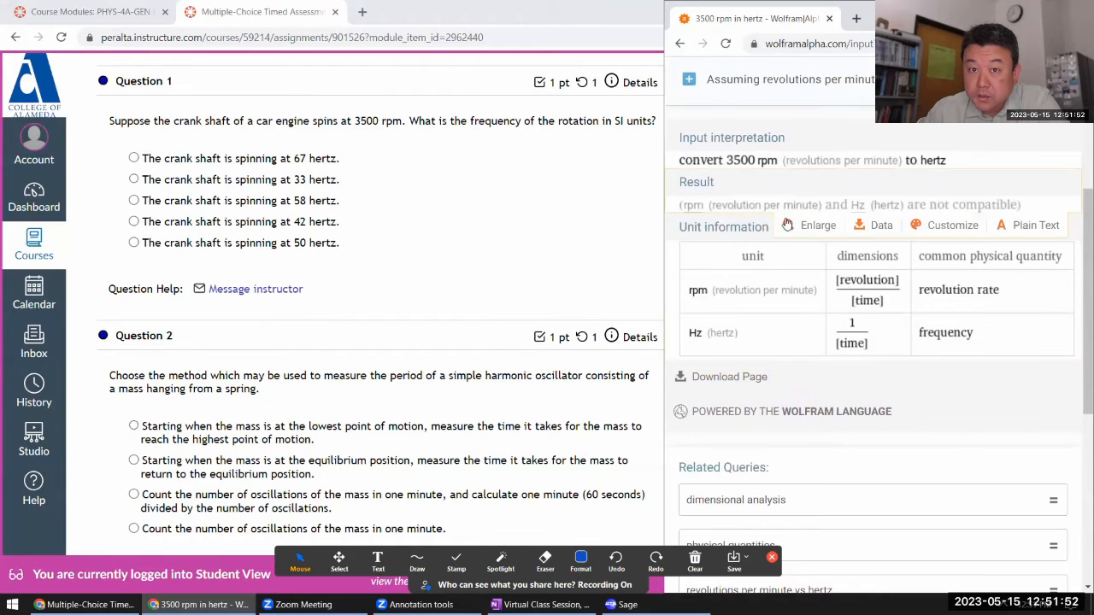
{"action": "scroll", "scroll_direction": "up", "scroll_amount": 3}
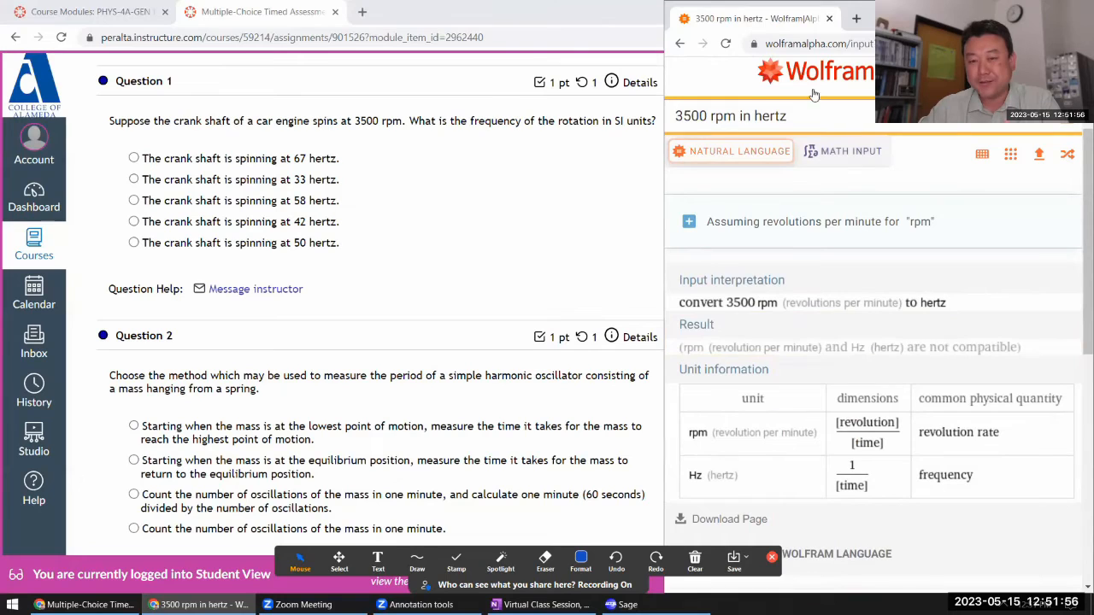
- Rerun the conversion as cycles/second giving 58.33 cps, and answer Question 1 with 58 hertz
{"action": "double_click", "coordinate": [769, 116]}
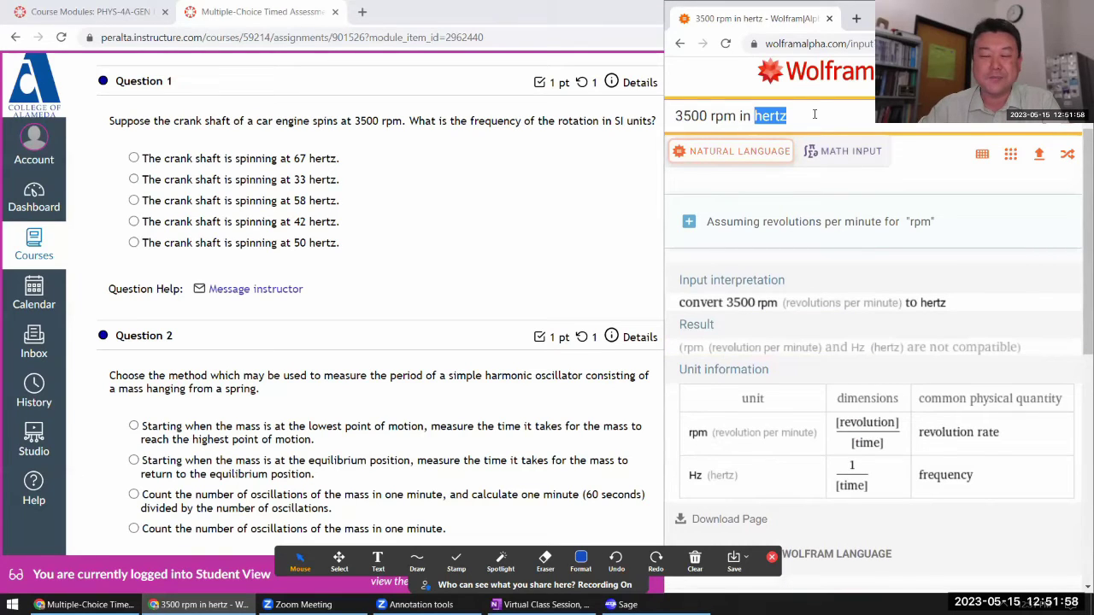
{"action": "type", "text": "cycles/second"}
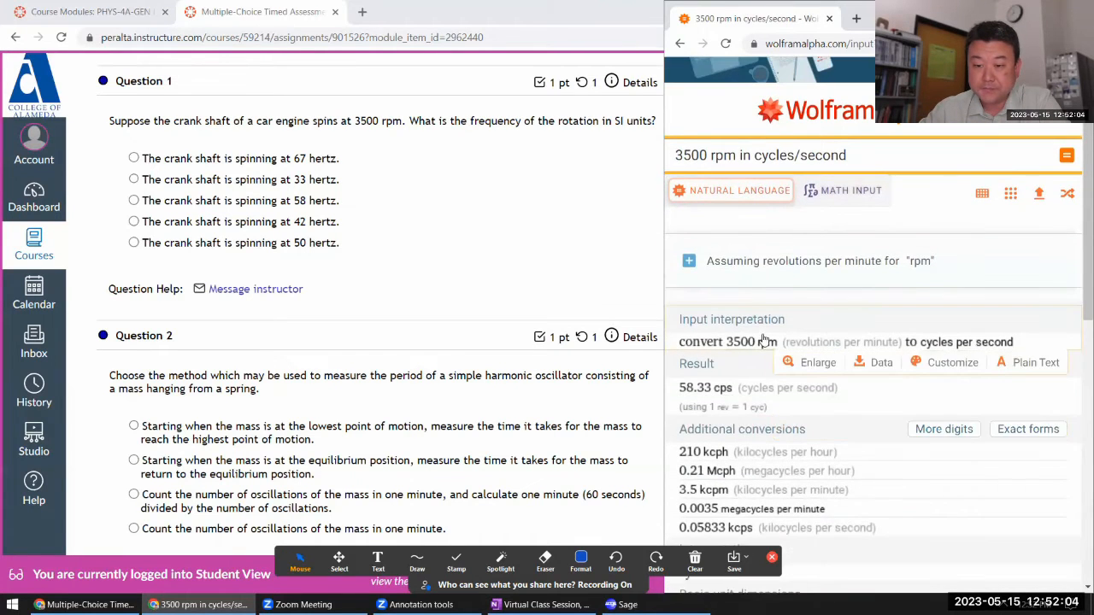
{"action": "scroll", "scroll_direction": "down", "scroll_amount": 3}
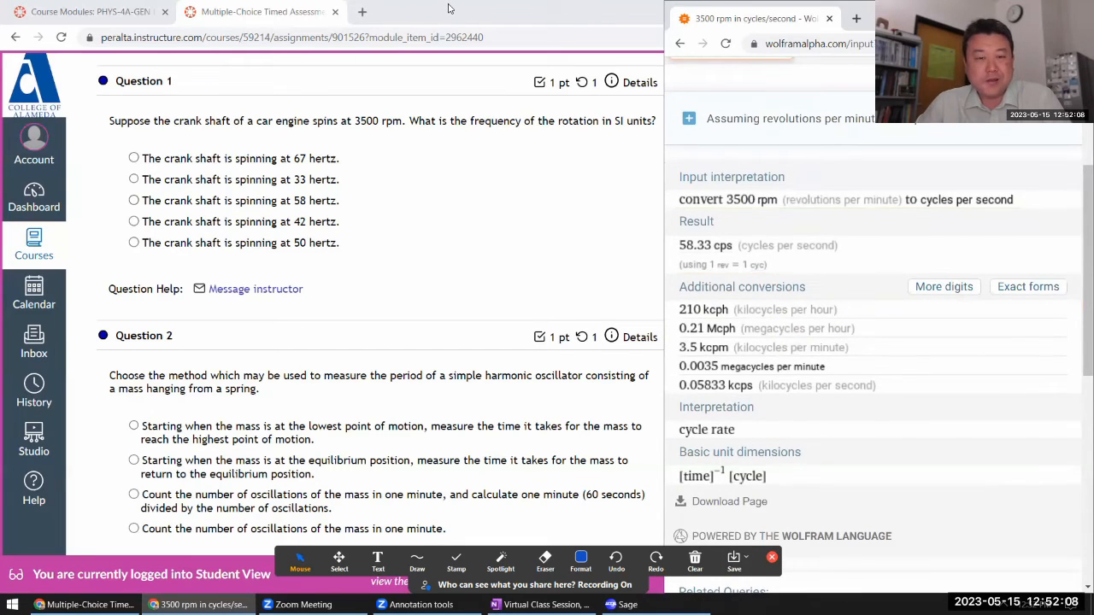
{"action": "scroll", "scroll_direction": "up", "scroll_amount": 3}
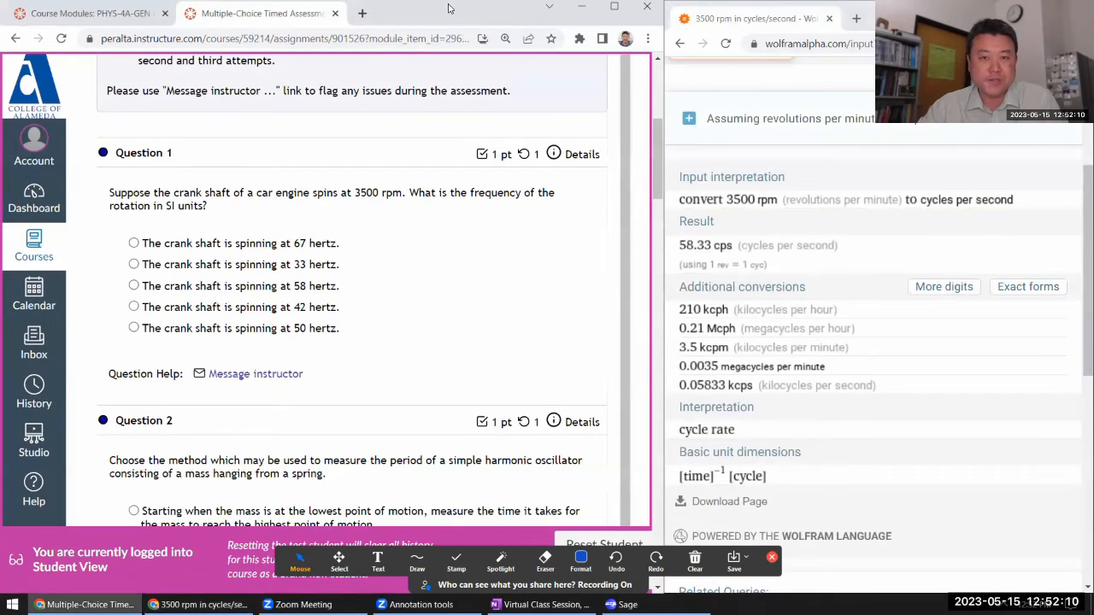
{"action": "scroll", "scroll_direction": "down", "scroll_amount": 3}
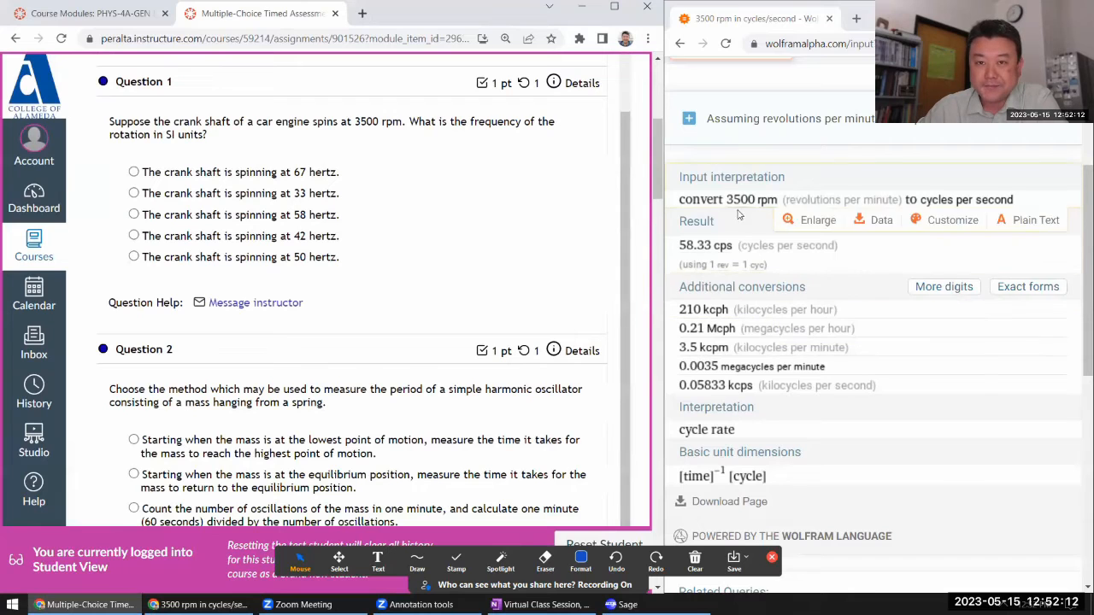
{"action": "left_click", "coordinate": [134, 215]}
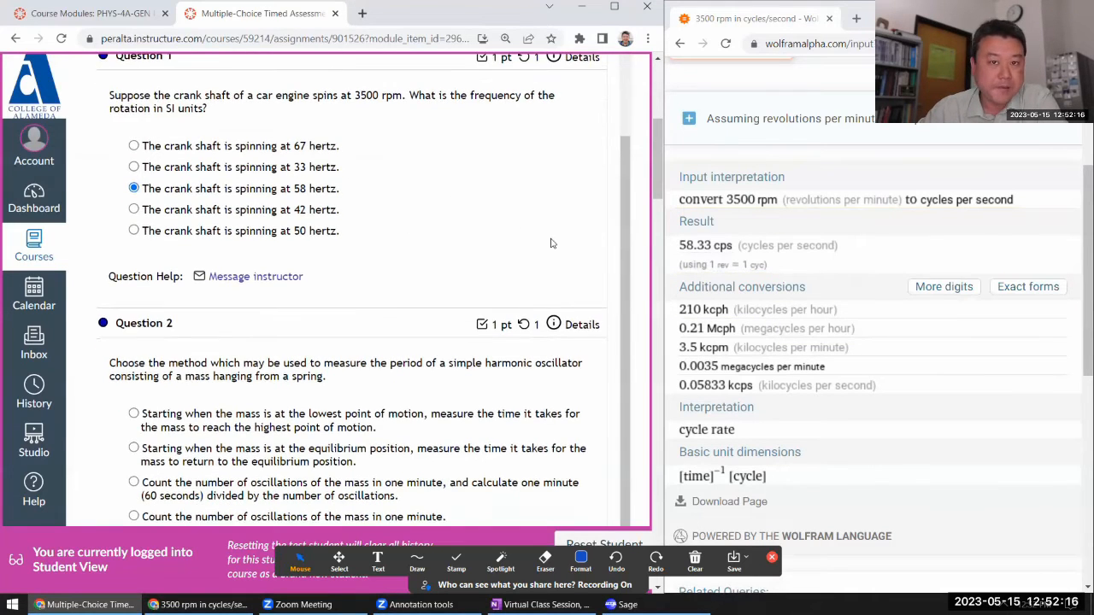
- Answer Question 2 with the one-minute oscillation count and Question 3 with the fixed-frequency statement
{"action": "scroll", "scroll_direction": "down", "scroll_amount": 3}
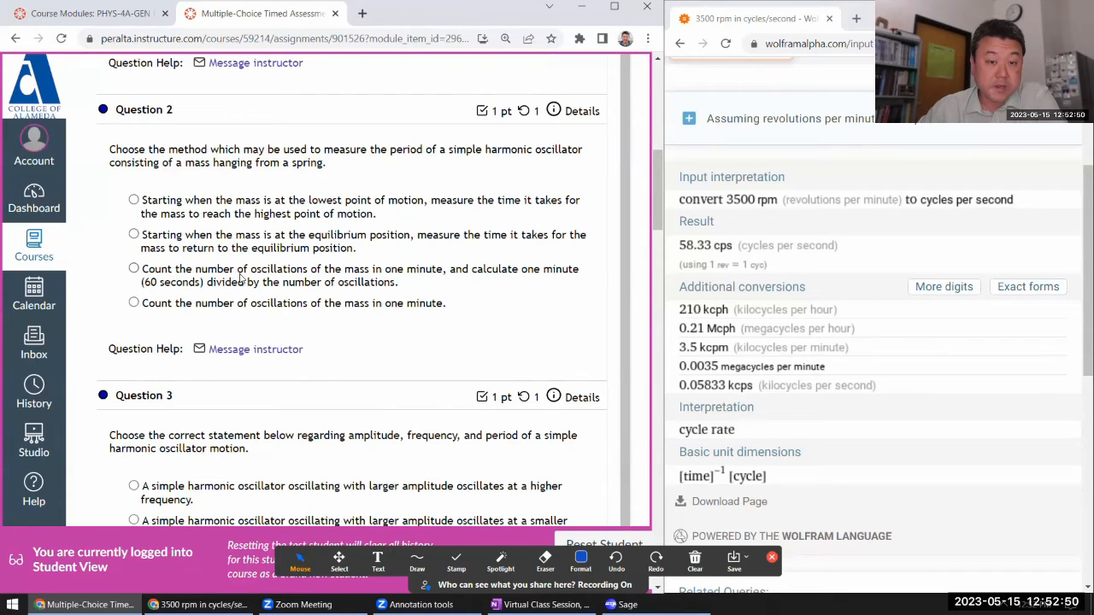
{"action": "mouse_move", "coordinate": [470, 277]}
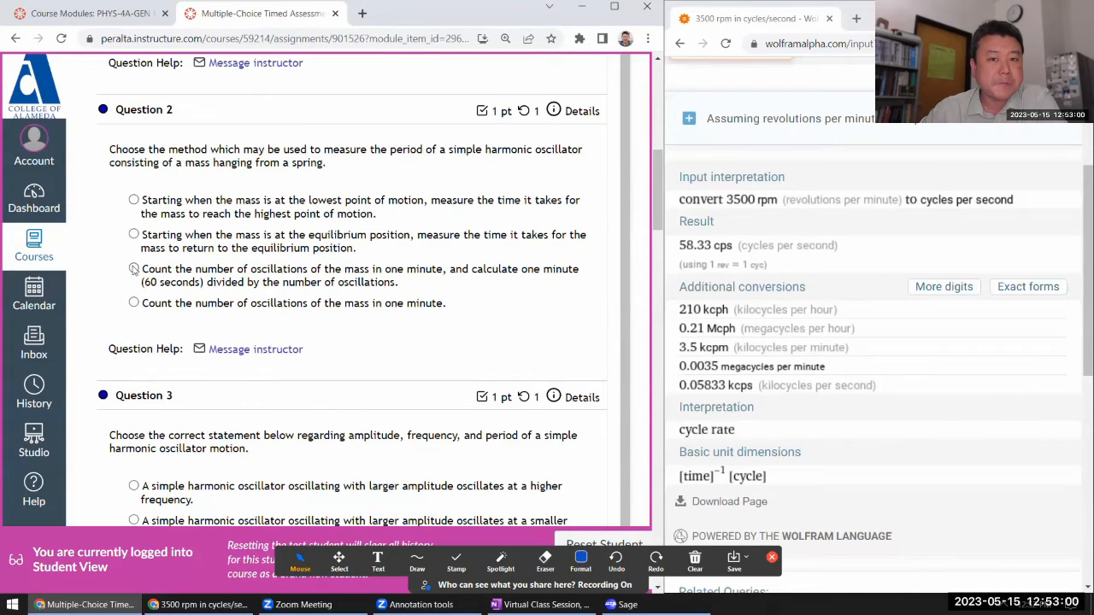
{"action": "left_click", "coordinate": [133, 268]}
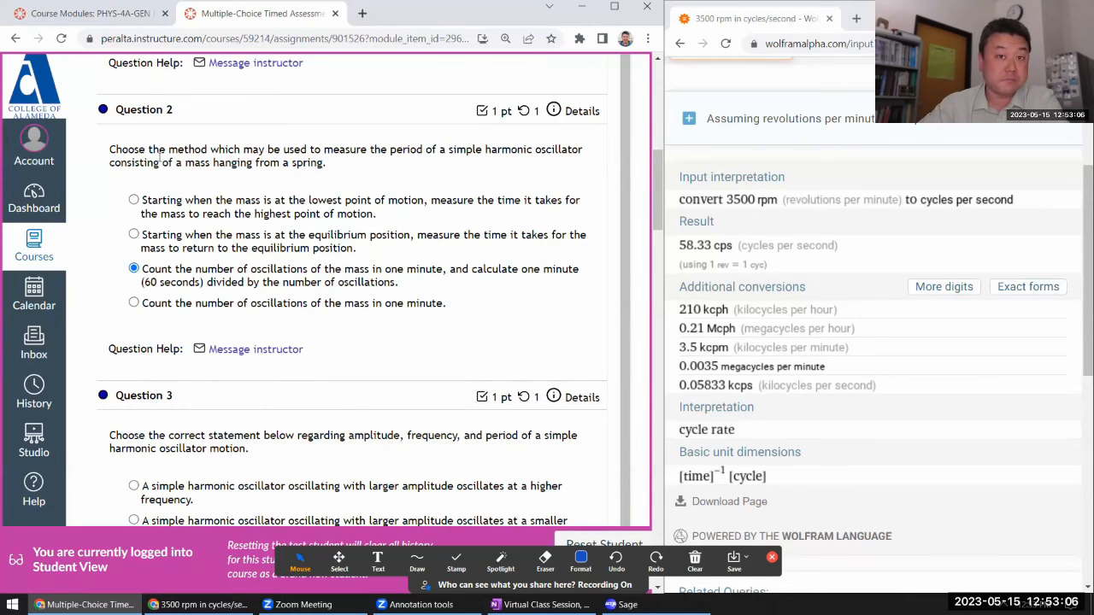
{"action": "scroll", "scroll_direction": "down", "scroll_amount": 3}
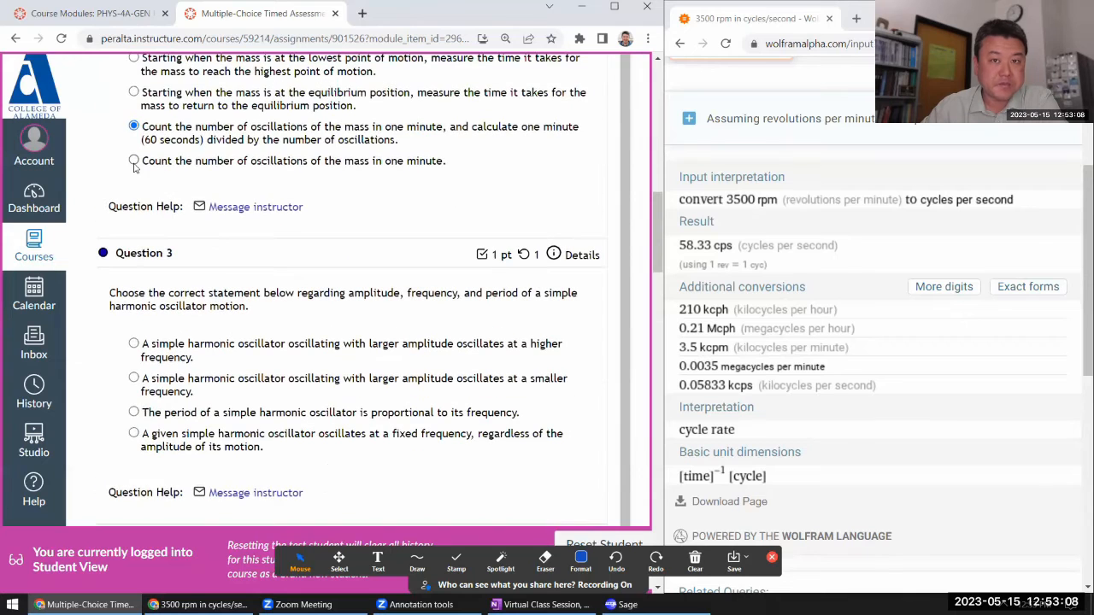
{"action": "scroll", "scroll_direction": "down", "scroll_amount": 3}
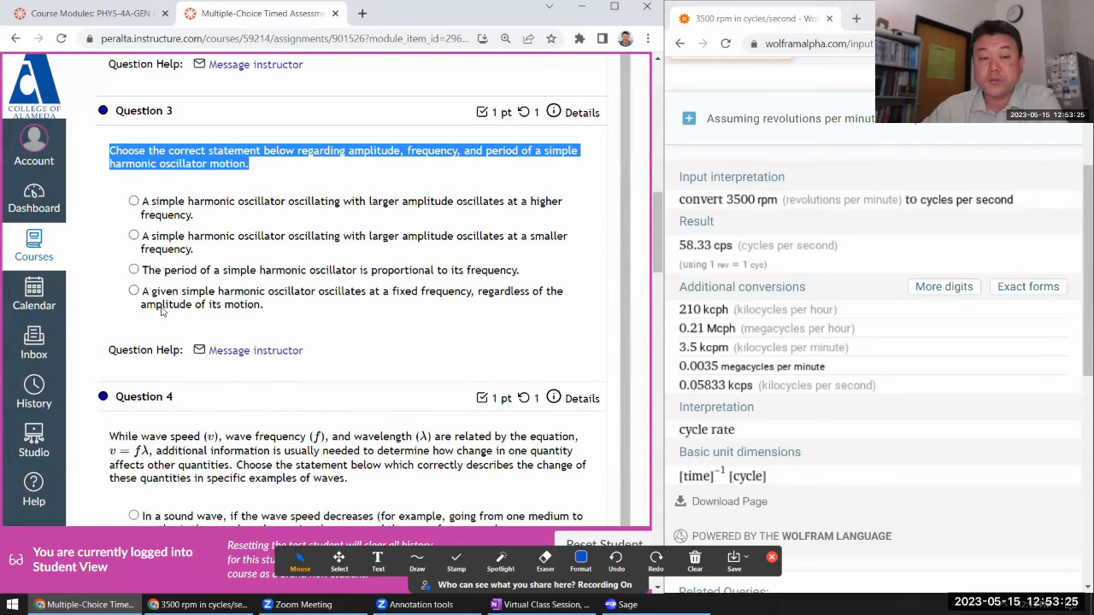
{"action": "mouse_move", "coordinate": [177, 333]}
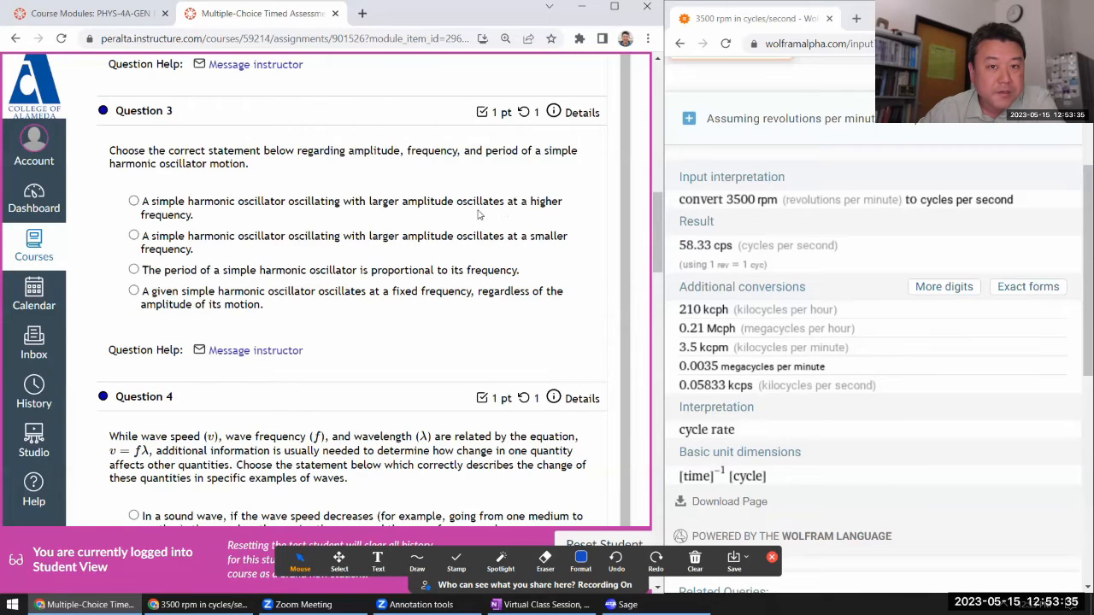
{"action": "mouse_move", "coordinate": [224, 219]}
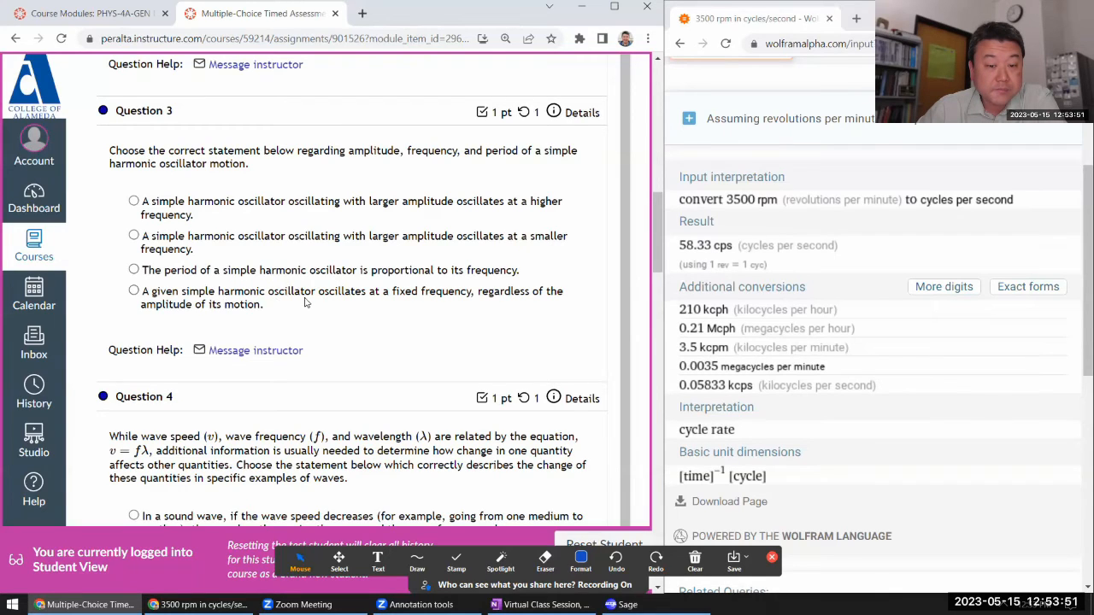
{"action": "mouse_move", "coordinate": [370, 299]}
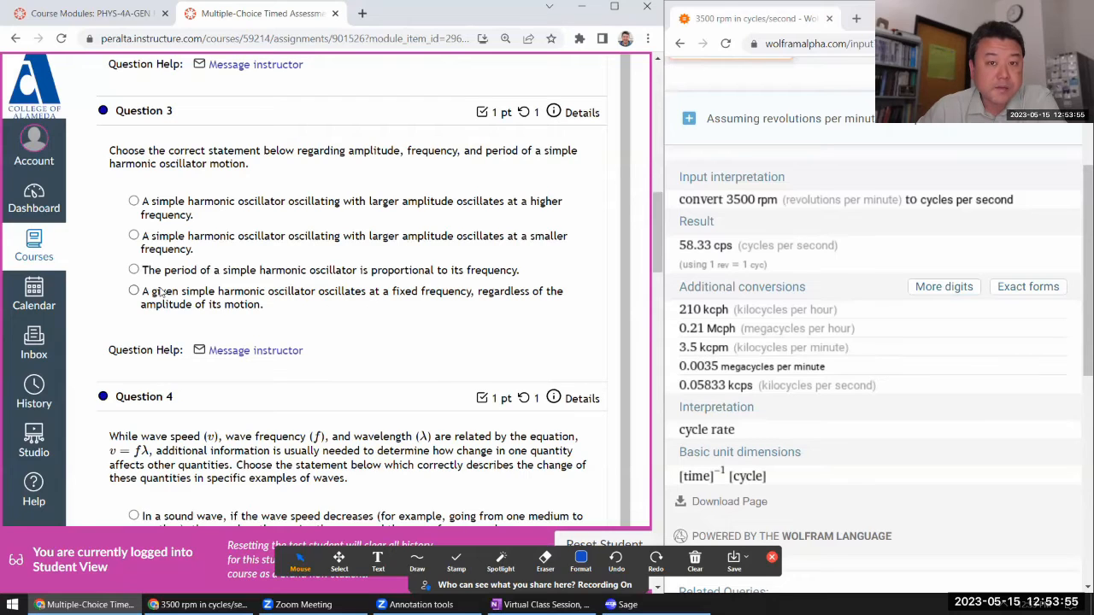
{"action": "mouse_move", "coordinate": [277, 284]}
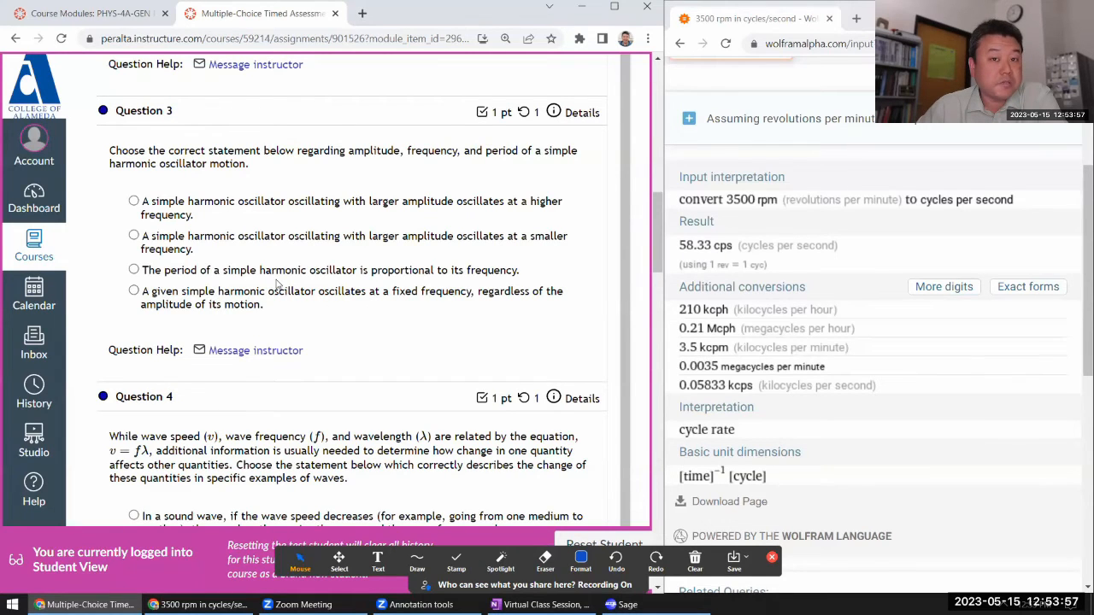
{"action": "left_click", "coordinate": [133, 290]}
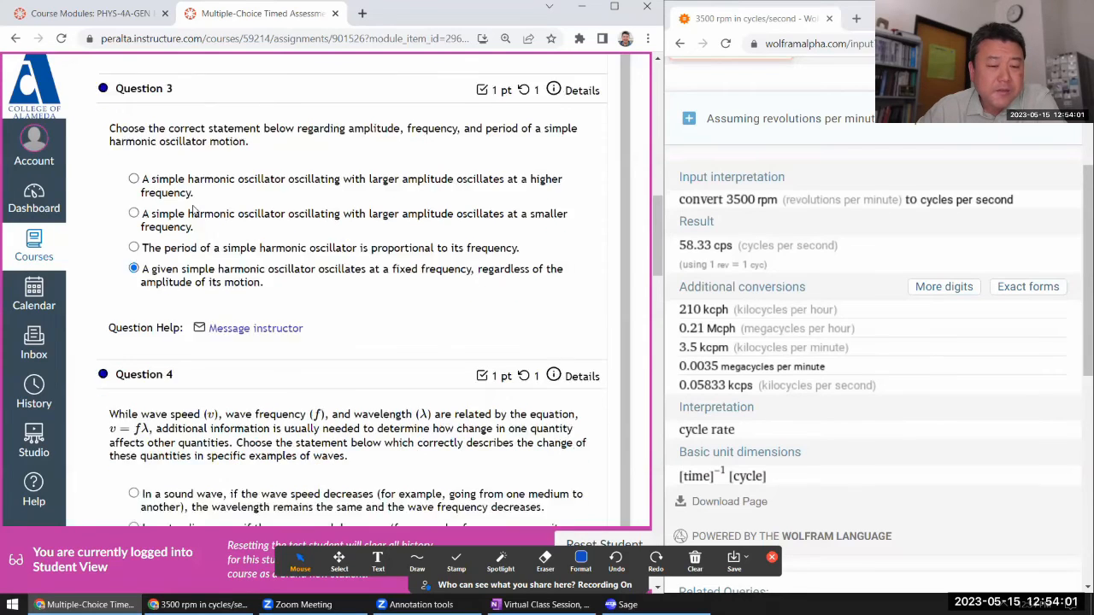
- Examine Question 4's guitar-string and wavelength options, then answer with the sound-wave speed-increase statement
{"action": "scroll", "scroll_direction": "down", "scroll_amount": 3}
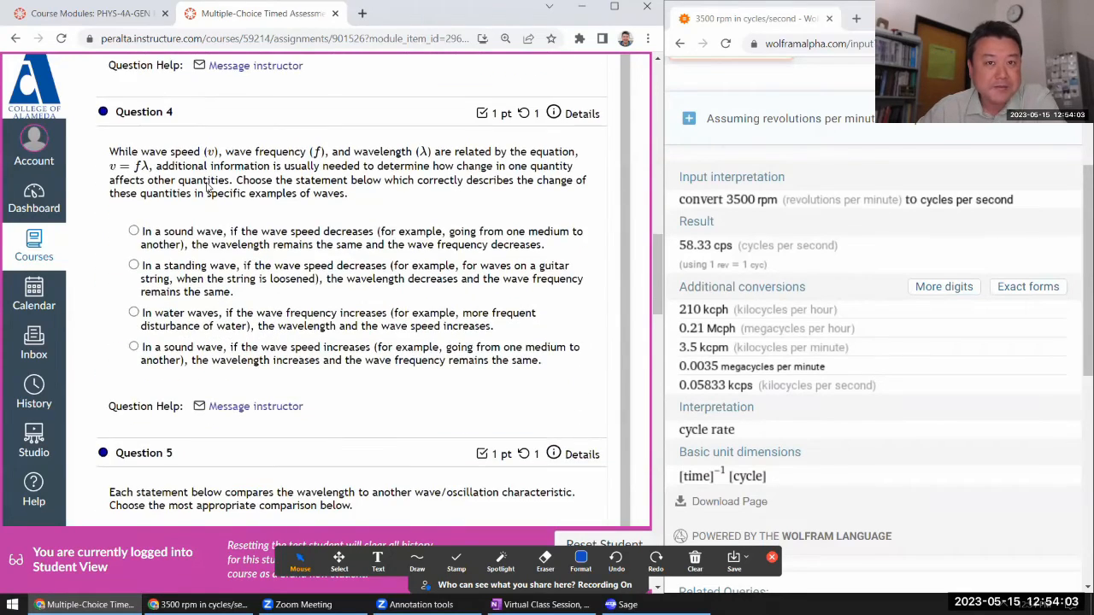
{"action": "scroll", "scroll_direction": "up", "scroll_amount": 3}
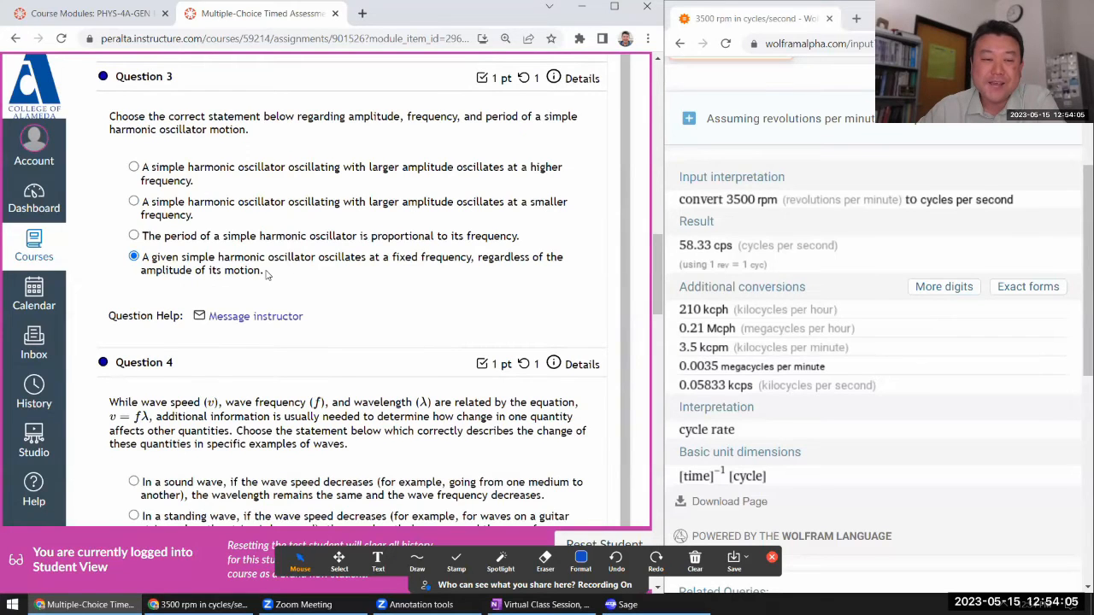
{"action": "mouse_move", "coordinate": [195, 333]}
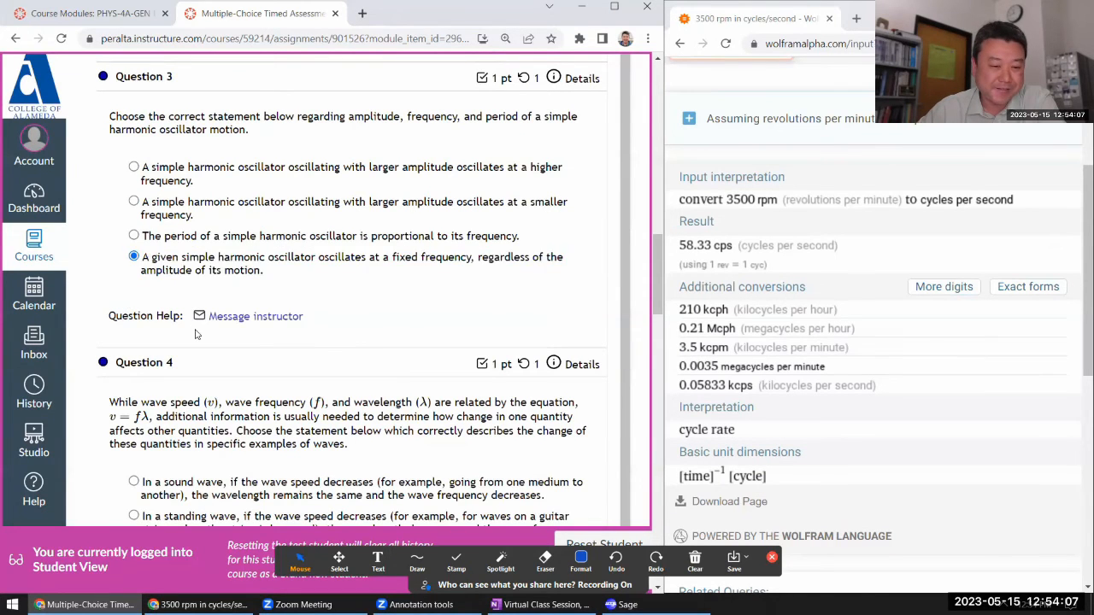
{"action": "scroll", "scroll_direction": "down", "scroll_amount": 3}
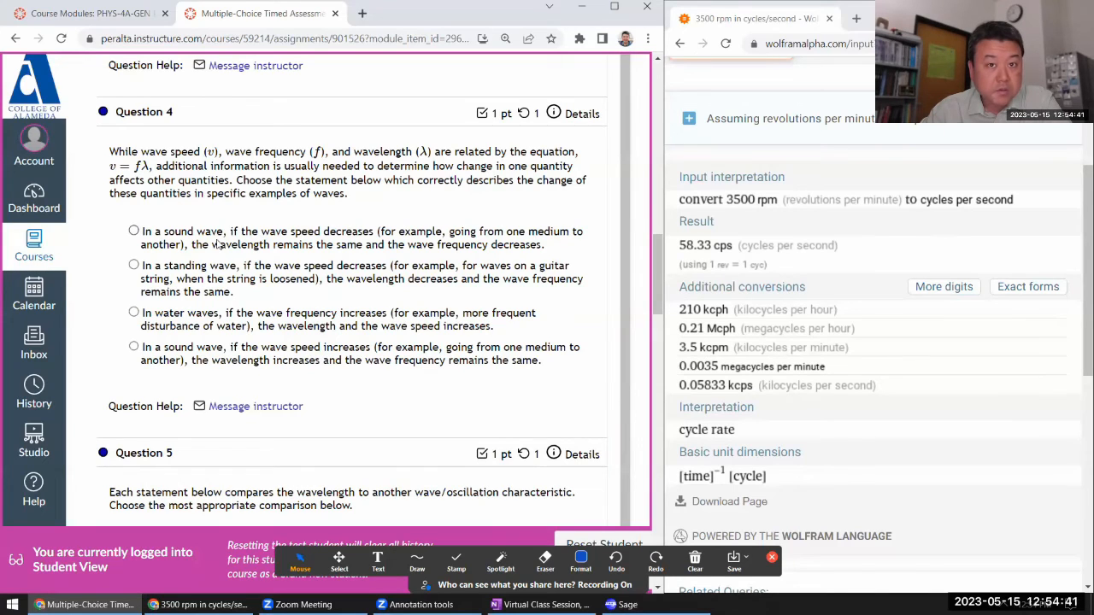
{"action": "mouse_move", "coordinate": [321, 250]}
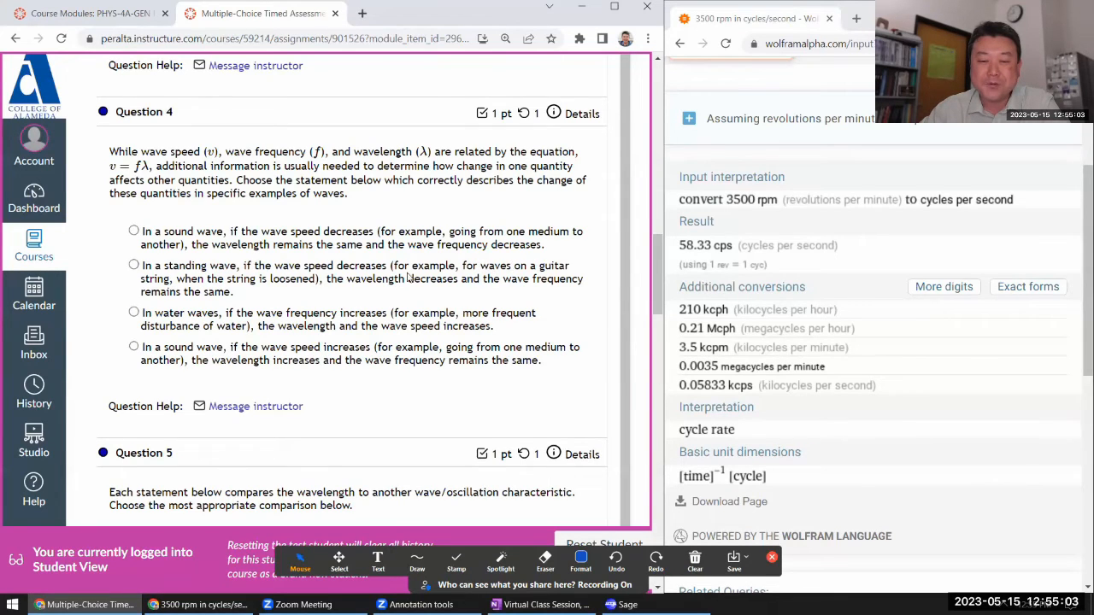
{"action": "left_click_drag", "start_coordinate": [482, 264], "coordinate": [179, 278]}
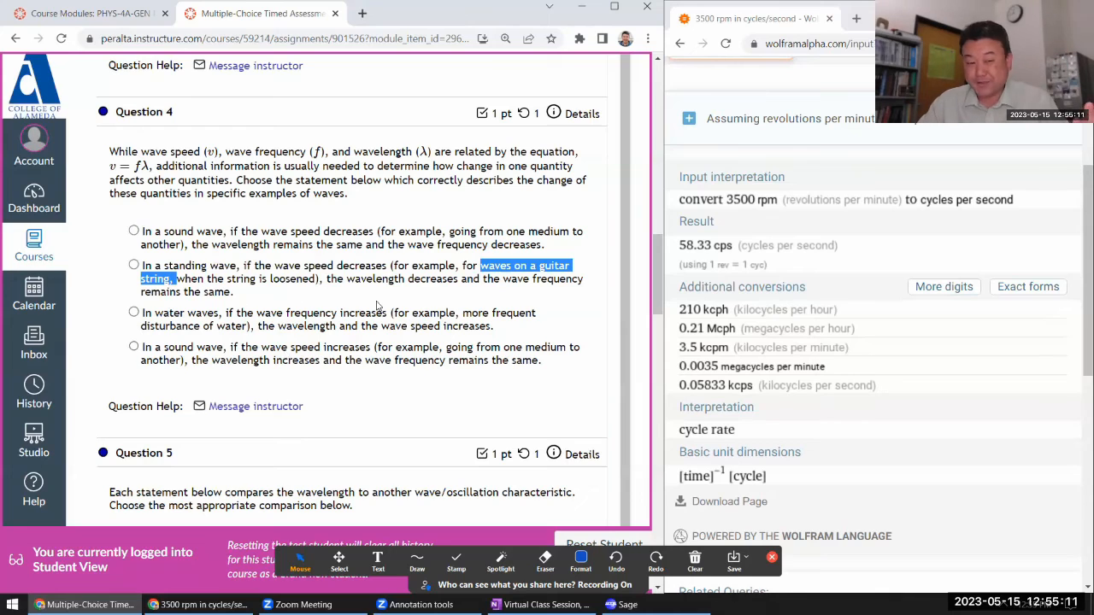
{"action": "left_click", "coordinate": [605, 302]}
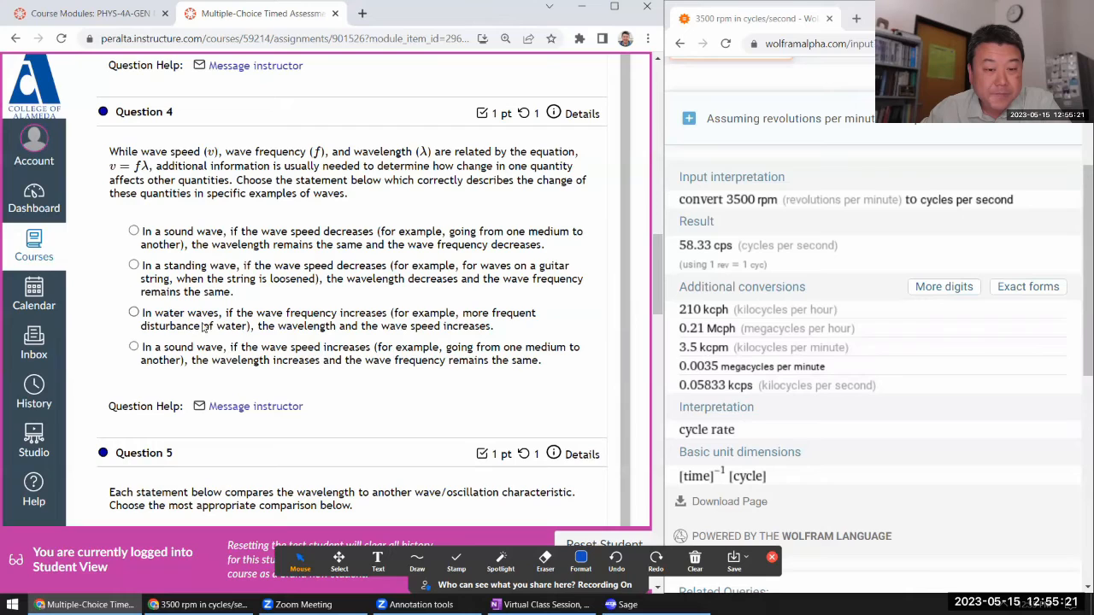
{"action": "mouse_move", "coordinate": [366, 331]}
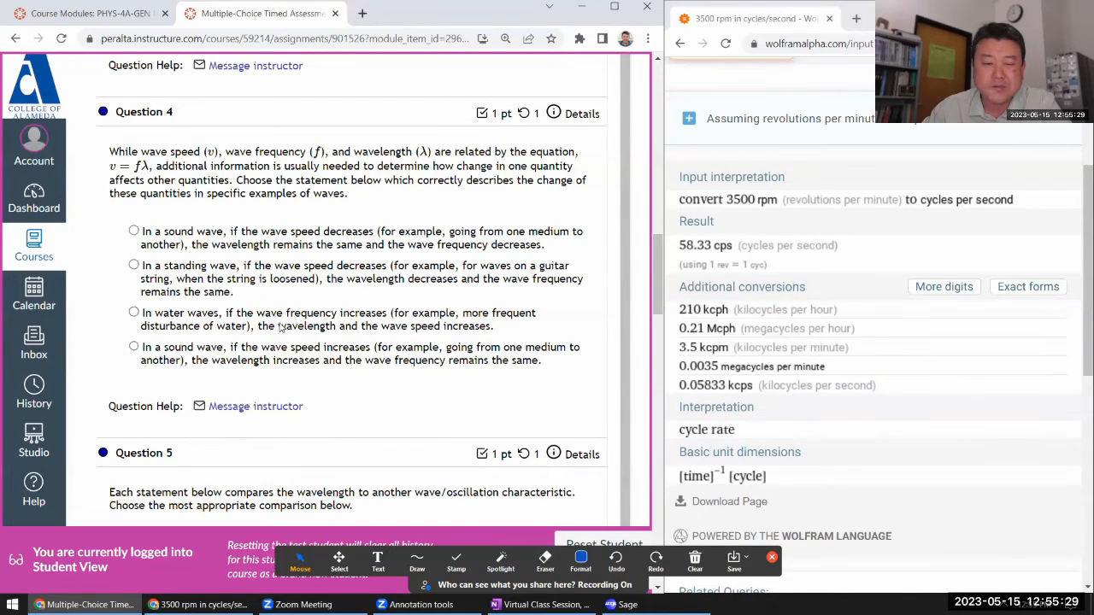
{"action": "double_click", "coordinate": [306, 326]}
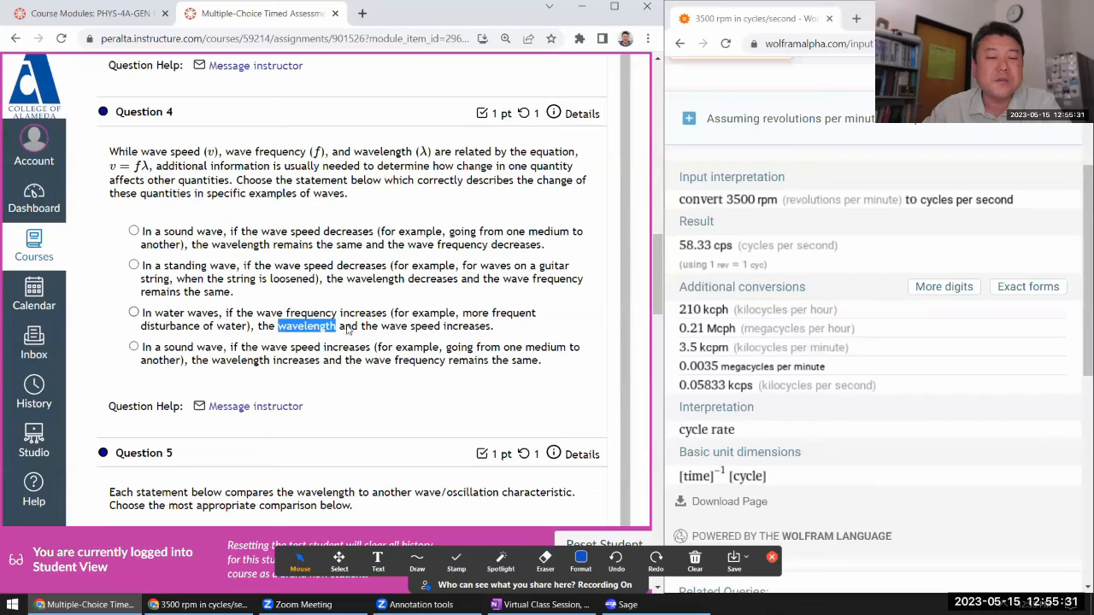
{"action": "left_click", "coordinate": [134, 345]}
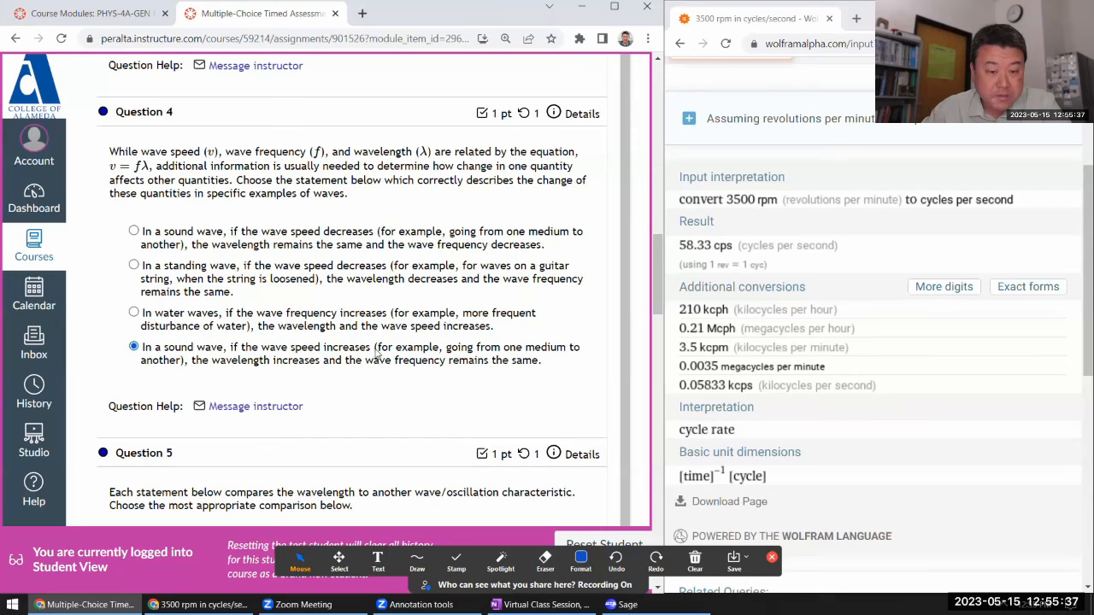
{"action": "mouse_move", "coordinate": [556, 381]}
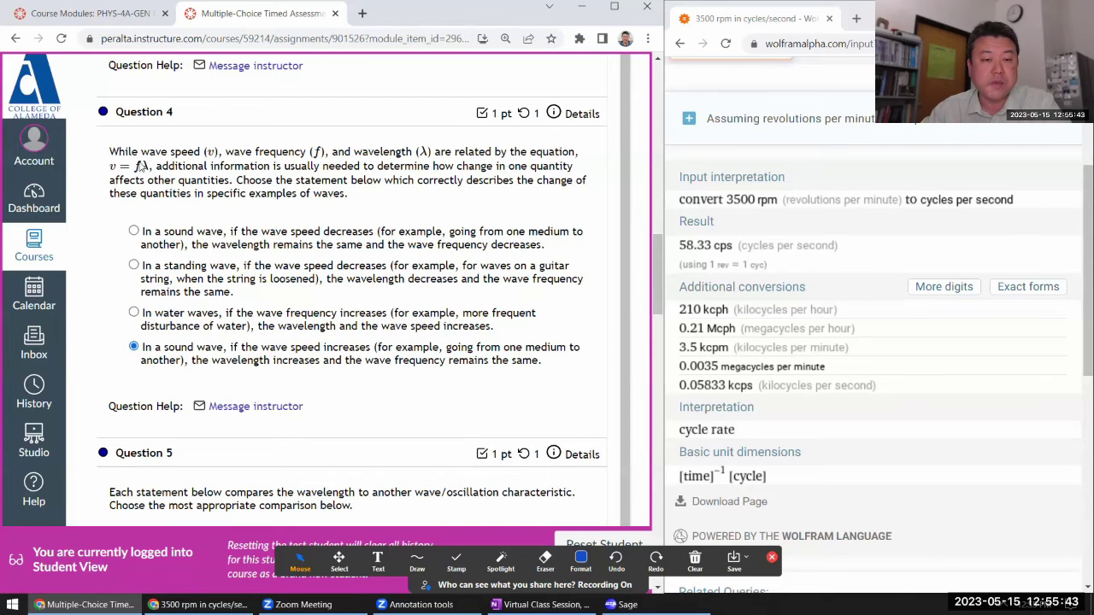
- Answer Question 5 with wavelength is like the period and Question 6 with the smallest-repeating-portion definition
{"action": "scroll", "scroll_direction": "down", "scroll_amount": 3}
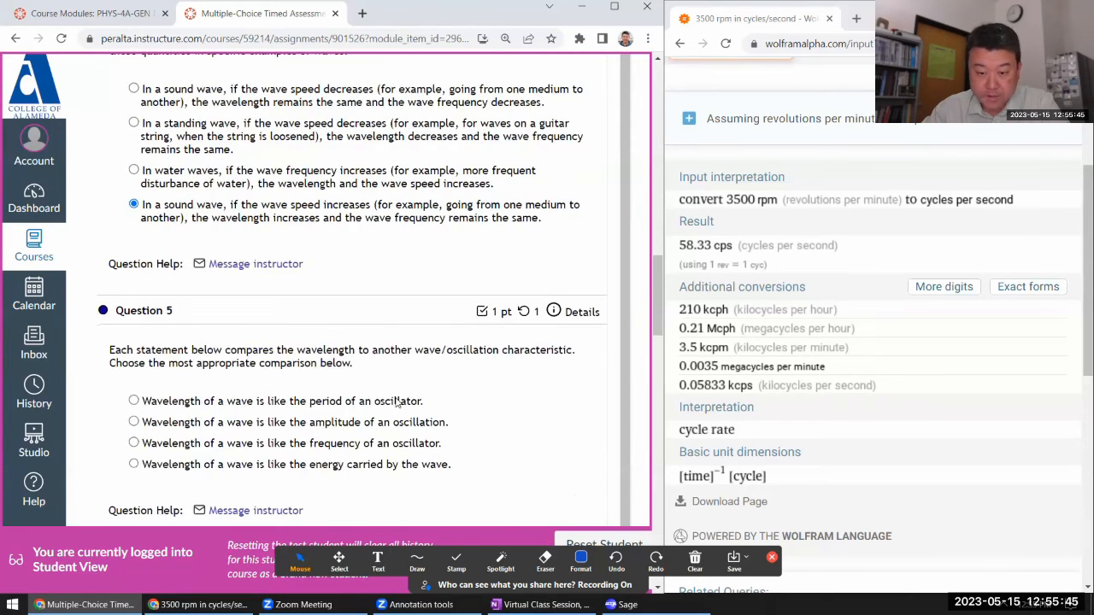
{"action": "scroll", "scroll_direction": "down", "scroll_amount": 3}
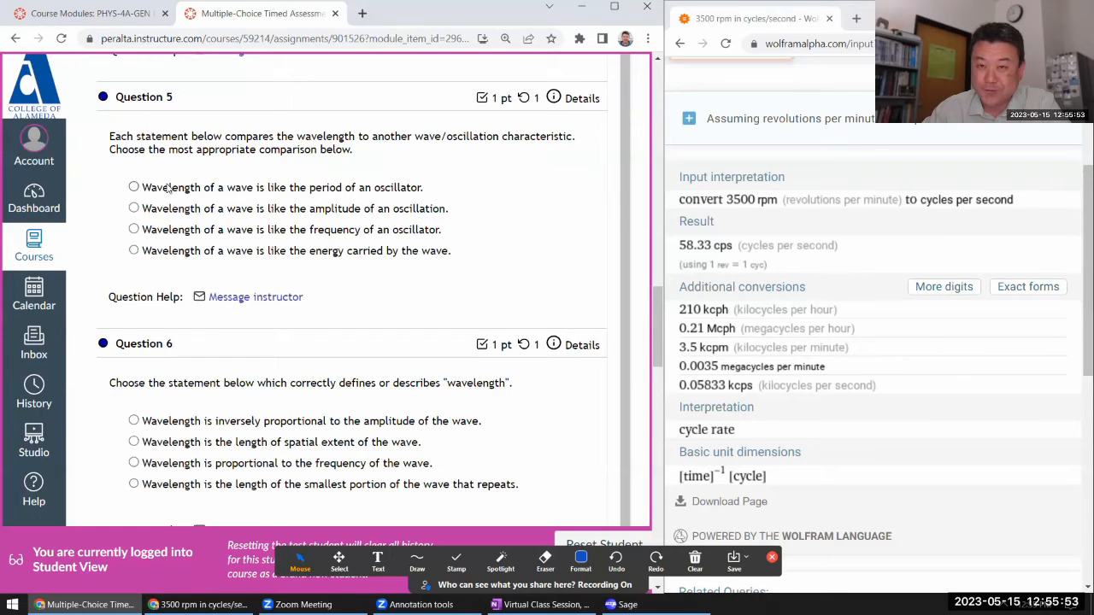
{"action": "left_click", "coordinate": [133, 187]}
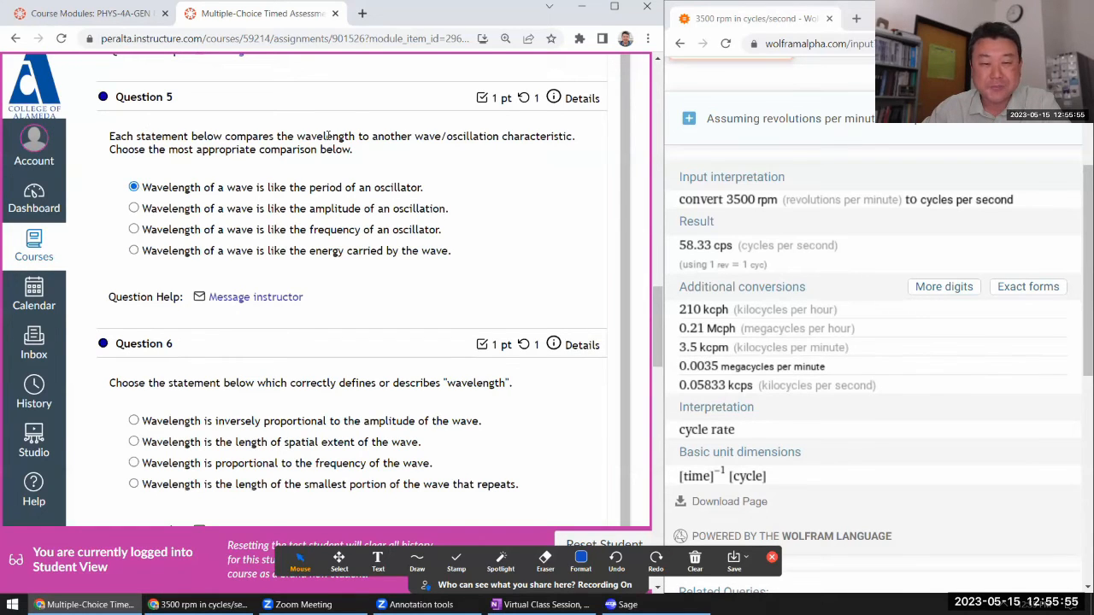
{"action": "scroll", "scroll_direction": "down", "scroll_amount": 3}
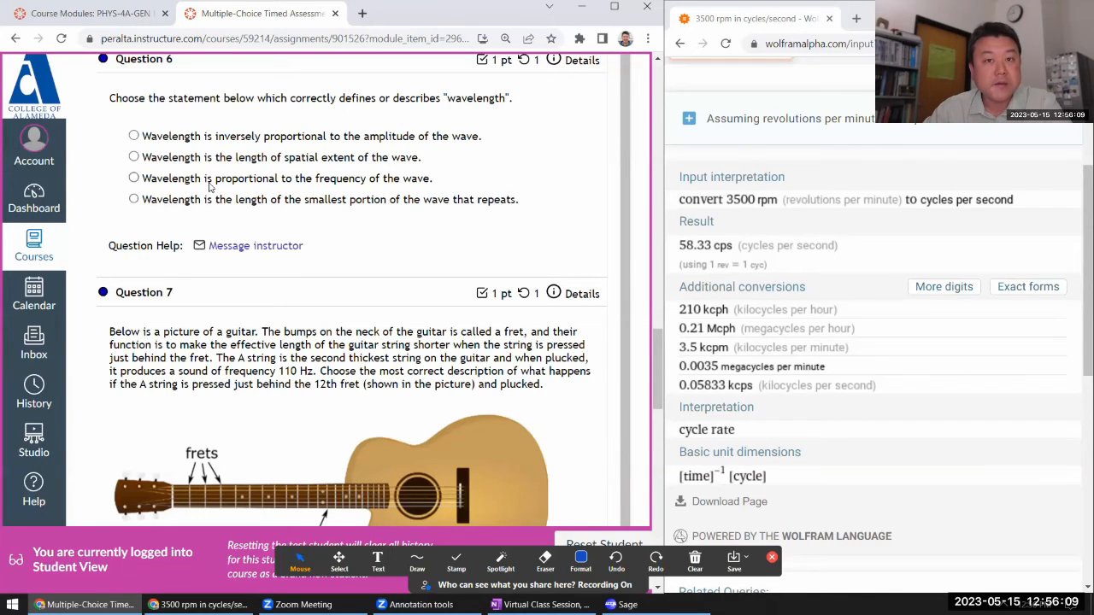
{"action": "mouse_move", "coordinate": [282, 208]}
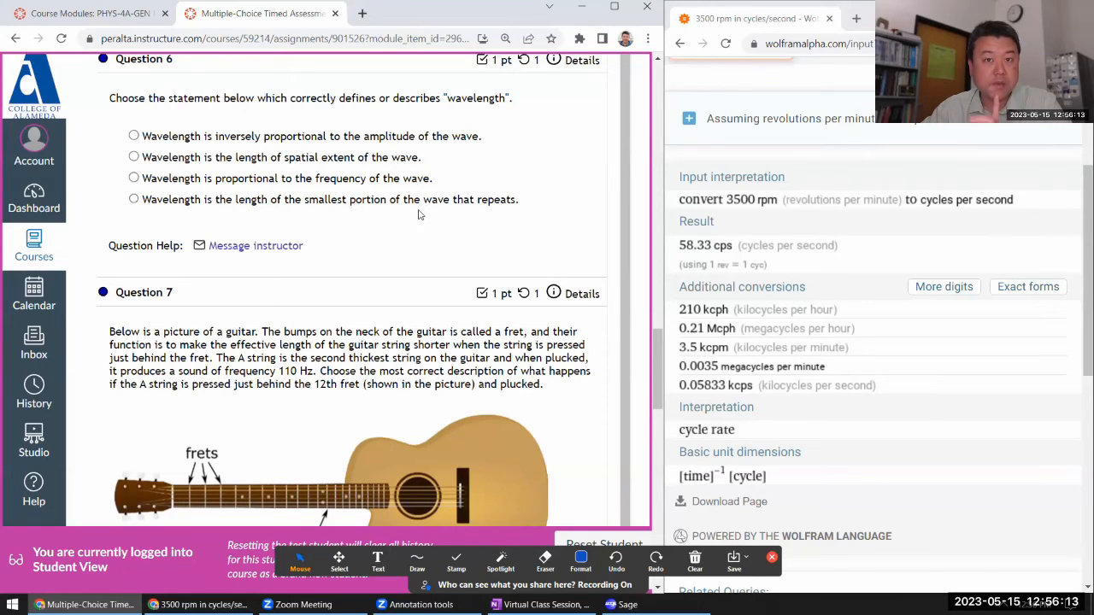
{"action": "left_click", "coordinate": [134, 198]}
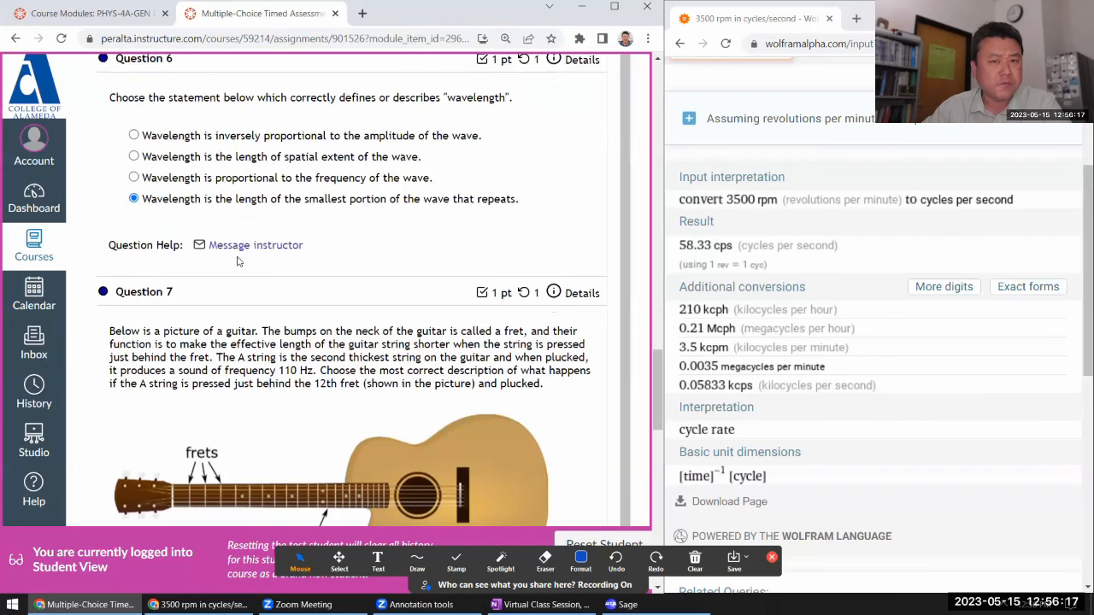
- Answer Question 7 that the guitar sounds at 220 Hz
{"action": "scroll", "scroll_direction": "down", "scroll_amount": 3}
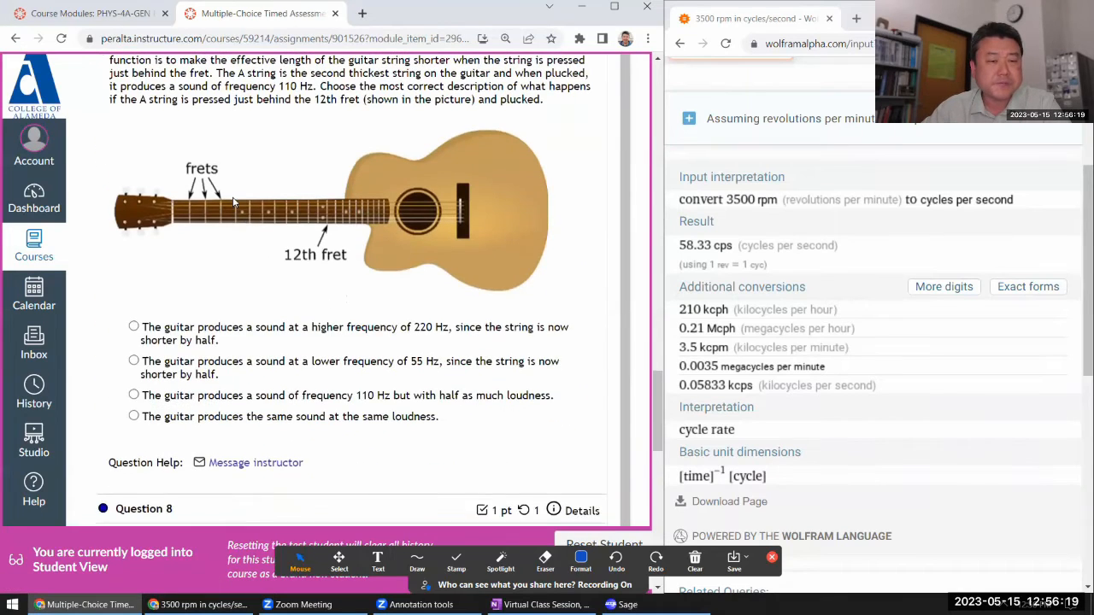
{"action": "scroll", "scroll_direction": "up", "scroll_amount": 3}
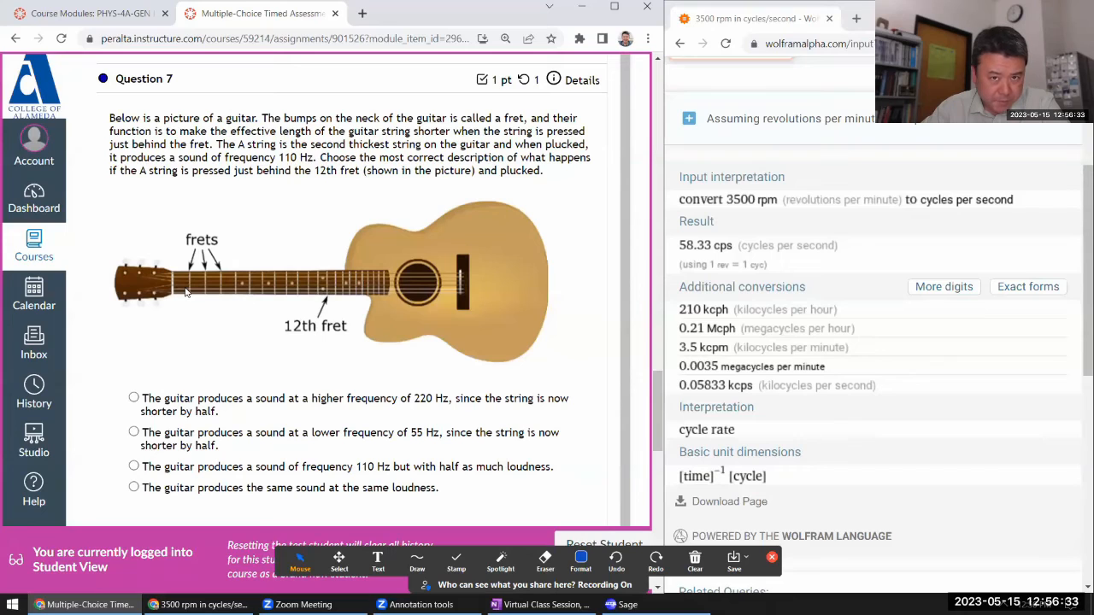
{"action": "mouse_move", "coordinate": [472, 294]}
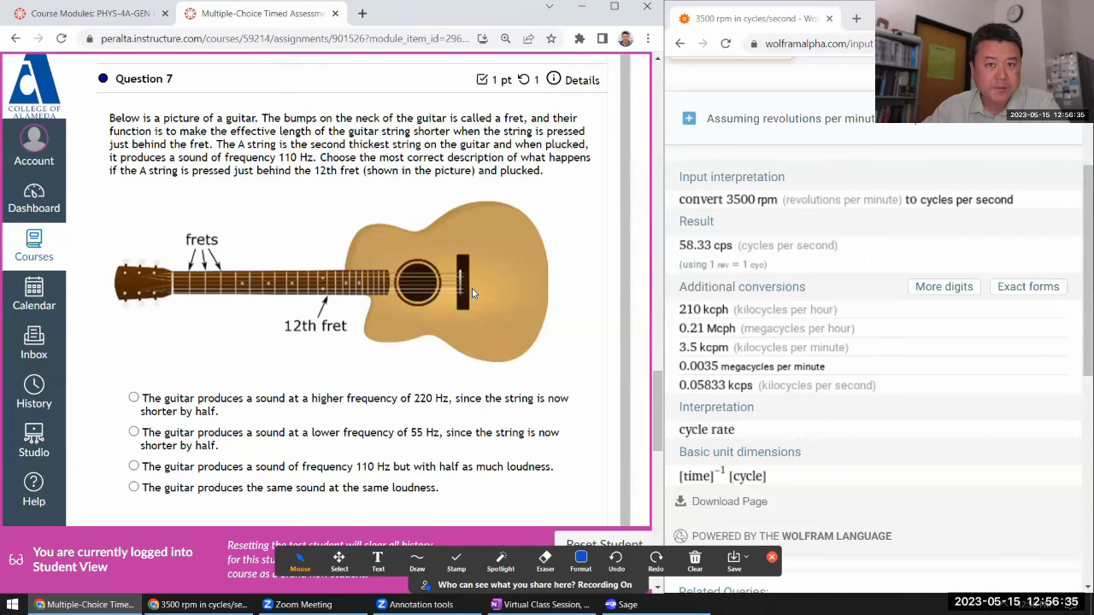
{"action": "mouse_move", "coordinate": [323, 300]}
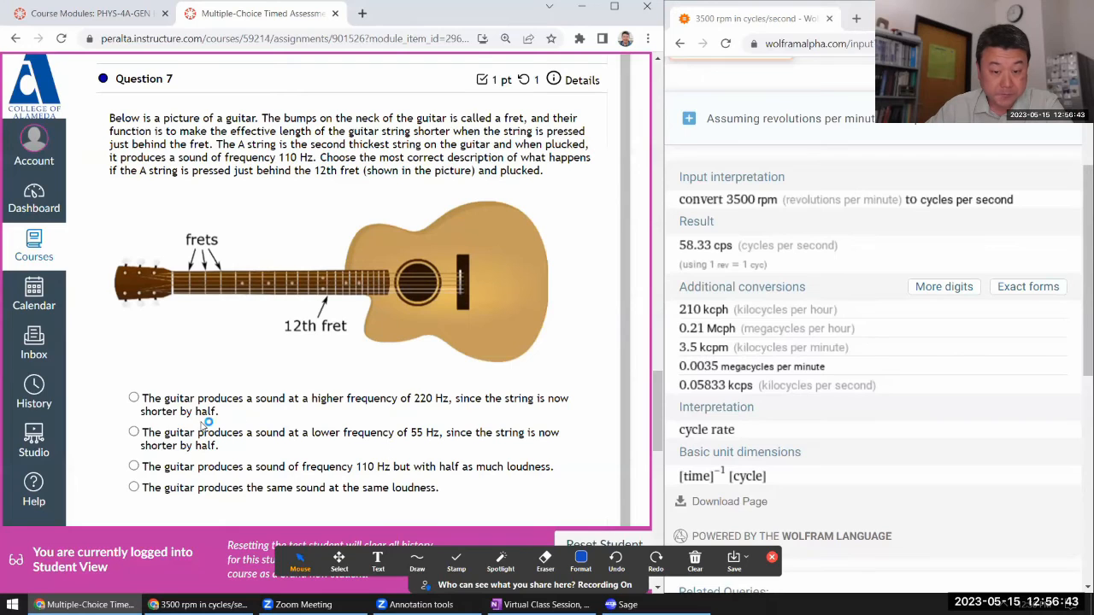
{"action": "left_click", "coordinate": [133, 398]}
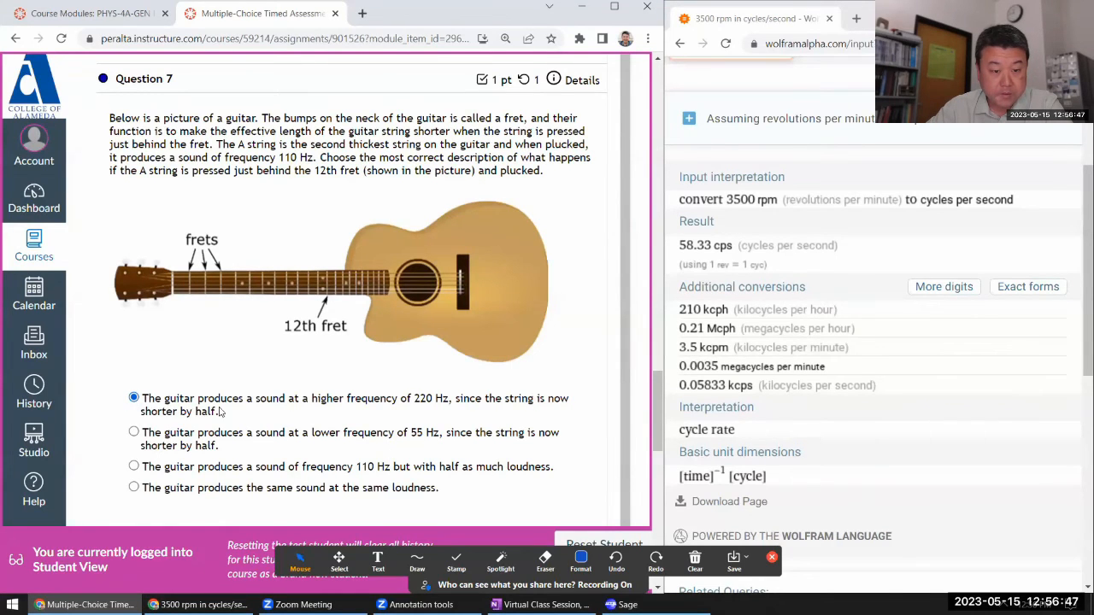
- Answer Question 8 with the 20 to 20,000 Hz audible range and Question 9 with P = ρgh
{"action": "scroll", "scroll_direction": "down", "scroll_amount": 3}
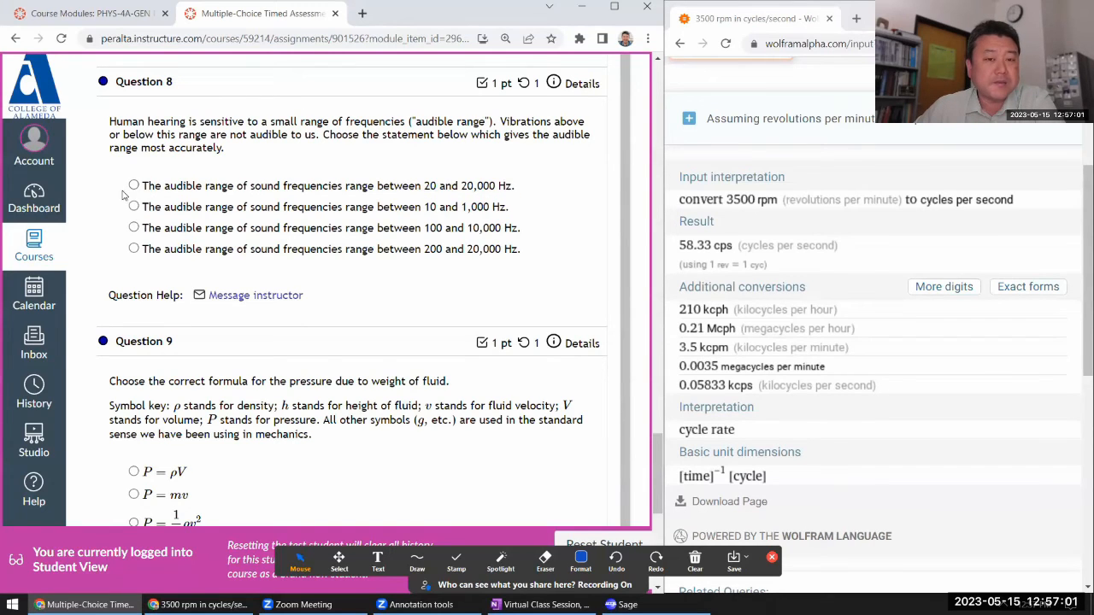
{"action": "left_click", "coordinate": [133, 184]}
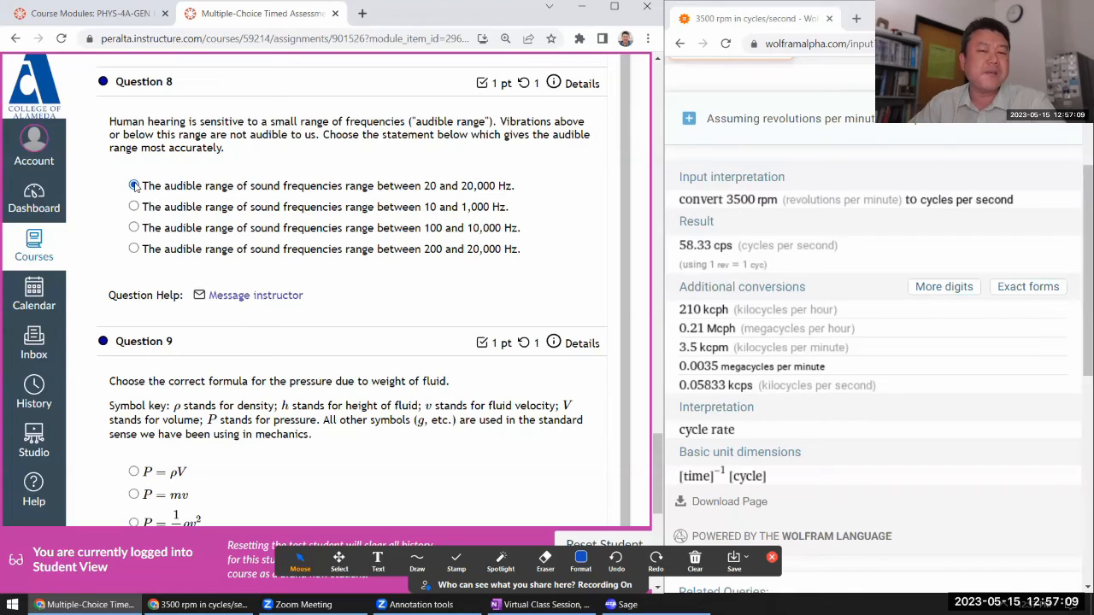
{"action": "left_click", "coordinate": [134, 184]}
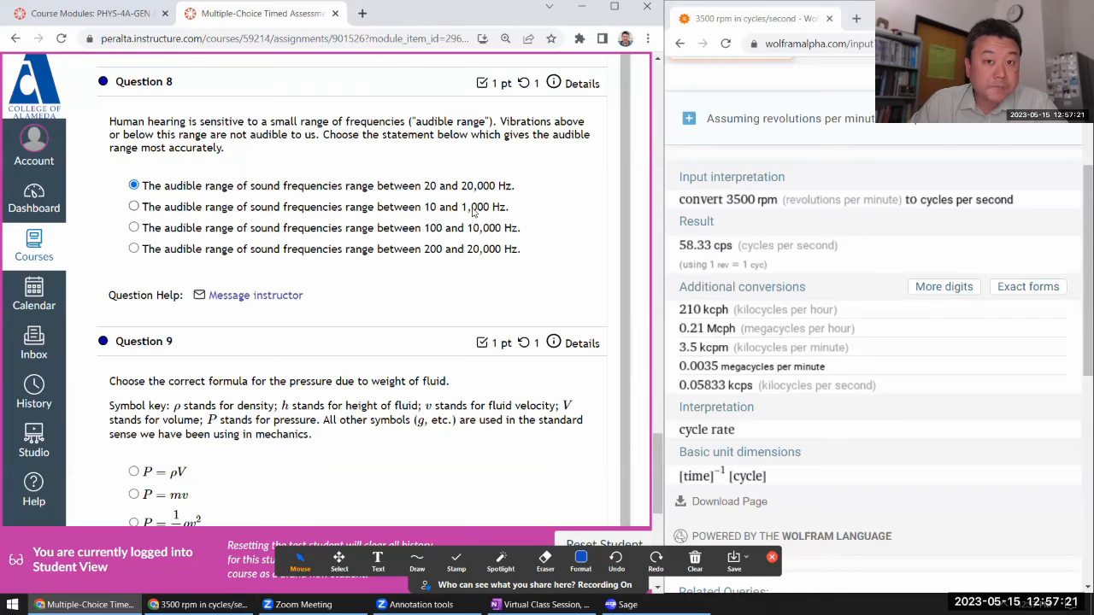
{"action": "scroll", "scroll_direction": "down", "scroll_amount": 3}
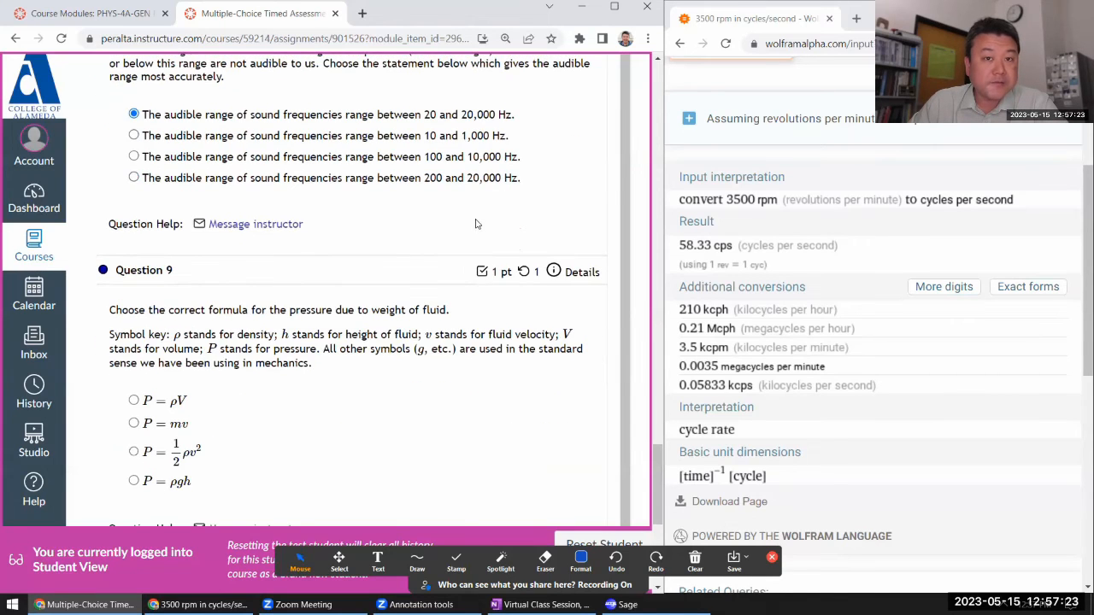
{"action": "double_click", "coordinate": [484, 157]}
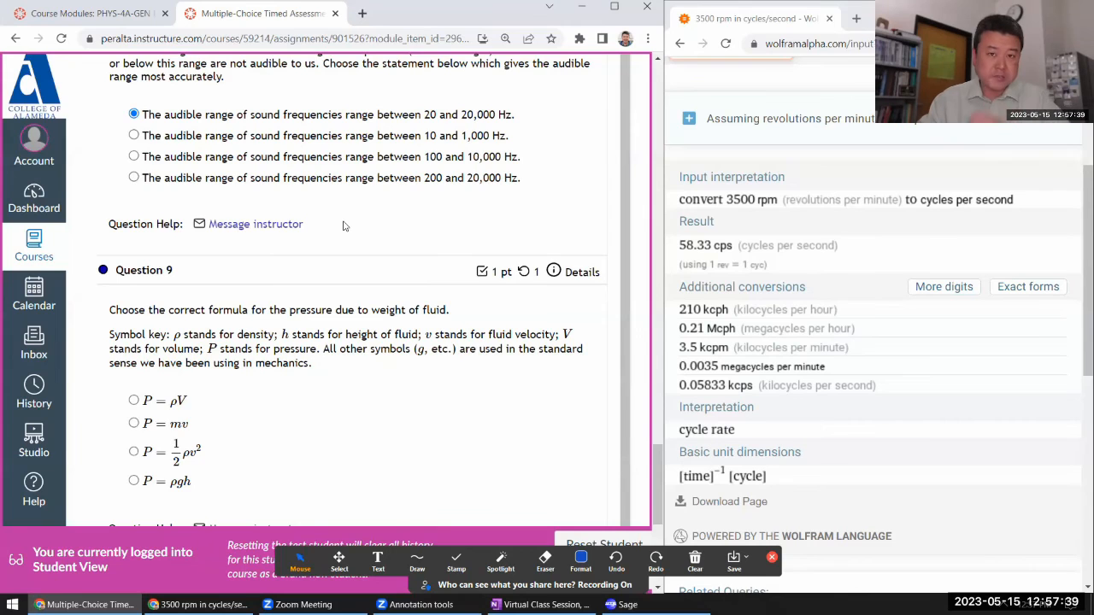
- Answer Question 10 with water density 1 g/cm³ equal to 1000 kg/m³
{"action": "scroll", "scroll_direction": "down", "scroll_amount": 3}
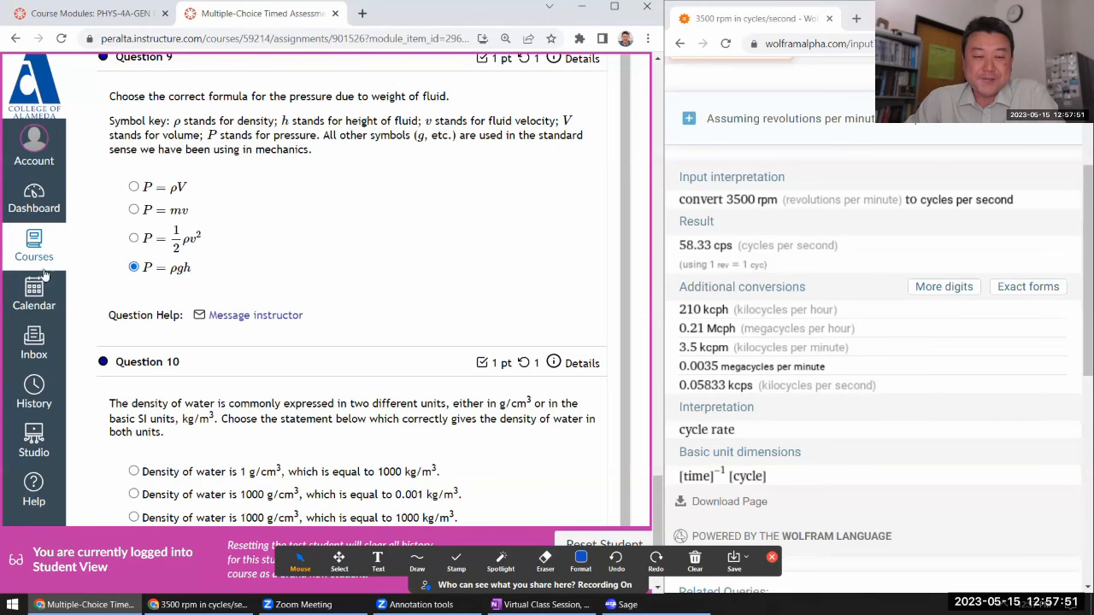
{"action": "scroll", "scroll_direction": "down", "scroll_amount": 3}
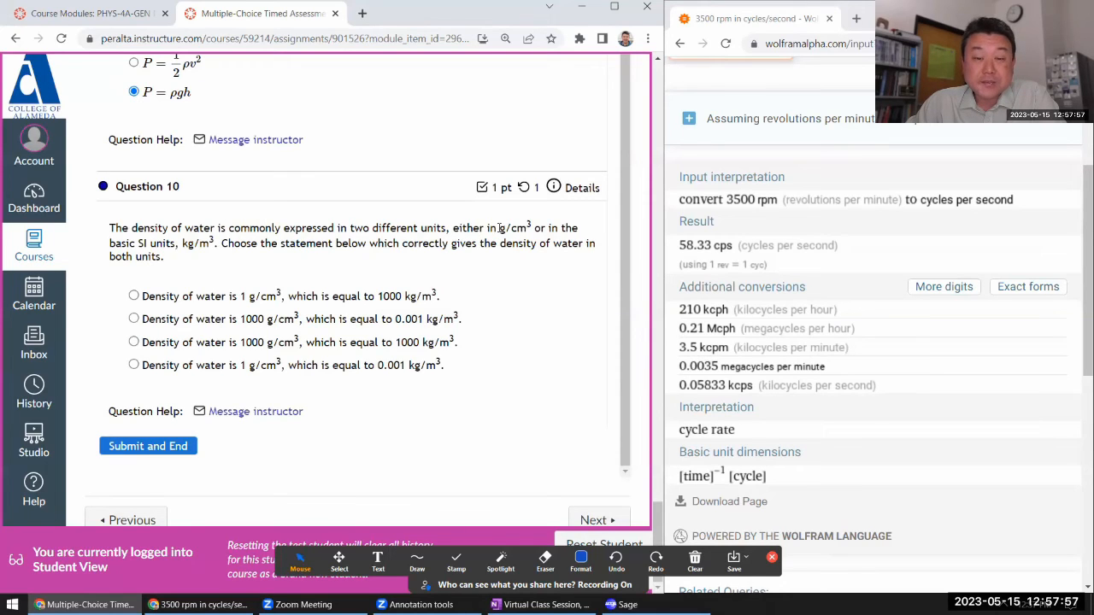
{"action": "double_click", "coordinate": [513, 227]}
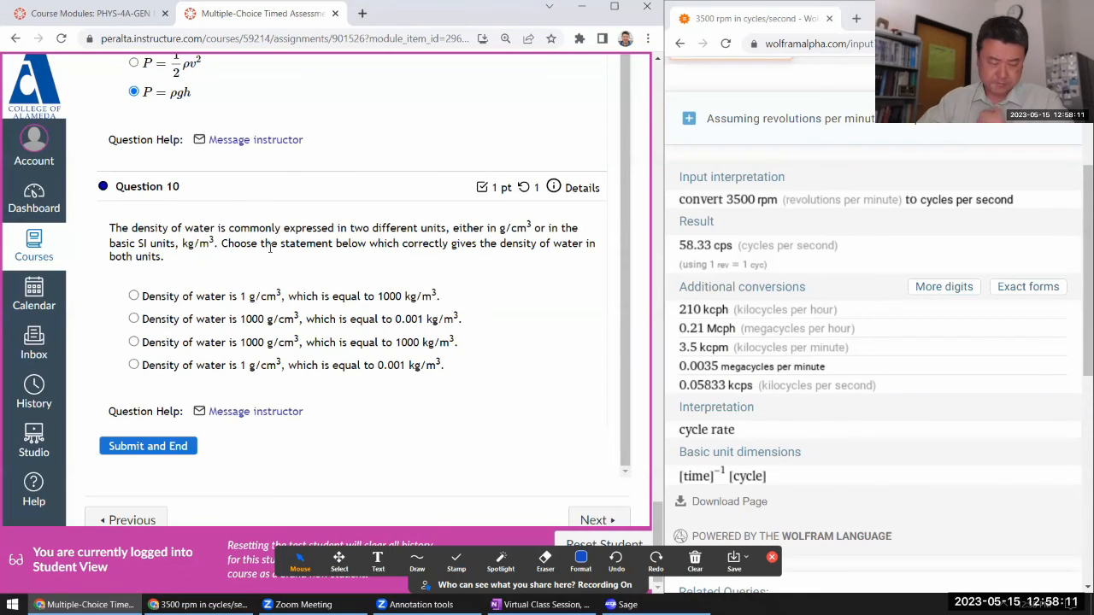
{"action": "left_click", "coordinate": [133, 295]}
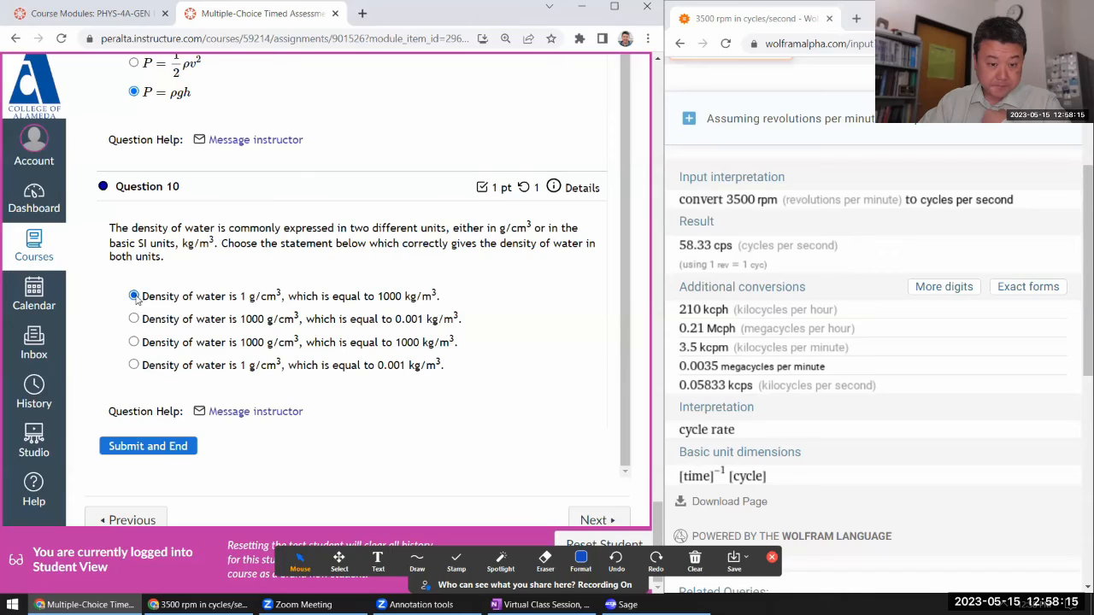
- Submit and end the second quiz attempt and confirm, reaching the graded review
{"action": "scroll", "scroll_direction": "up", "scroll_amount": 3}
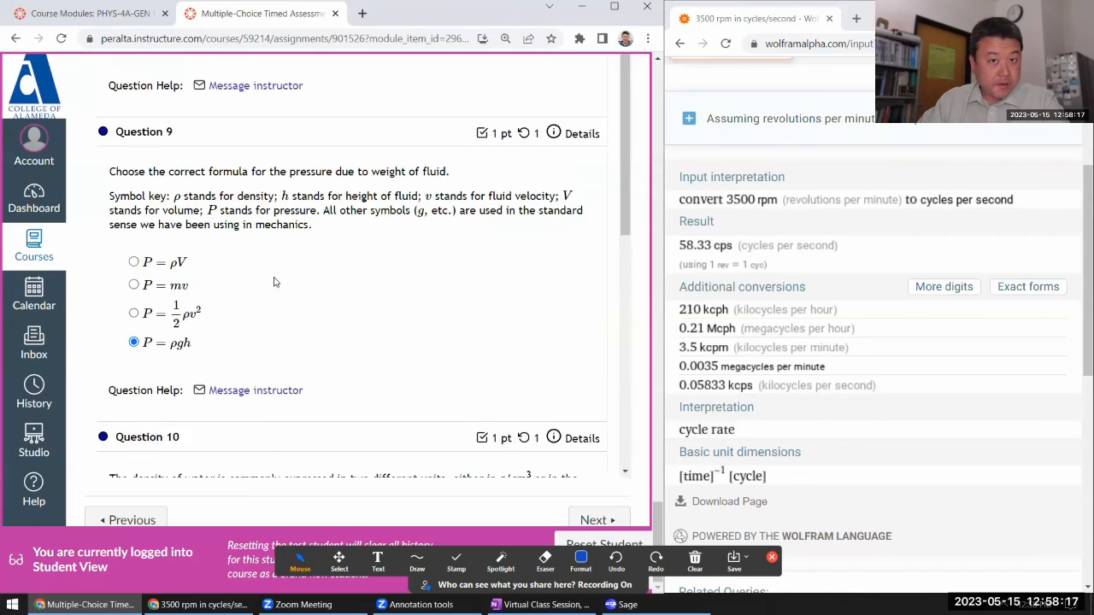
{"action": "scroll", "scroll_direction": "up", "scroll_amount": 3}
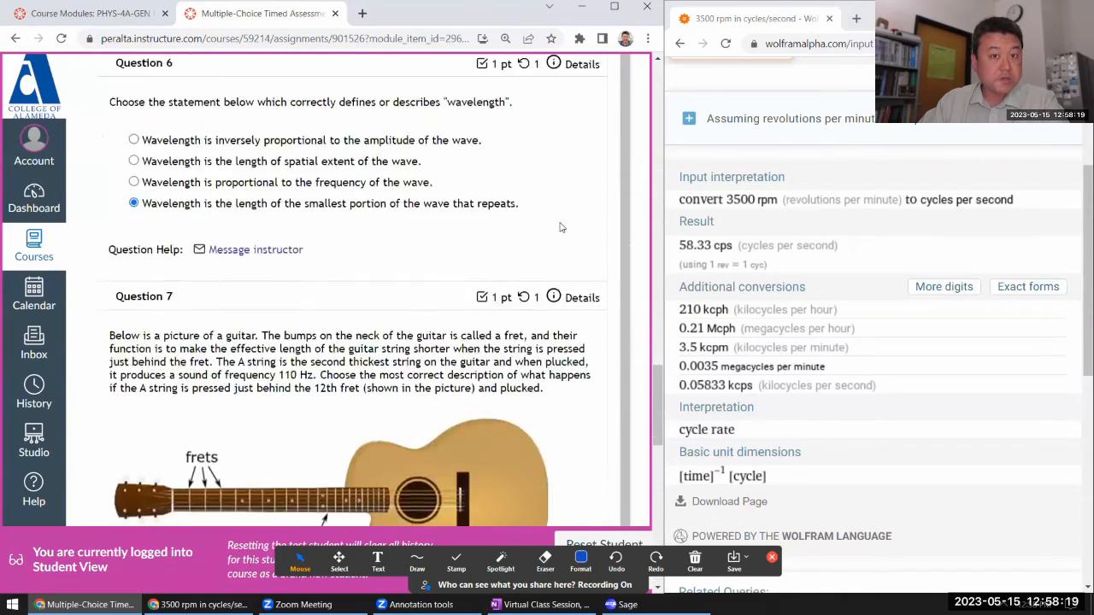
{"action": "scroll", "scroll_direction": "up", "scroll_amount": 3}
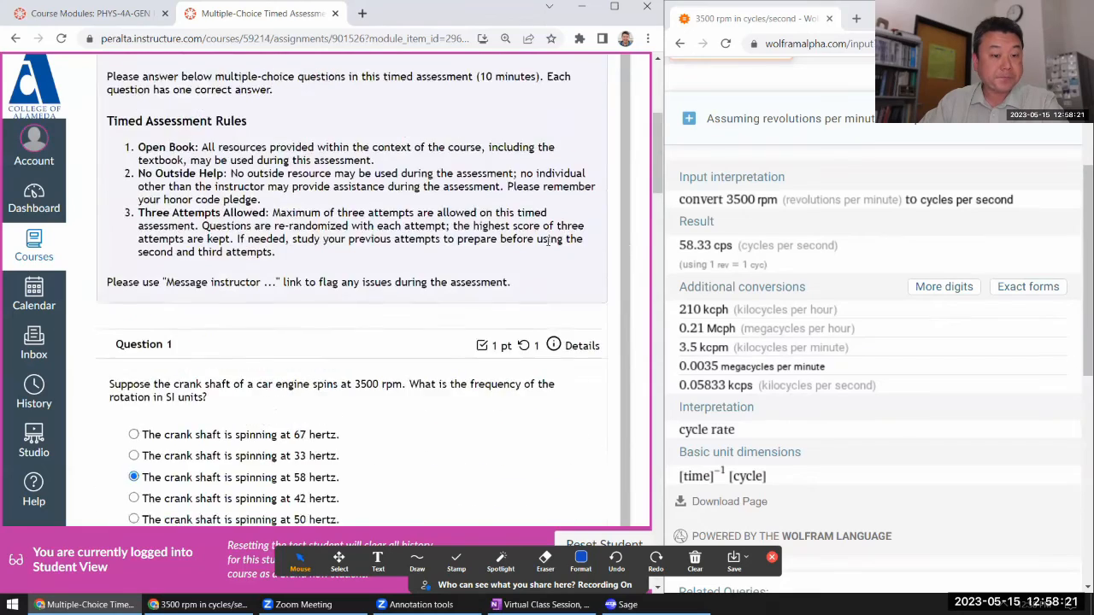
{"action": "scroll", "scroll_direction": "up", "scroll_amount": 3}
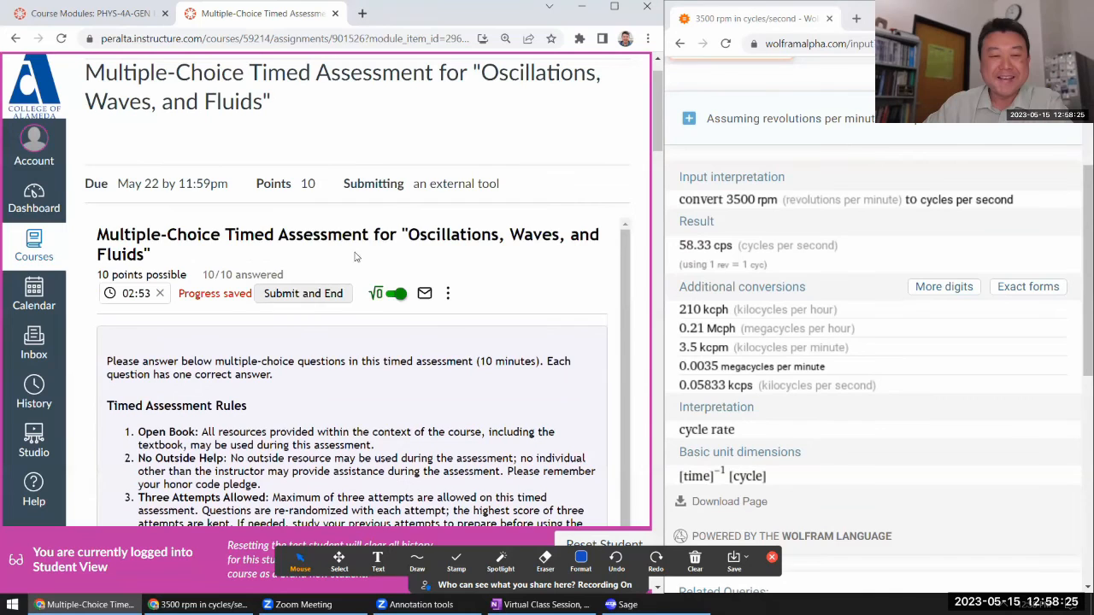
{"action": "left_click", "coordinate": [303, 294]}
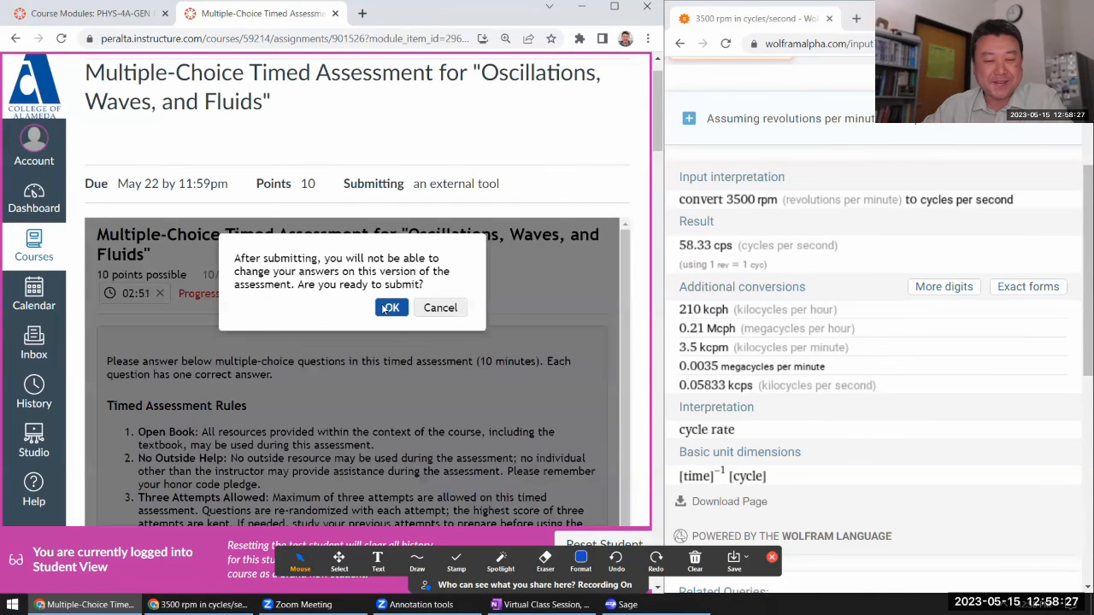
{"action": "left_click", "coordinate": [390, 308]}
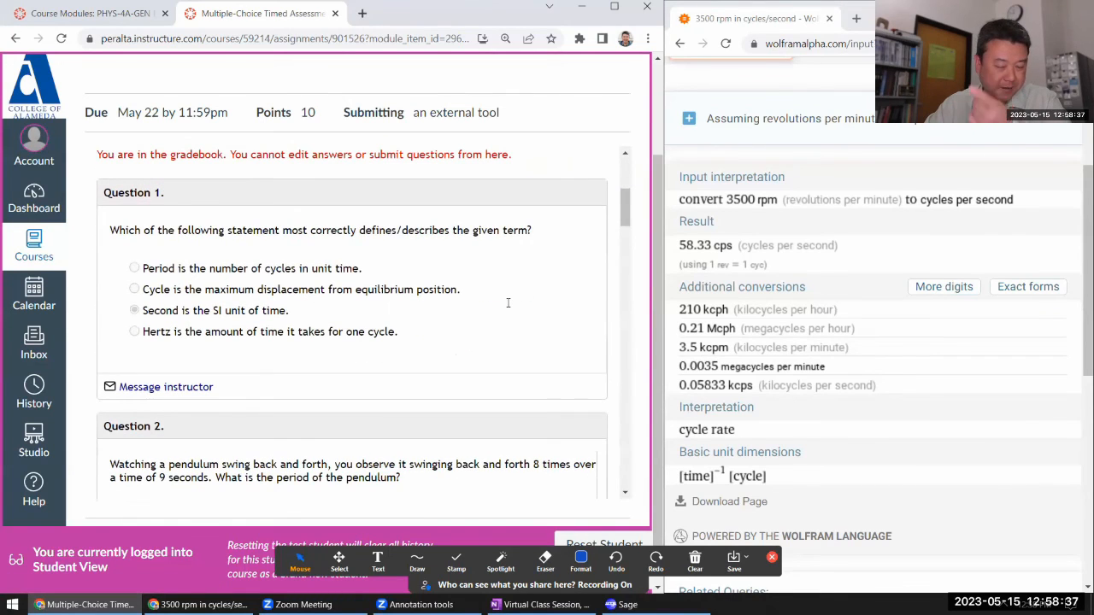
{"action": "scroll", "scroll_direction": "up", "scroll_amount": 3}
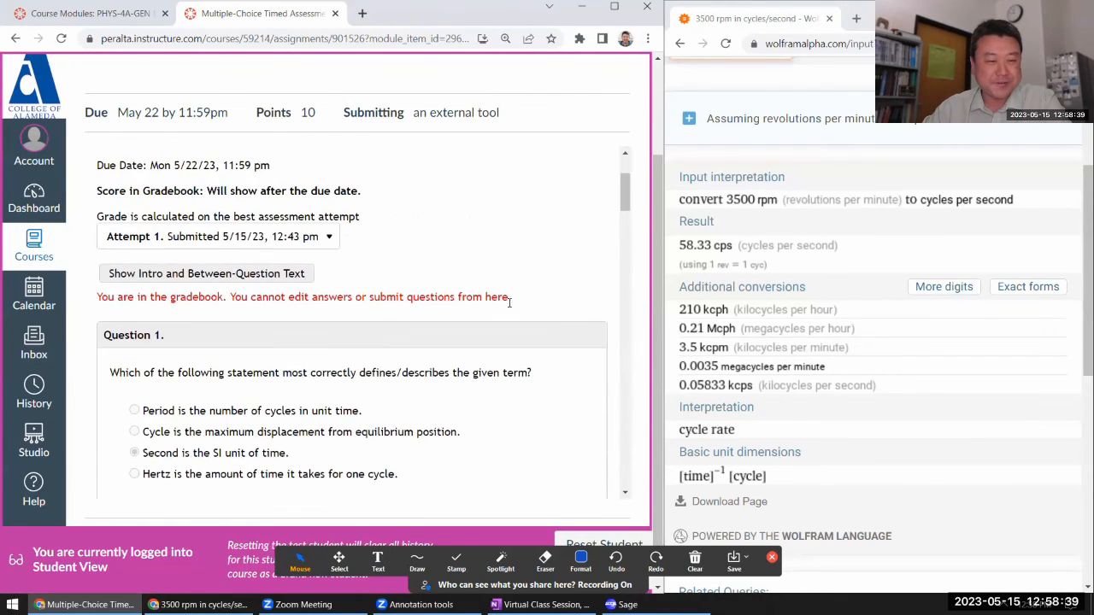
{"action": "scroll", "scroll_direction": "up", "scroll_amount": 3}
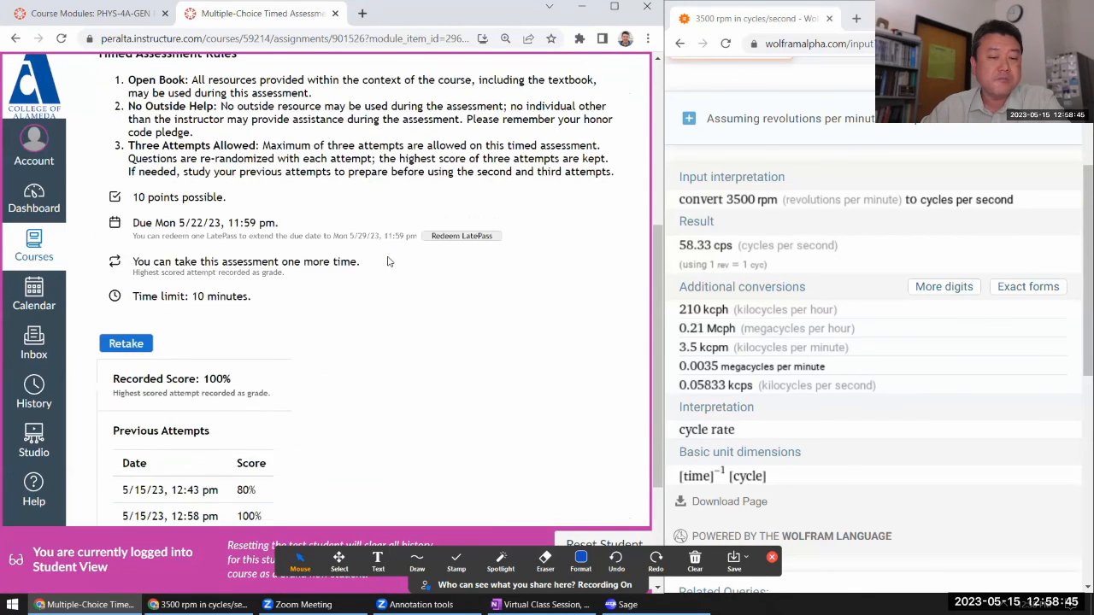
{"action": "mouse_move", "coordinate": [351, 274]}
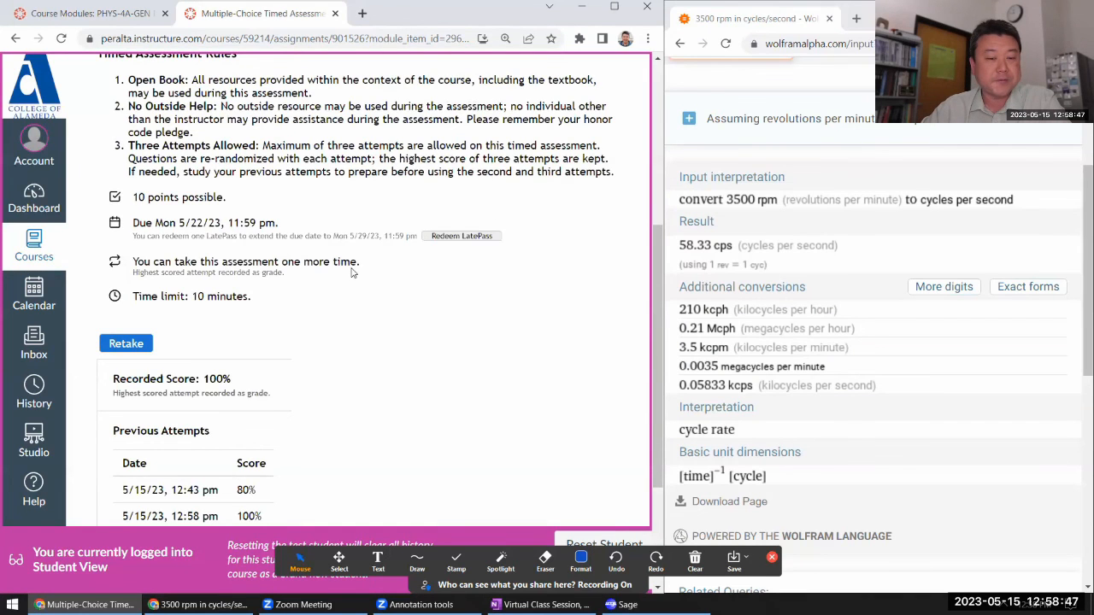
{"action": "scroll", "scroll_direction": "up", "scroll_amount": 3}
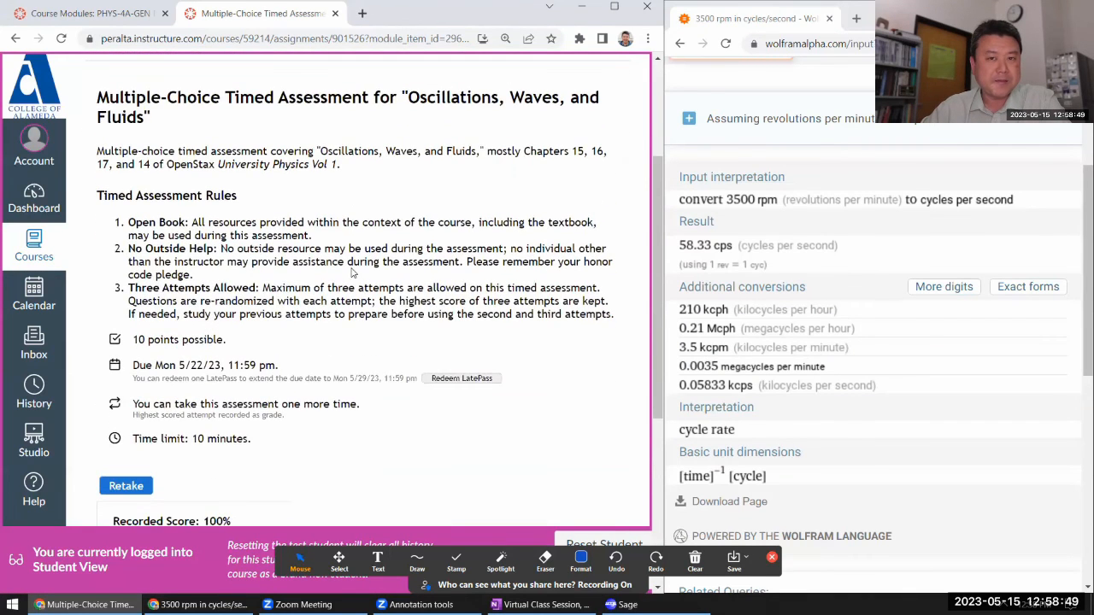